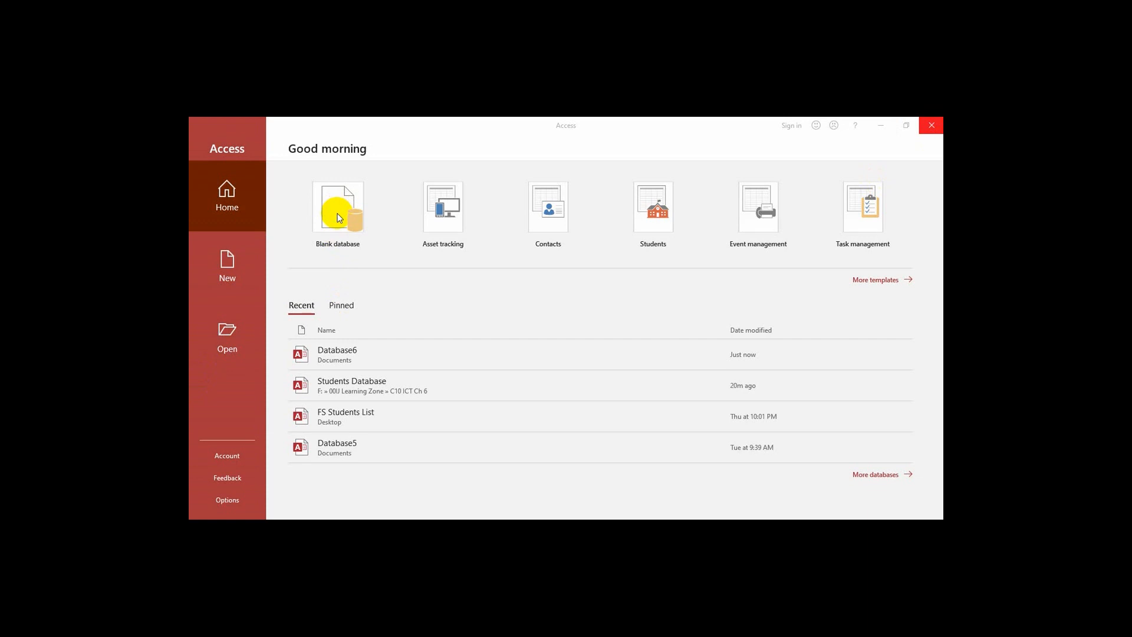
Start a blank database and replace the default file name with 'Students Database'.
{"action": "left_click", "coordinate": [336, 205]}
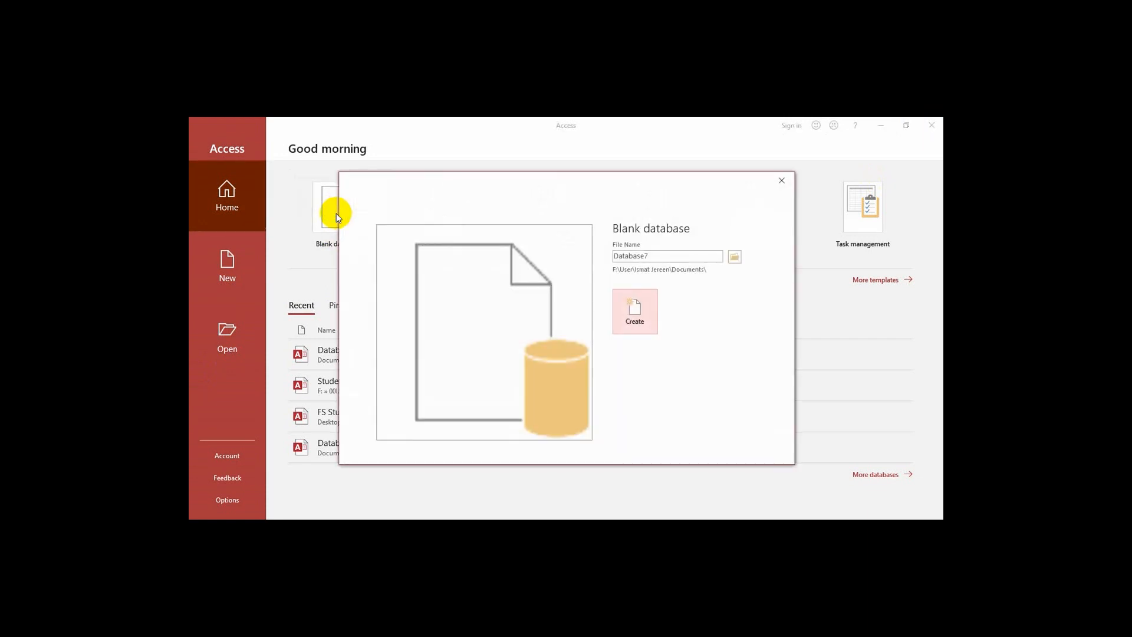
{"action": "mouse_move", "coordinate": [697, 268]}
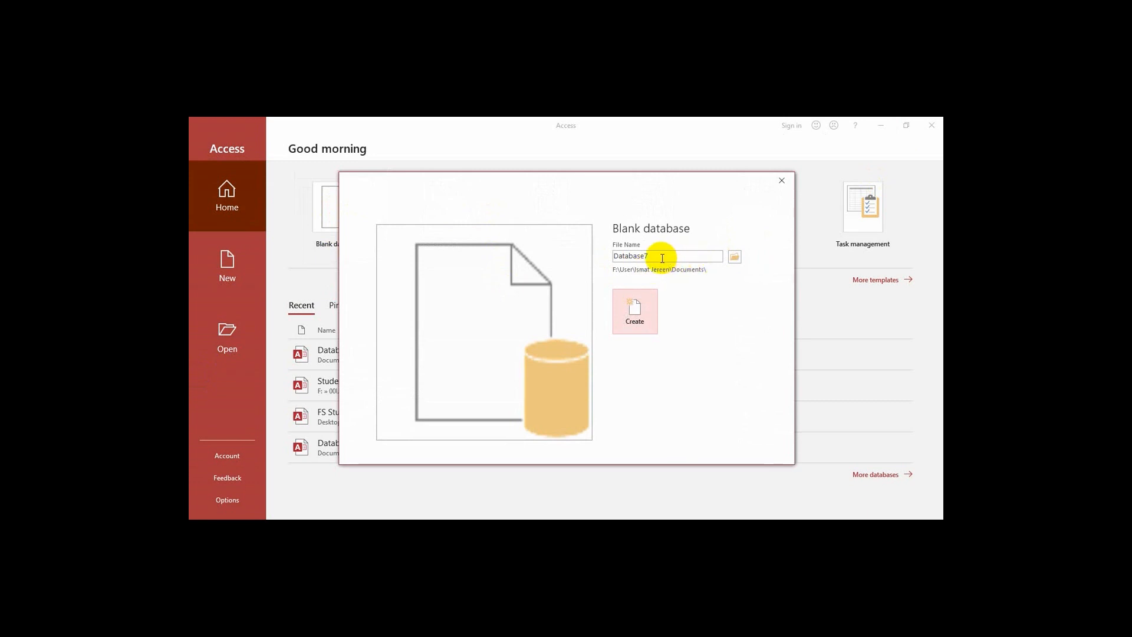
{"action": "triple_click", "coordinate": [646, 256]}
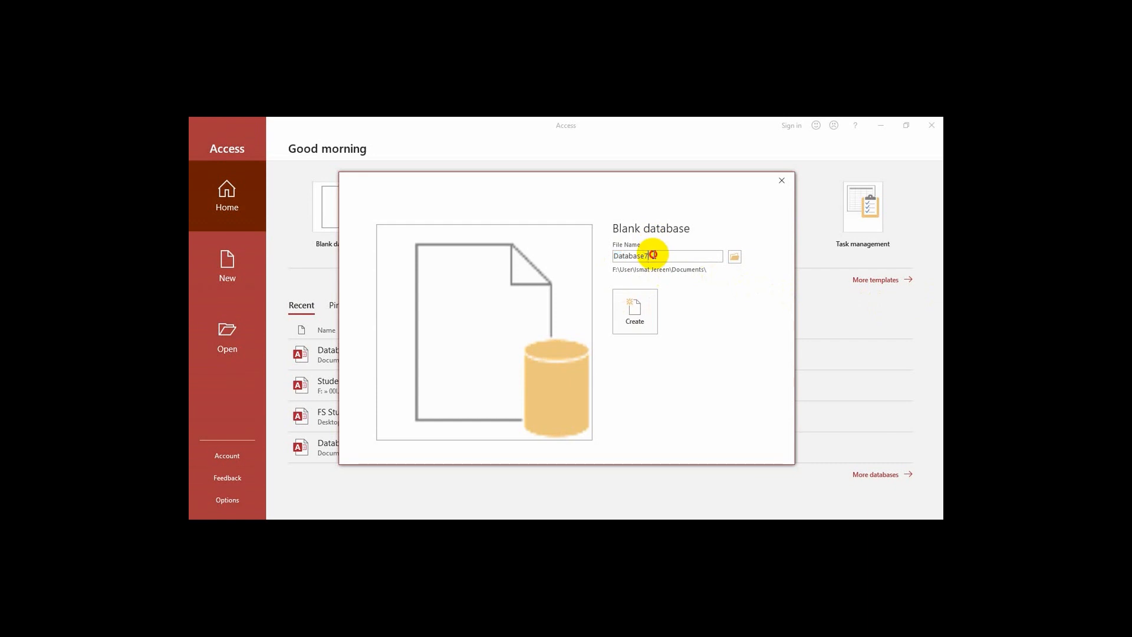
{"action": "triple_click", "coordinate": [666, 255]}
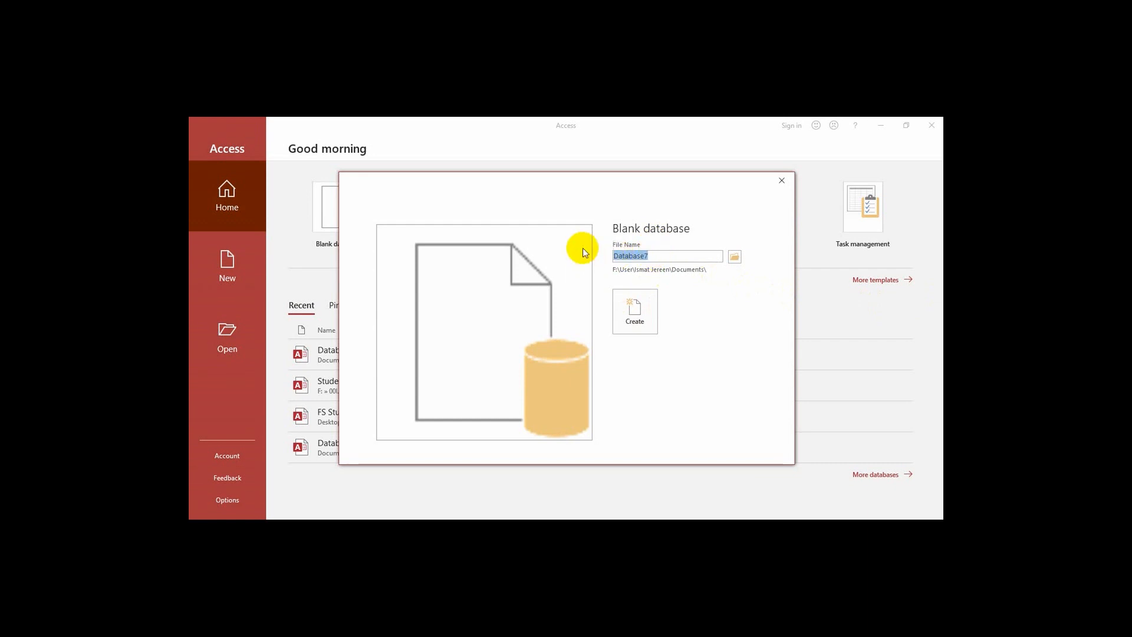
{"action": "type", "text": "Stu"}
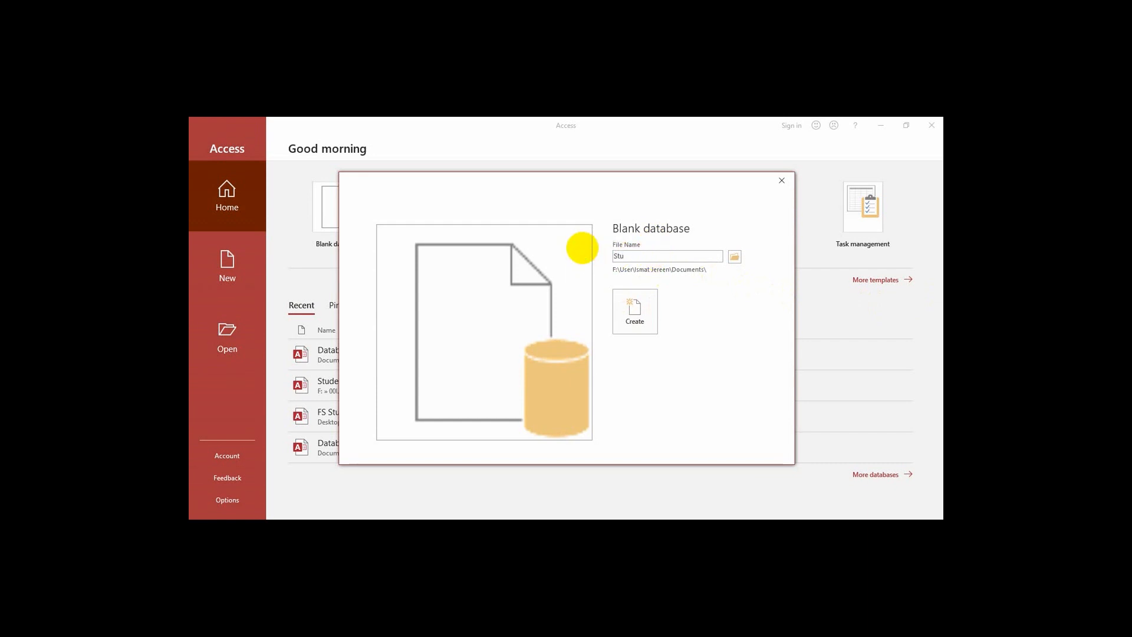
{"action": "type", "text": "dent"}
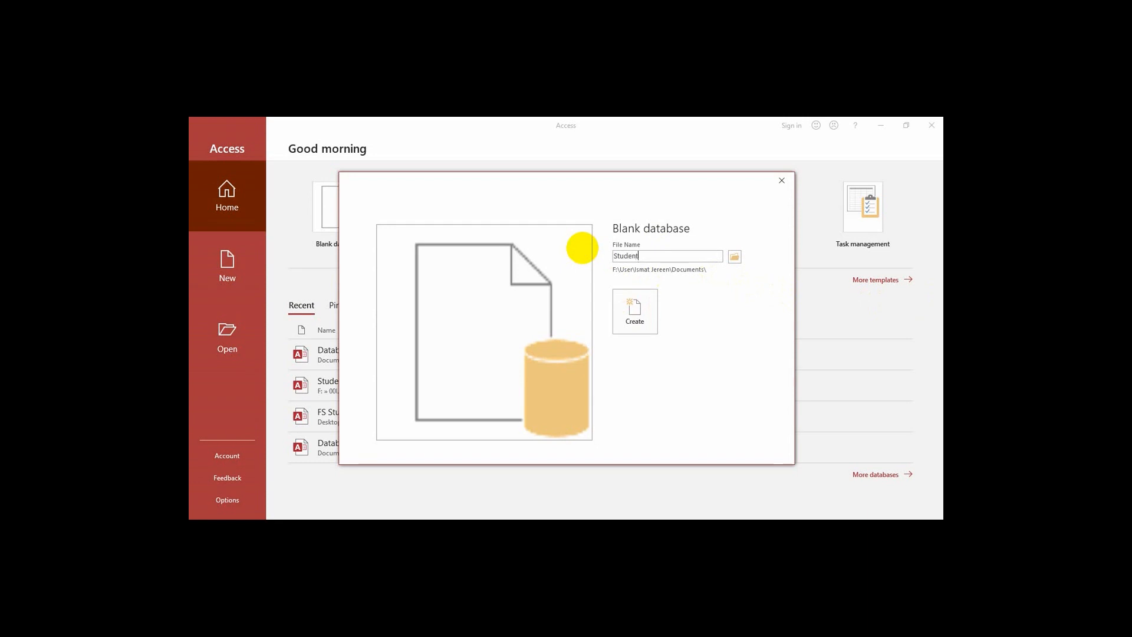
{"action": "type", "text": "s Database"}
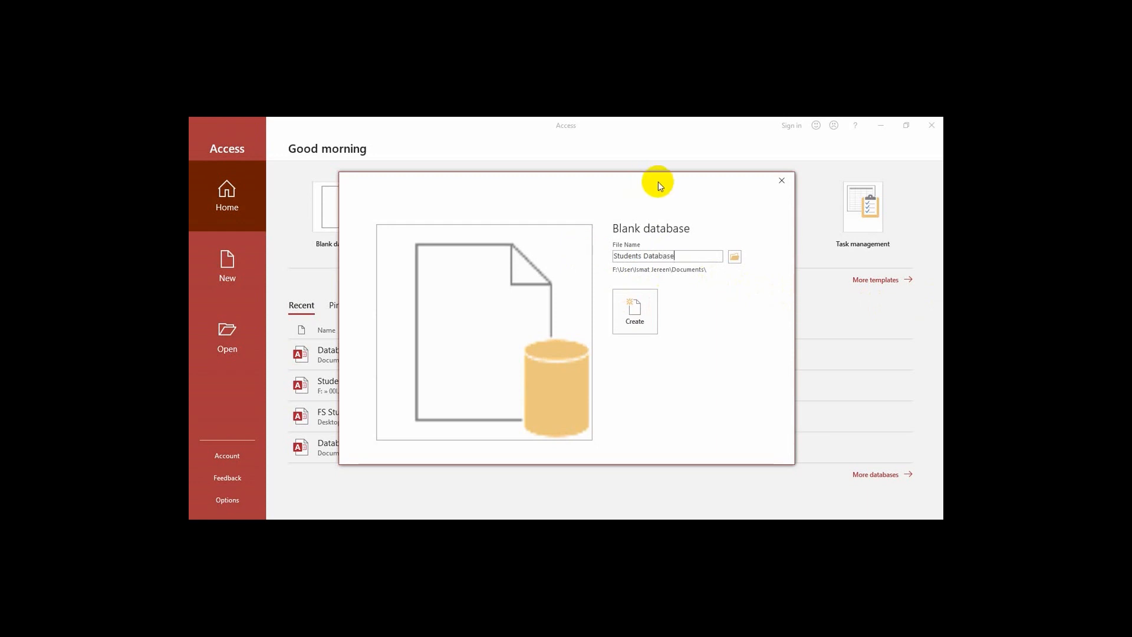
{"action": "mouse_move", "coordinate": [734, 259]}
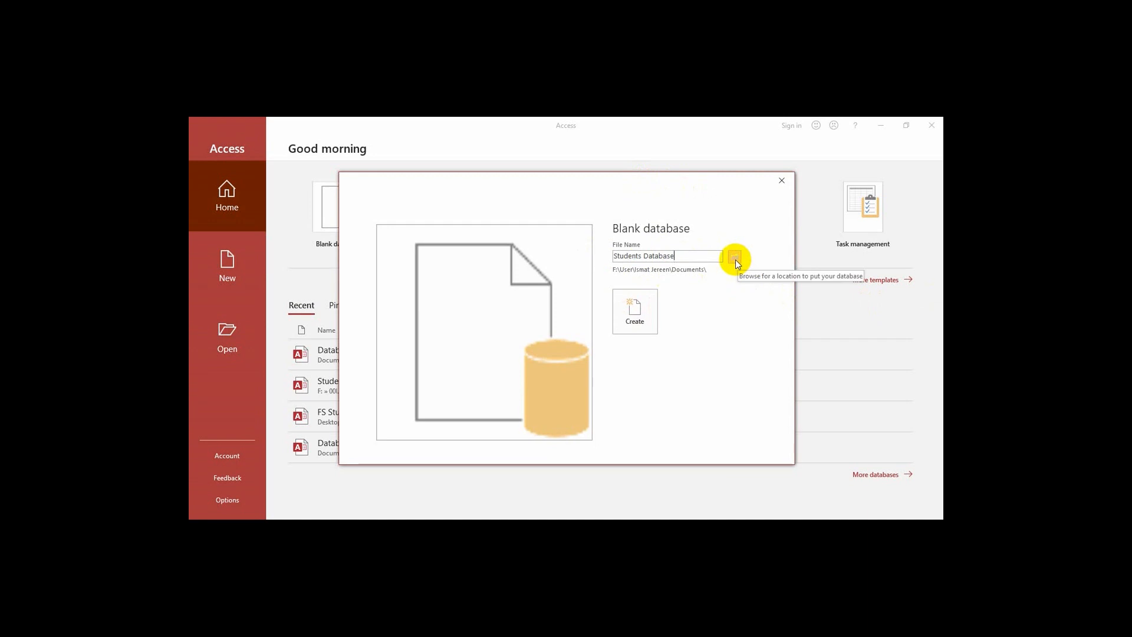
Set the save location to the Acess Database folder on the Desktop.
{"action": "left_click", "coordinate": [733, 255]}
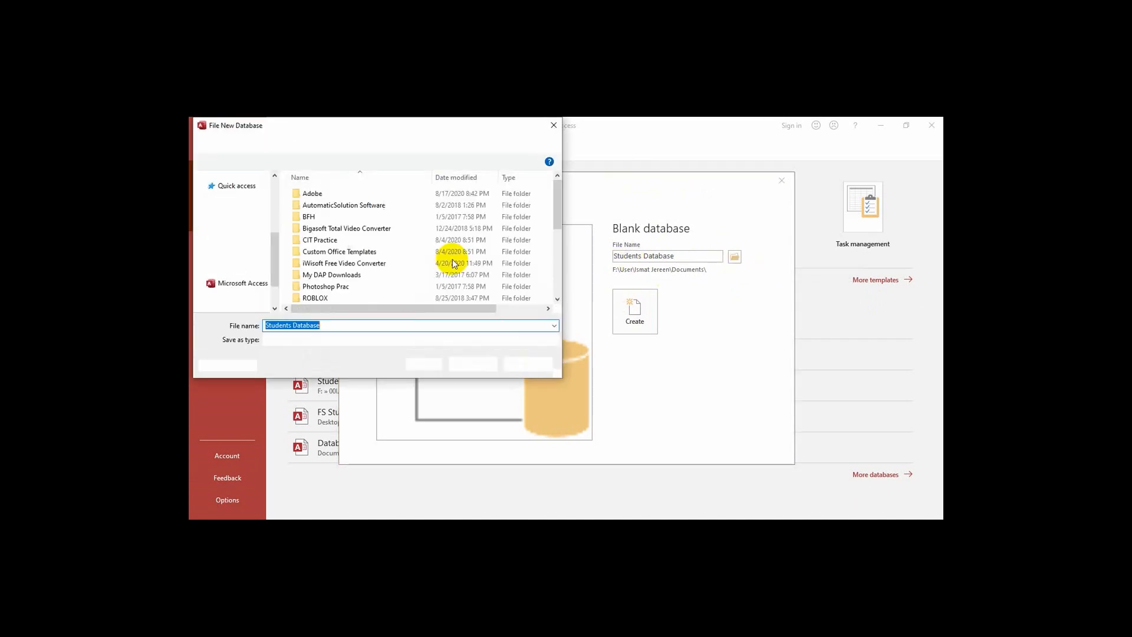
{"action": "left_click", "coordinate": [226, 364]}
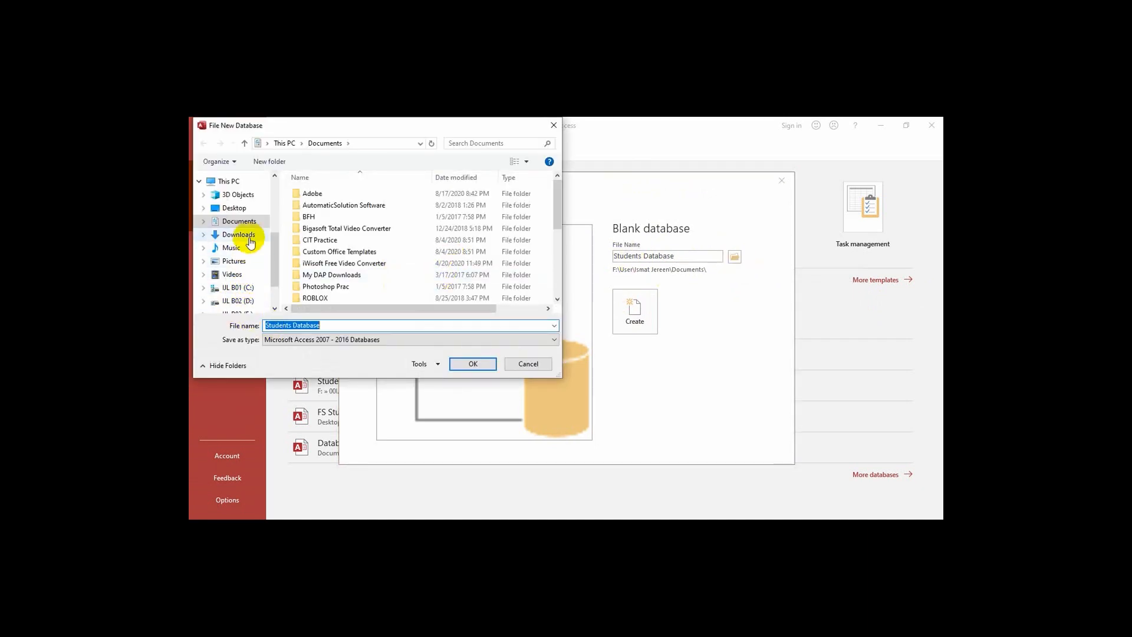
{"action": "left_click", "coordinate": [234, 207]}
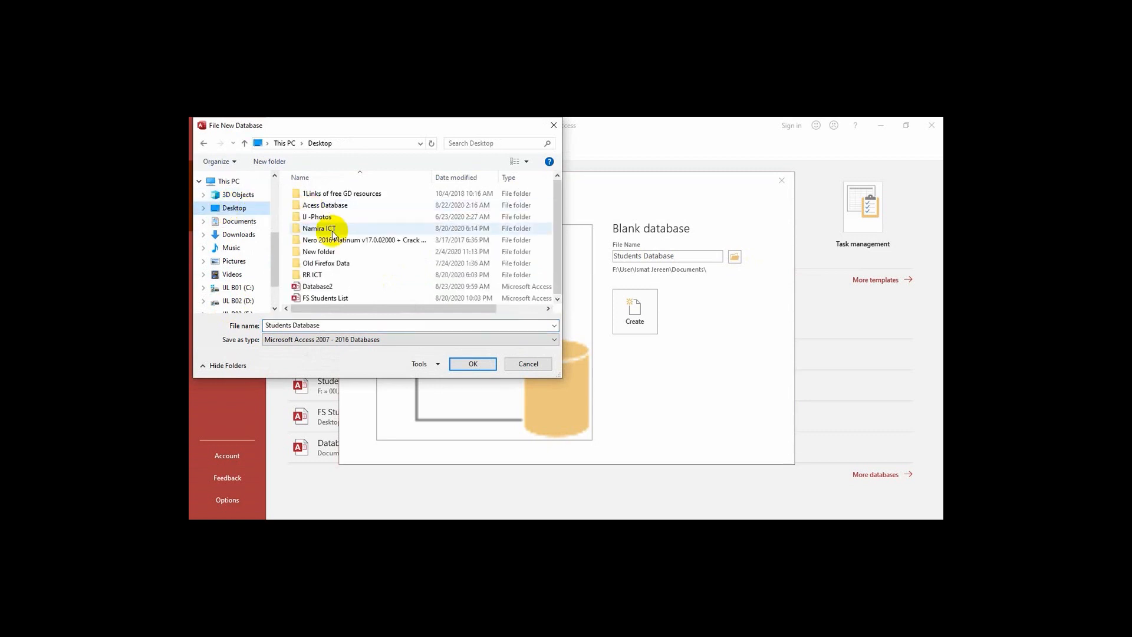
{"action": "double_click", "coordinate": [324, 204]}
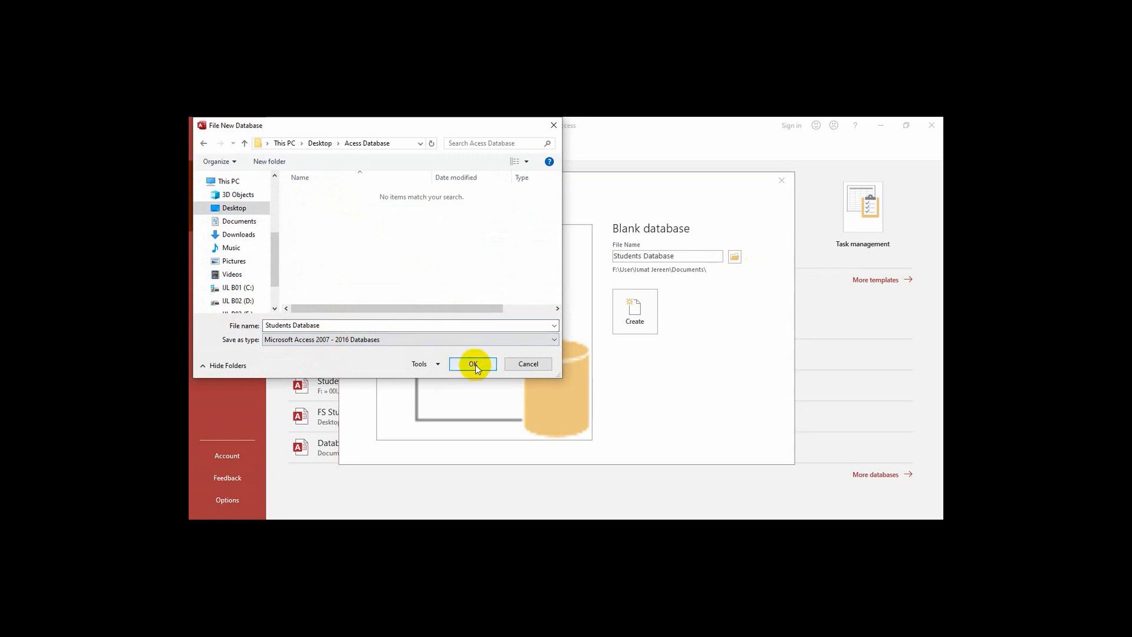
{"action": "left_click", "coordinate": [472, 364]}
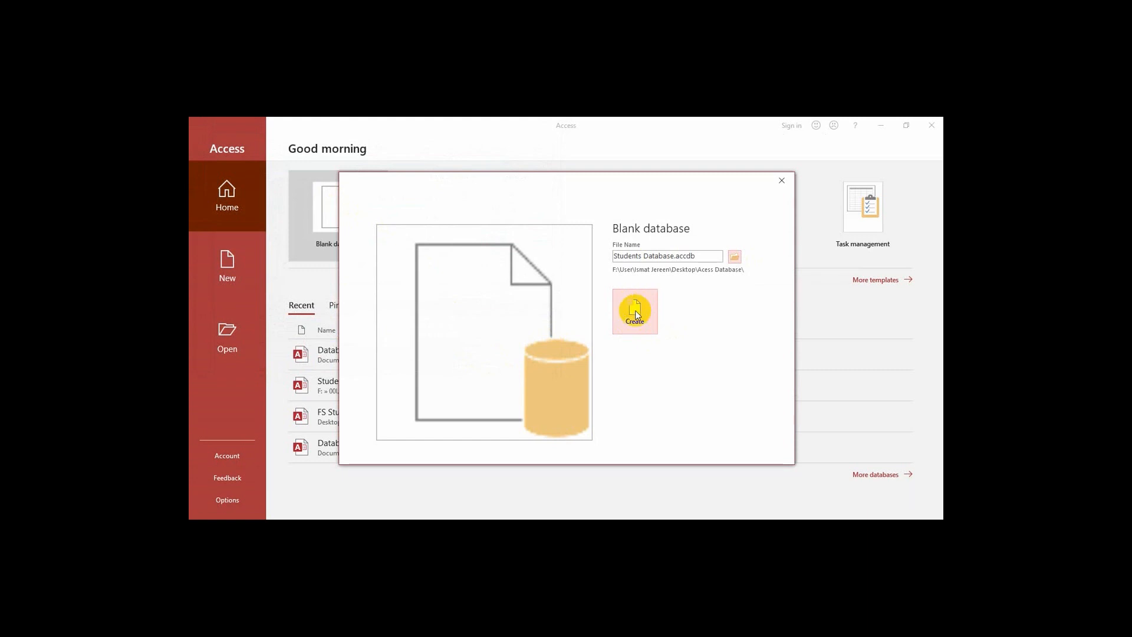
Create Students Database so its empty Table1 opens in Datasheet View.
{"action": "left_click", "coordinate": [634, 311]}
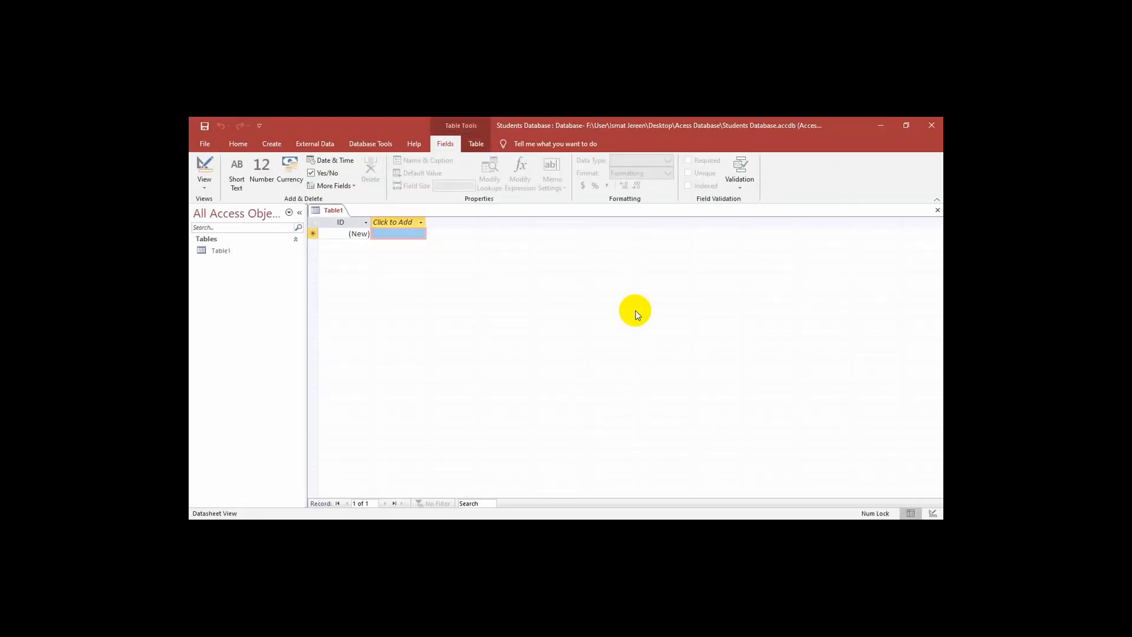
{"action": "mouse_move", "coordinate": [542, 347]}
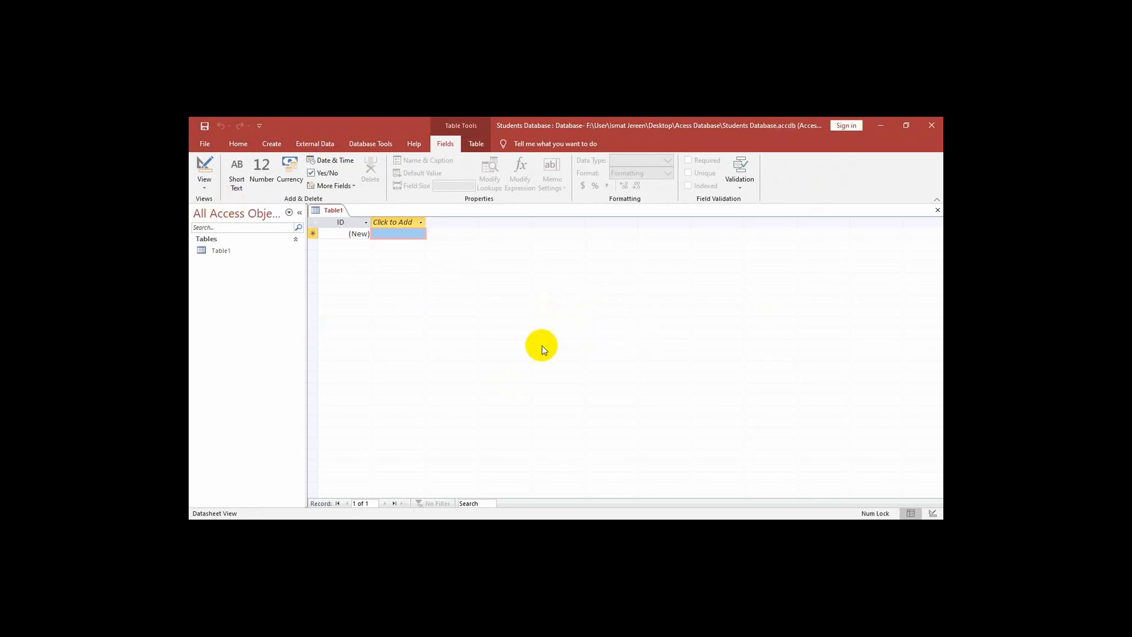
{"action": "mouse_move", "coordinate": [505, 132]}
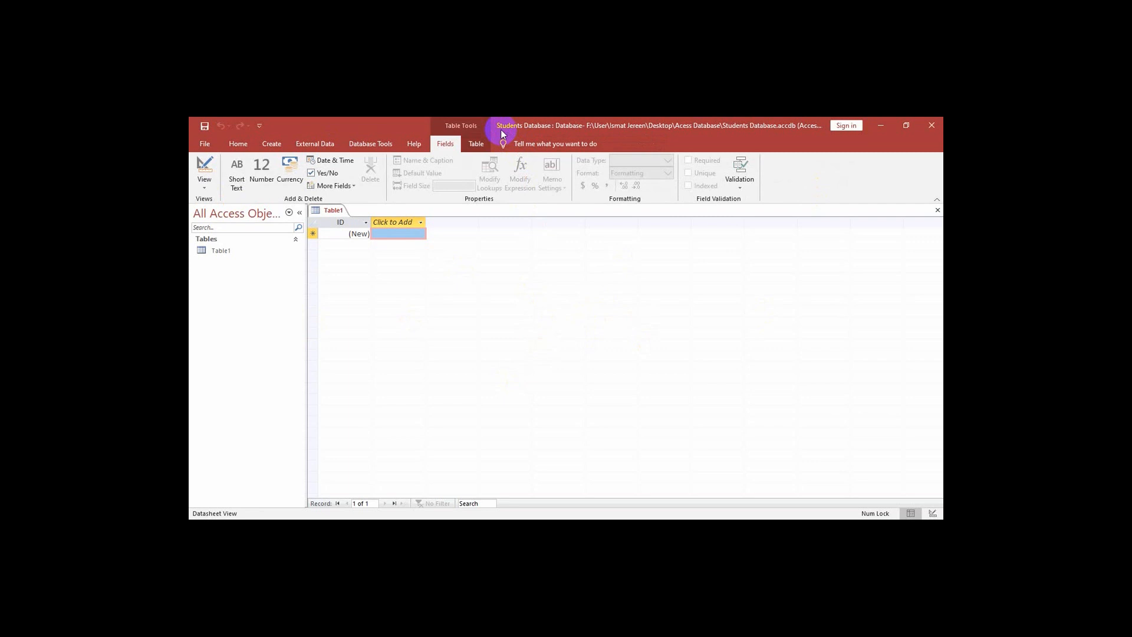
{"action": "mouse_move", "coordinate": [287, 316]}
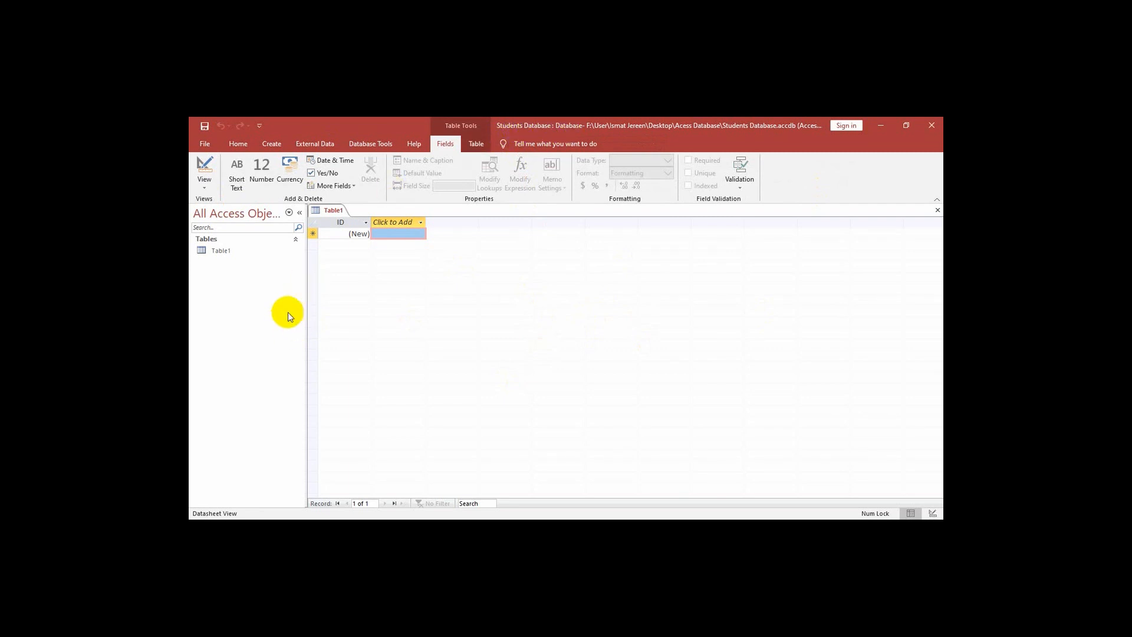
{"action": "mouse_move", "coordinate": [265, 269]}
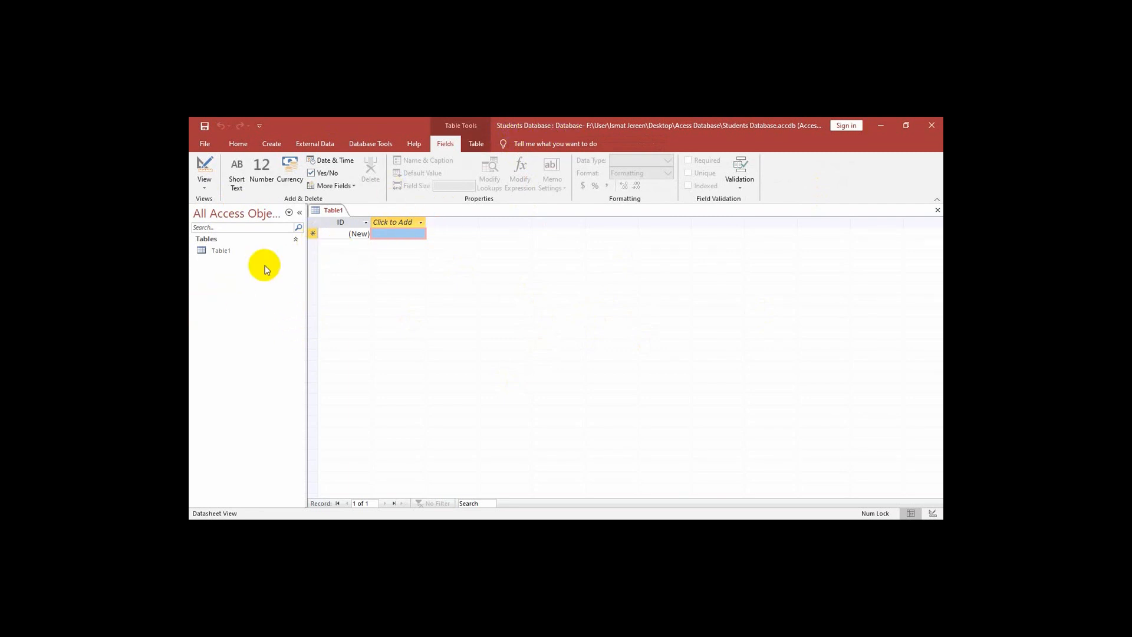
{"action": "mouse_move", "coordinate": [272, 262]}
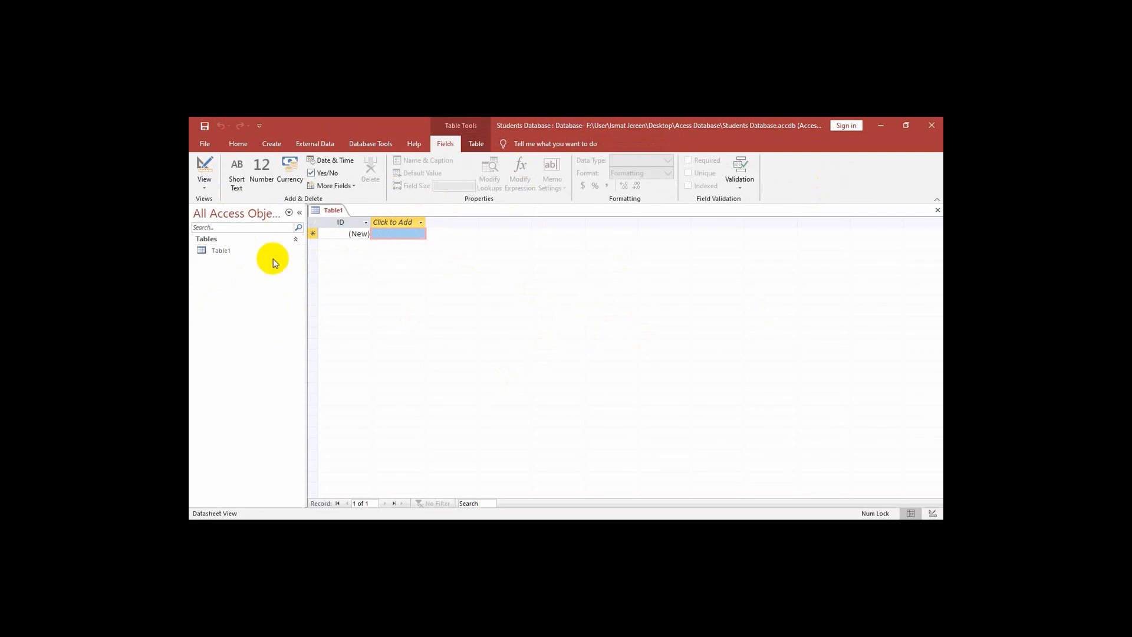
{"action": "mouse_move", "coordinate": [397, 391]}
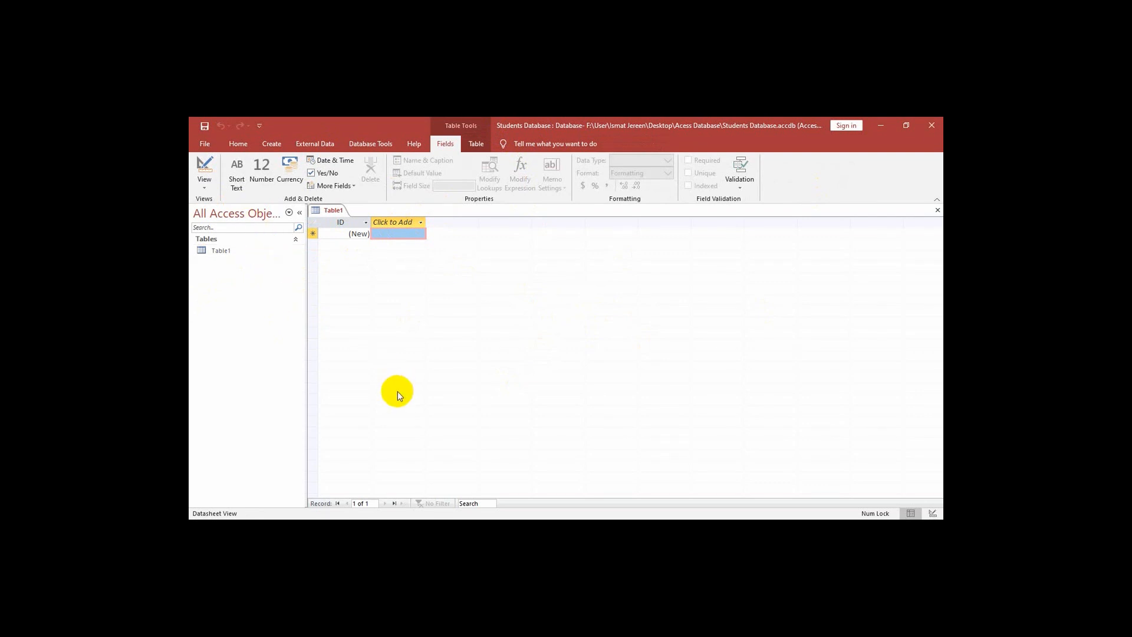
{"action": "mouse_move", "coordinate": [515, 504]}
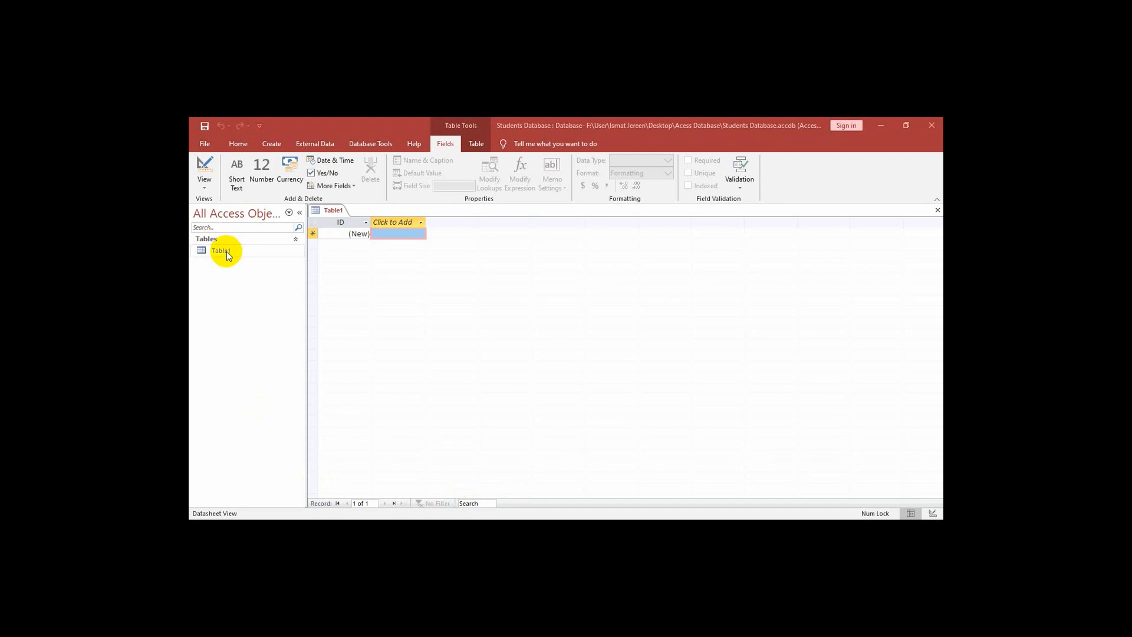
{"action": "mouse_move", "coordinate": [262, 169]}
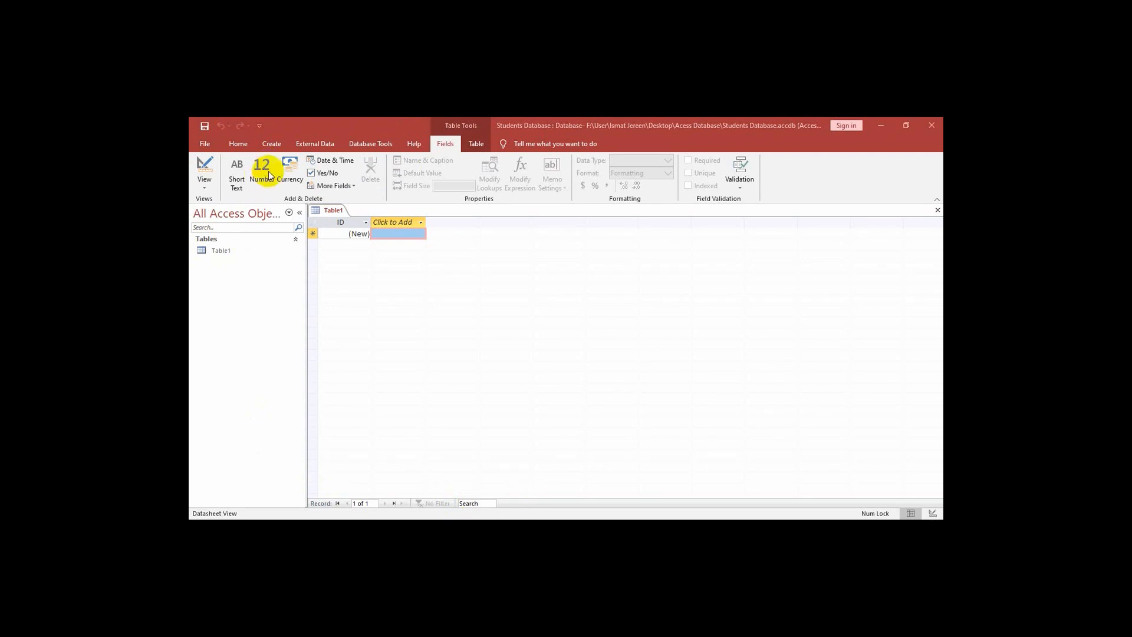
{"action": "mouse_move", "coordinate": [475, 143]}
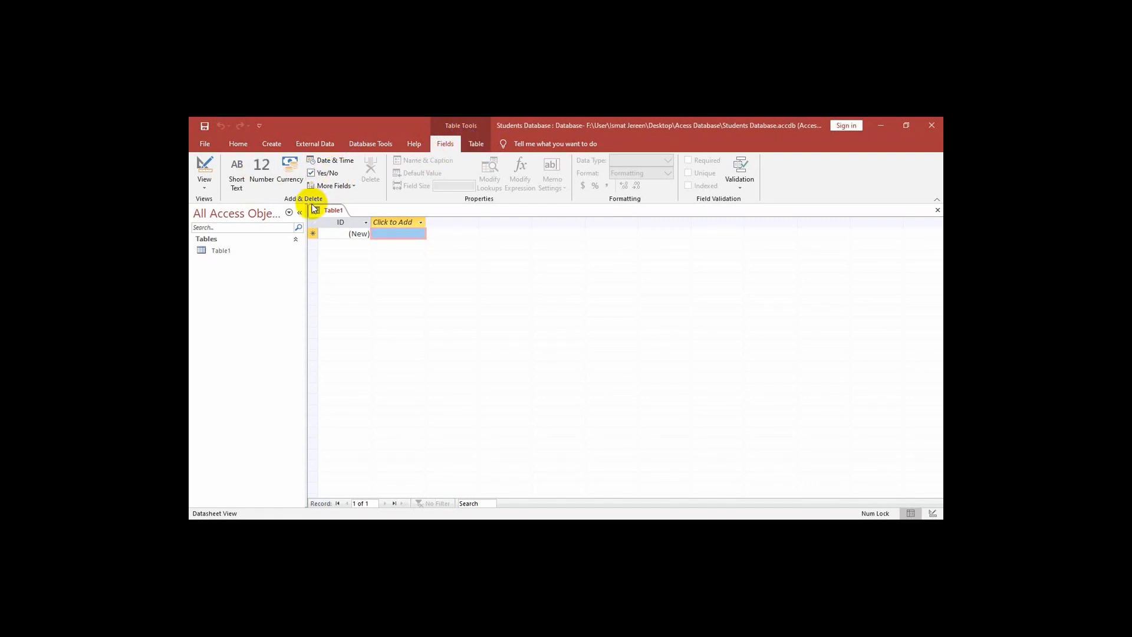
{"action": "left_click", "coordinate": [237, 144]}
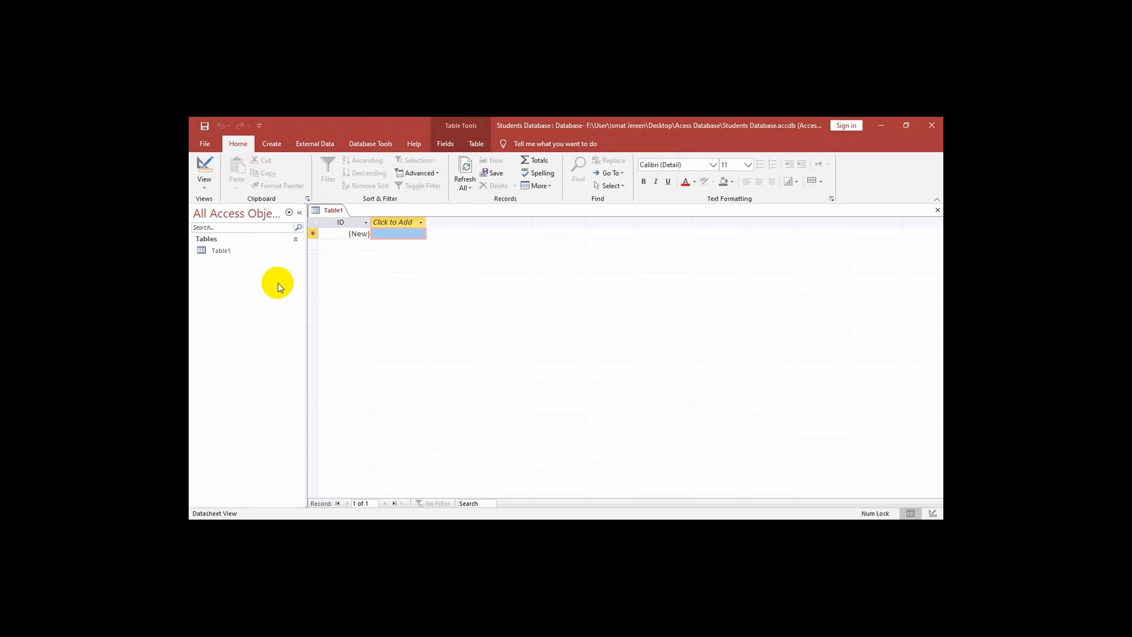
{"action": "mouse_move", "coordinate": [381, 200]}
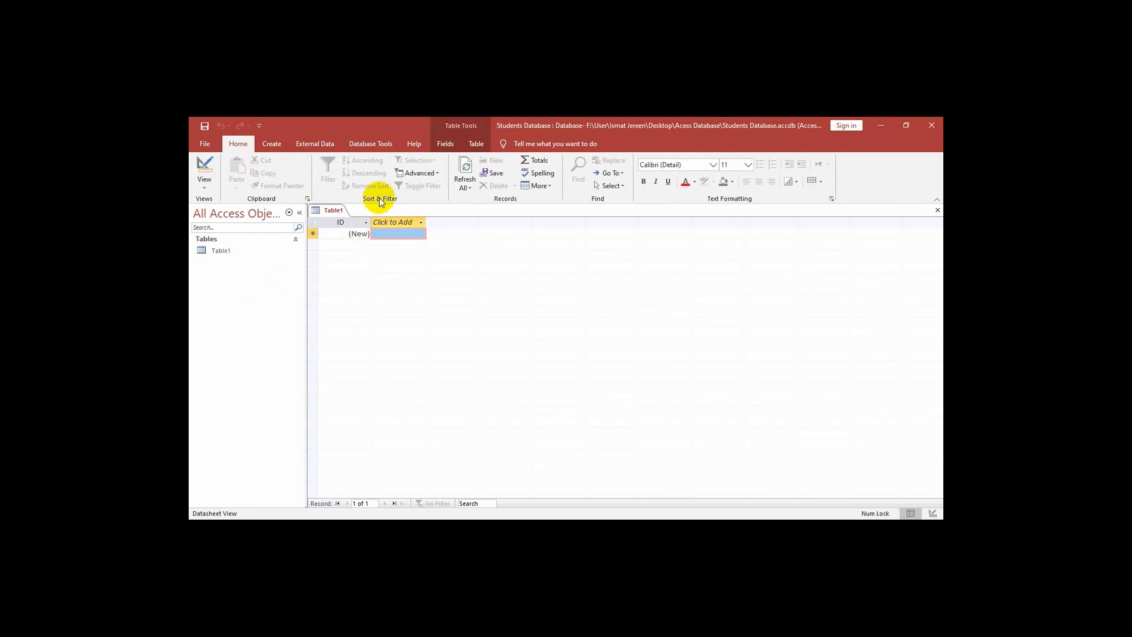
{"action": "mouse_move", "coordinate": [237, 142]}
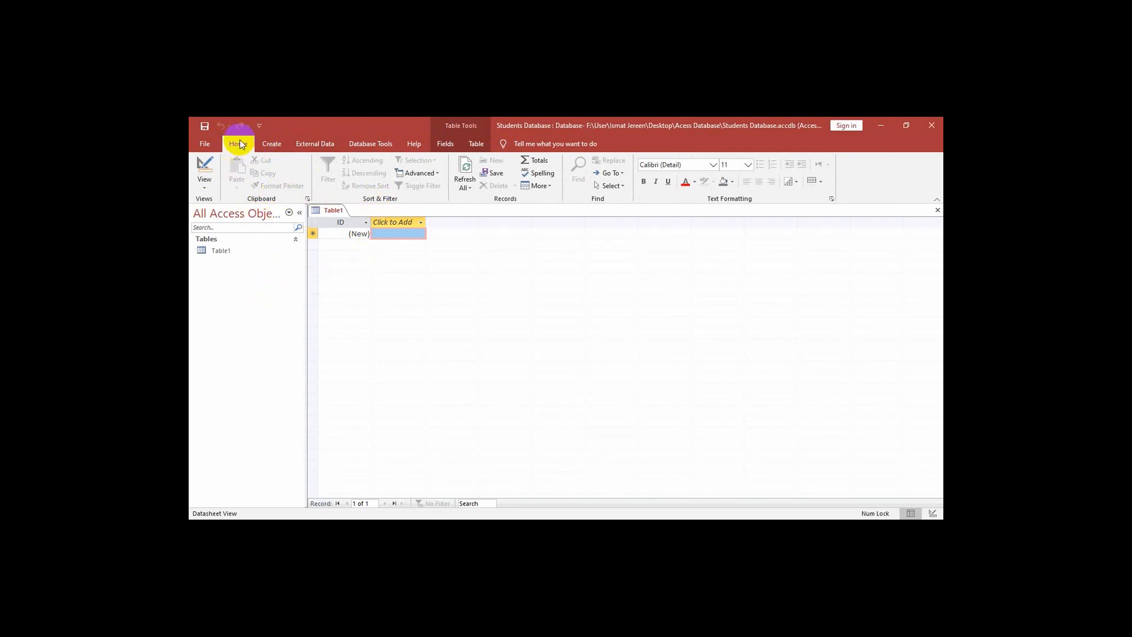
{"action": "mouse_move", "coordinate": [404, 204]}
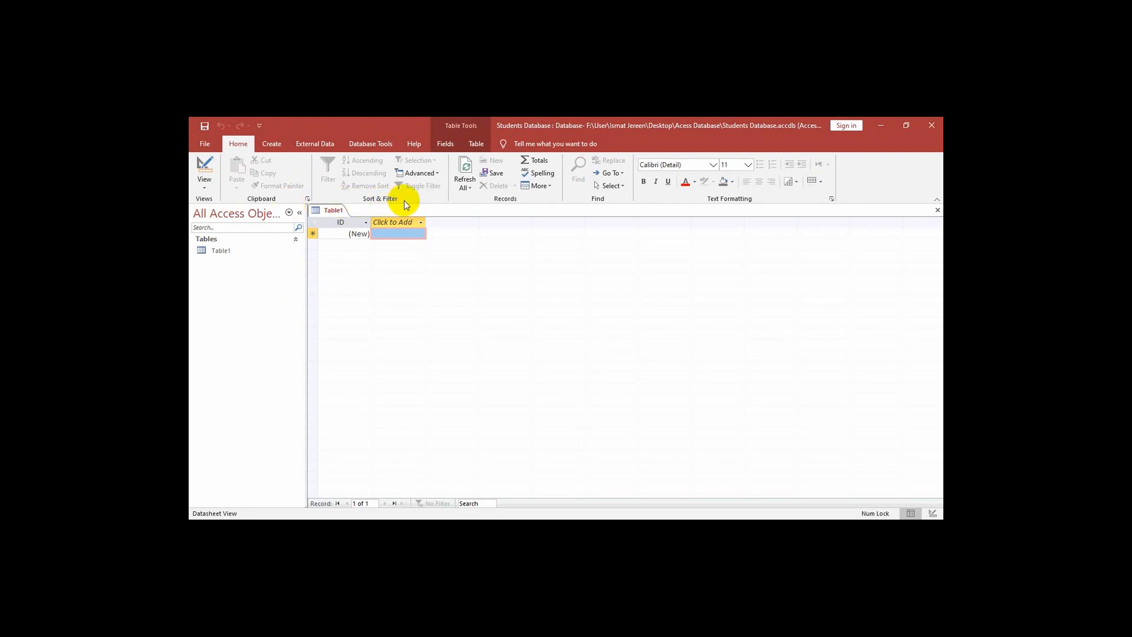
{"action": "mouse_move", "coordinate": [397, 201]}
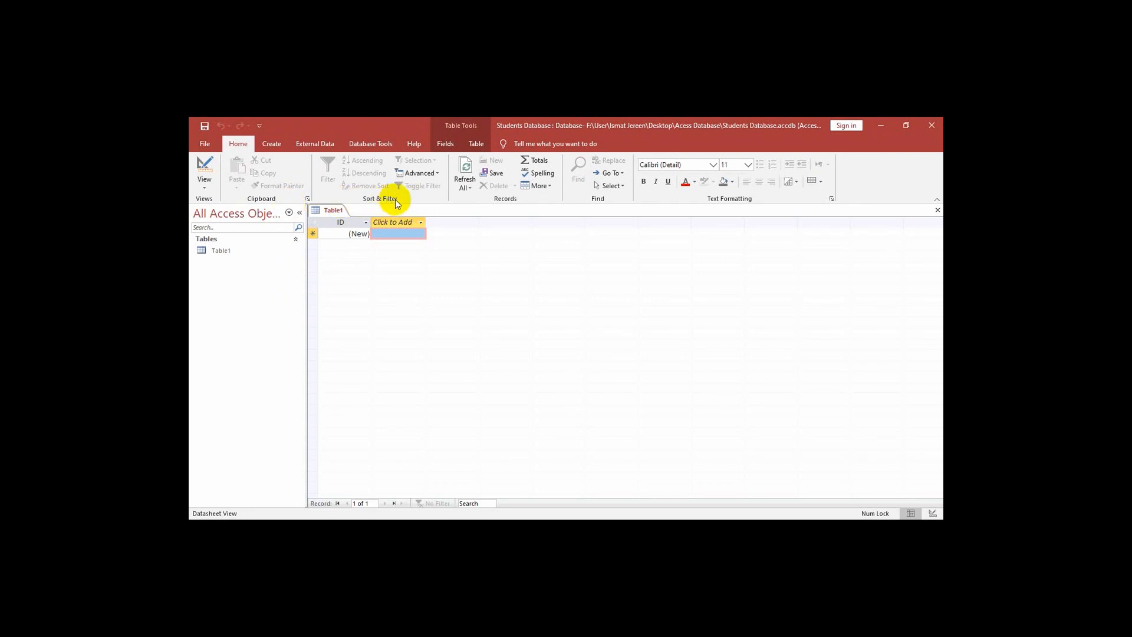
{"action": "mouse_move", "coordinate": [750, 231]}
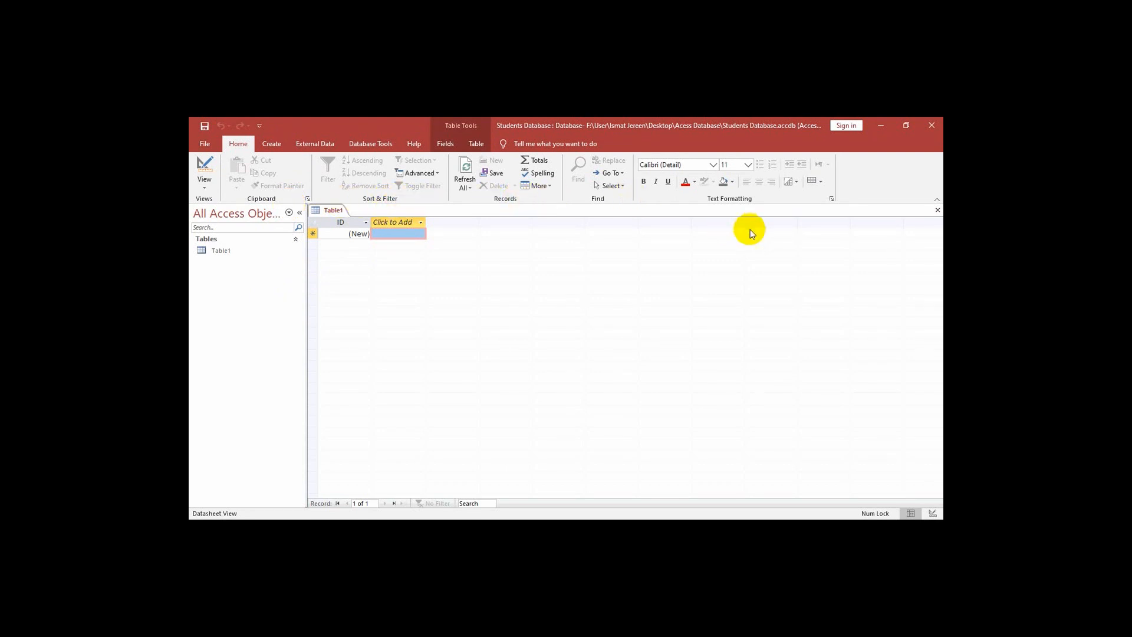
{"action": "mouse_move", "coordinate": [530, 316]}
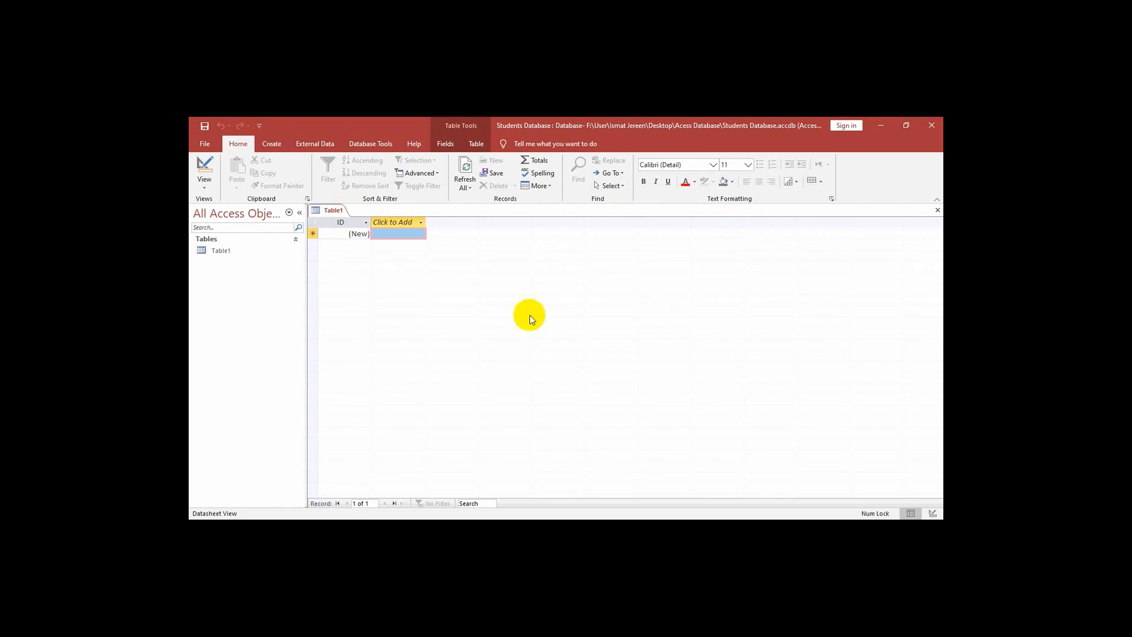
{"action": "mouse_move", "coordinate": [192, 301]}
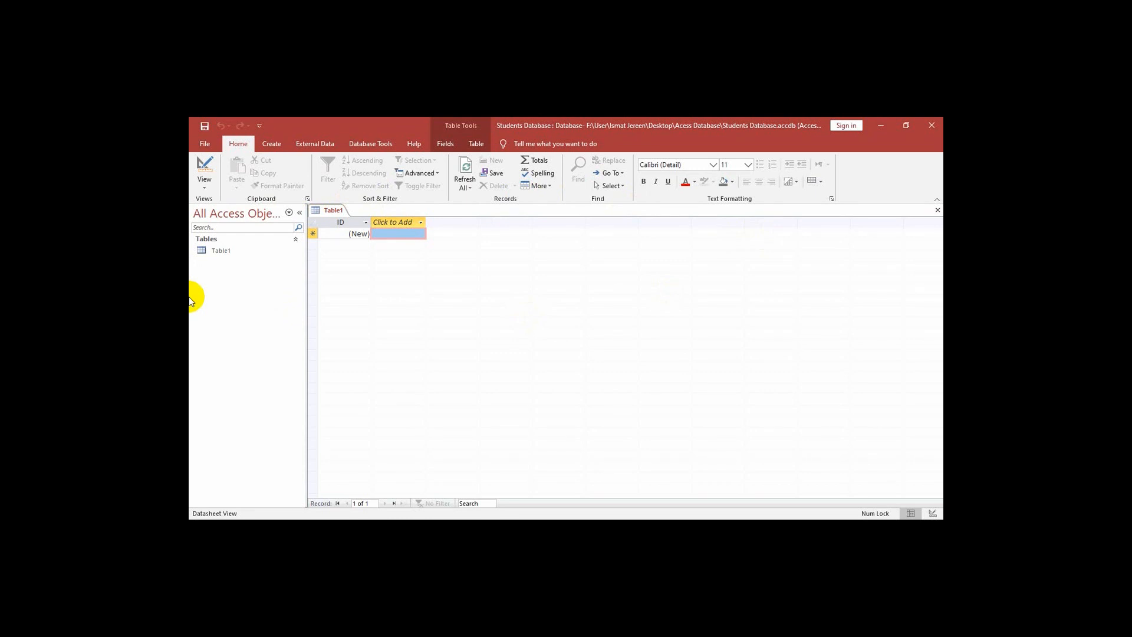
{"action": "mouse_move", "coordinate": [189, 296]}
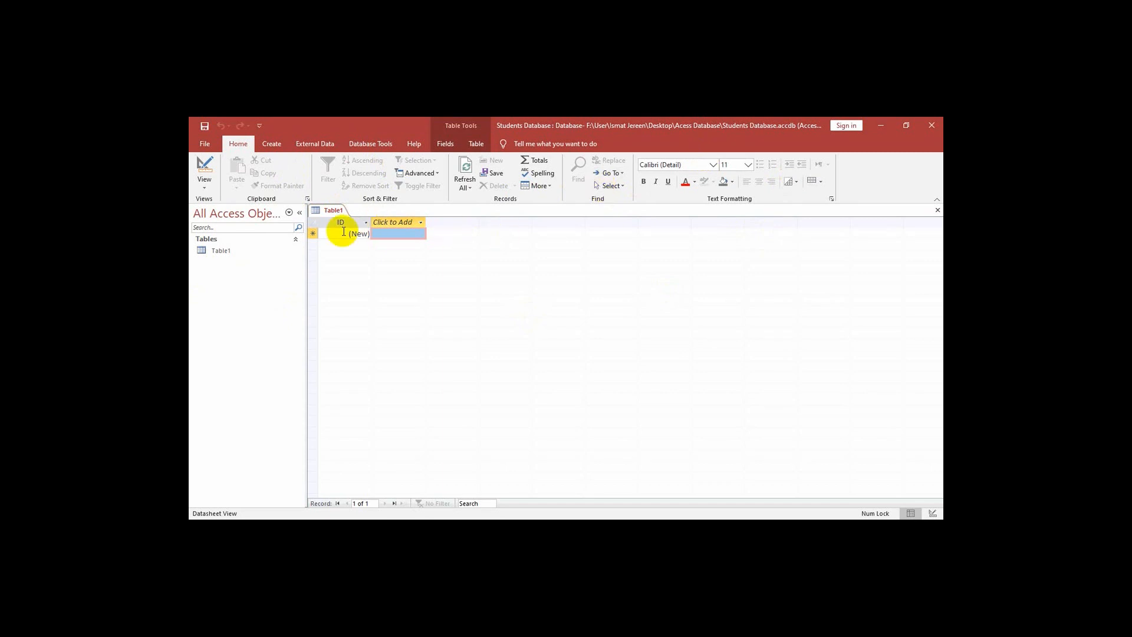
{"action": "mouse_move", "coordinate": [293, 204]}
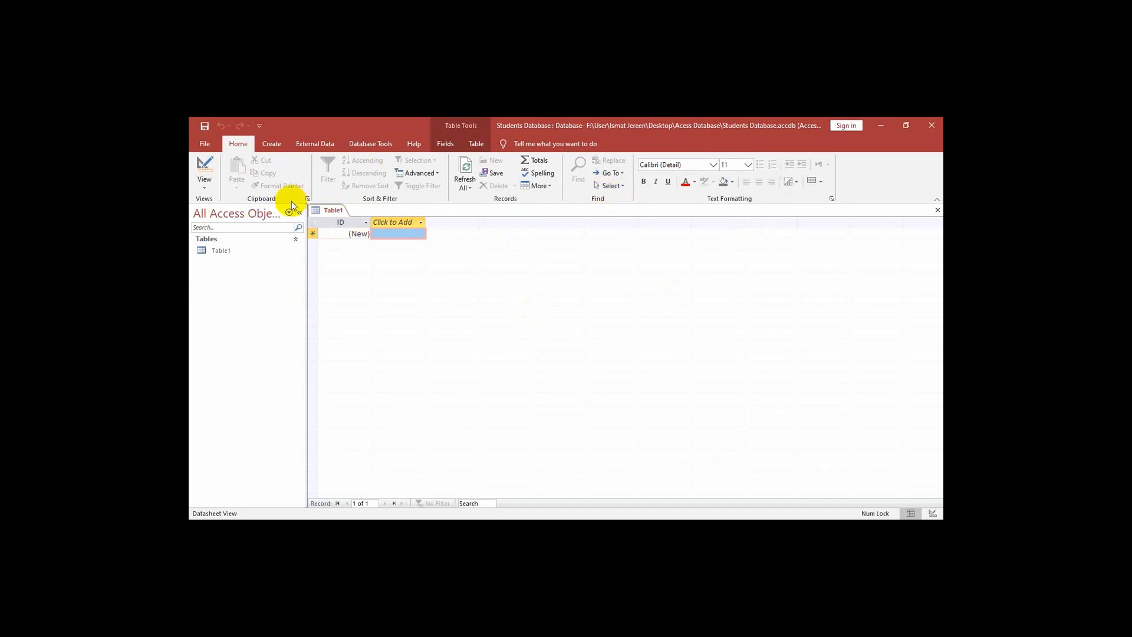
{"action": "mouse_move", "coordinate": [190, 252]}
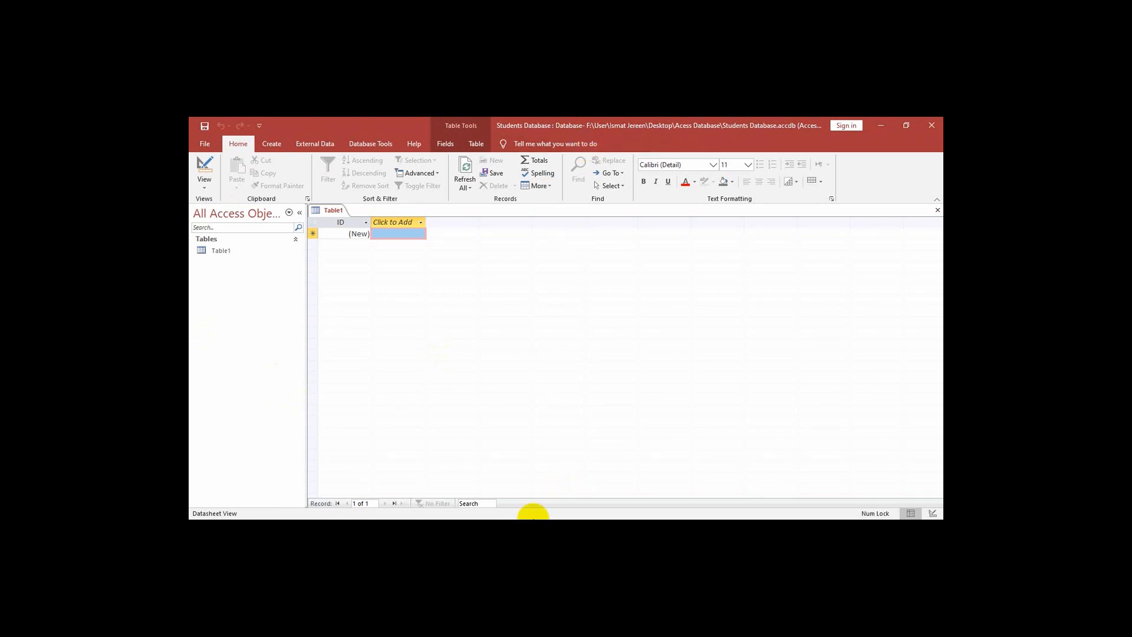
{"action": "mouse_move", "coordinate": [573, 423]}
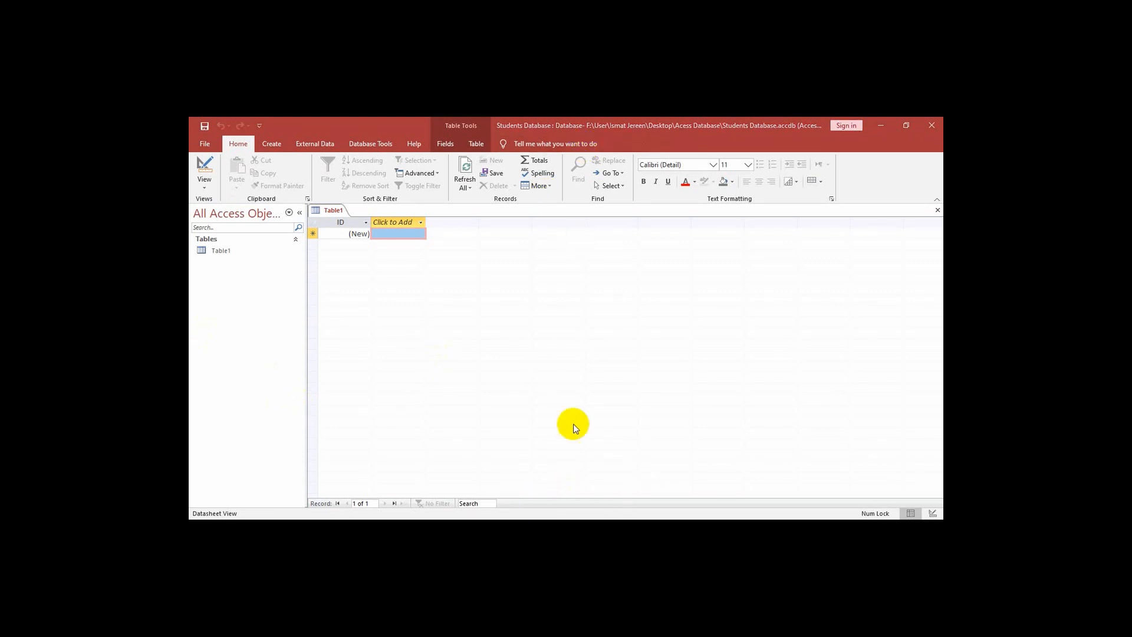
{"action": "mouse_move", "coordinate": [293, 249]}
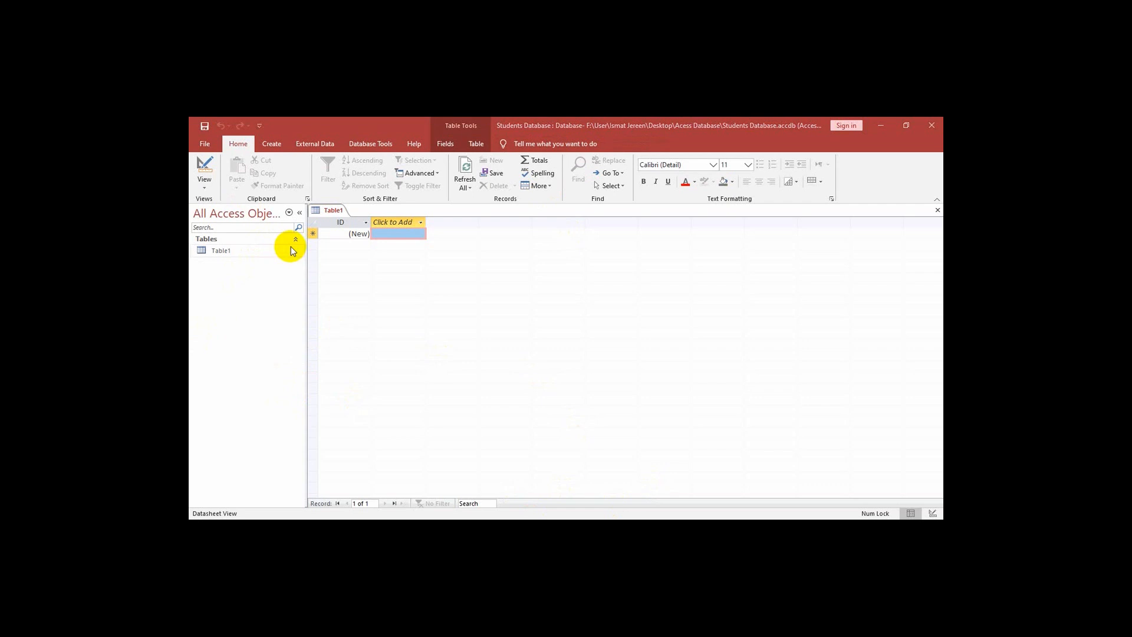
{"action": "mouse_move", "coordinate": [439, 268]}
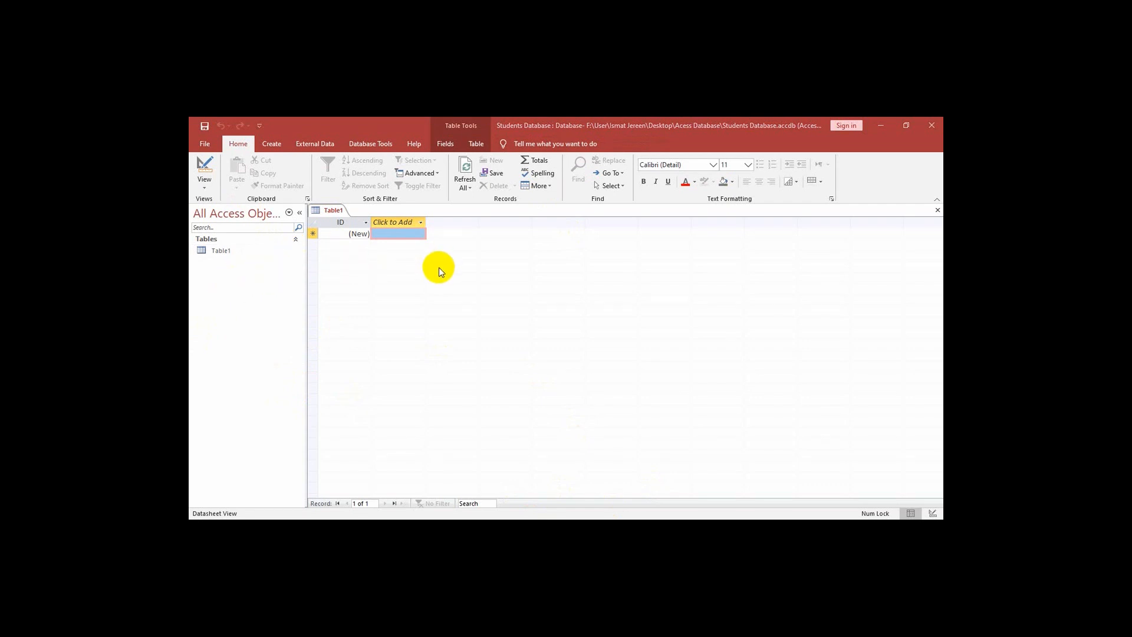
{"action": "mouse_move", "coordinate": [382, 275]}
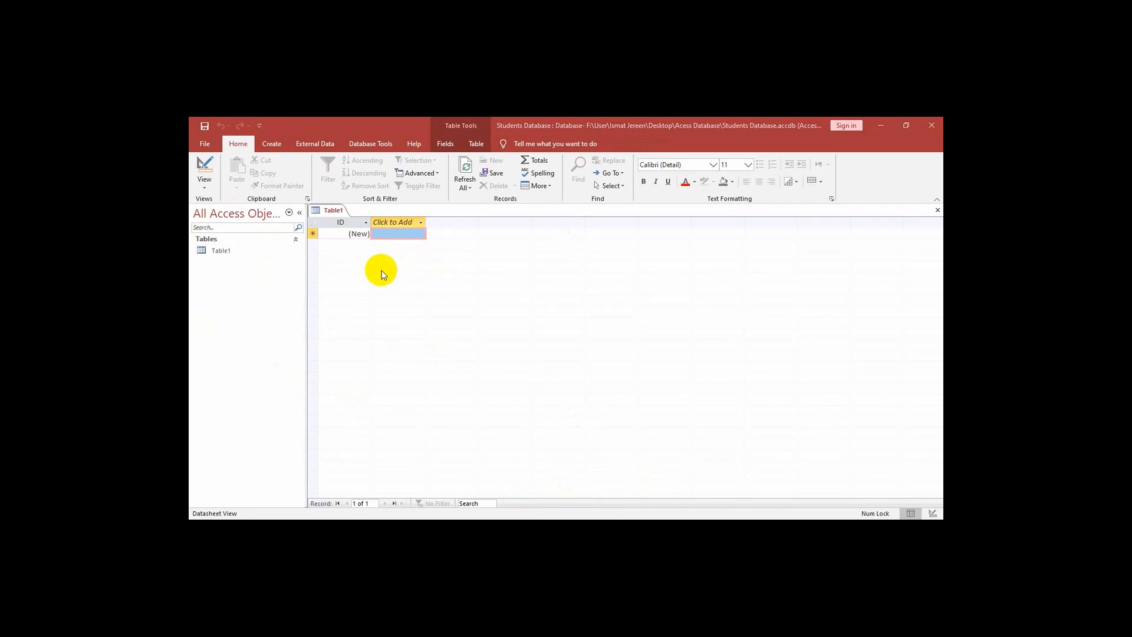
{"action": "mouse_move", "coordinate": [256, 122]}
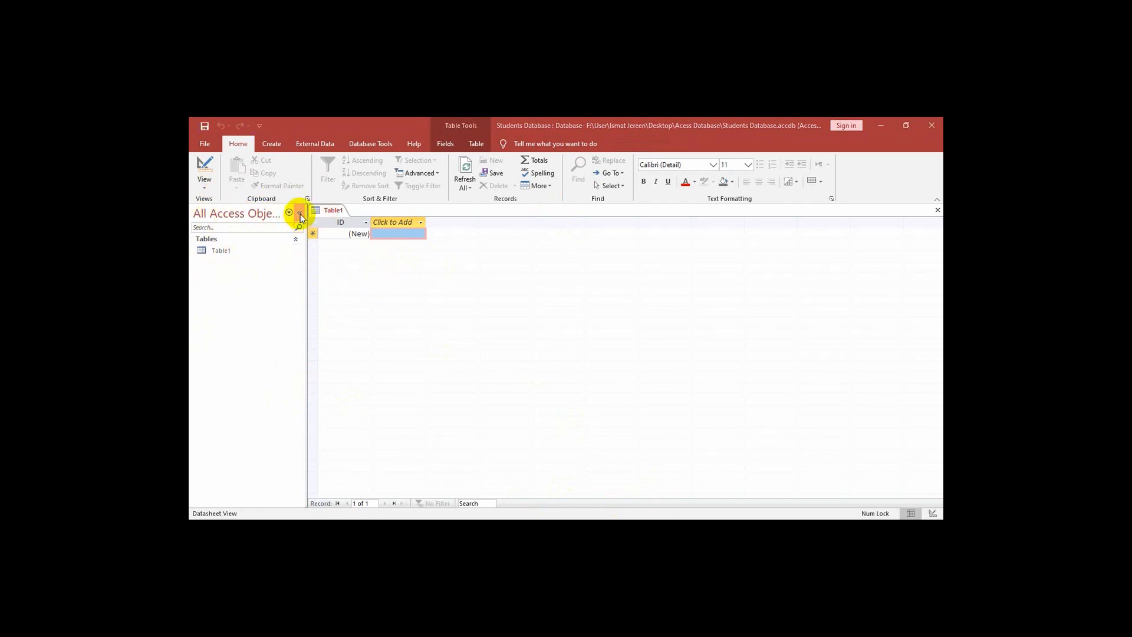
{"action": "left_click", "coordinate": [299, 212]}
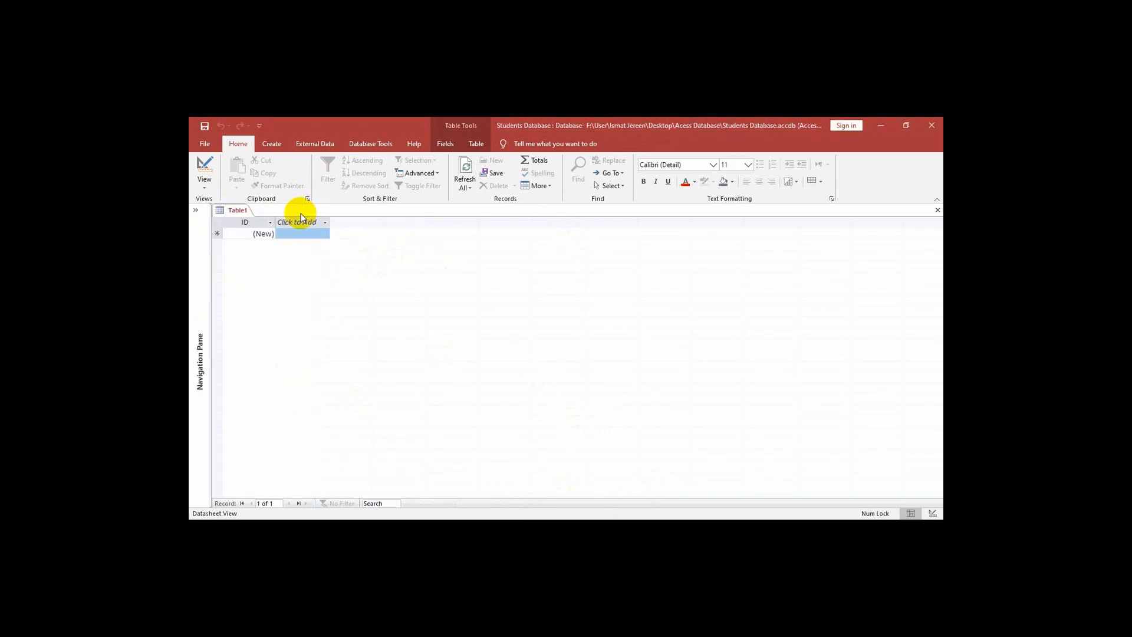
{"action": "mouse_move", "coordinate": [196, 209]}
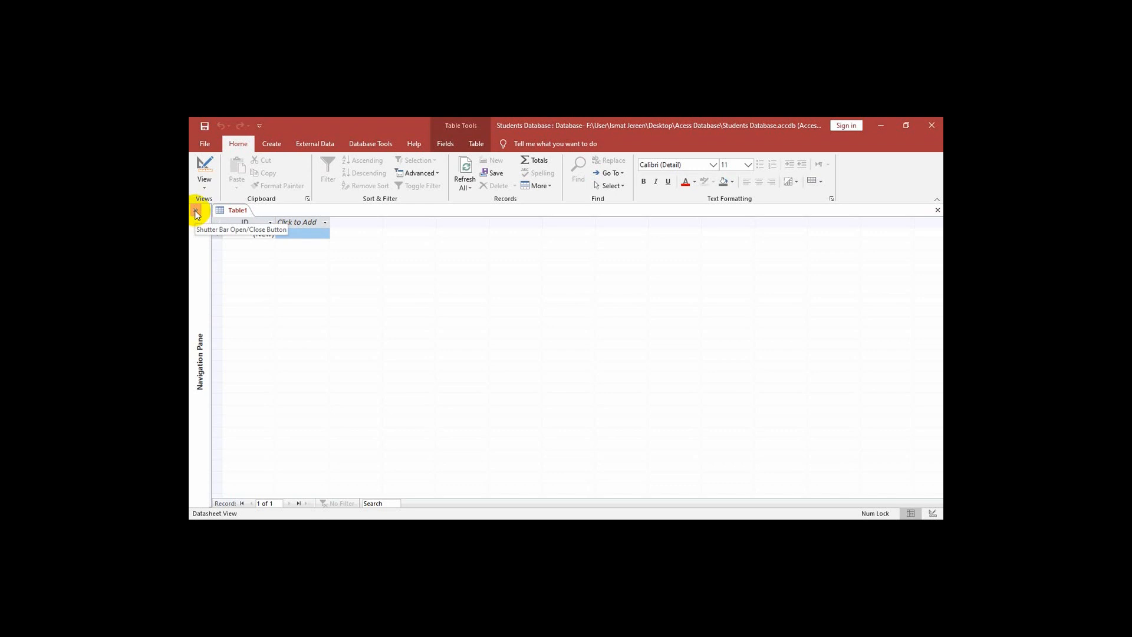
{"action": "left_click", "coordinate": [196, 212]}
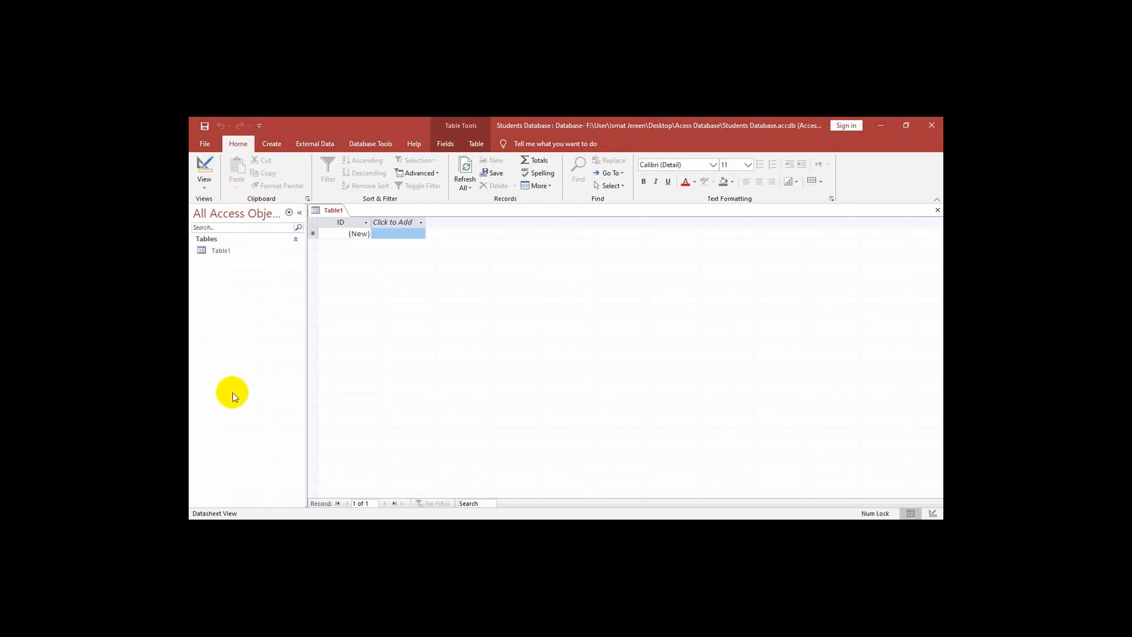
{"action": "mouse_move", "coordinate": [237, 388]}
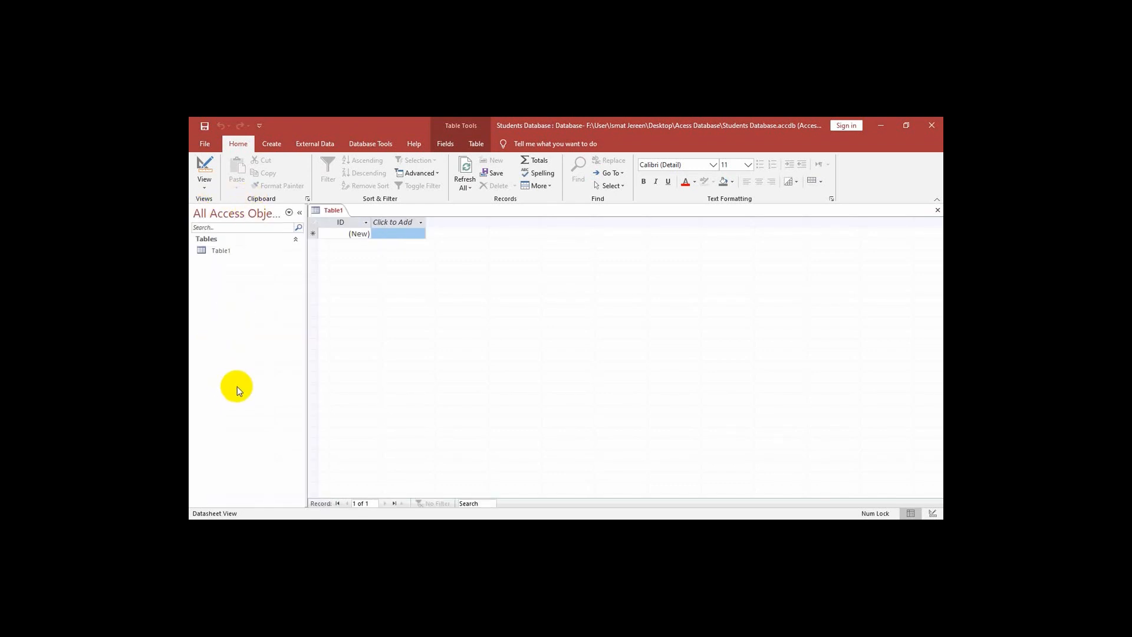
{"action": "mouse_move", "coordinate": [220, 361]}
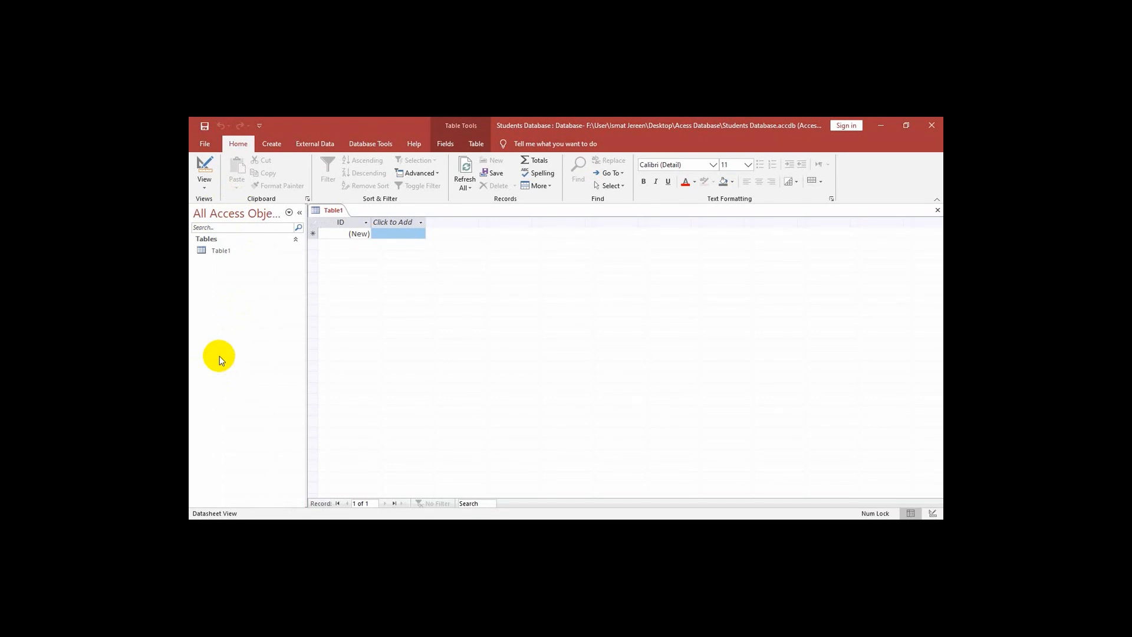
{"action": "mouse_move", "coordinate": [242, 251]}
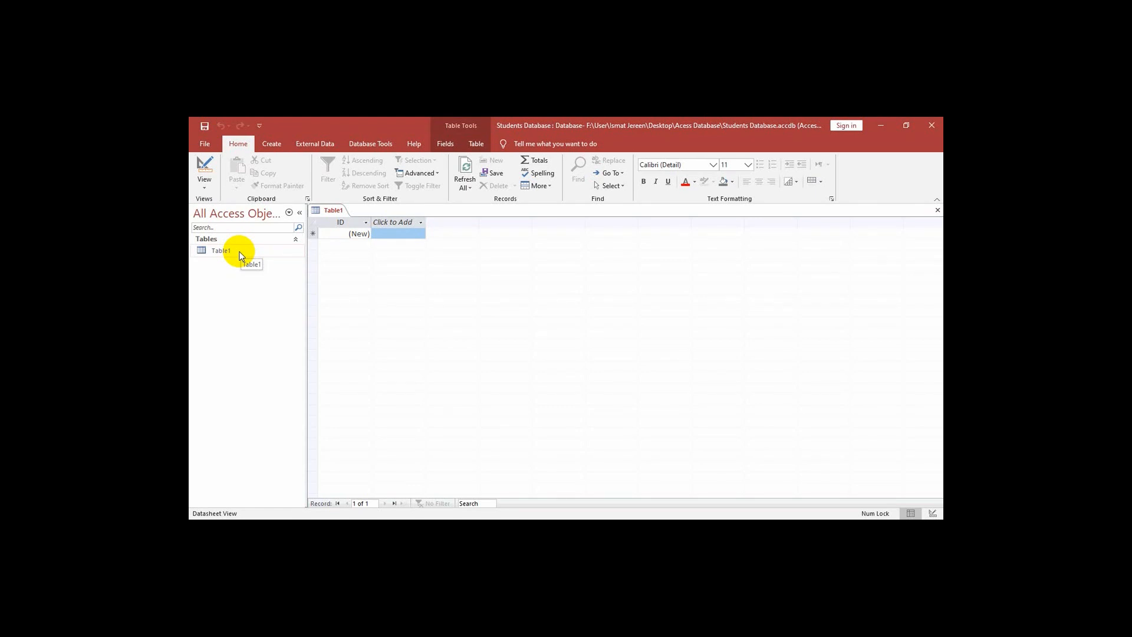
{"action": "mouse_move", "coordinate": [241, 252]}
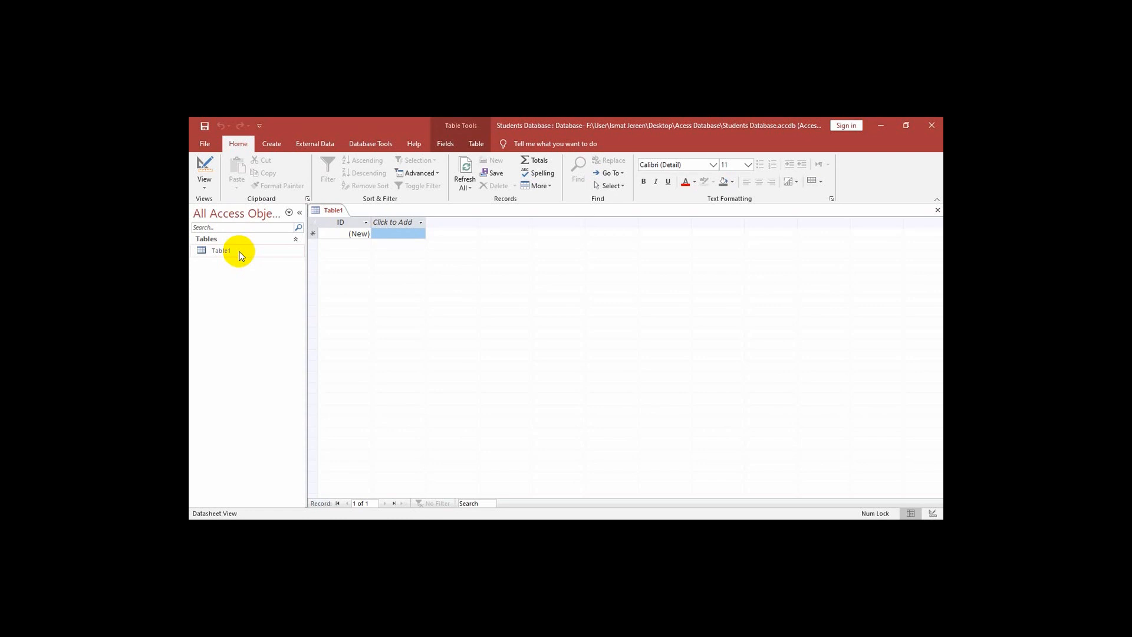
{"action": "mouse_move", "coordinate": [237, 254]}
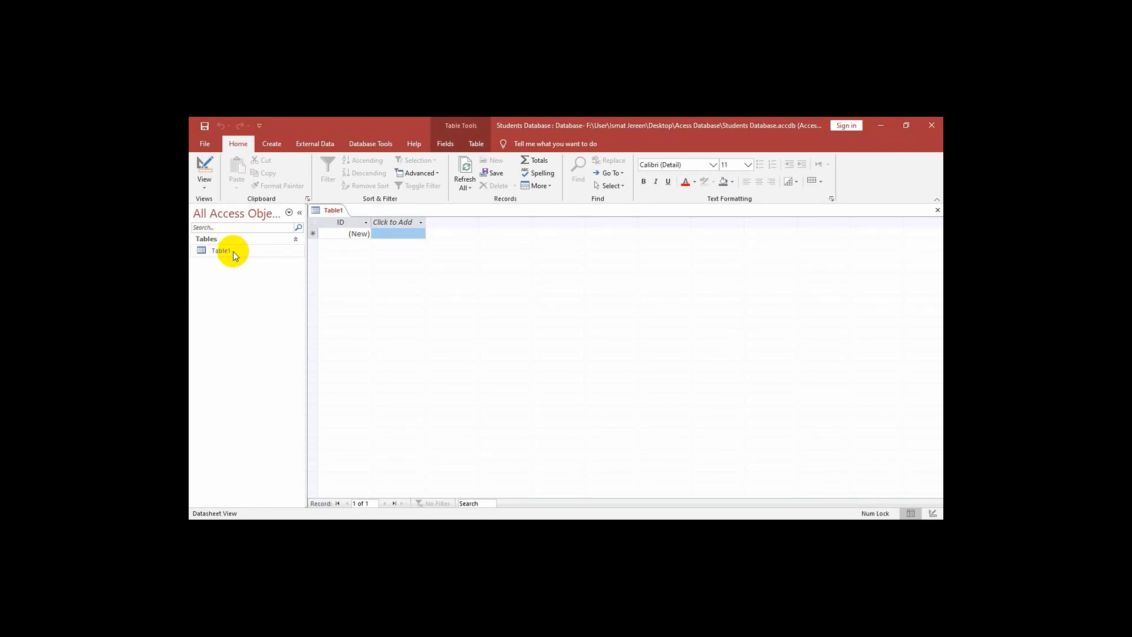
{"action": "mouse_move", "coordinate": [238, 205]}
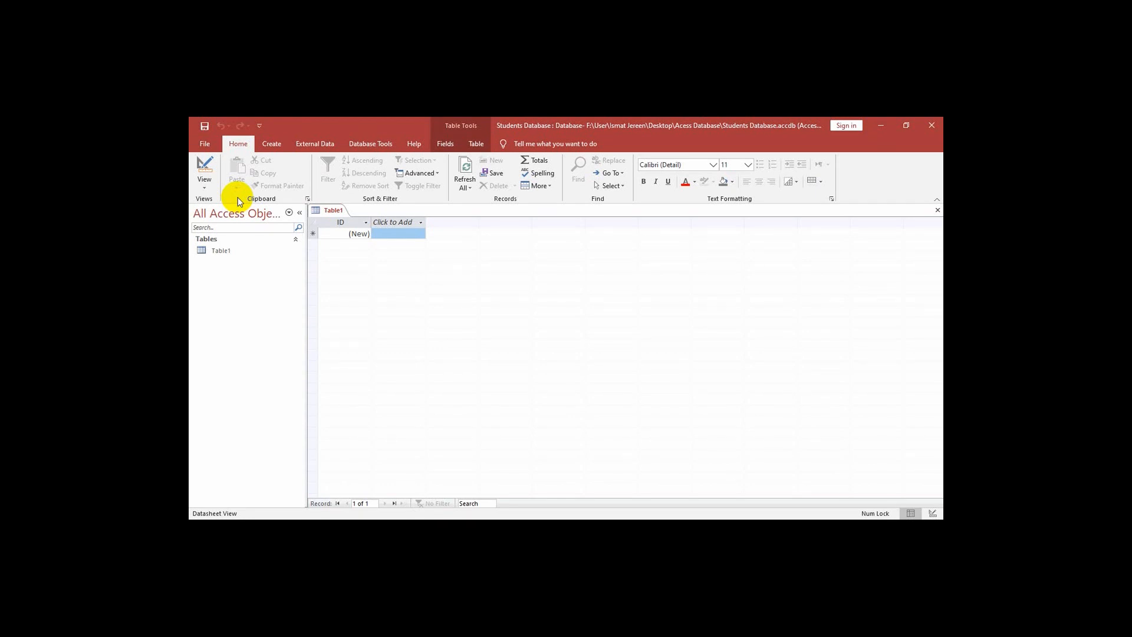
{"action": "mouse_move", "coordinate": [191, 163]}
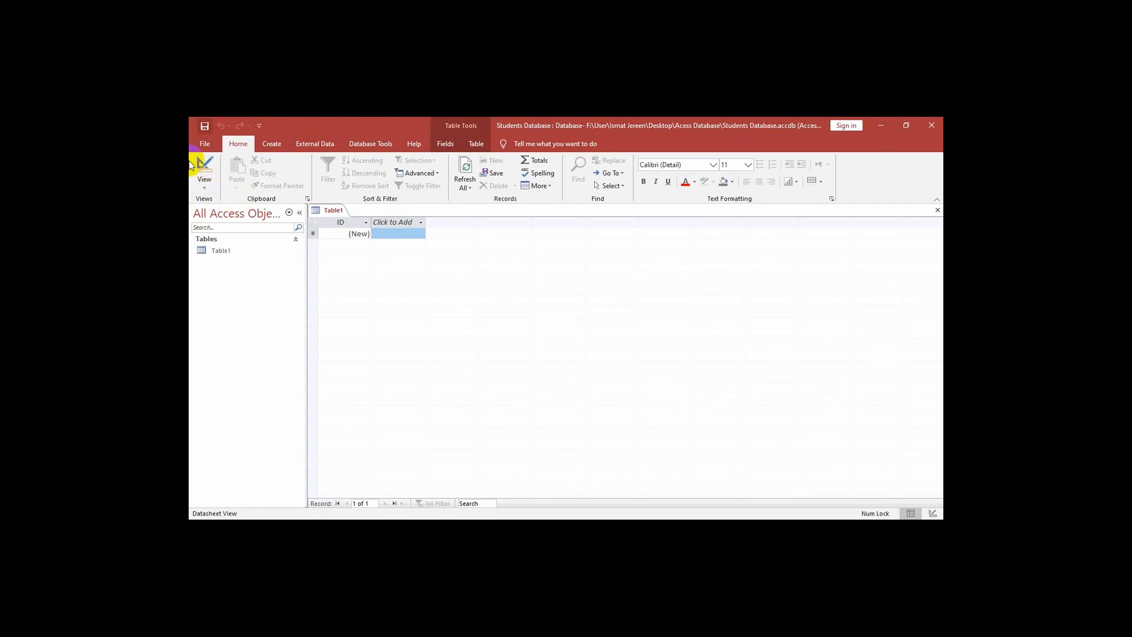
Switch Table1 to Design View, saving it as 'Class 10 Students'.
{"action": "left_click", "coordinate": [204, 170]}
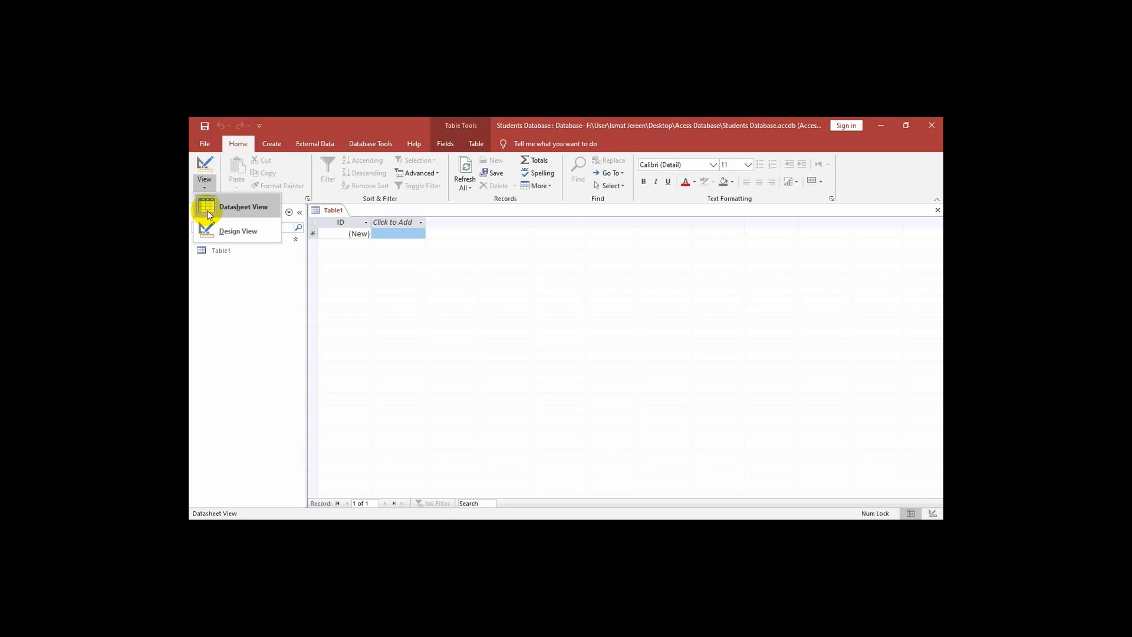
{"action": "mouse_move", "coordinate": [238, 231]}
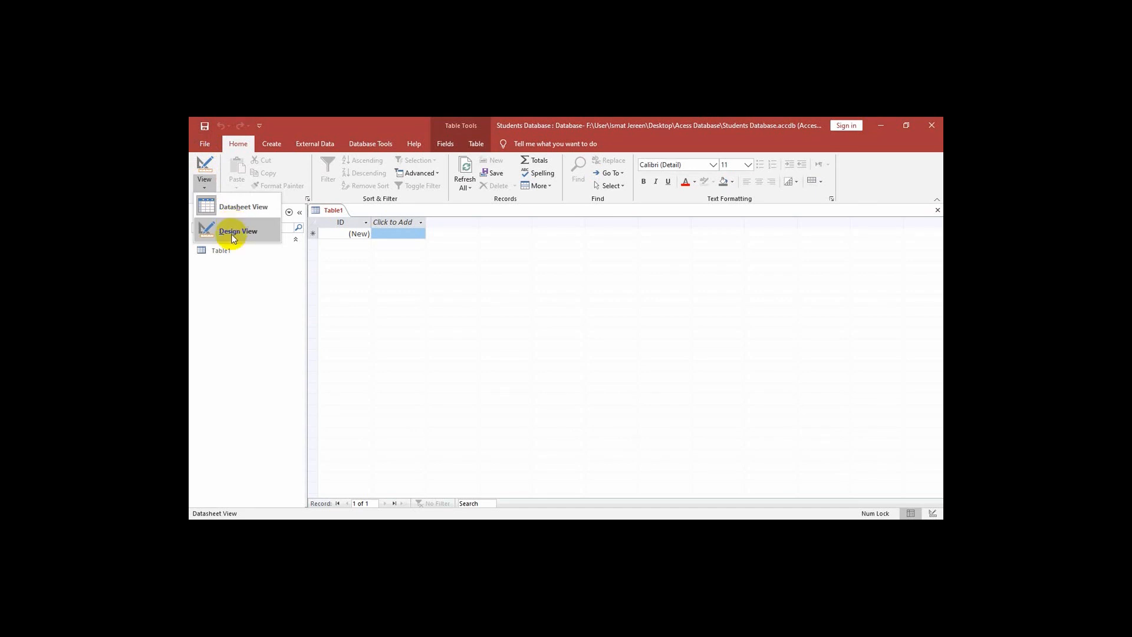
{"action": "left_click", "coordinate": [237, 230]}
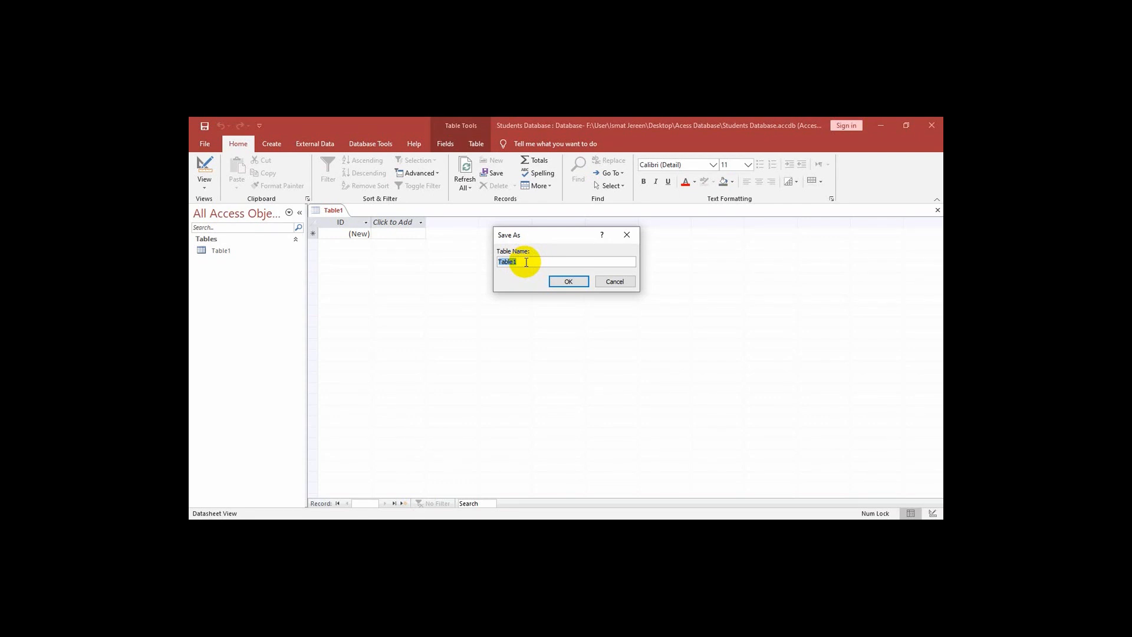
{"action": "type", "text": "Class"}
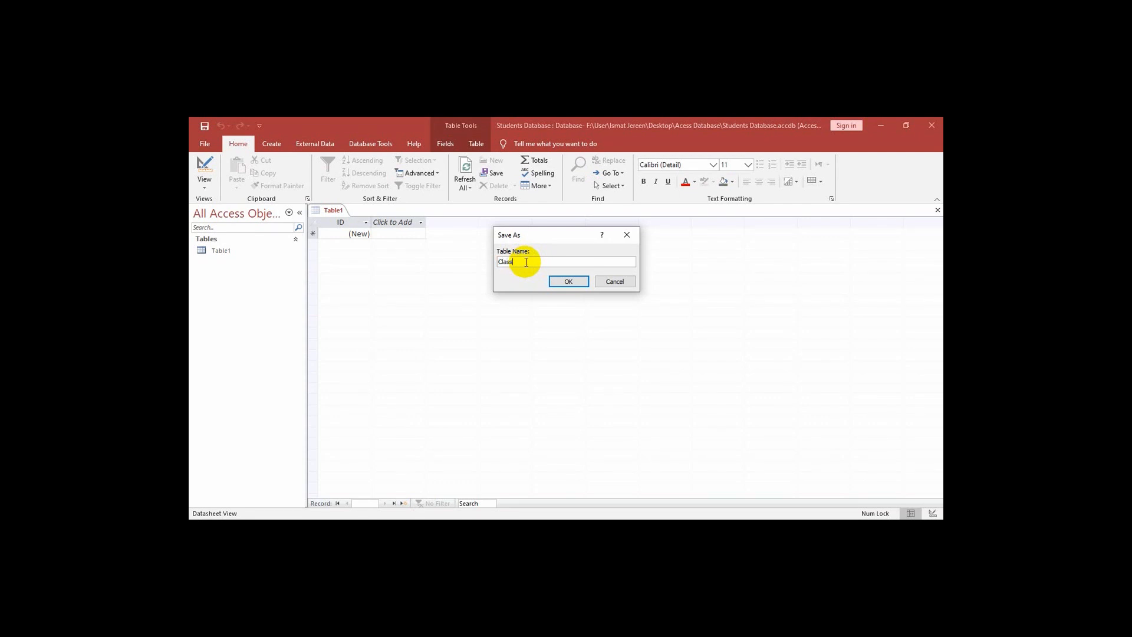
{"action": "type", "text": "10"}
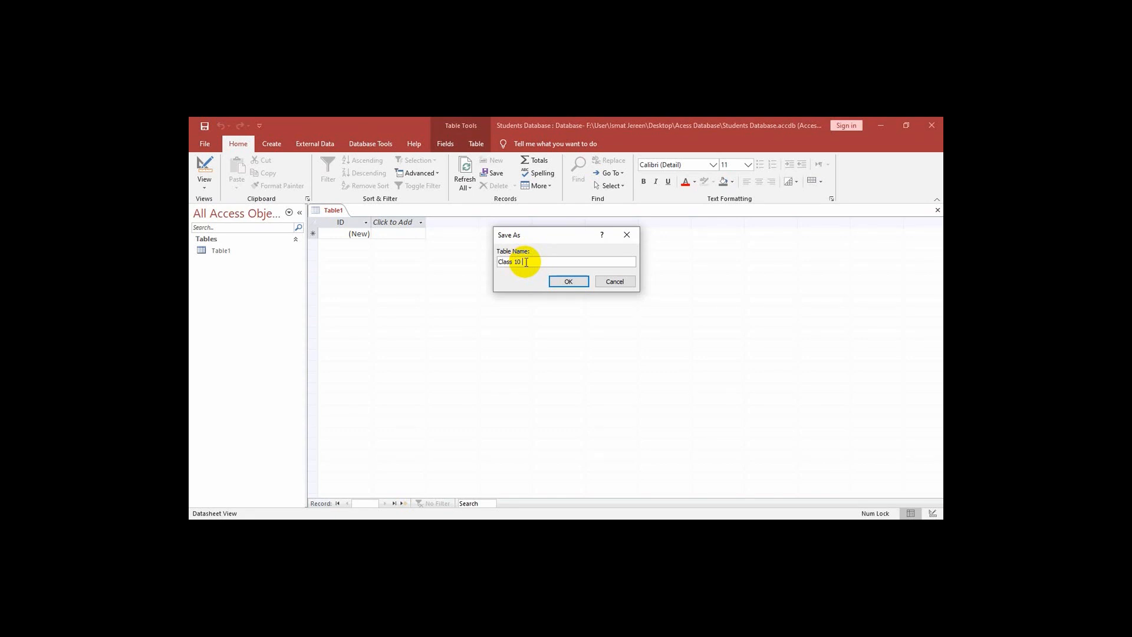
{"action": "type", "text": "Students"}
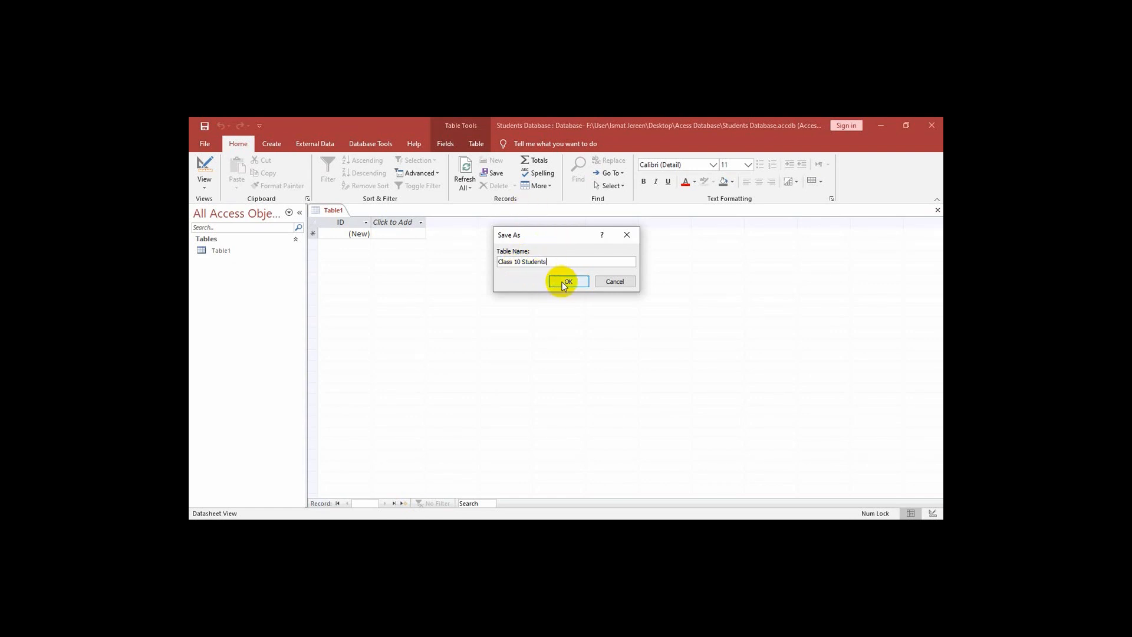
{"action": "left_click", "coordinate": [567, 281]}
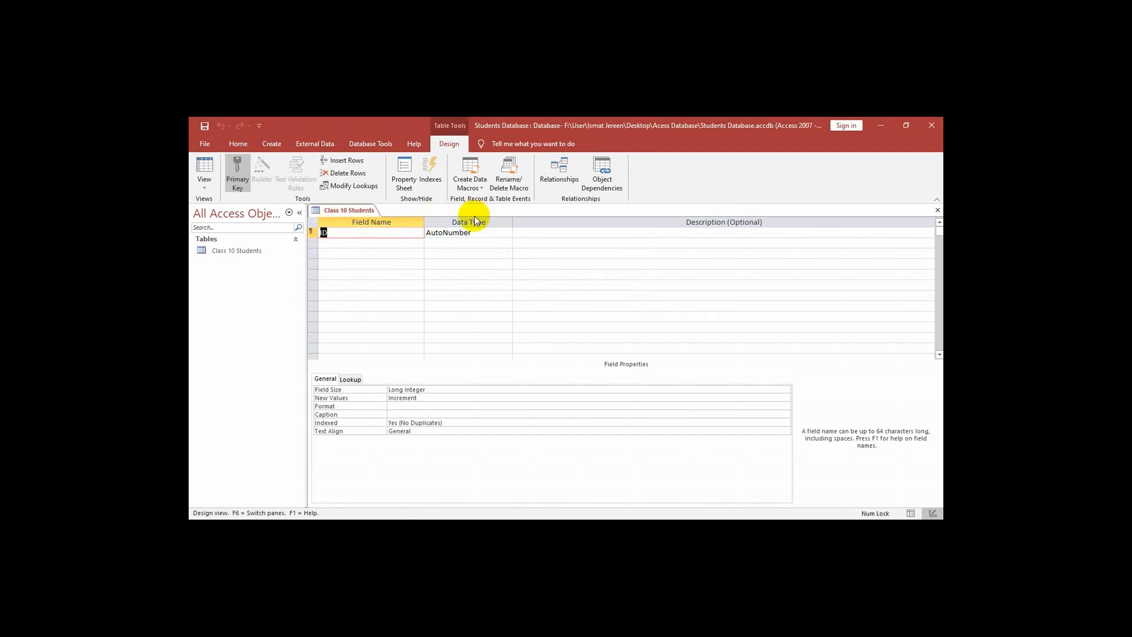
{"action": "mouse_move", "coordinate": [475, 251]}
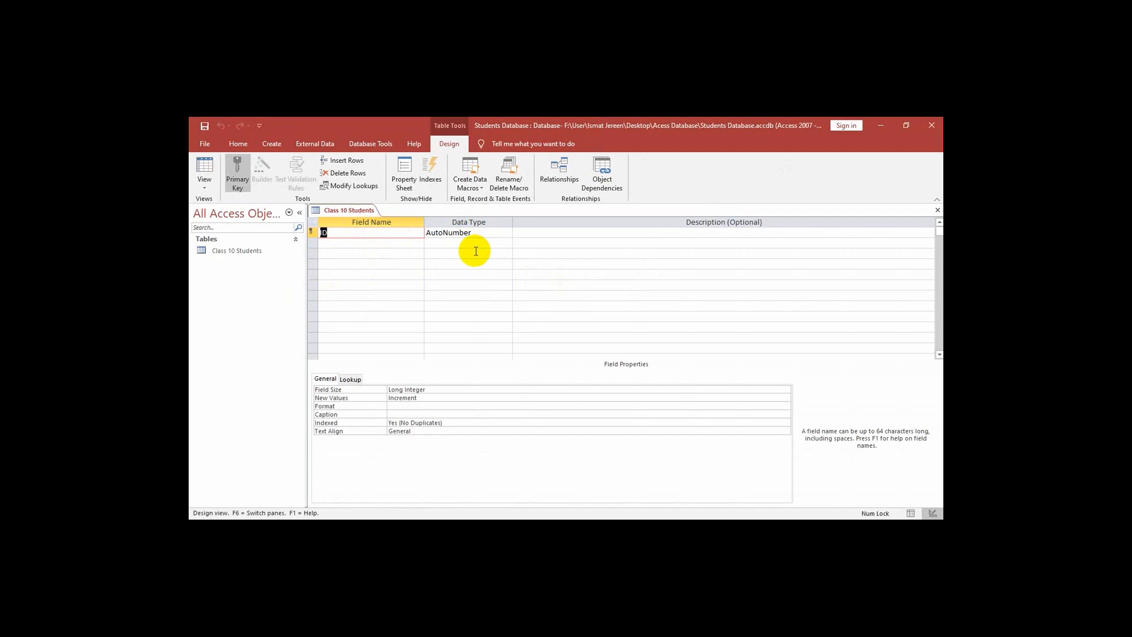
{"action": "mouse_move", "coordinate": [381, 401]}
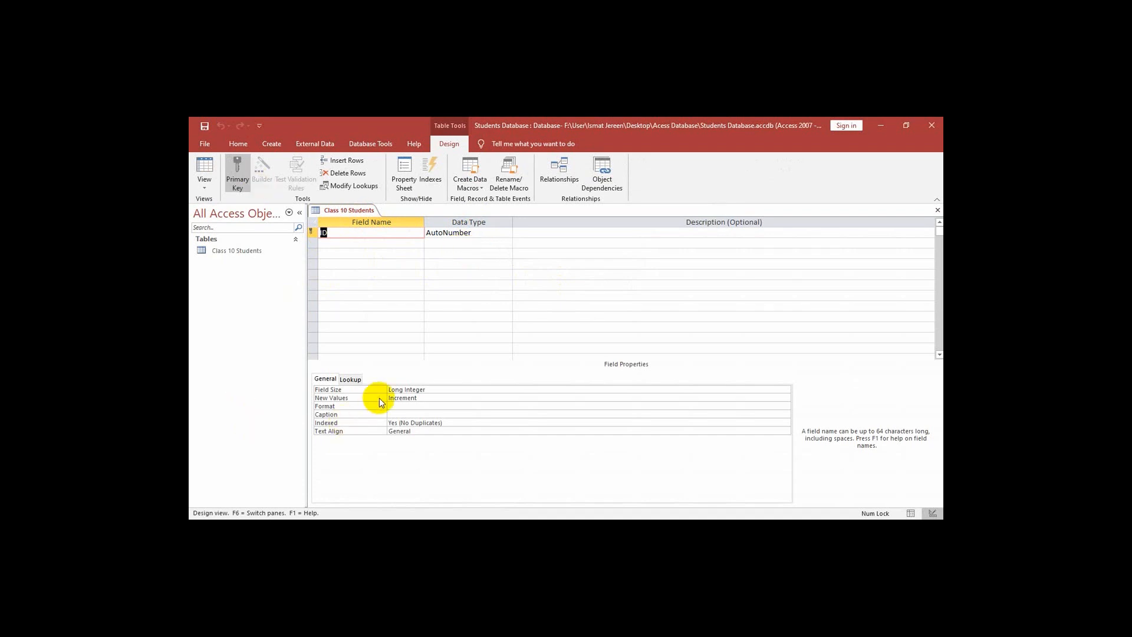
{"action": "mouse_move", "coordinate": [350, 271]}
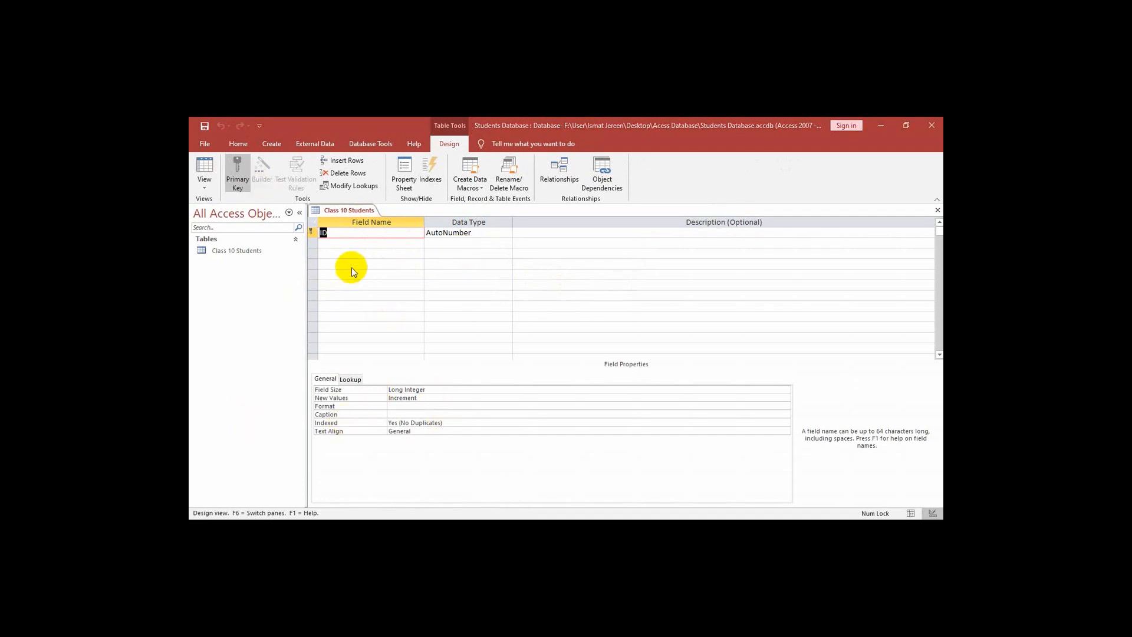
{"action": "mouse_move", "coordinate": [345, 248]}
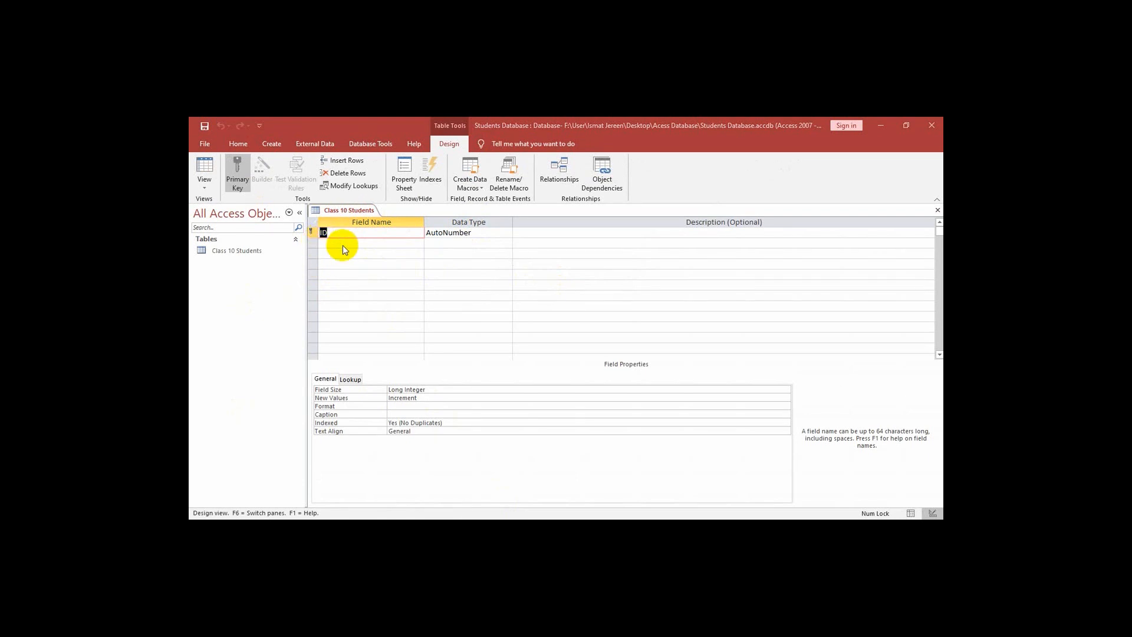
{"action": "mouse_move", "coordinate": [368, 235]}
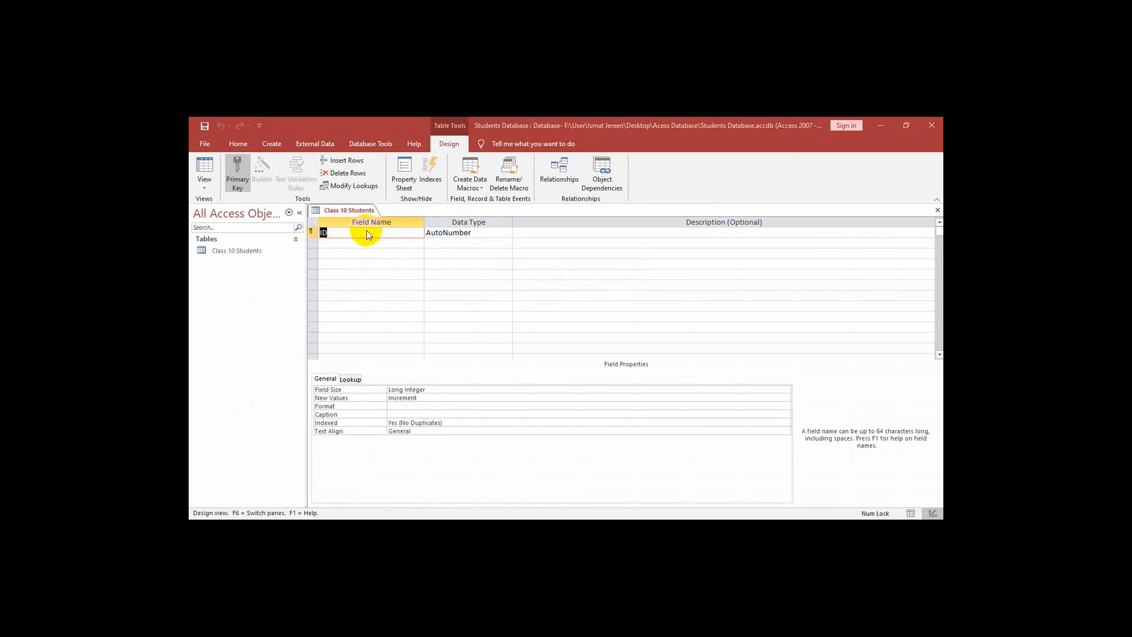
{"action": "mouse_move", "coordinate": [410, 237]}
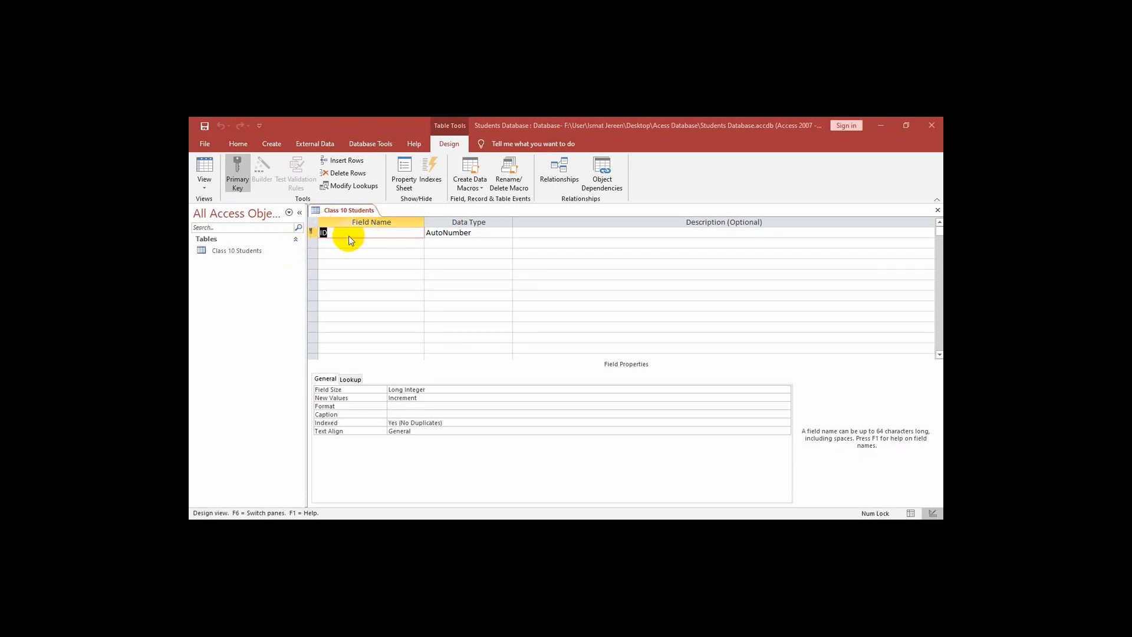
{"action": "mouse_move", "coordinate": [347, 242]}
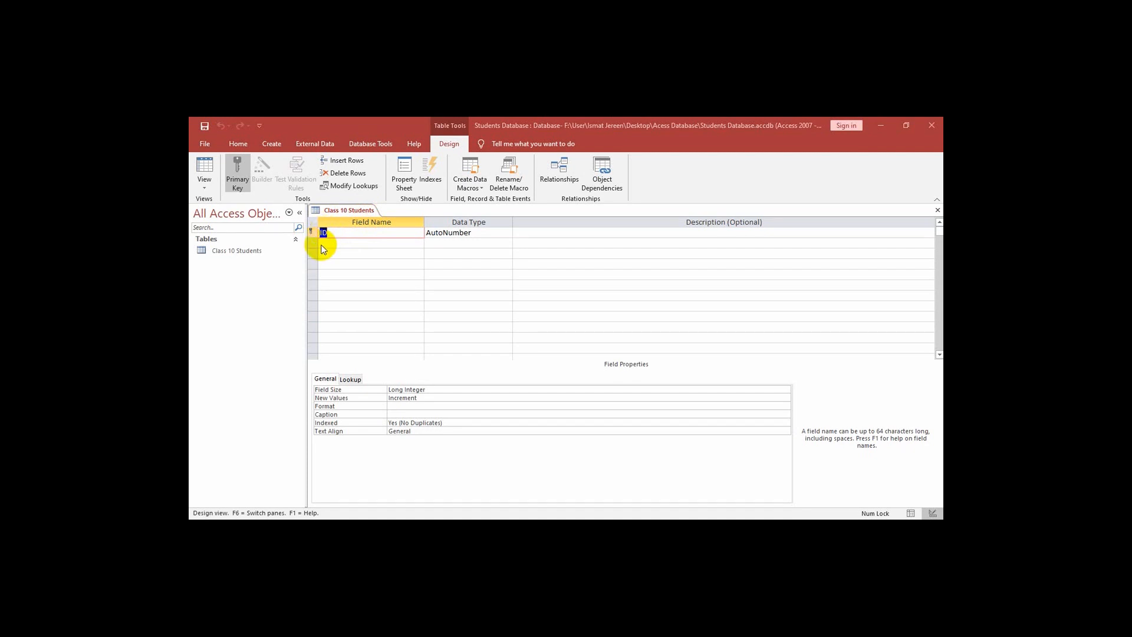
{"action": "mouse_move", "coordinate": [339, 280]}
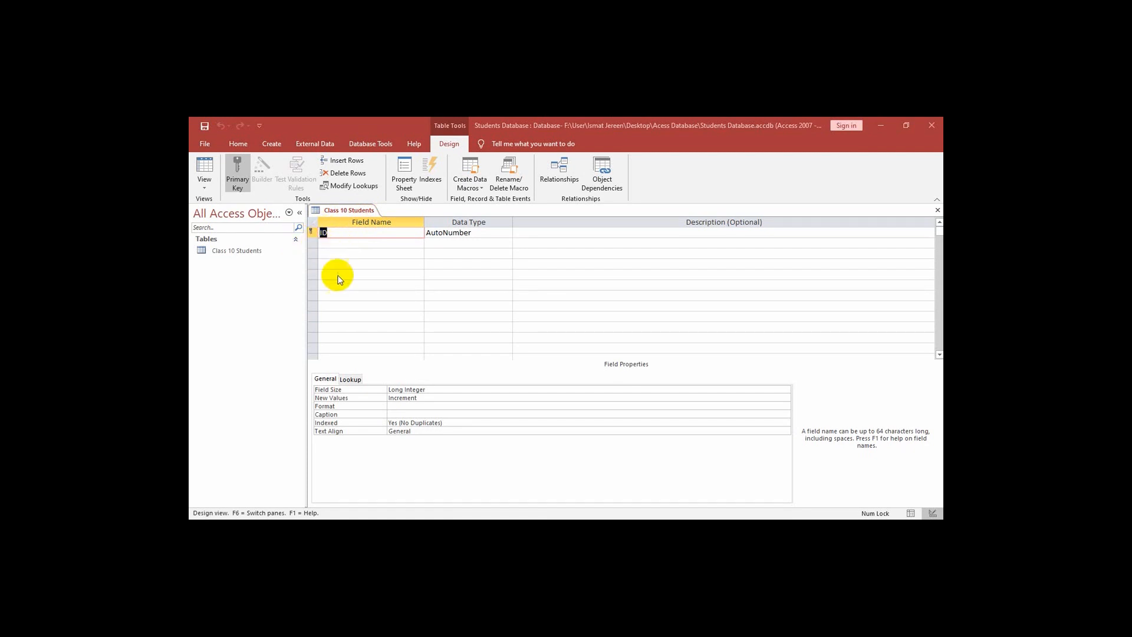
{"action": "mouse_move", "coordinate": [333, 256]}
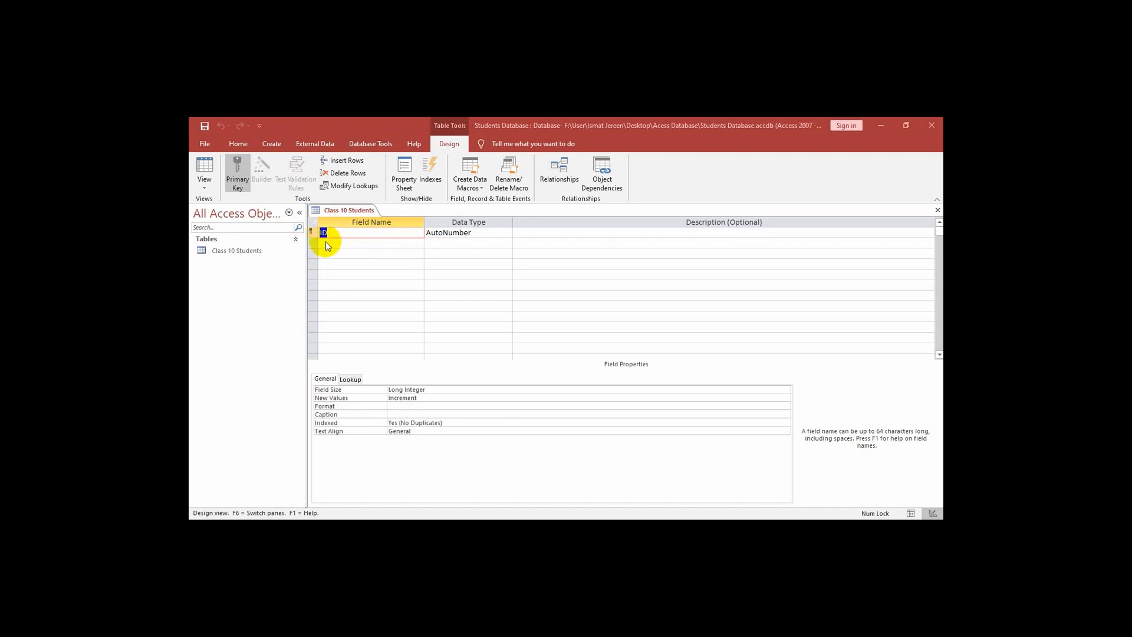
{"action": "mouse_move", "coordinate": [350, 237]}
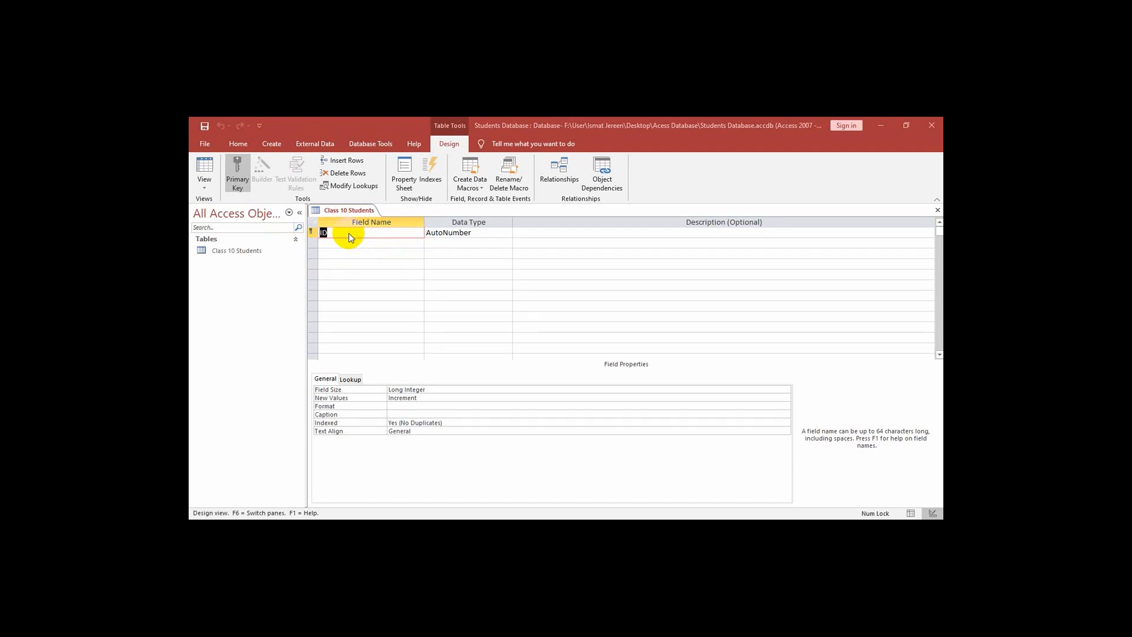
{"action": "mouse_move", "coordinate": [431, 225]}
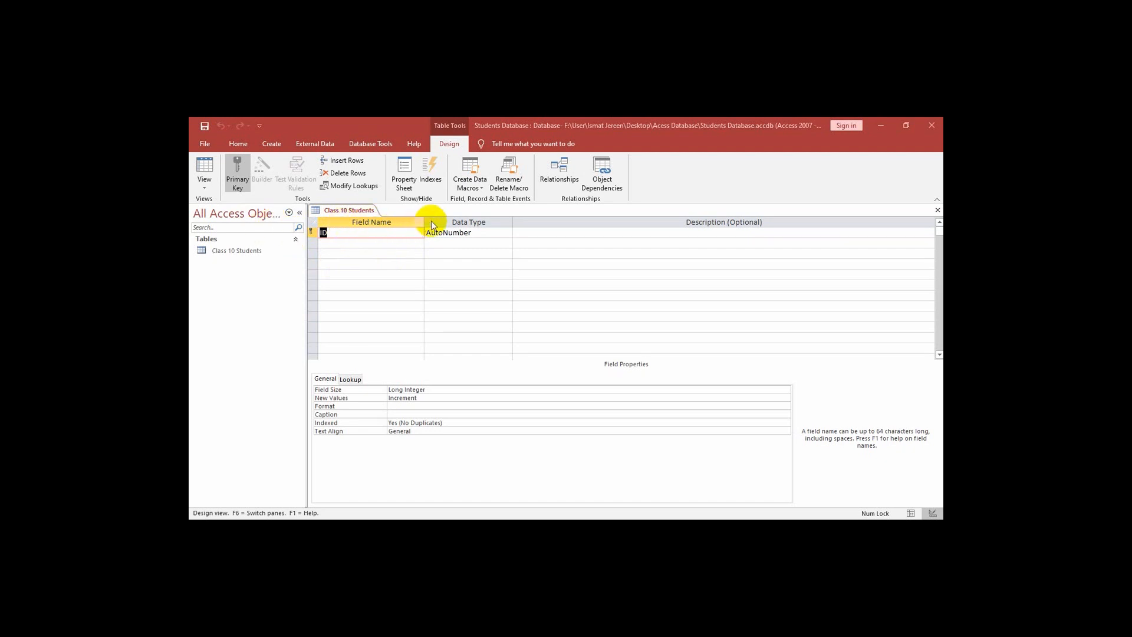
{"action": "mouse_move", "coordinate": [490, 238]}
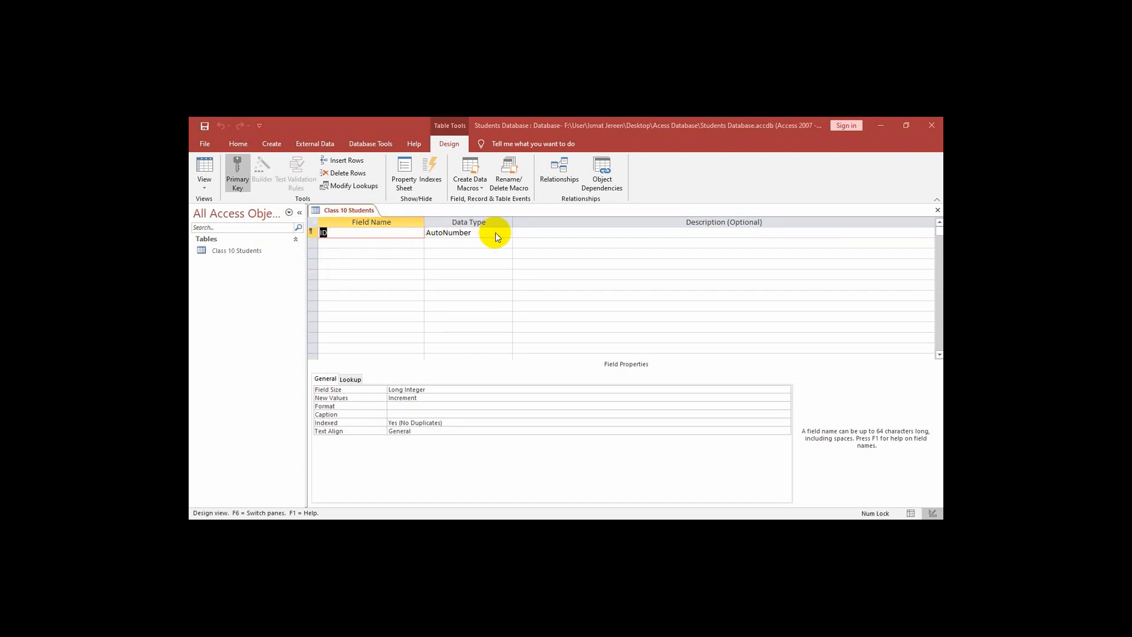
{"action": "mouse_move", "coordinate": [400, 237]}
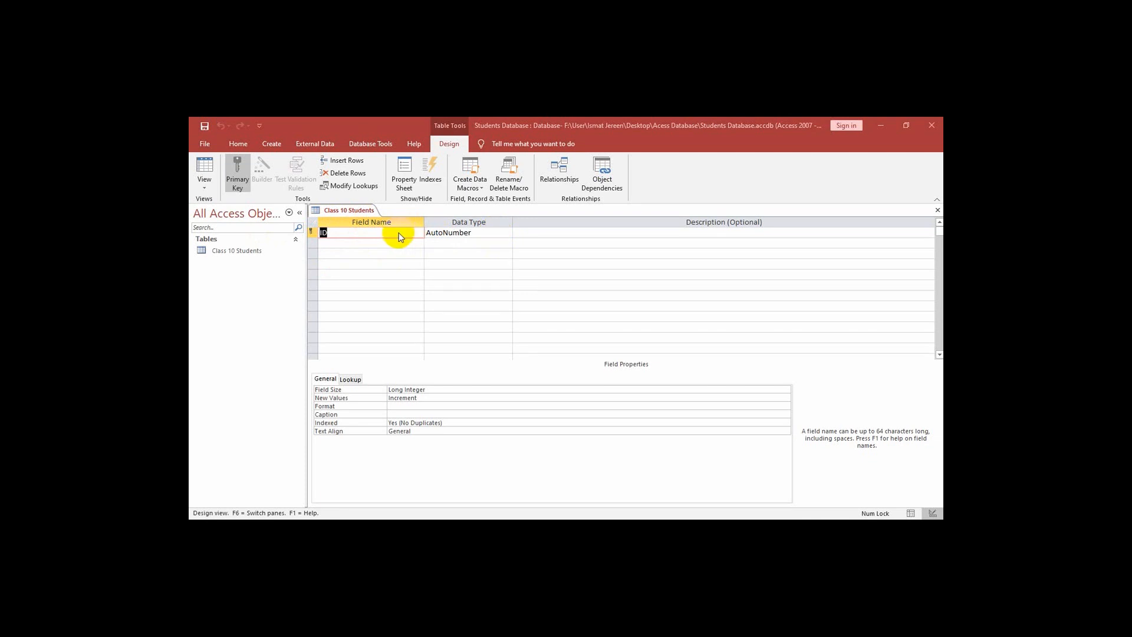
{"action": "mouse_move", "coordinate": [364, 233]}
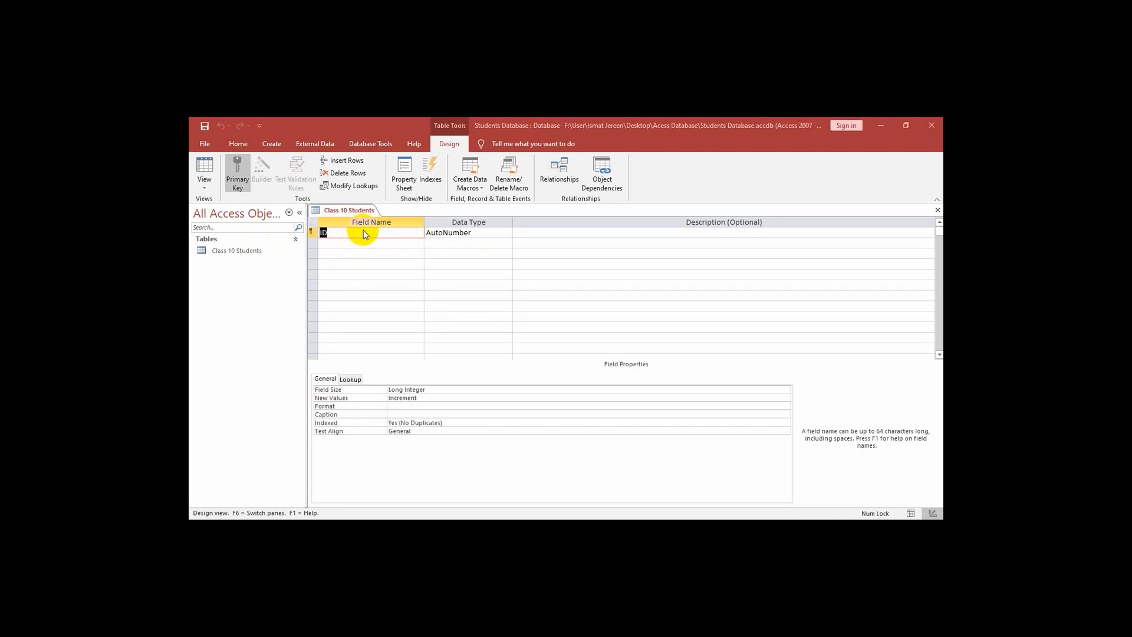
{"action": "mouse_move", "coordinate": [464, 238]}
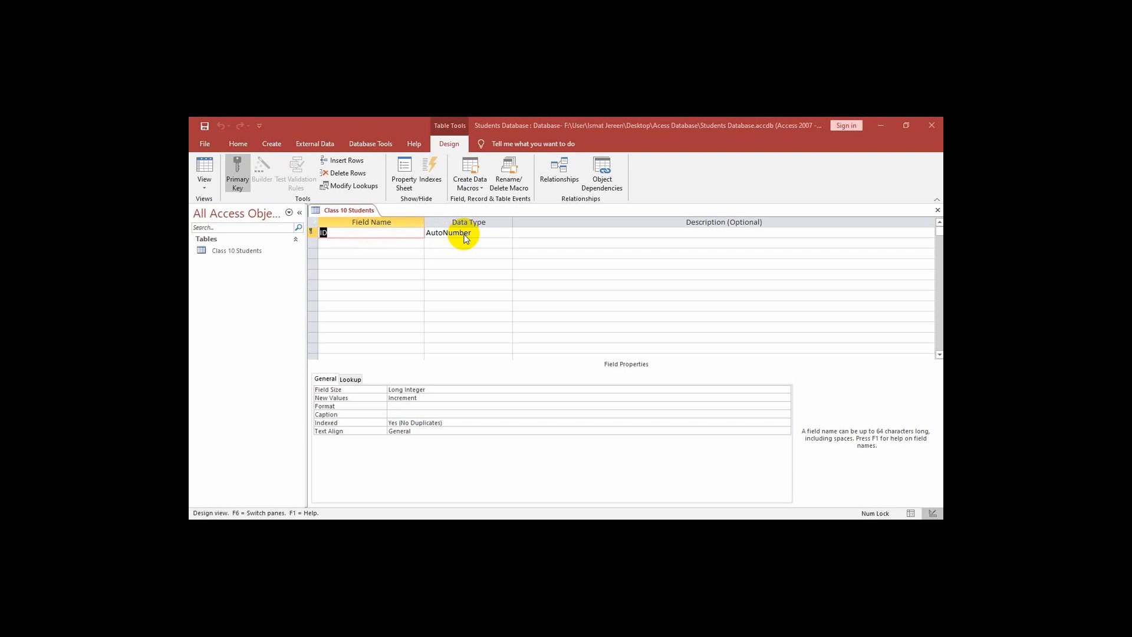
{"action": "mouse_move", "coordinate": [409, 237]}
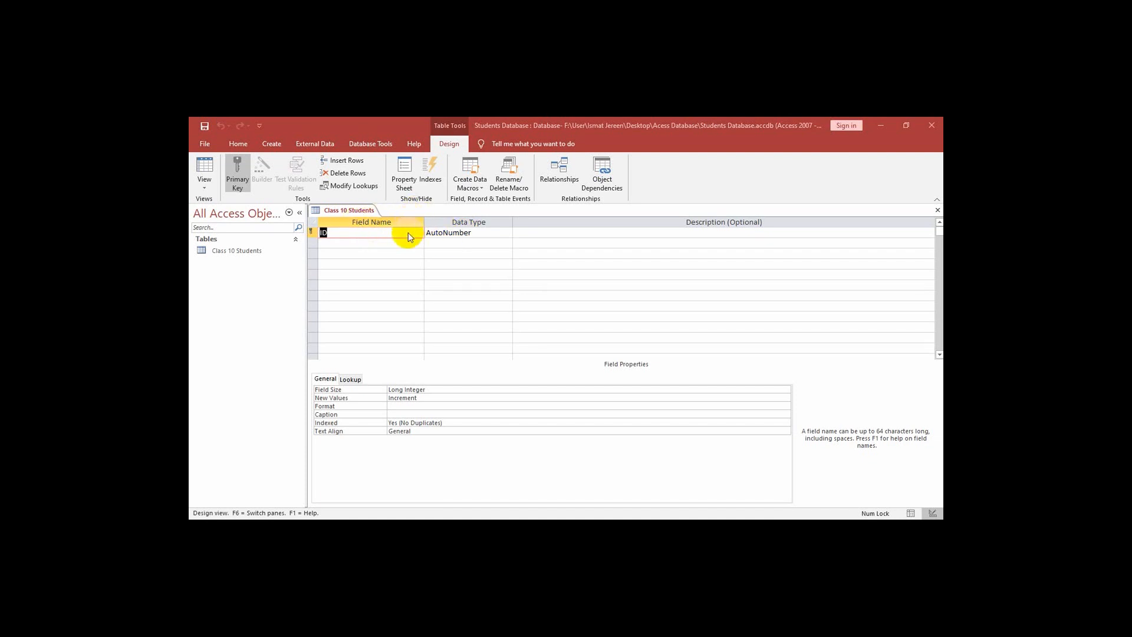
{"action": "mouse_move", "coordinate": [516, 240]}
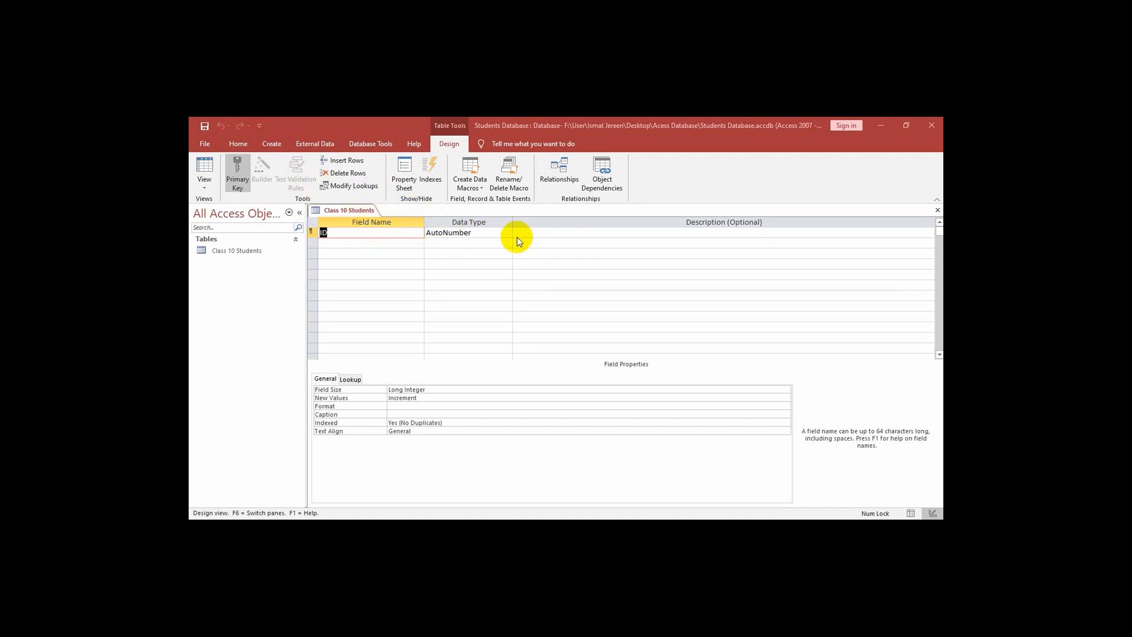
{"action": "mouse_move", "coordinate": [215, 204]}
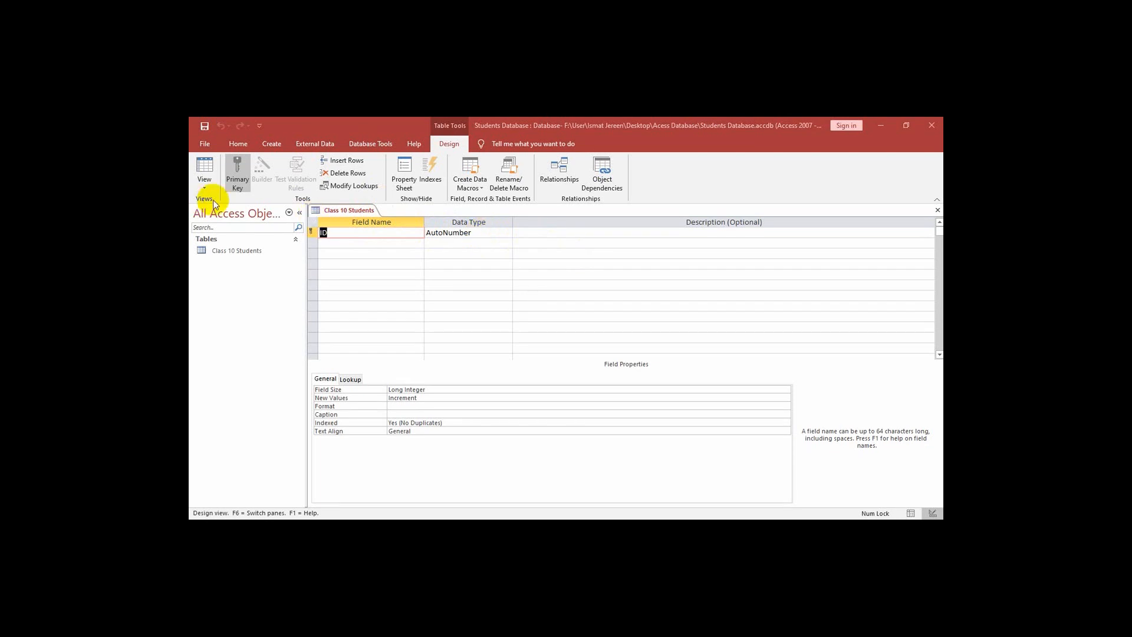
{"action": "mouse_move", "coordinate": [462, 235]}
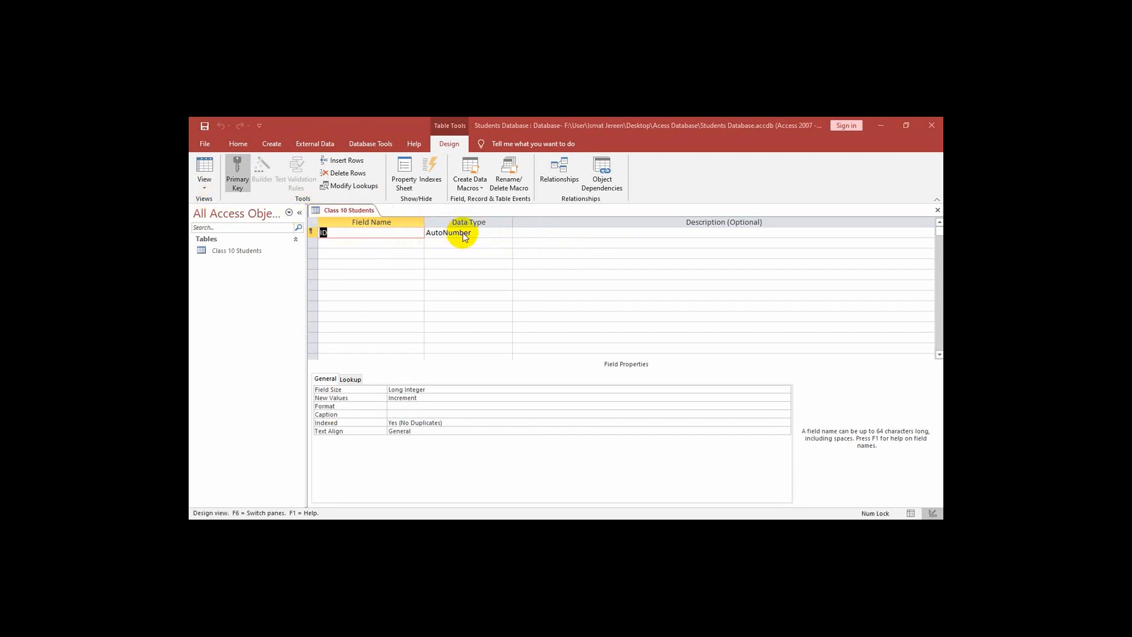
{"action": "mouse_move", "coordinate": [498, 239]}
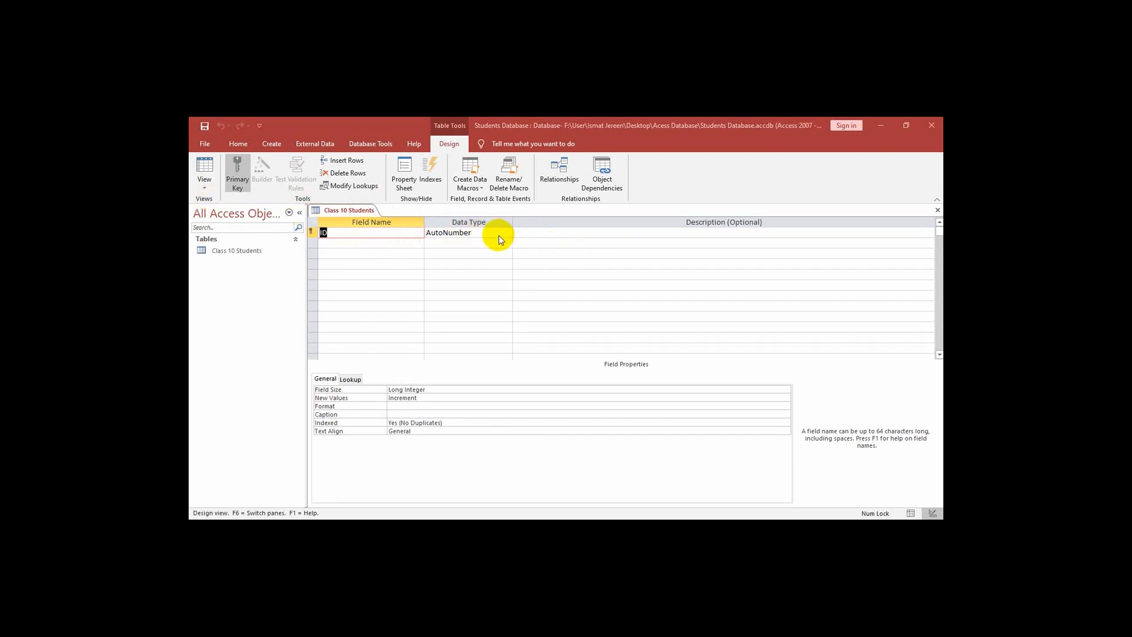
Set the ID field's data type to Number instead of AutoNumber.
{"action": "left_click", "coordinate": [506, 232]}
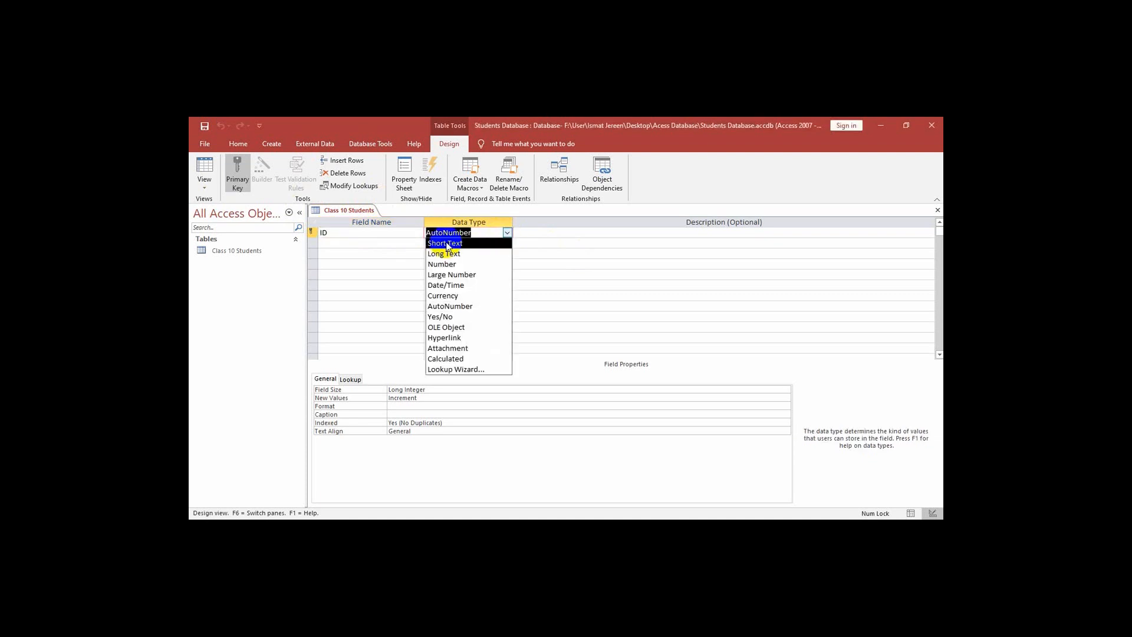
{"action": "left_click", "coordinate": [442, 263]}
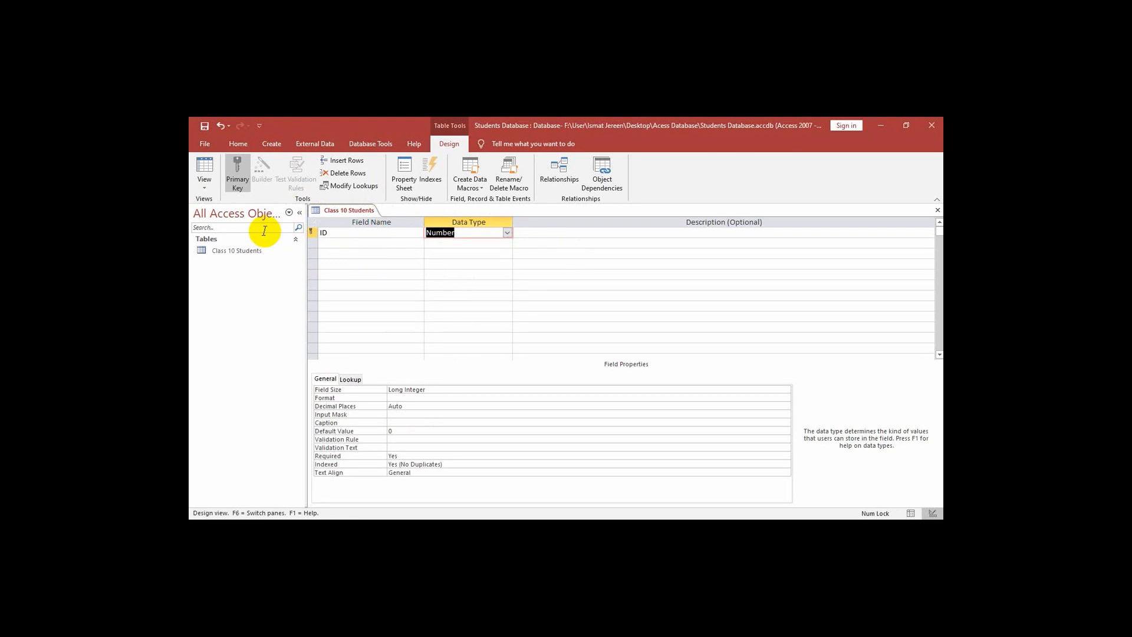
{"action": "mouse_move", "coordinate": [328, 246]}
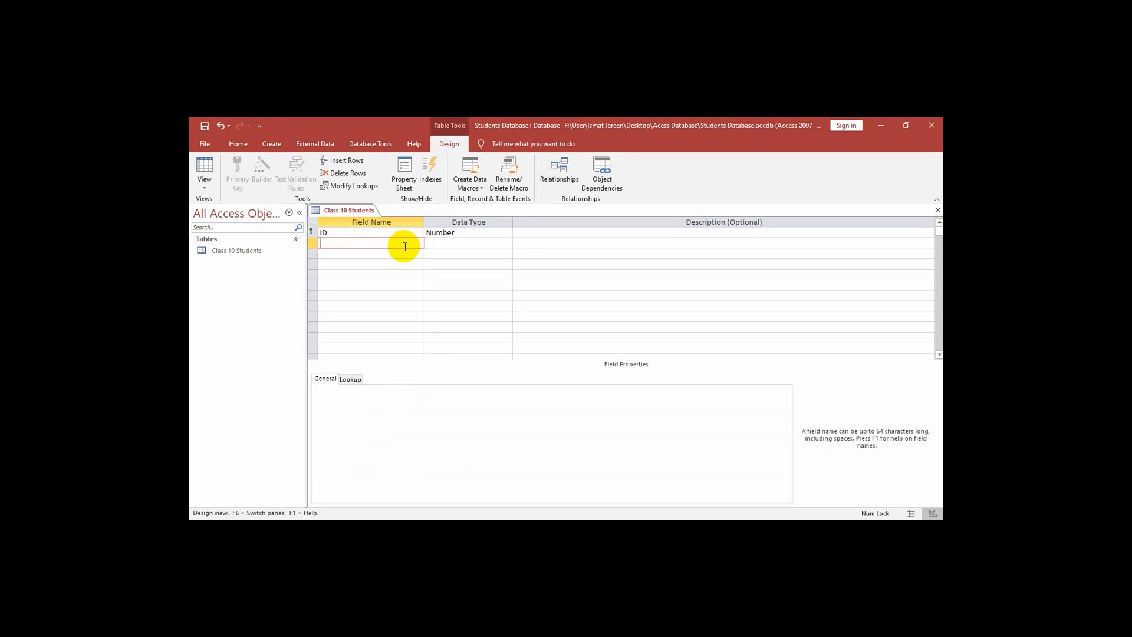
Add a Name field, trying Long Text then settling on Short Text.
{"action": "type", "text": "Name"}
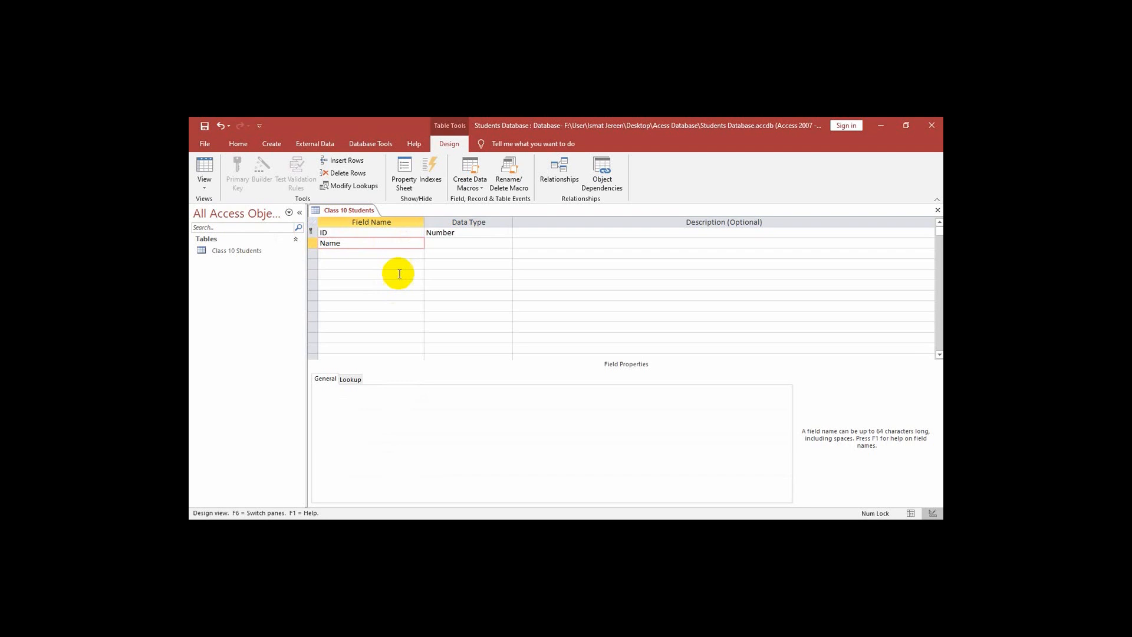
{"action": "left_click", "coordinate": [468, 243]}
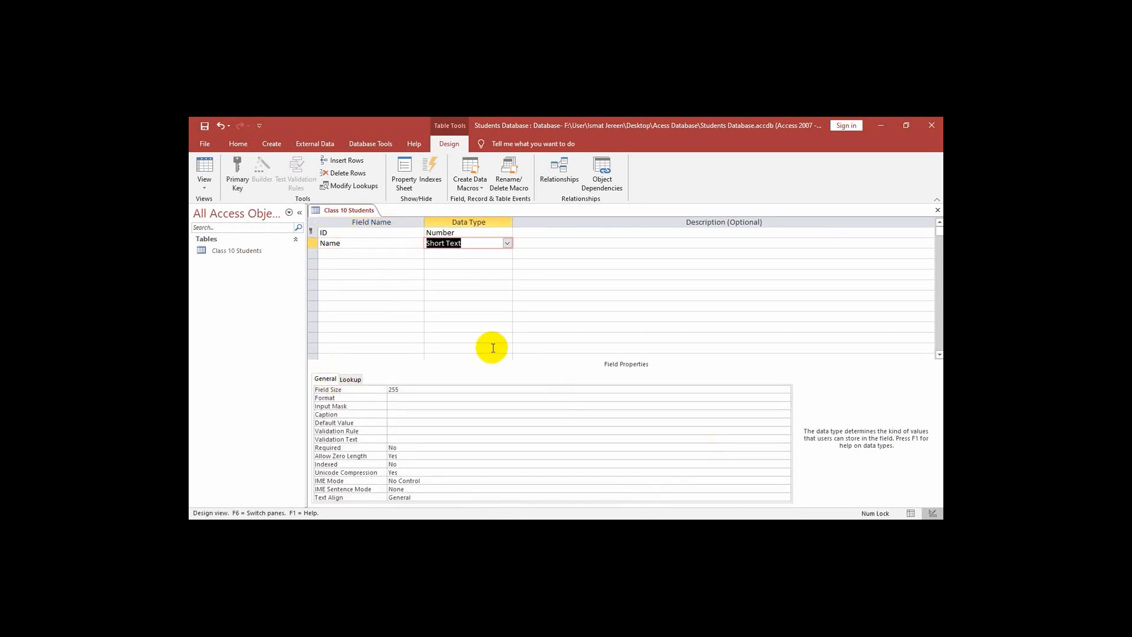
{"action": "mouse_move", "coordinate": [931, 125]}
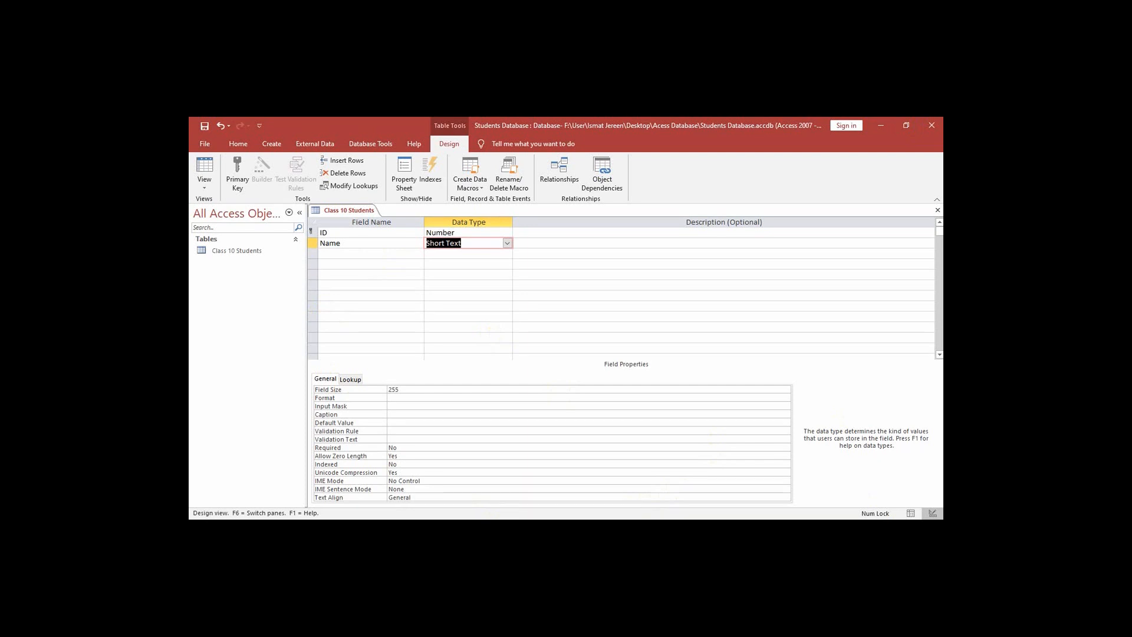
{"action": "mouse_move", "coordinate": [349, 246]}
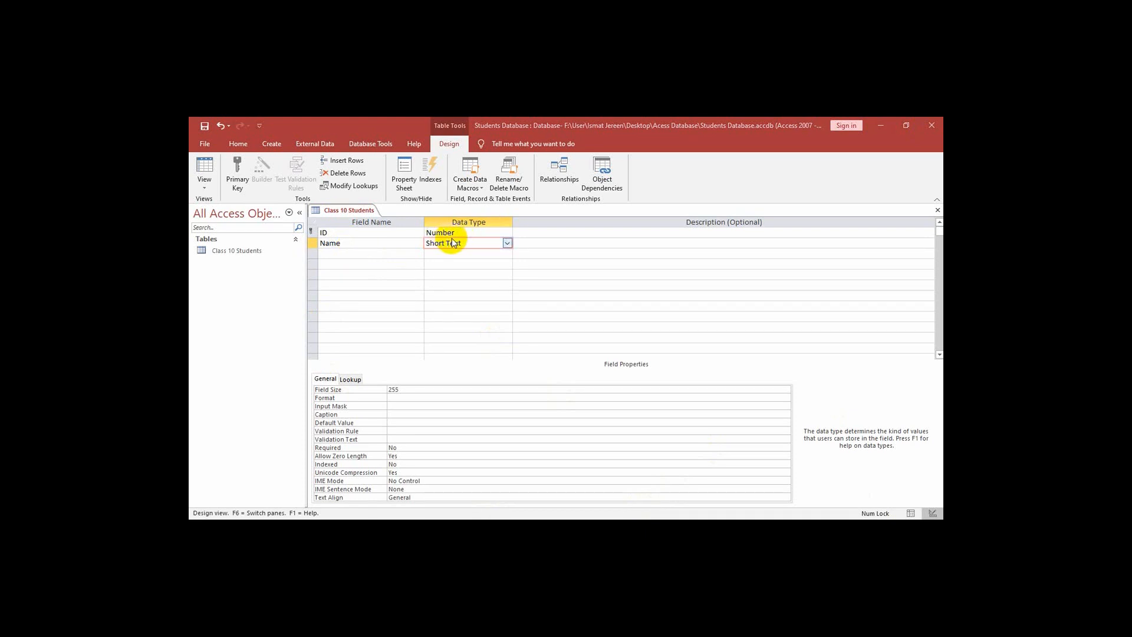
{"action": "left_click", "coordinate": [507, 243]}
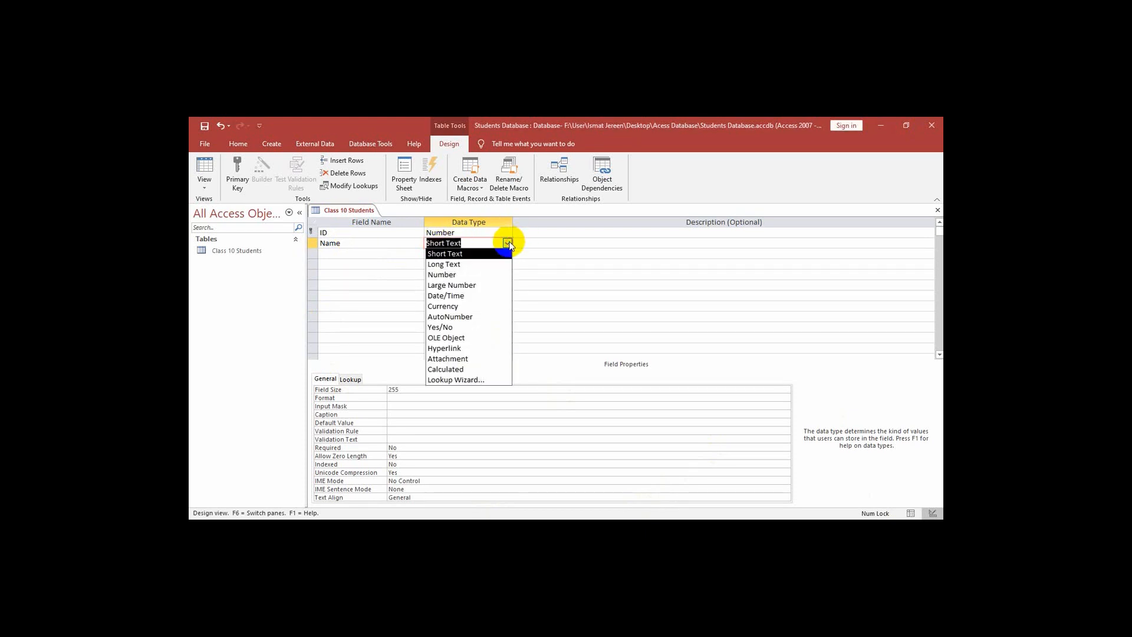
{"action": "mouse_move", "coordinate": [483, 243]}
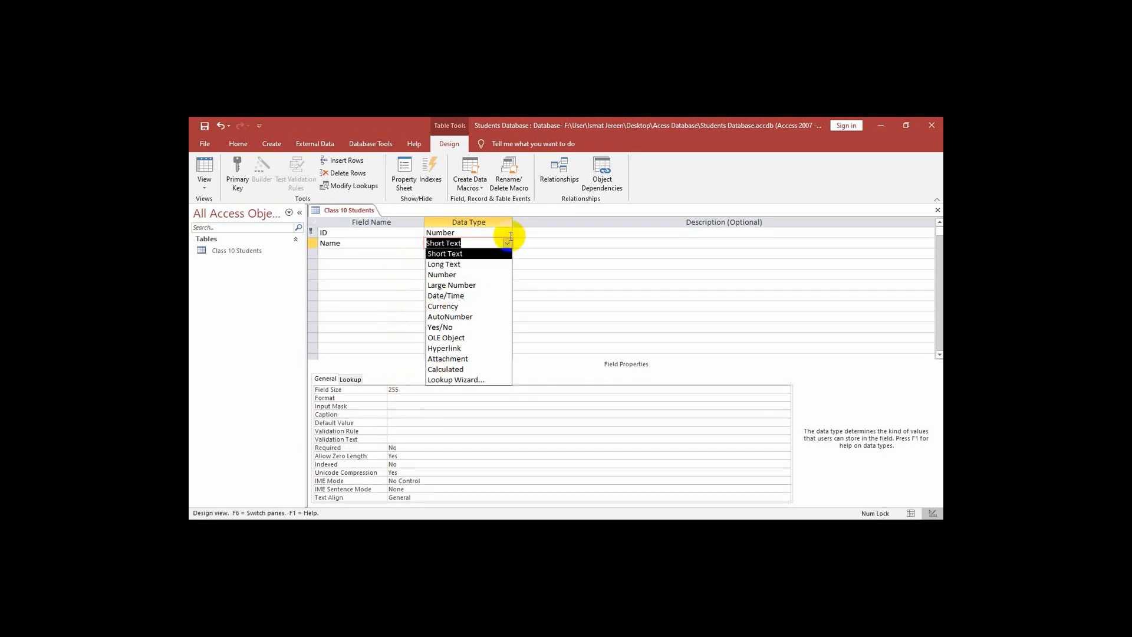
{"action": "left_click", "coordinate": [445, 263]}
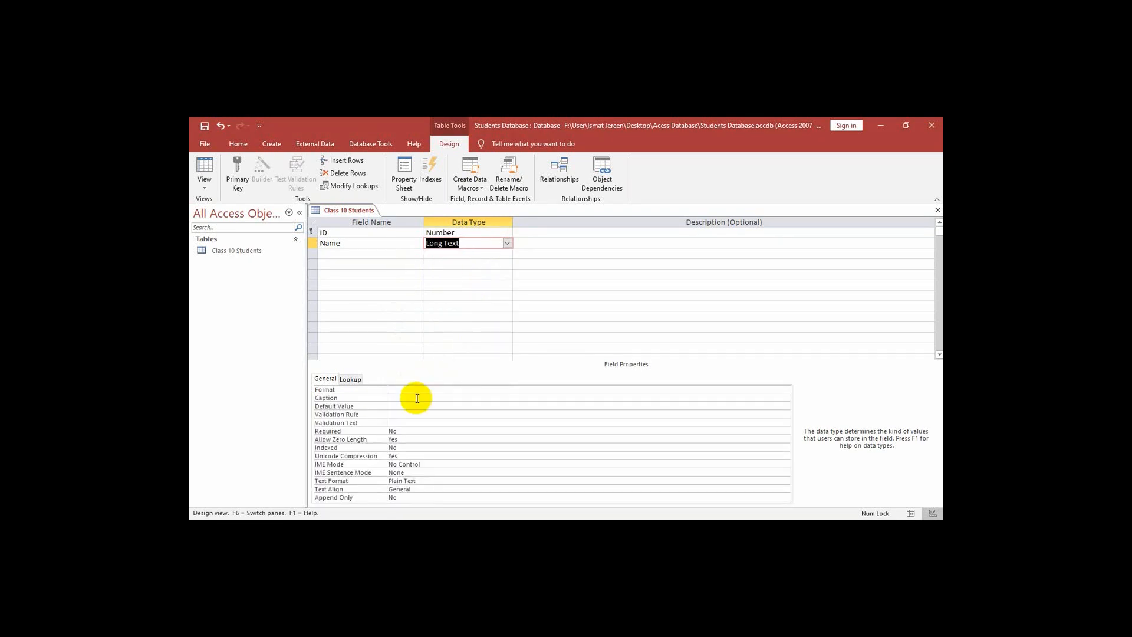
{"action": "mouse_move", "coordinate": [397, 384]}
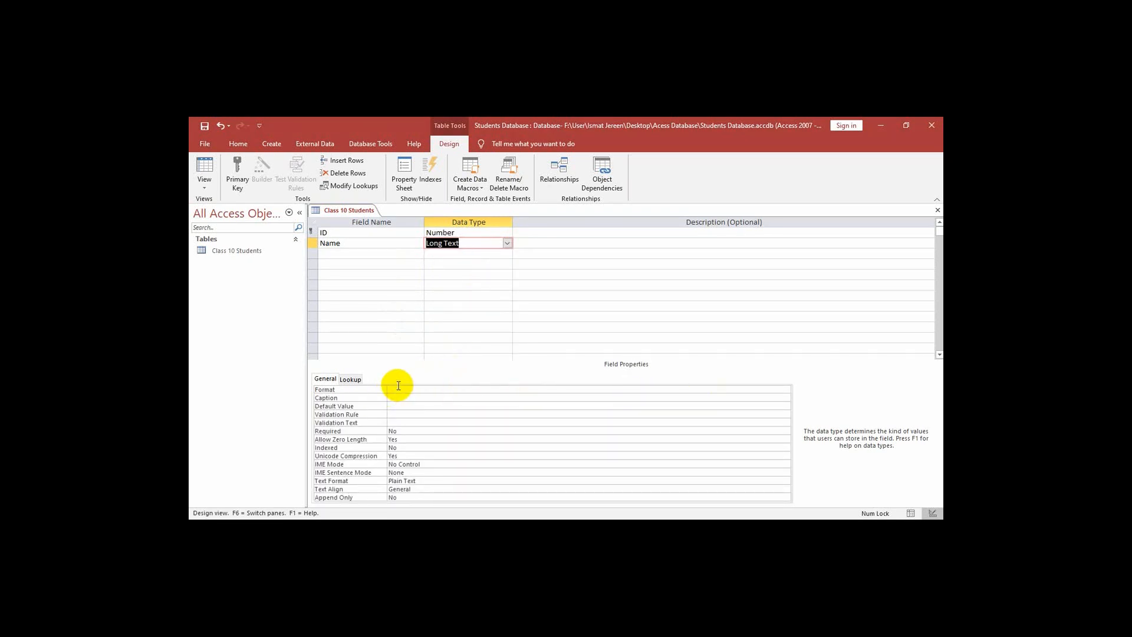
{"action": "mouse_move", "coordinate": [397, 391]}
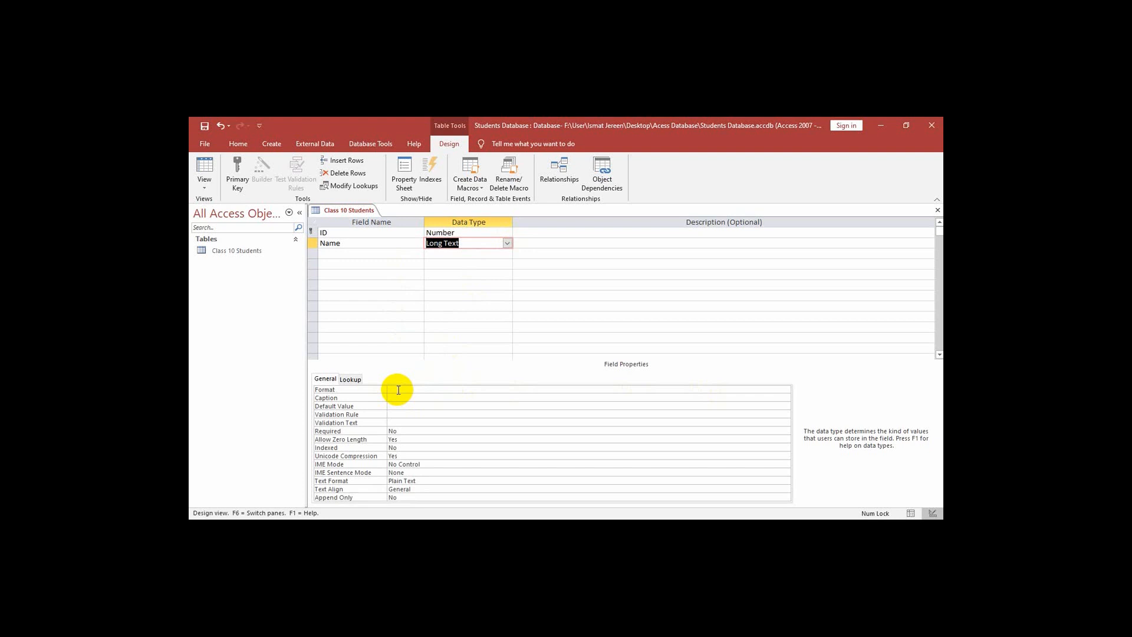
{"action": "mouse_move", "coordinate": [422, 389]}
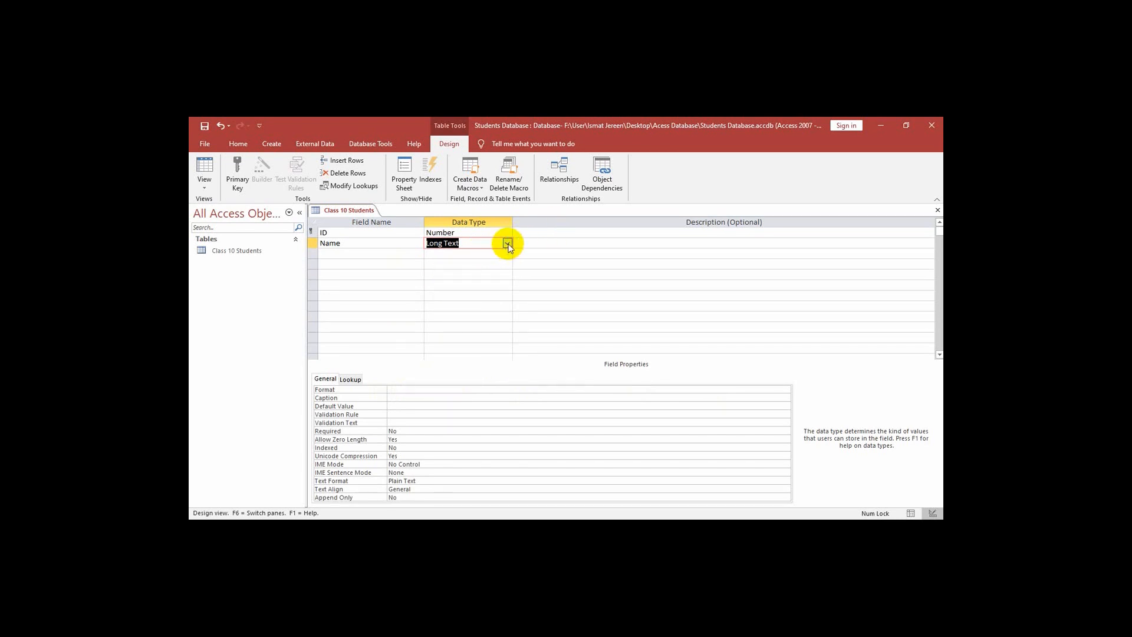
{"action": "left_click", "coordinate": [507, 243]}
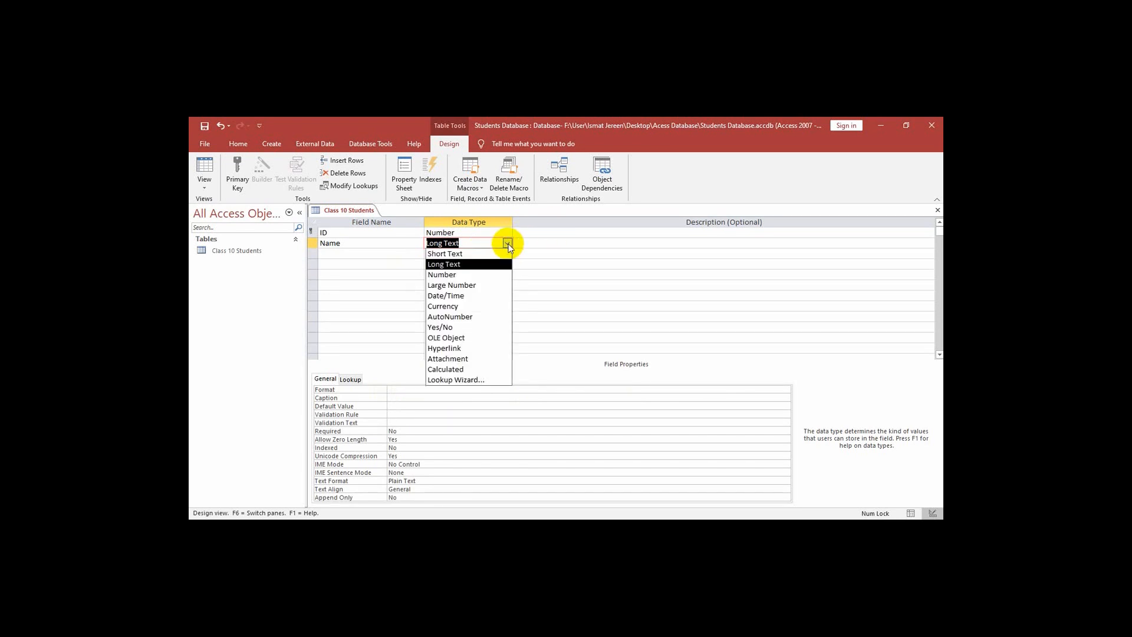
{"action": "left_click", "coordinate": [444, 253]}
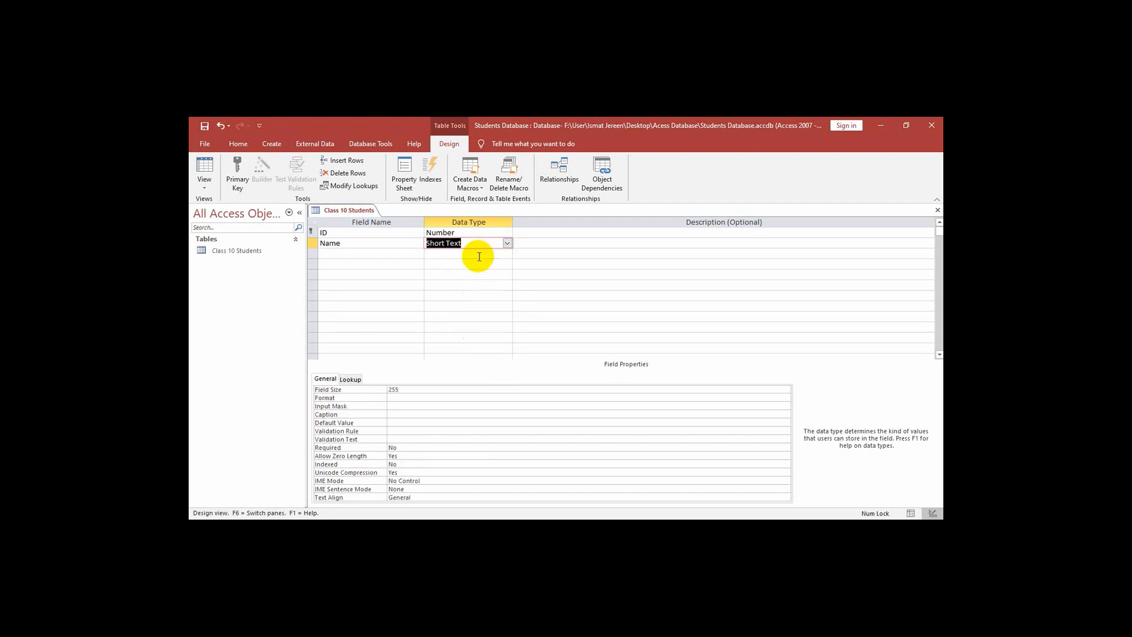
{"action": "mouse_move", "coordinate": [375, 230]}
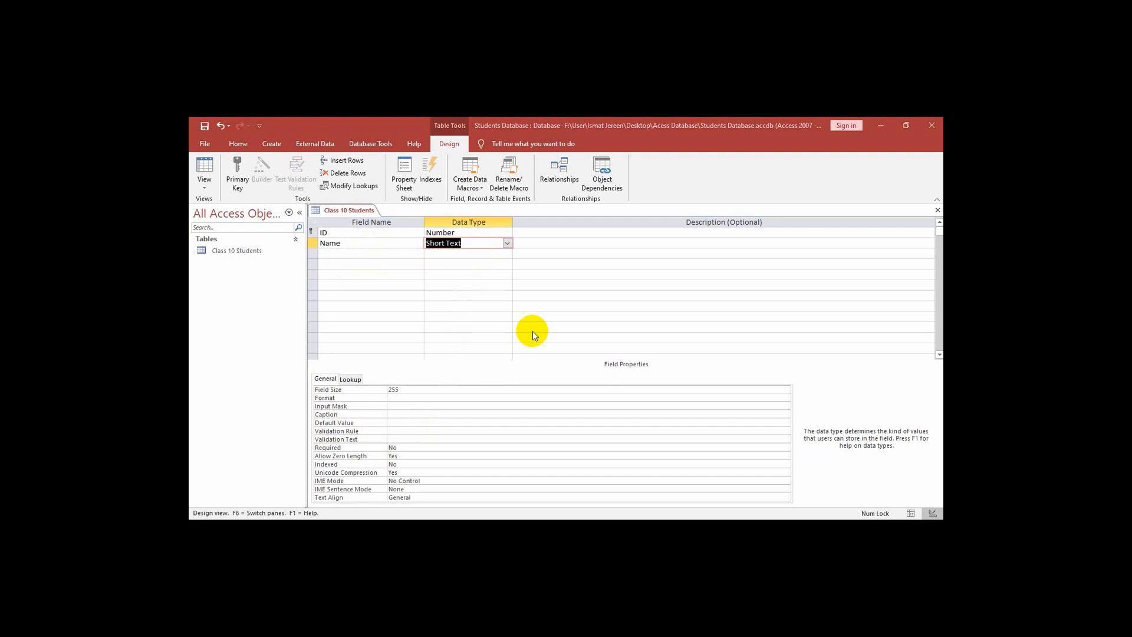
Add an Age field below Name with the Number data type.
{"action": "left_click", "coordinate": [343, 252]}
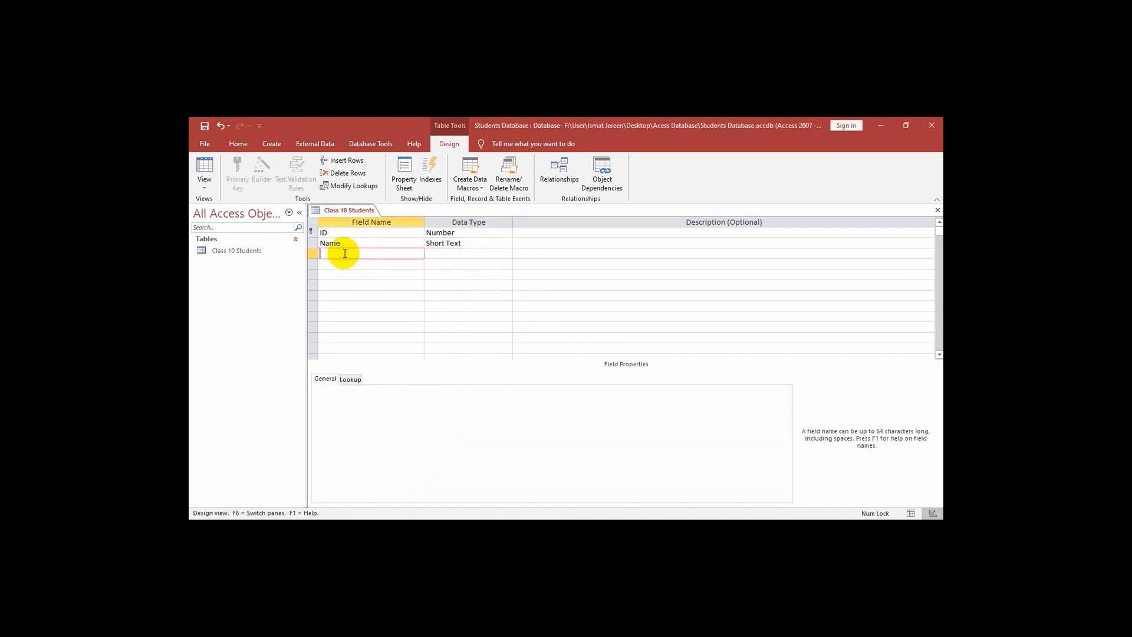
{"action": "mouse_move", "coordinate": [436, 259]}
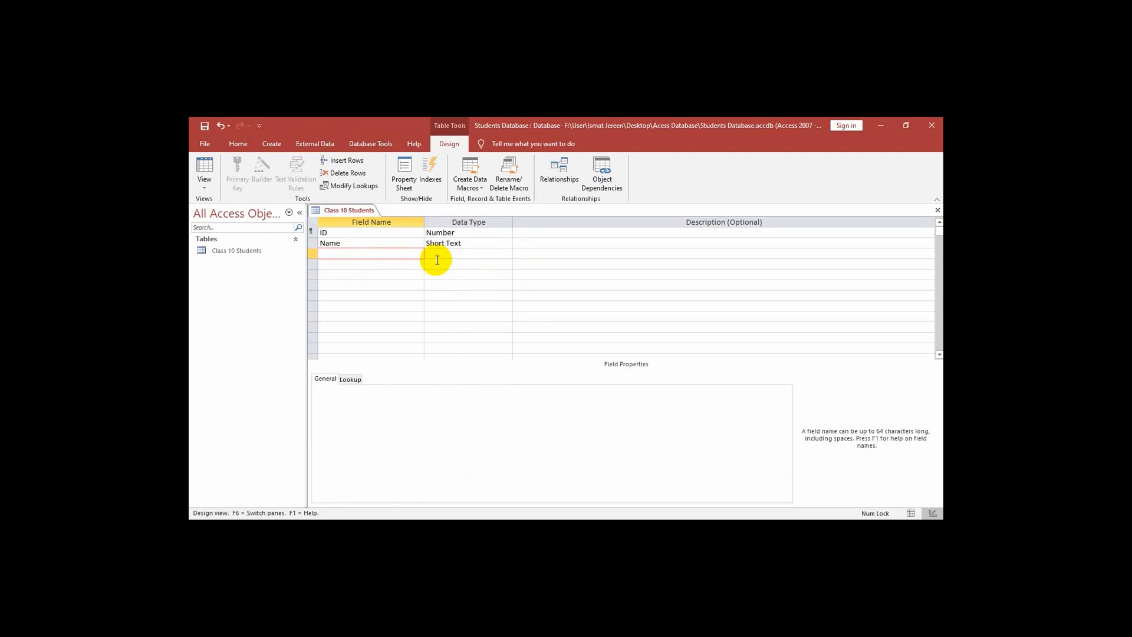
{"action": "type", "text": "Age"}
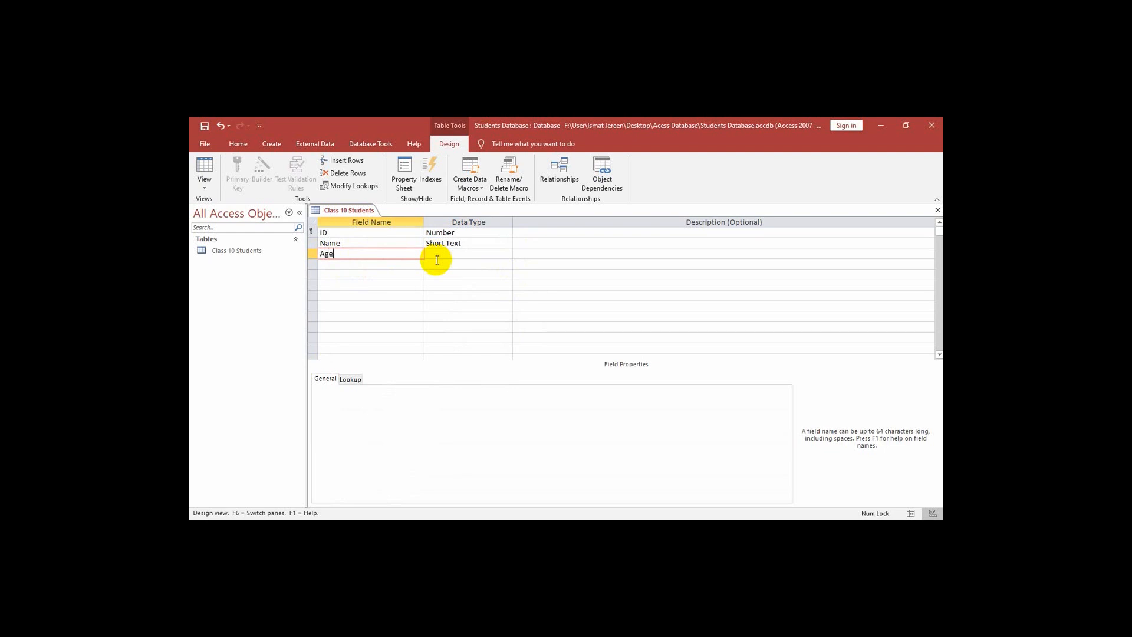
{"action": "mouse_move", "coordinate": [442, 224]}
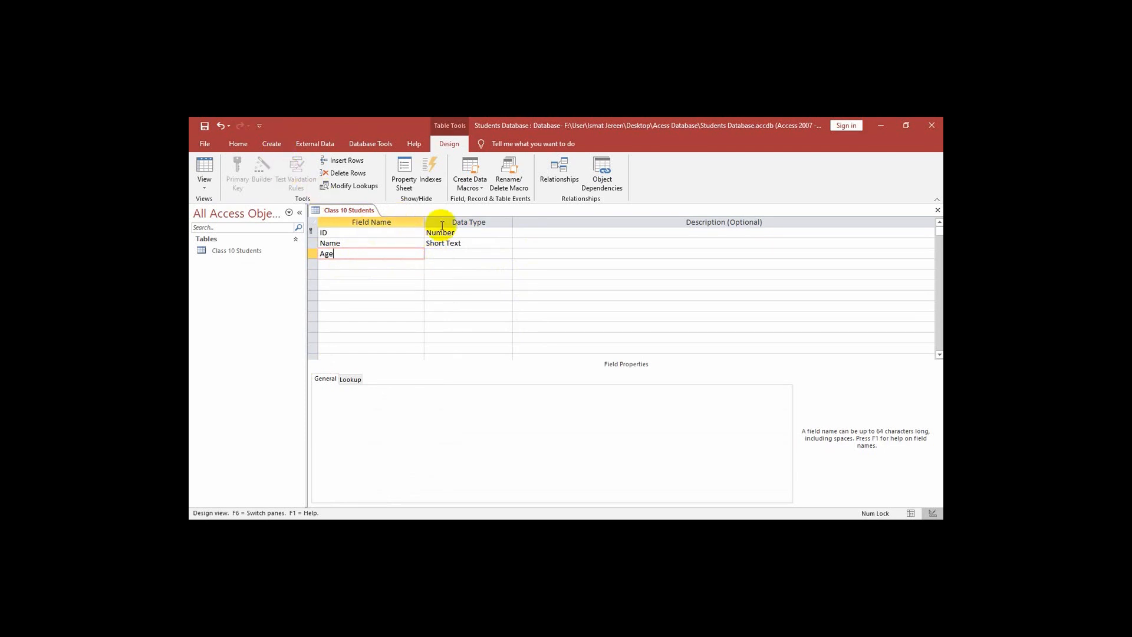
{"action": "left_click", "coordinate": [469, 254]}
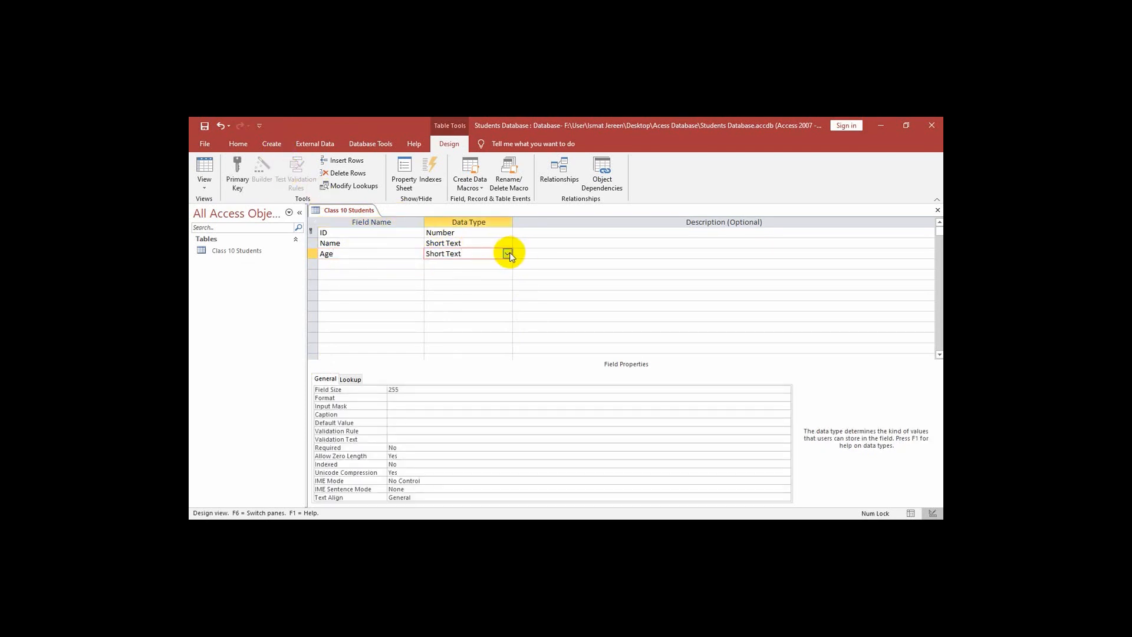
{"action": "left_click", "coordinate": [505, 253]}
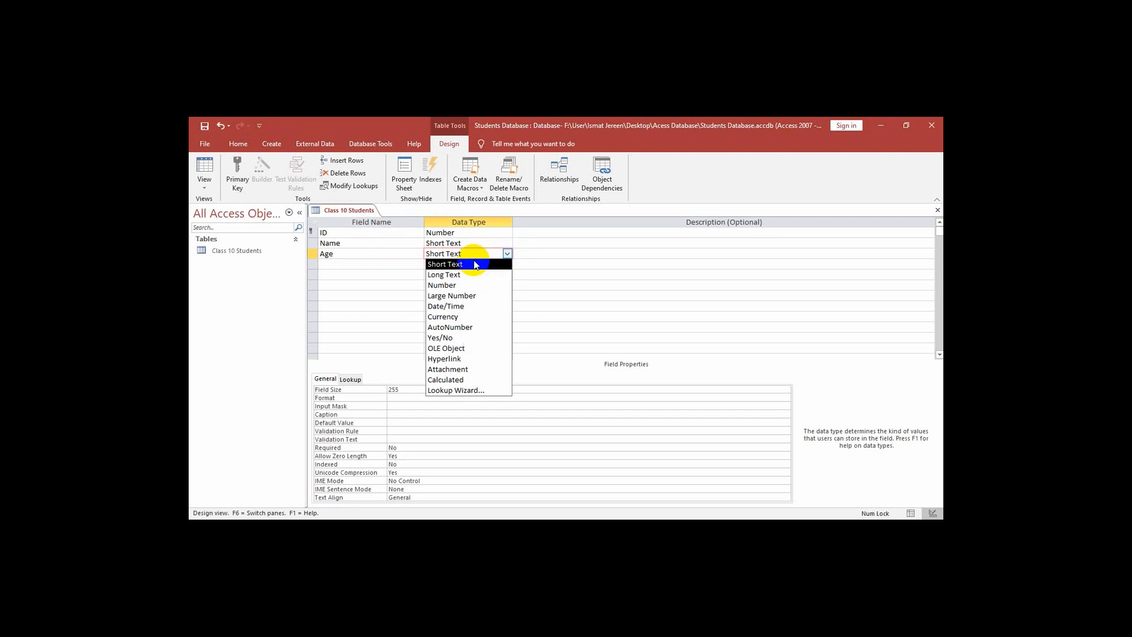
{"action": "mouse_move", "coordinate": [466, 284]}
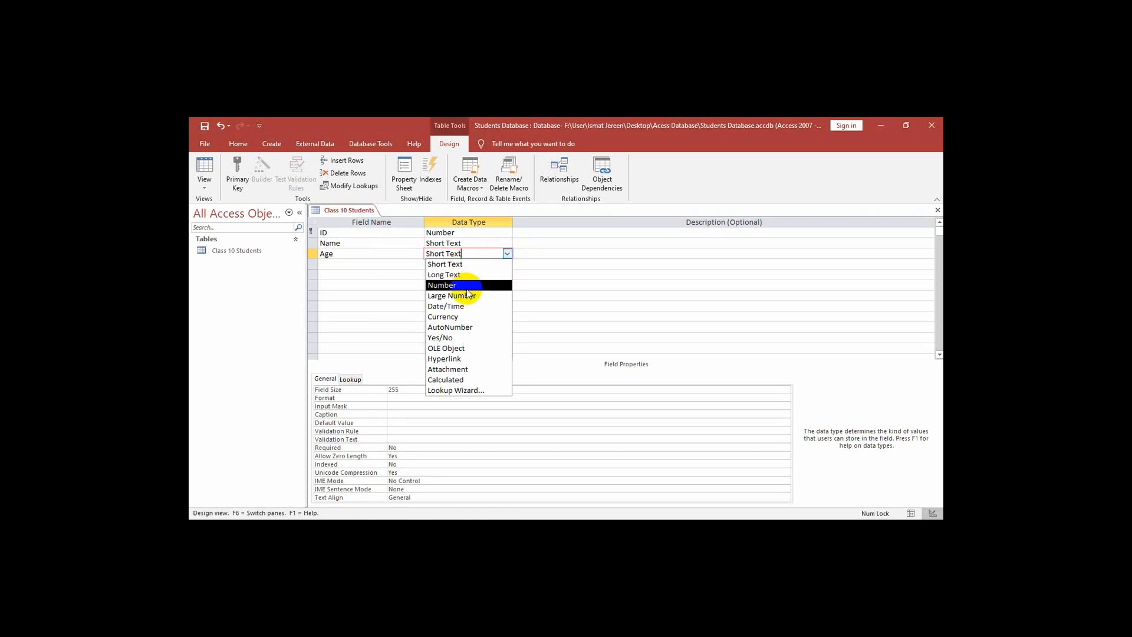
{"action": "left_click", "coordinate": [441, 284]}
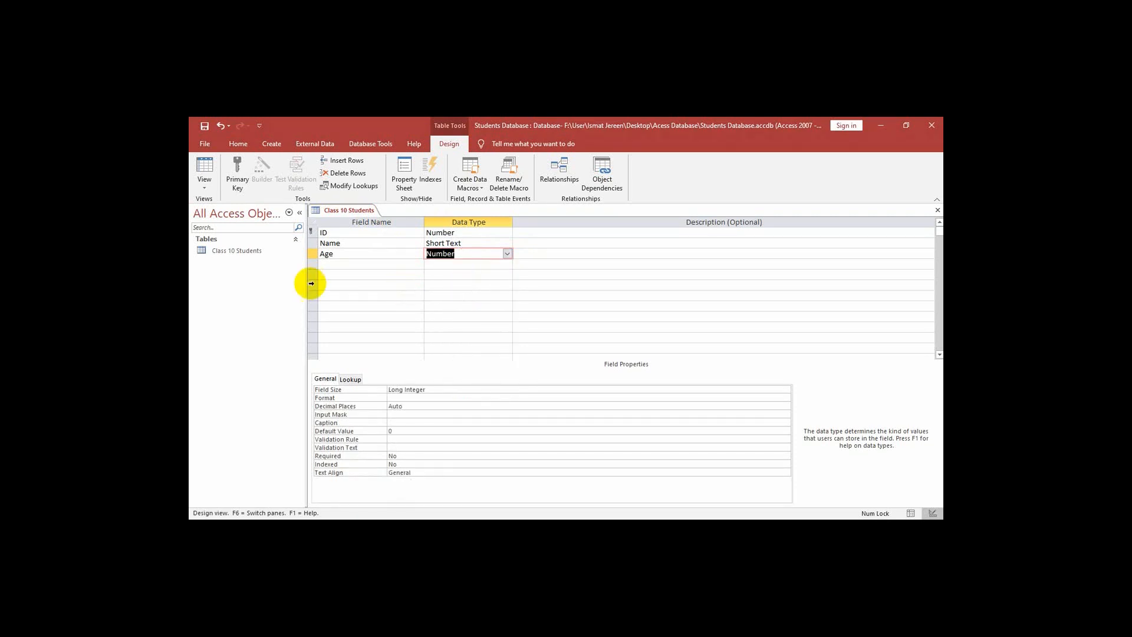
{"action": "left_click", "coordinate": [371, 263]}
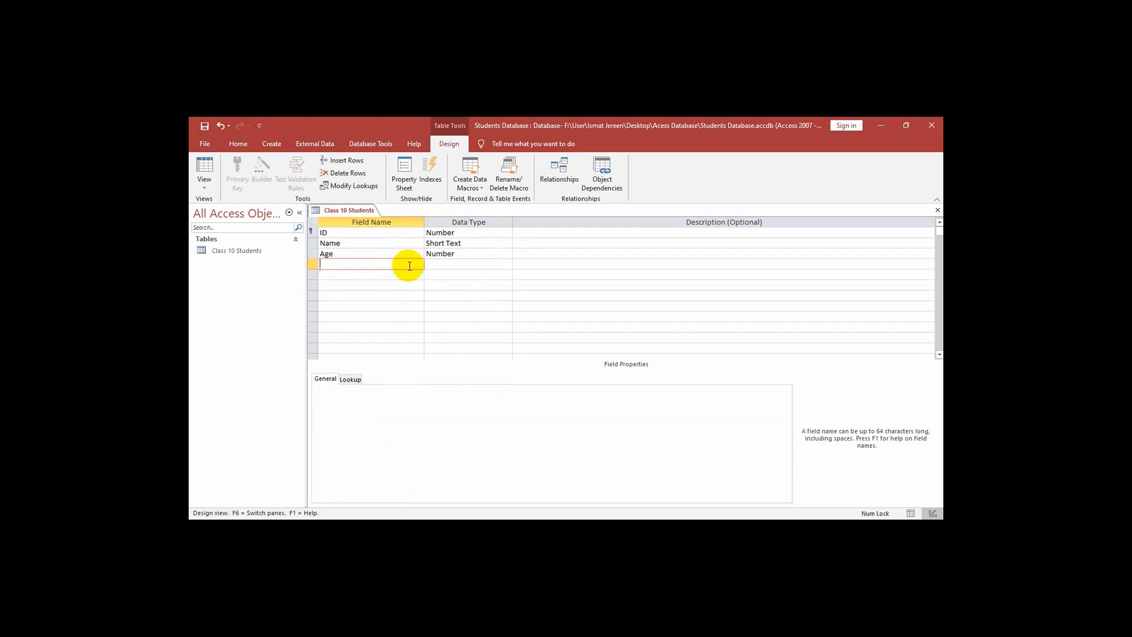
Add a Date of Birth field with the Date/Time data type.
{"action": "type", "text": "Dat"}
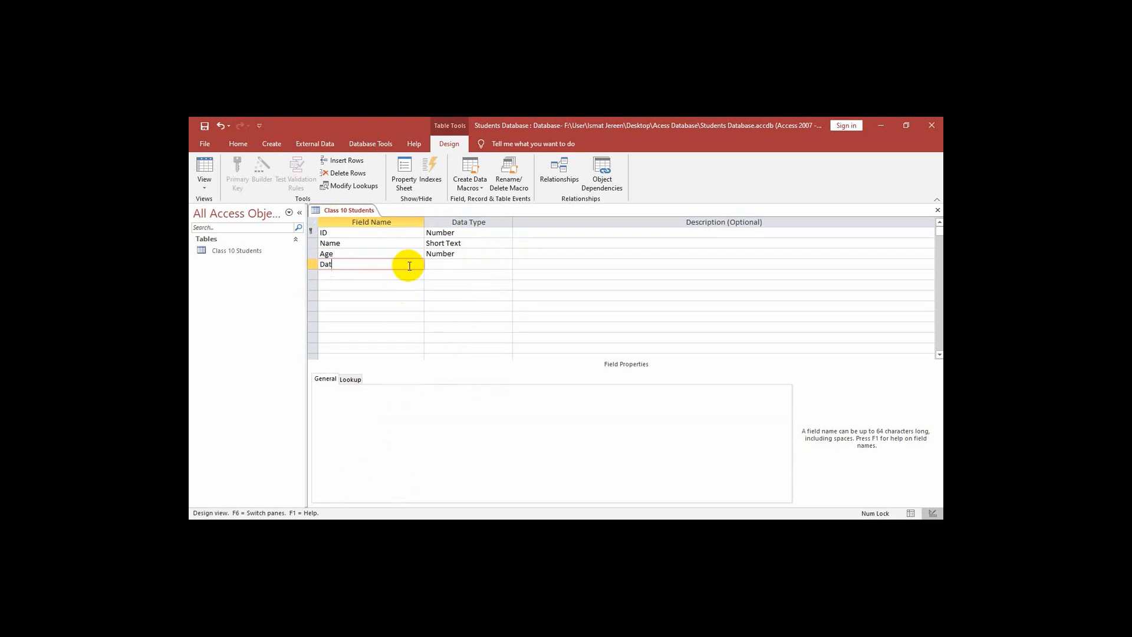
{"action": "type", "text": "e o"}
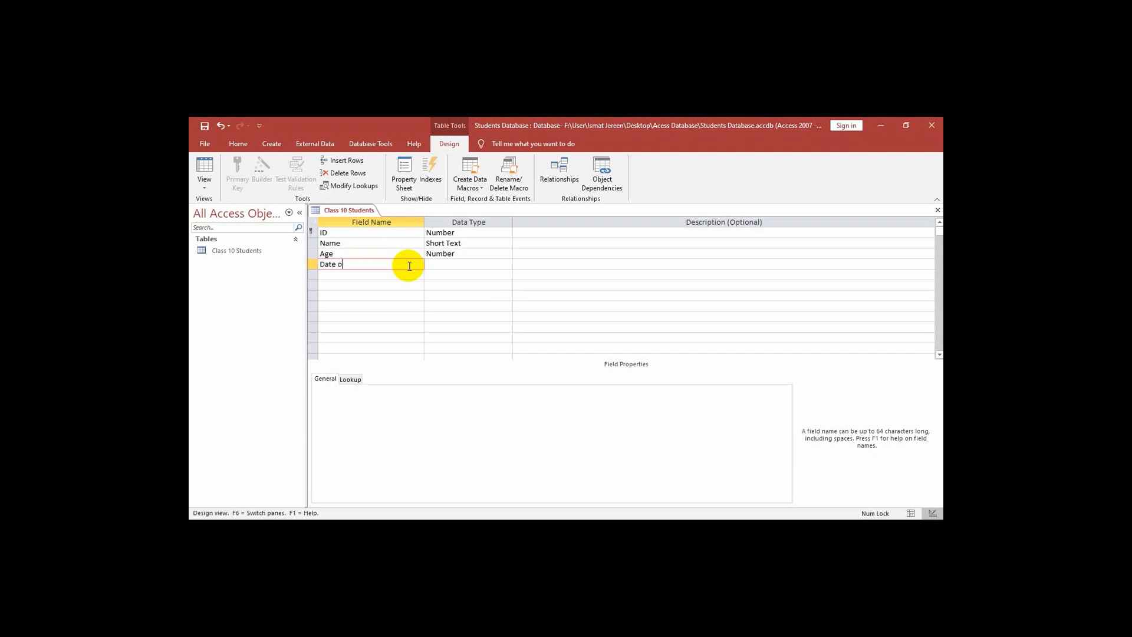
{"action": "type", "text": "f"}
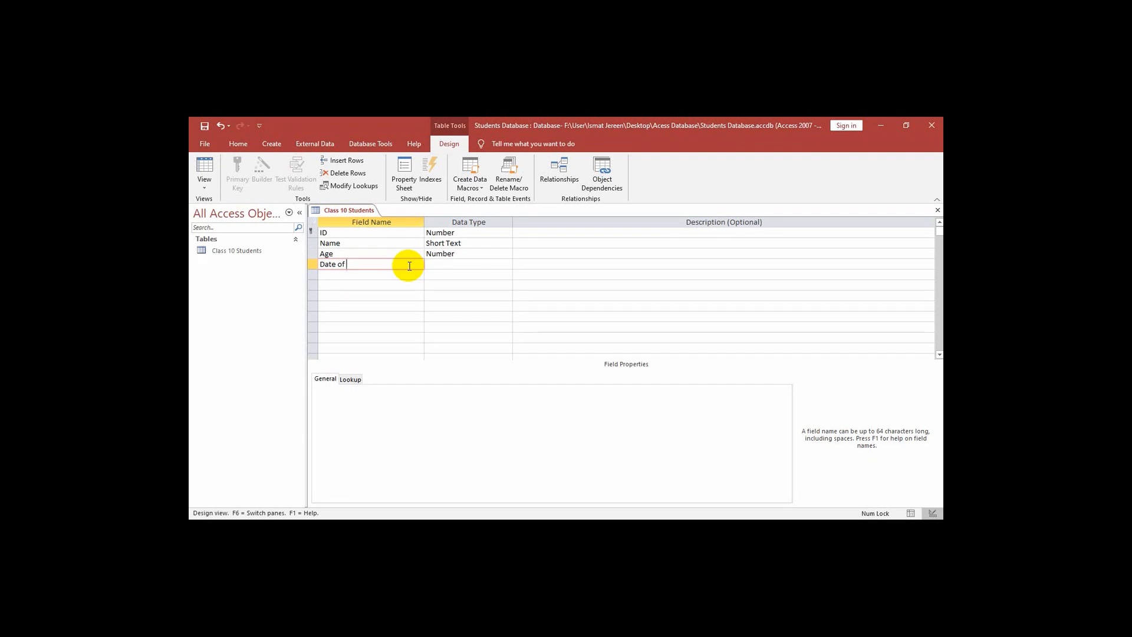
{"action": "type", "text": "Bi"}
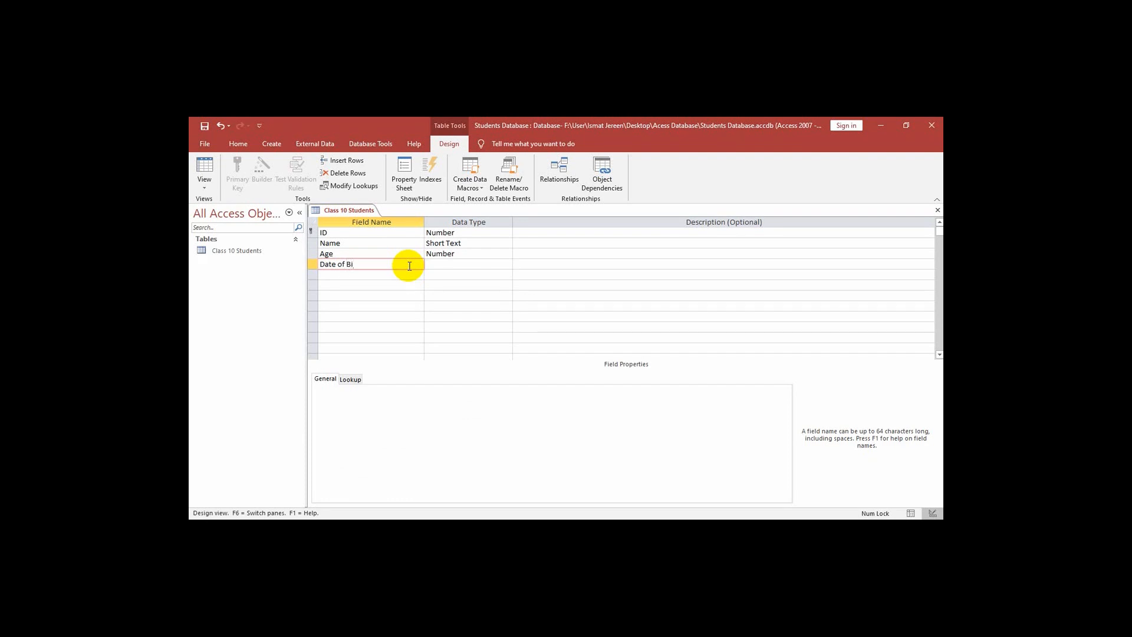
{"action": "type", "text": "rth"}
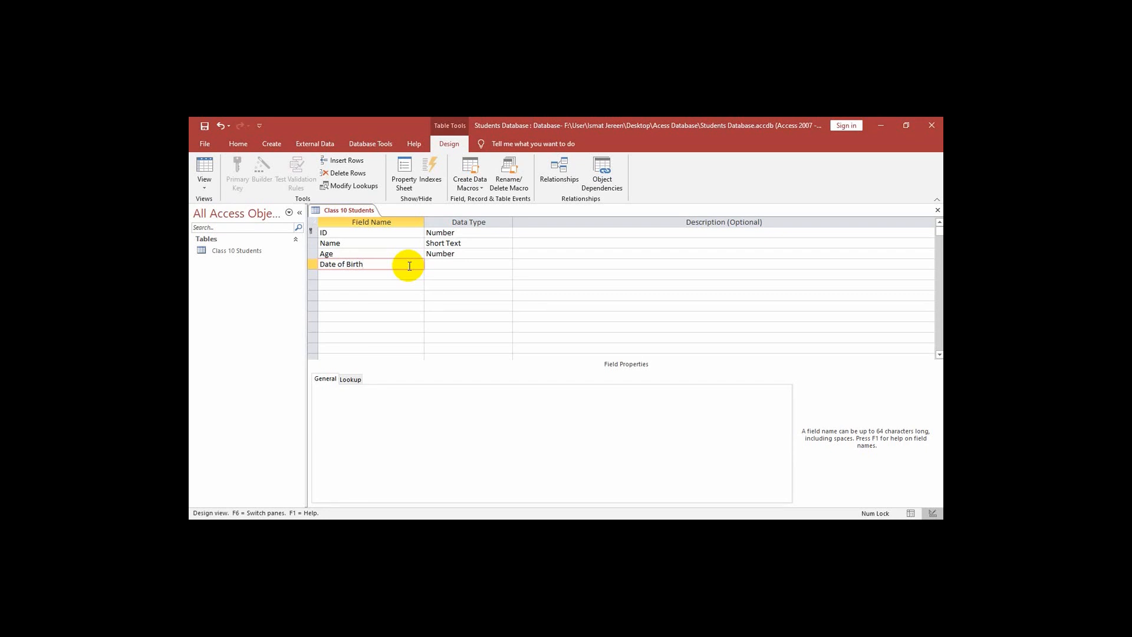
{"action": "mouse_move", "coordinate": [481, 263]}
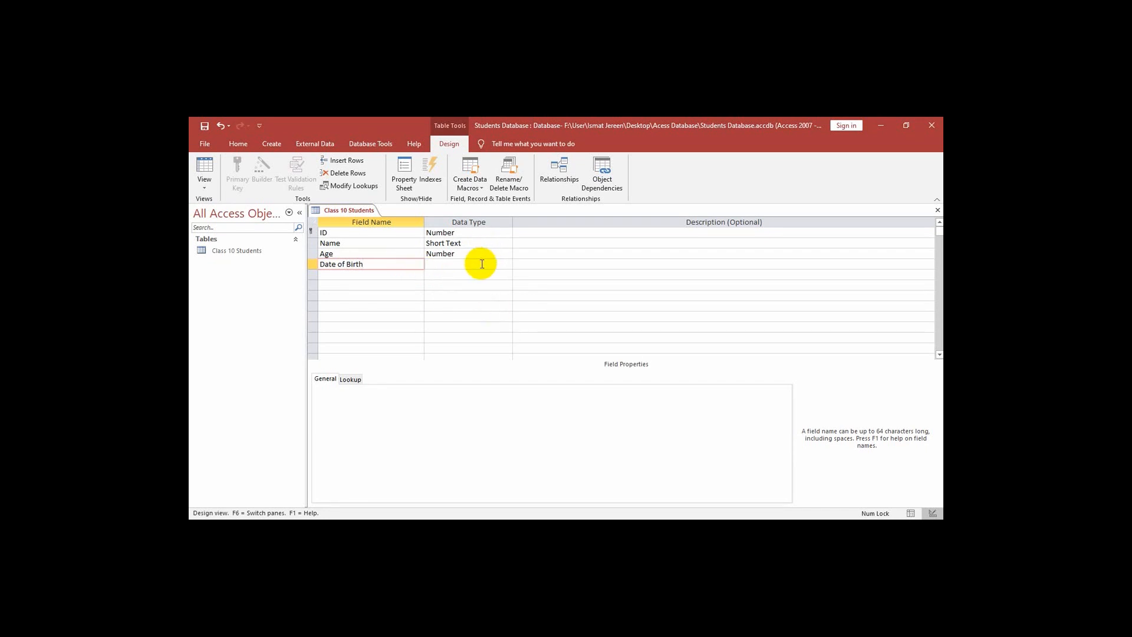
{"action": "left_click", "coordinate": [468, 263]}
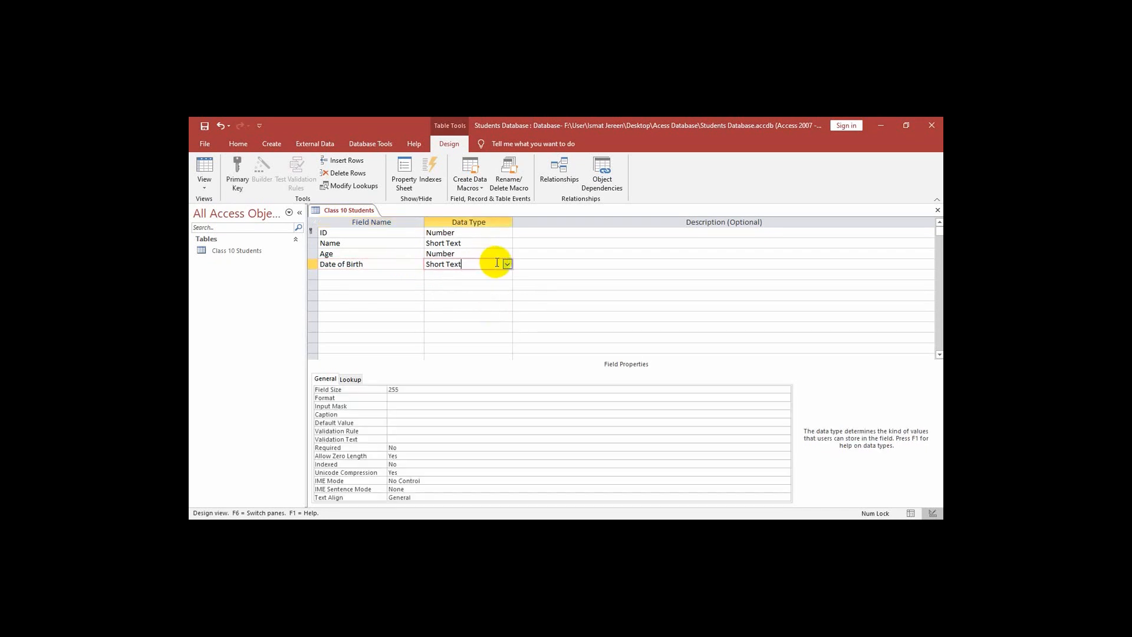
{"action": "left_click", "coordinate": [507, 263]}
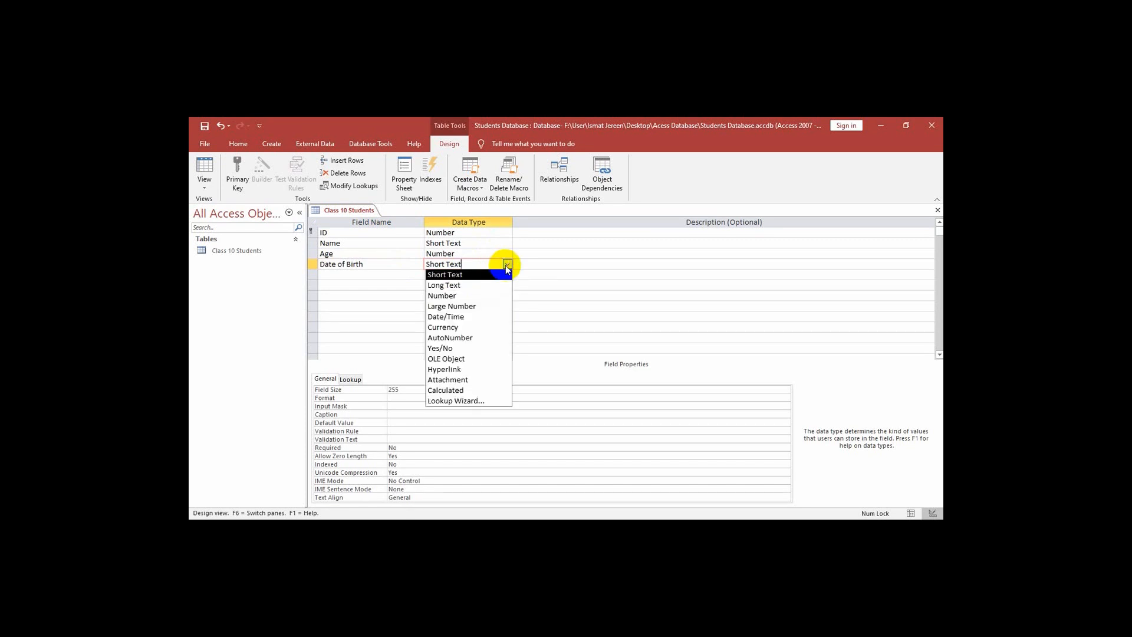
{"action": "left_click", "coordinate": [446, 316]}
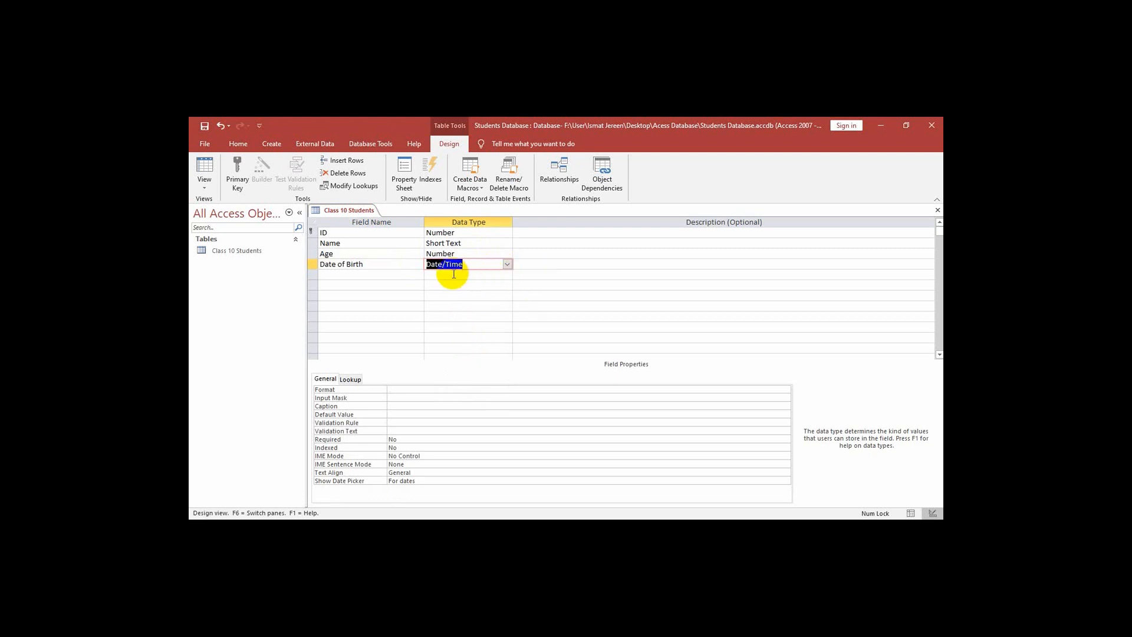
{"action": "mouse_move", "coordinate": [336, 422]}
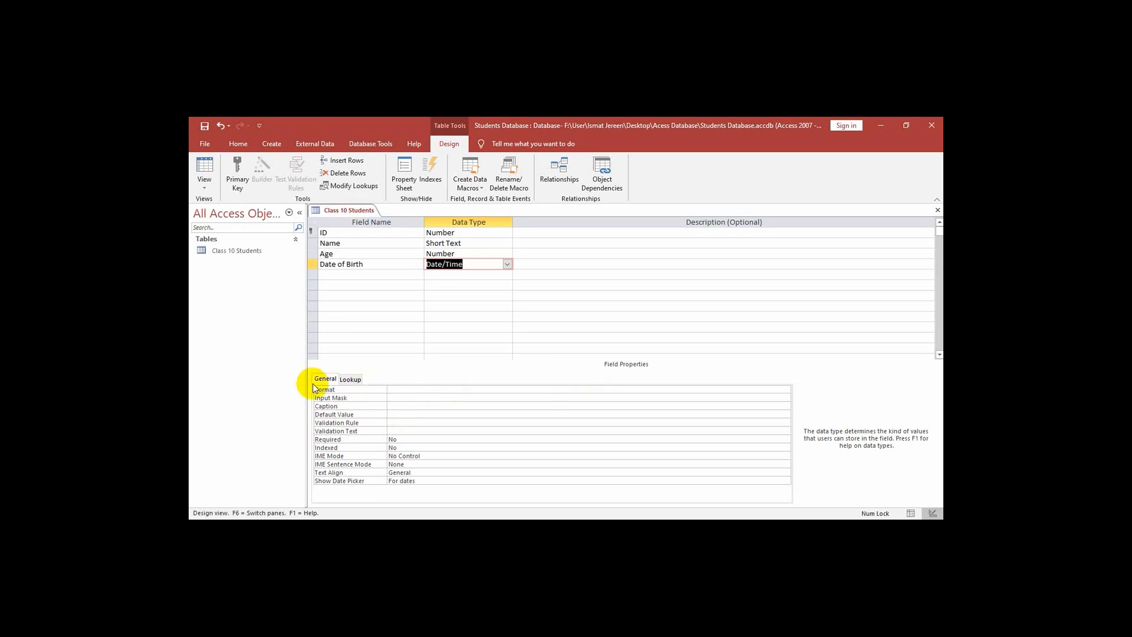
{"action": "mouse_move", "coordinate": [752, 388]}
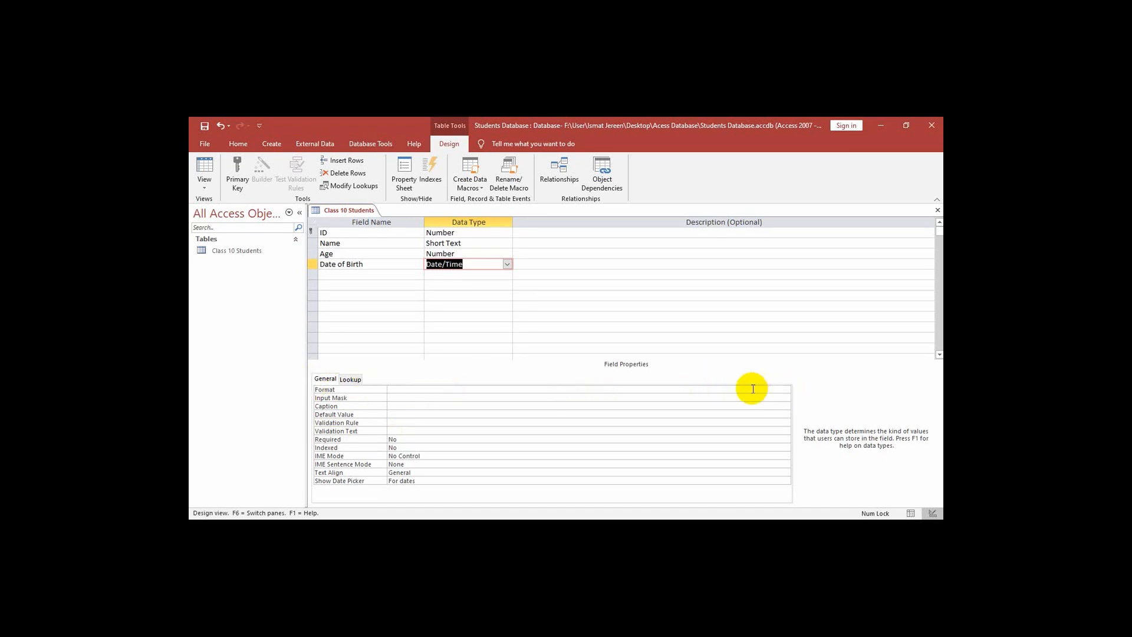
{"action": "left_click", "coordinate": [577, 389]}
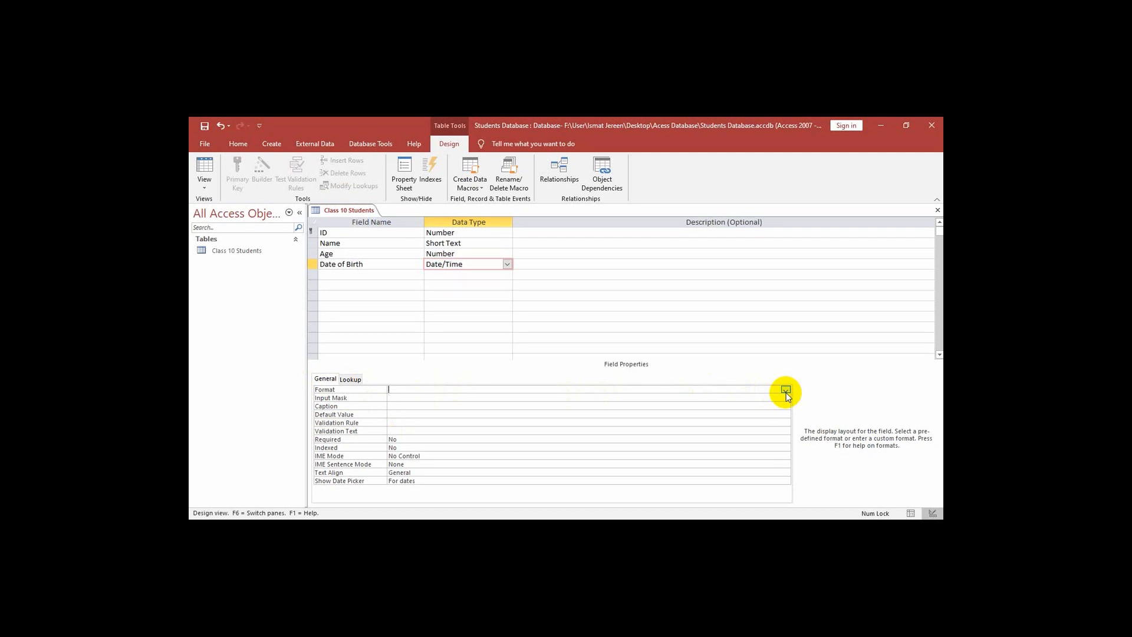
Show the predefined date display formats for the Date of Birth field.
{"action": "left_click", "coordinate": [785, 389]}
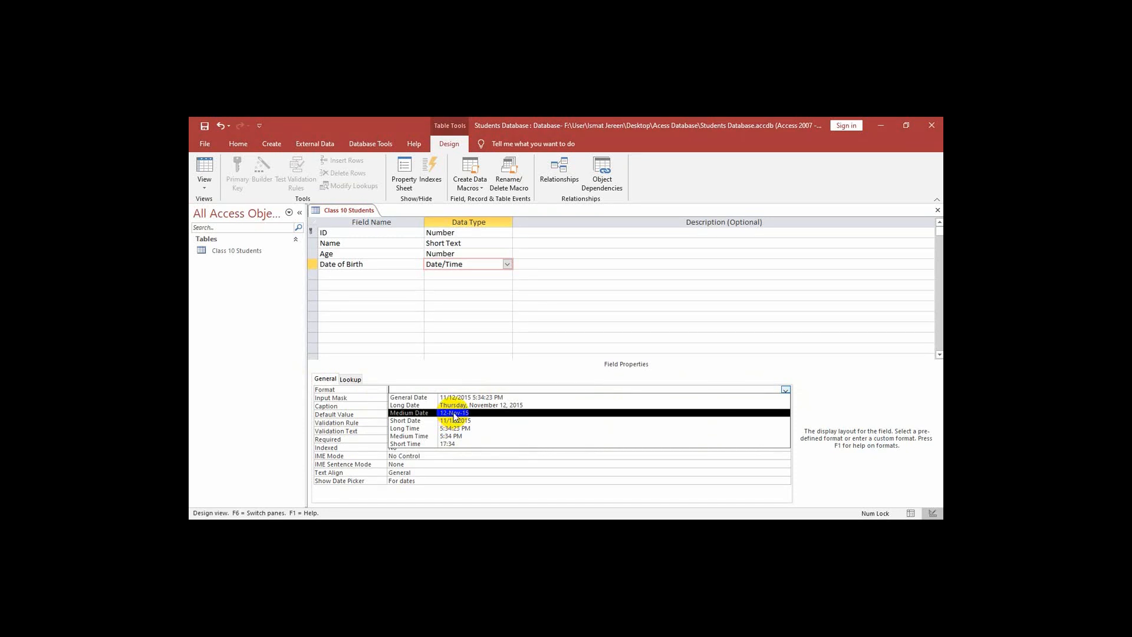
{"action": "mouse_move", "coordinate": [449, 412]}
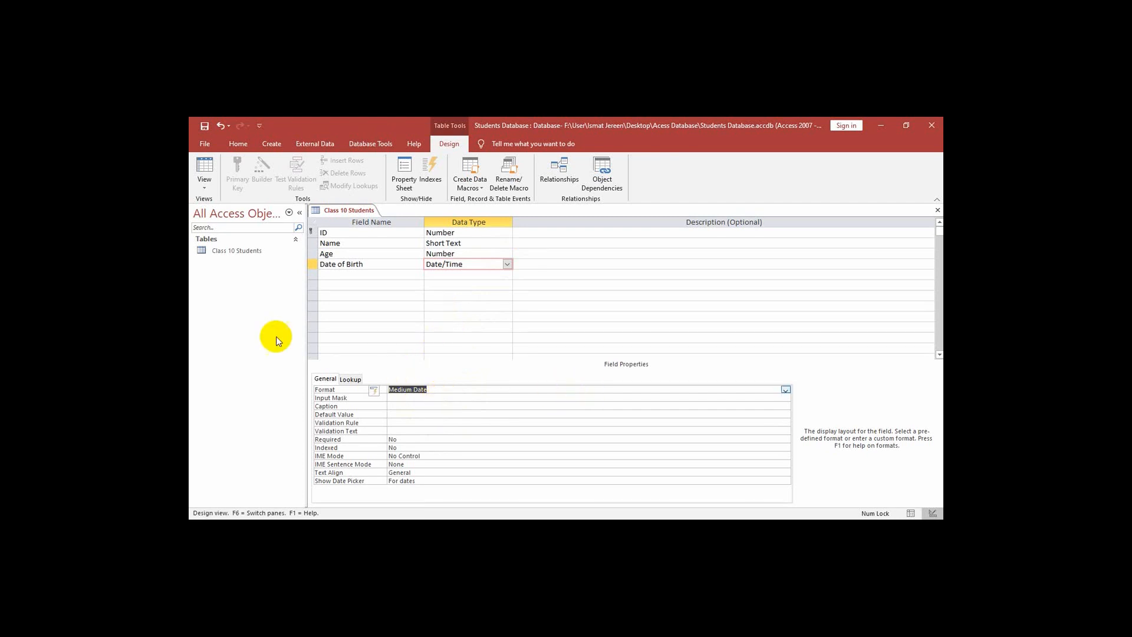
{"action": "mouse_move", "coordinate": [346, 284]}
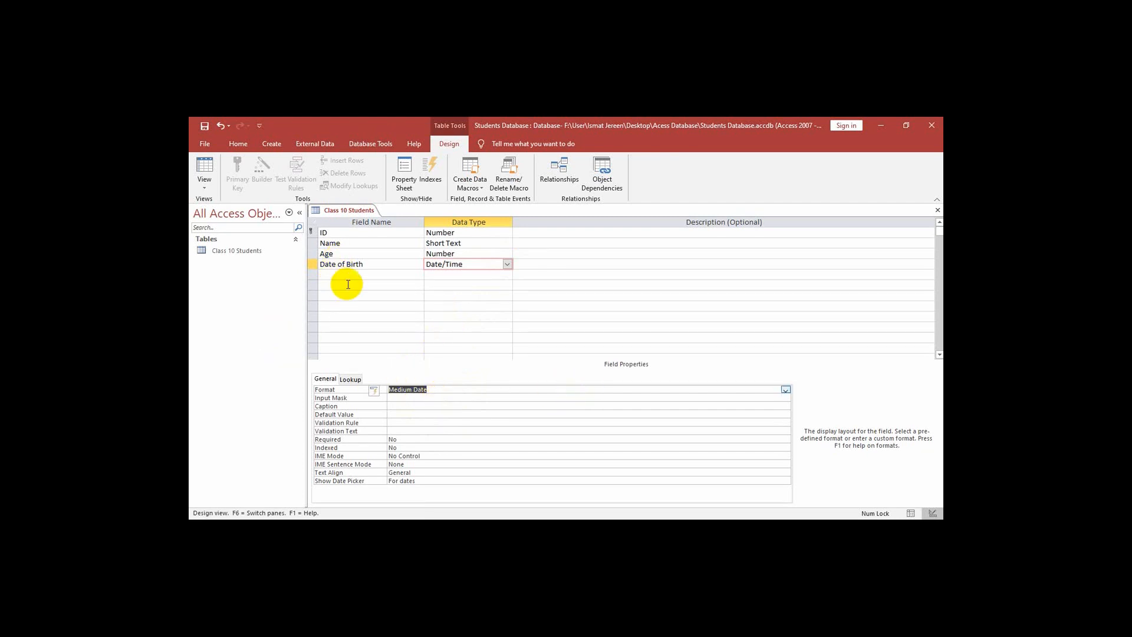
{"action": "mouse_move", "coordinate": [338, 268]}
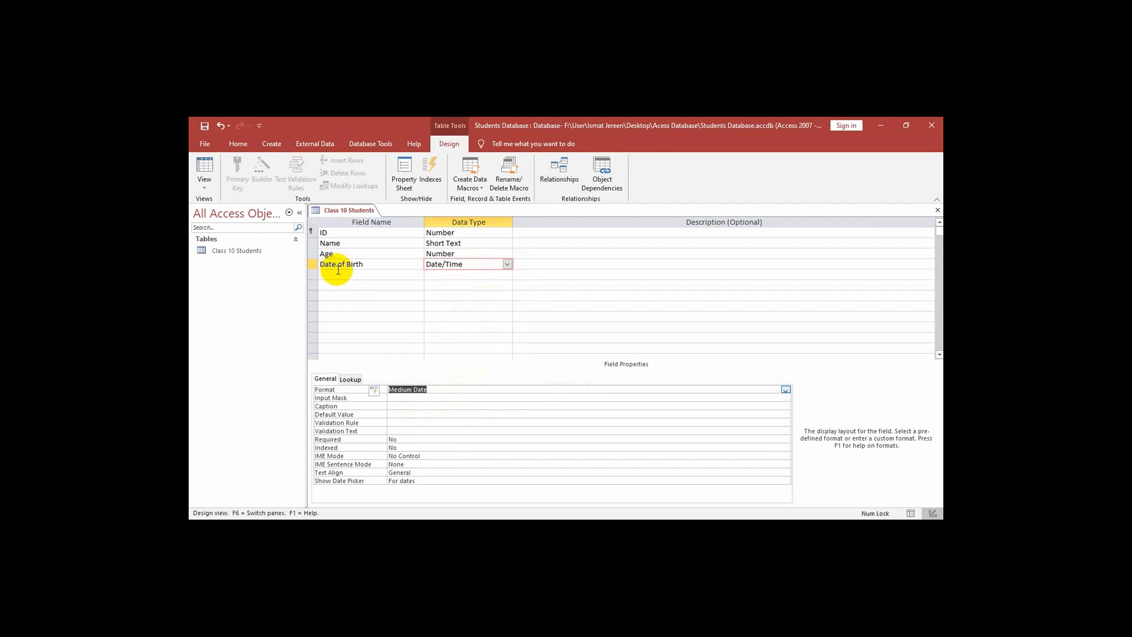
Add a Father's Name field below Date of Birth as Short Text.
{"action": "left_click", "coordinate": [361, 274]}
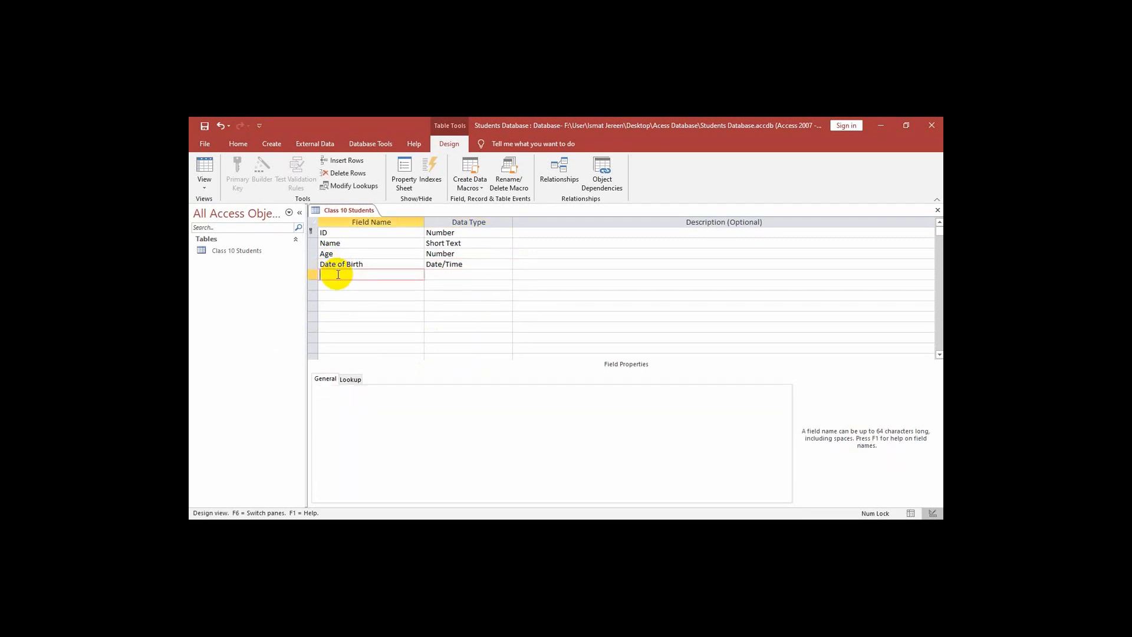
{"action": "type", "text": "Fat"}
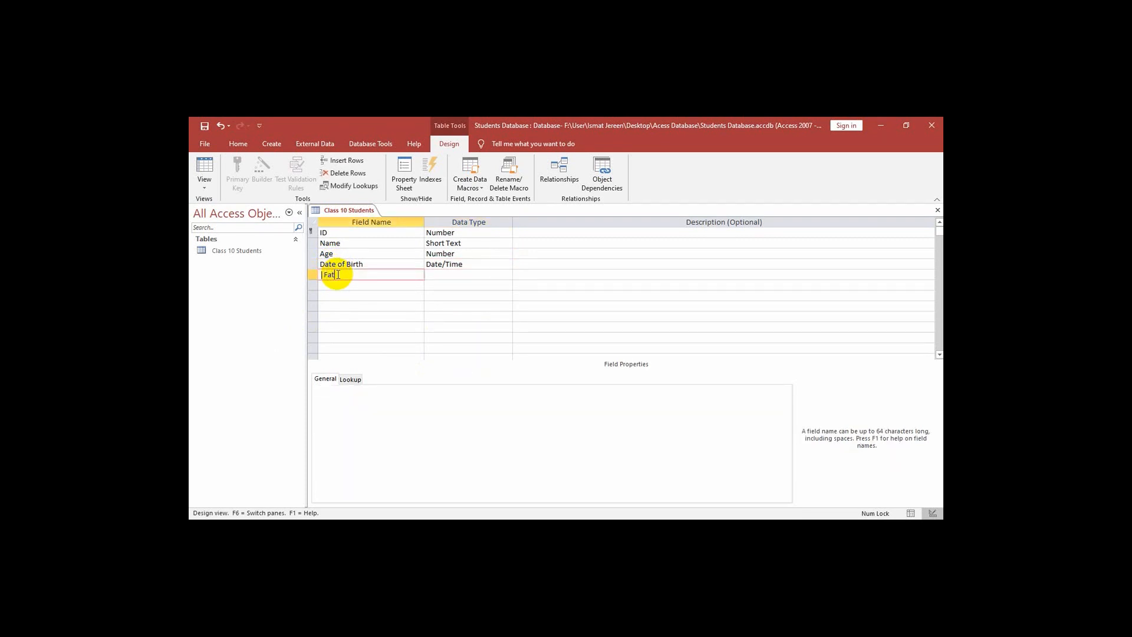
{"action": "key", "text": "Backspace"}
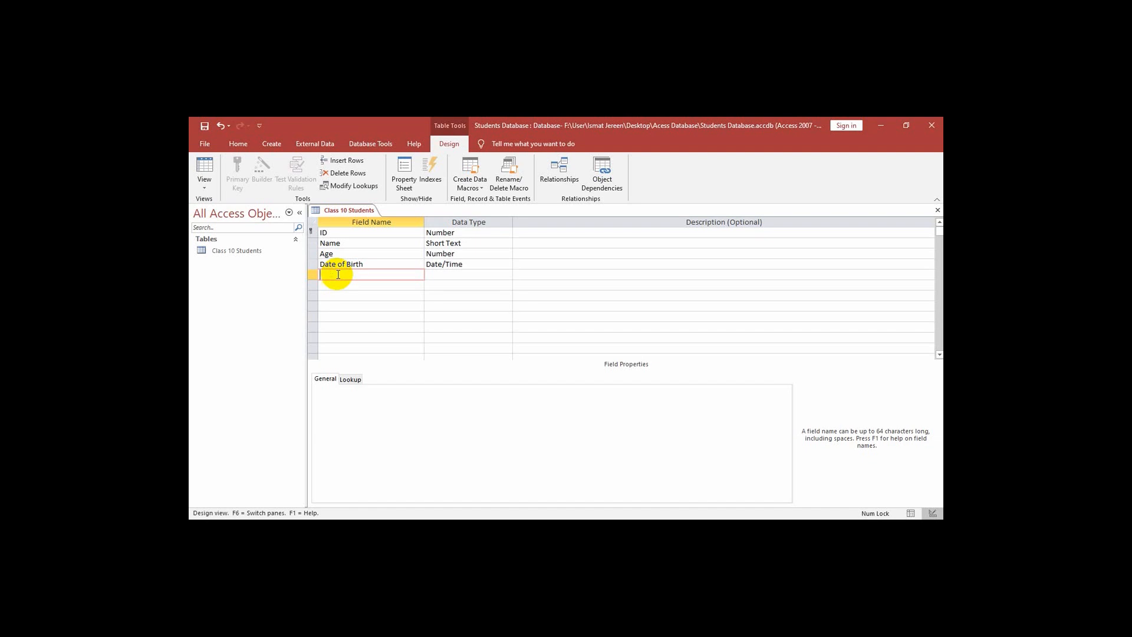
{"action": "type", "text": "F"}
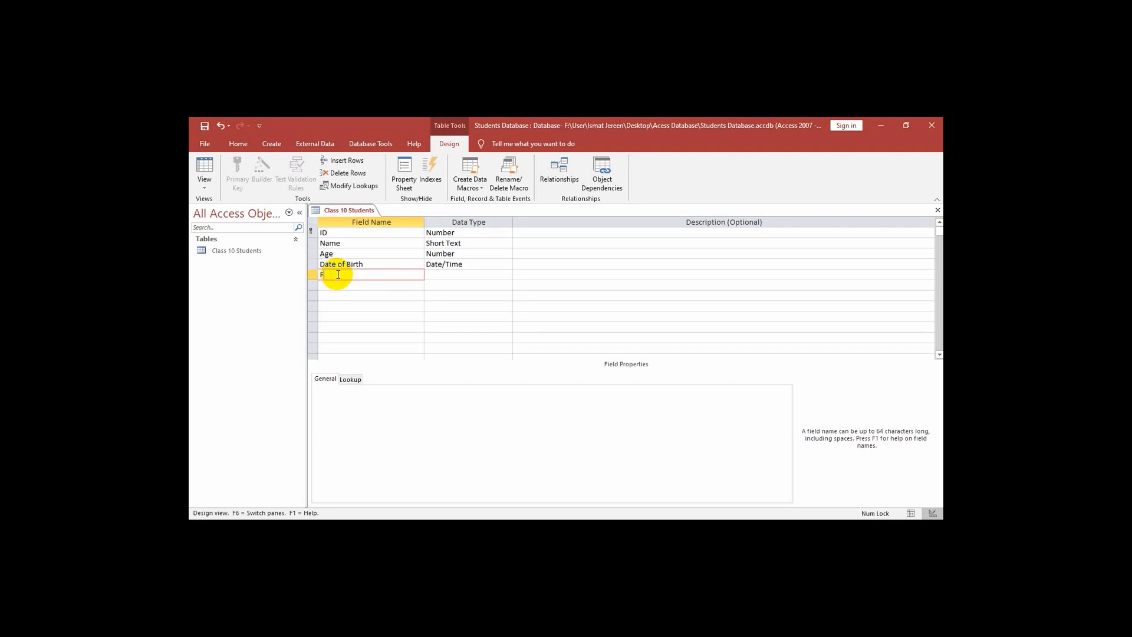
{"action": "type", "text": "athe"}
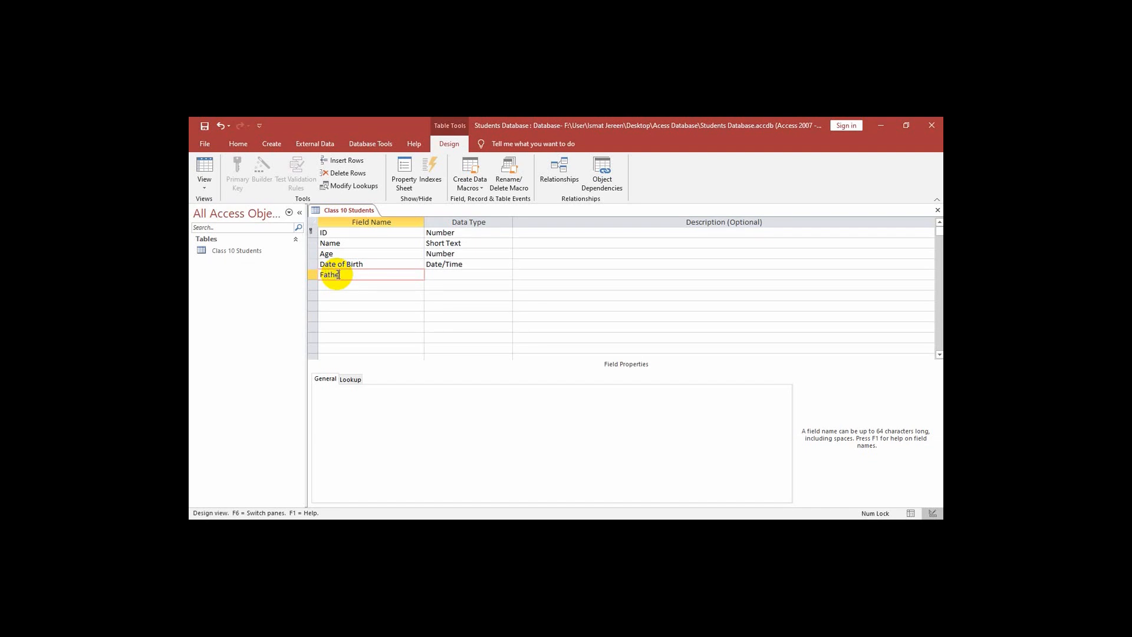
{"action": "type", "text": "r's"}
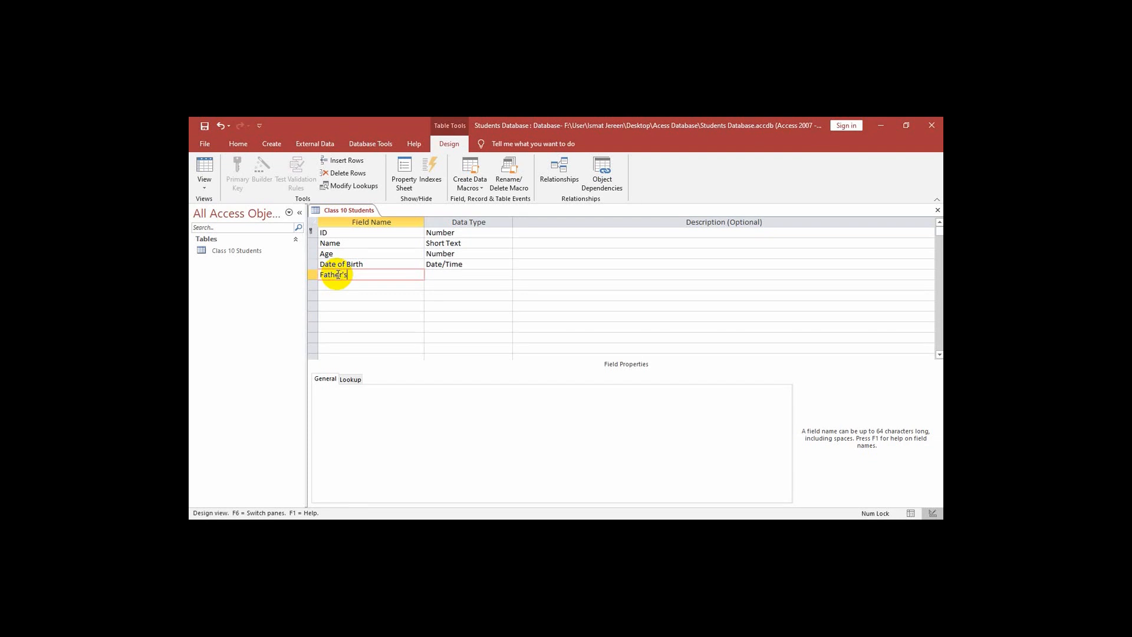
{"action": "type", "text": "Na"}
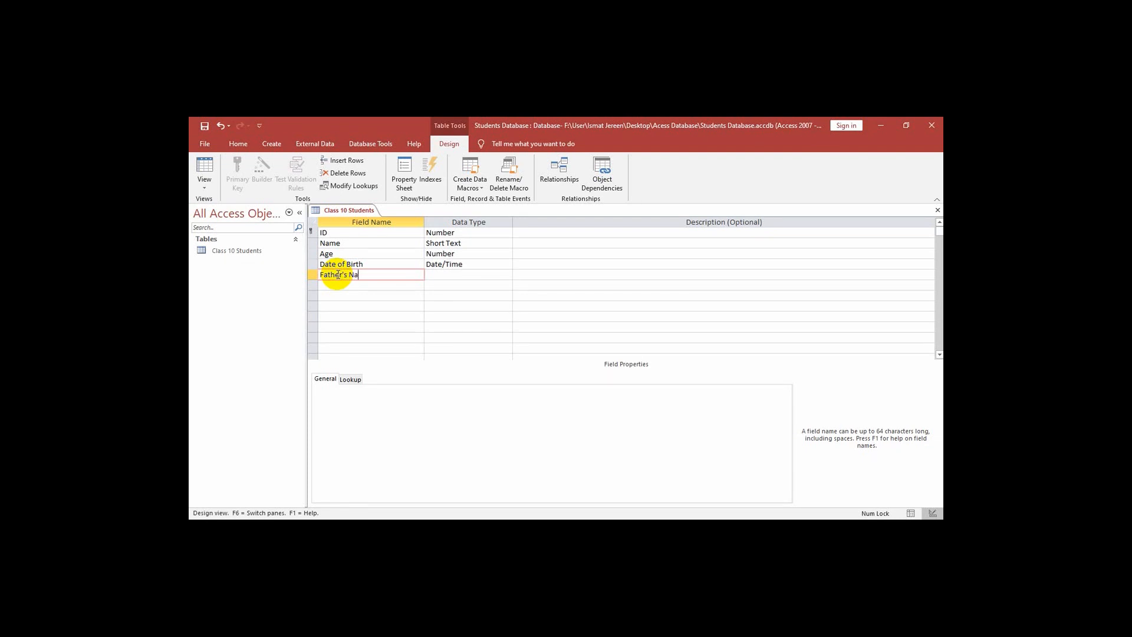
{"action": "type", "text": "me"}
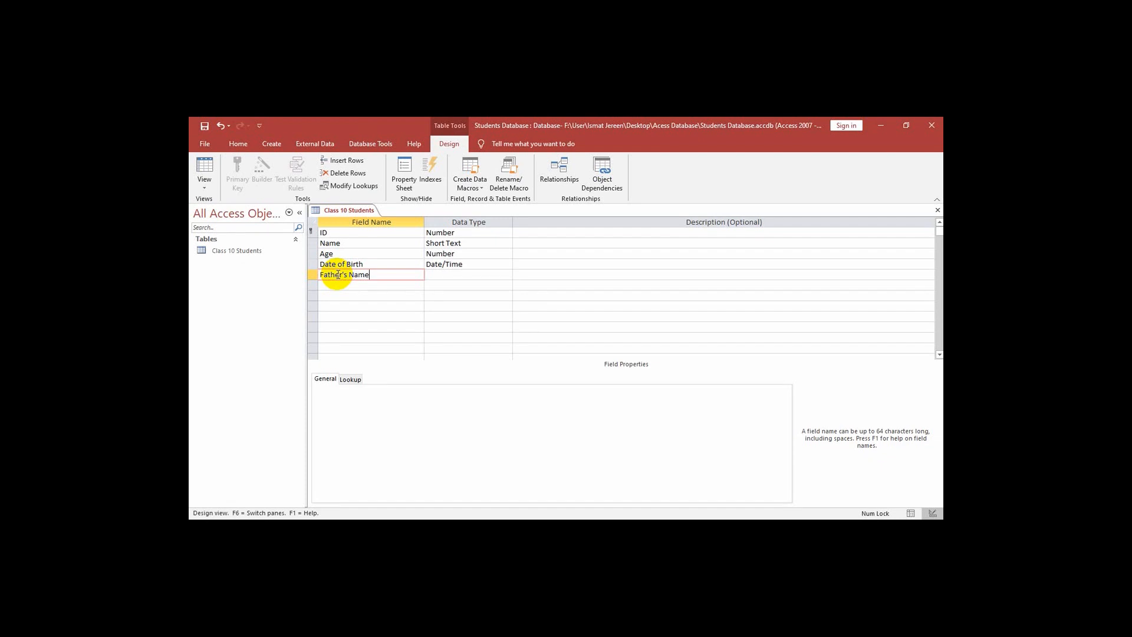
Add an Address field below Father's Name as Short Text.
{"action": "left_click", "coordinate": [468, 275]}
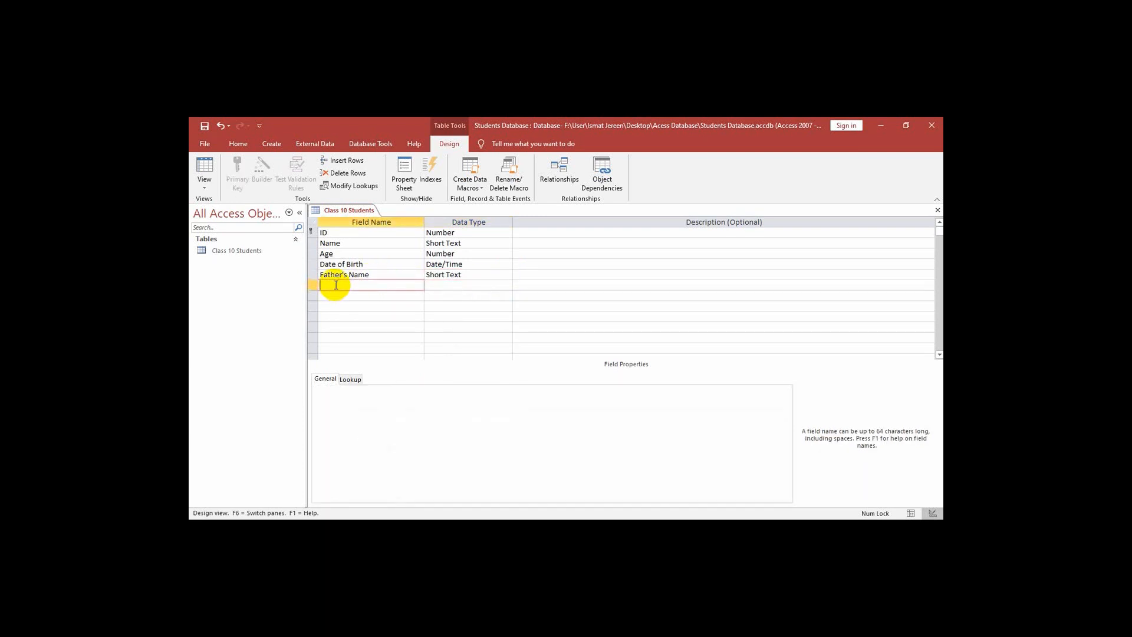
{"action": "type", "text": "Ad"}
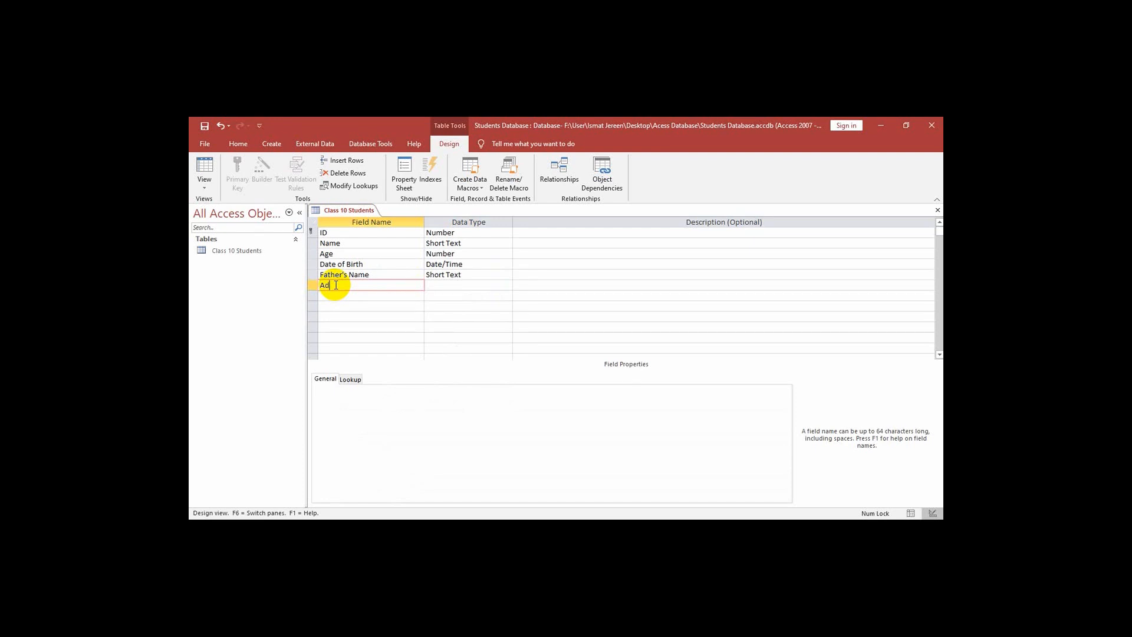
{"action": "type", "text": "dress"}
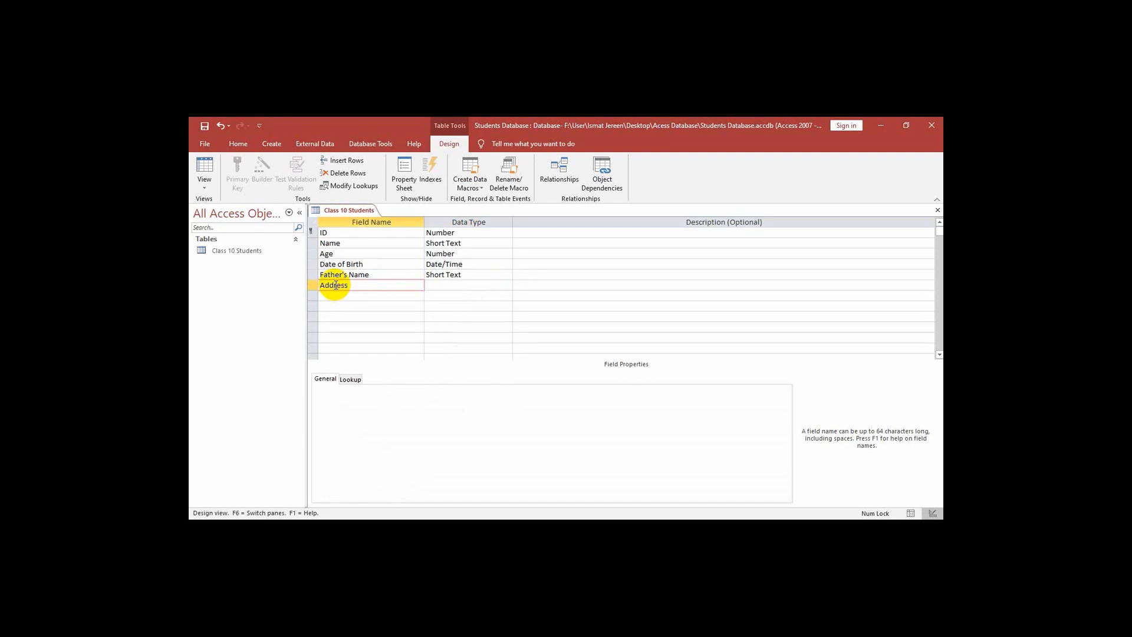
{"action": "left_click", "coordinate": [468, 284]}
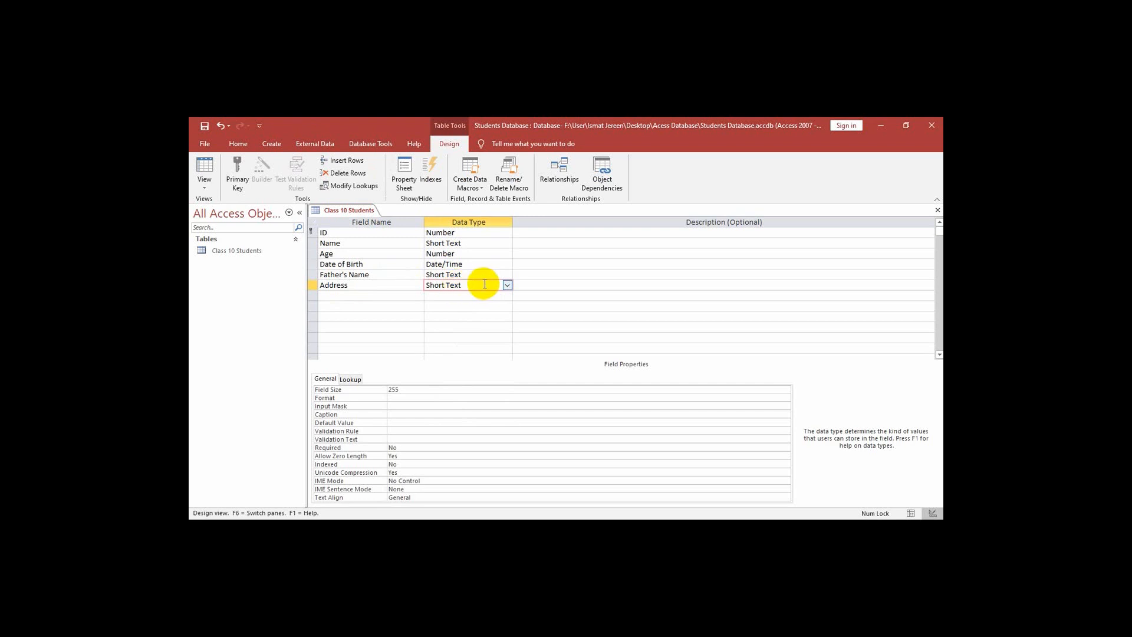
{"action": "left_click", "coordinate": [507, 284]}
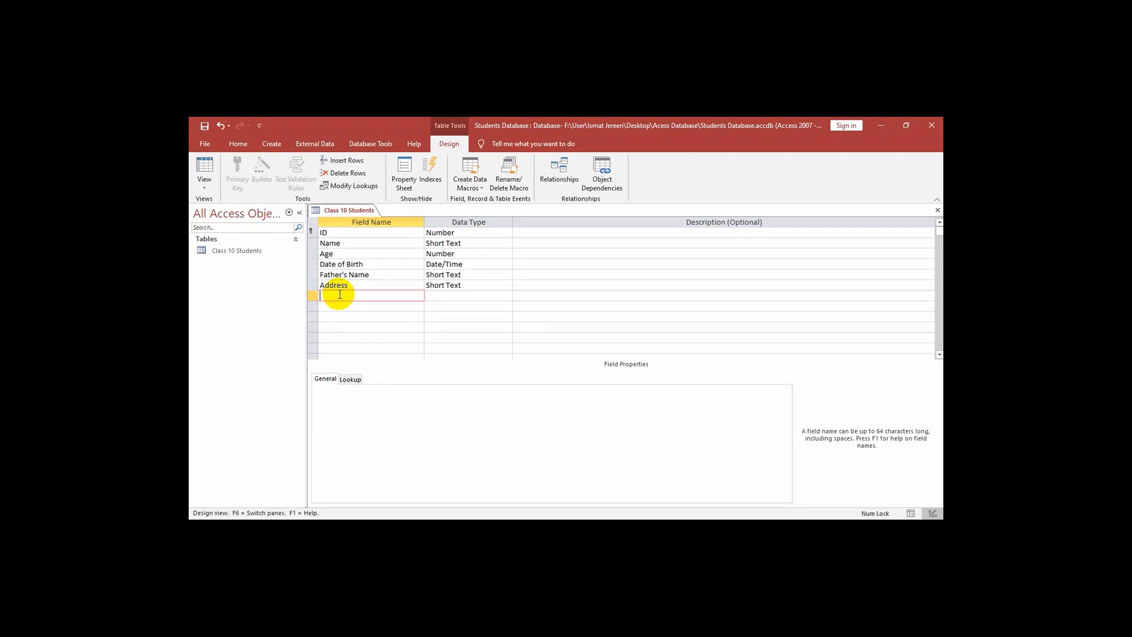
Add a City field with the Short Text data type below Address.
{"action": "type", "text": "C"}
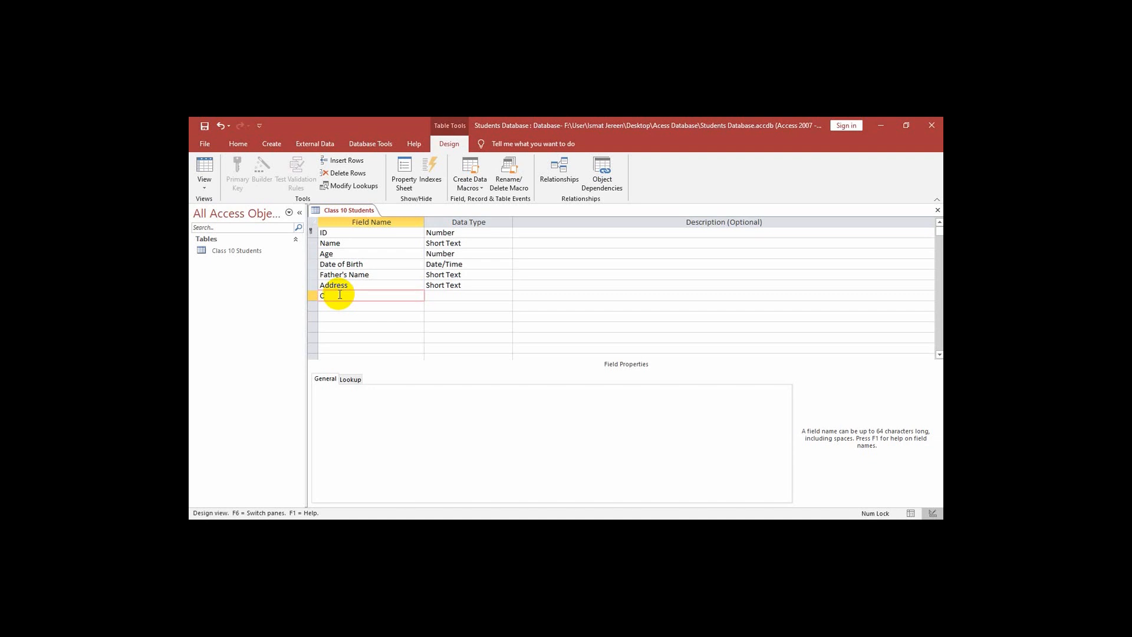
{"action": "type", "text": "ity"}
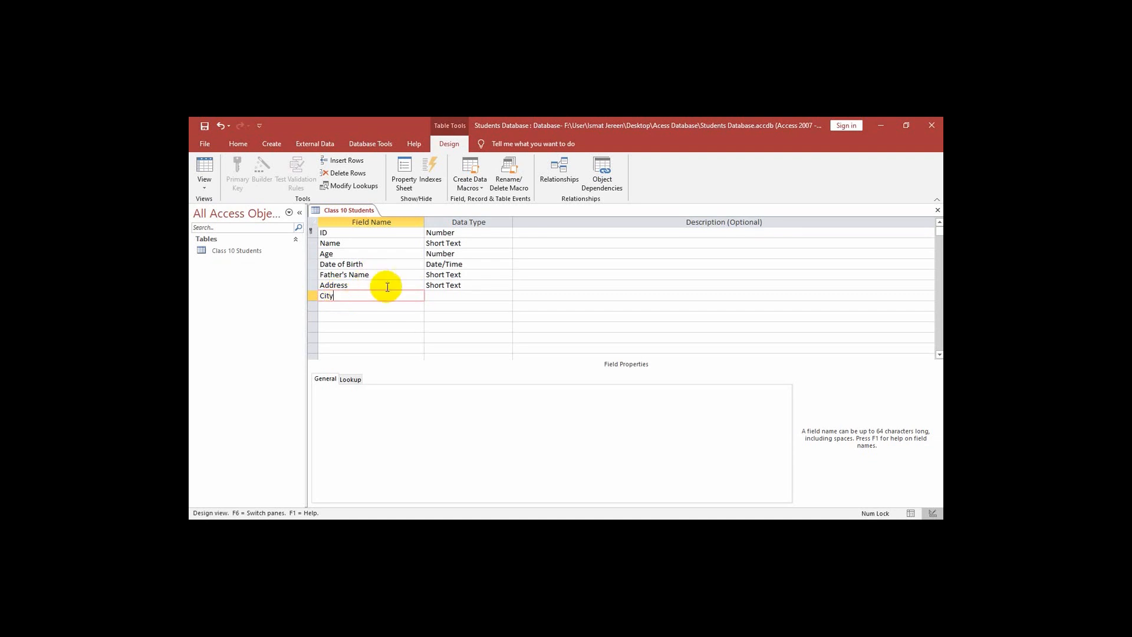
{"action": "left_click", "coordinate": [506, 294]}
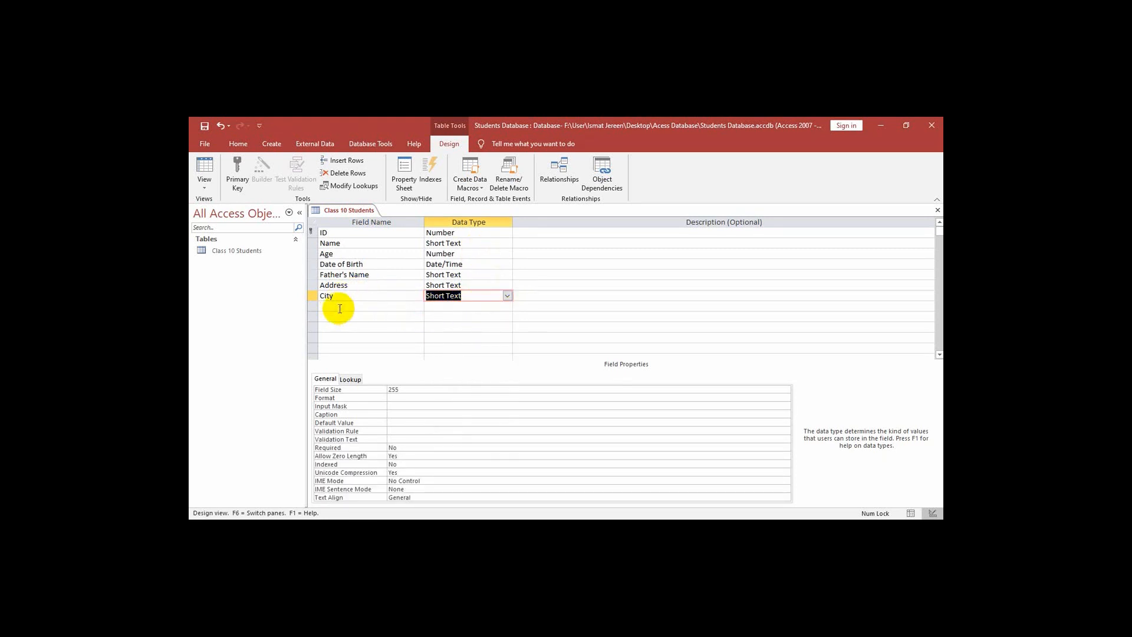
Add a Zip Code field with the Short Text data type below City.
{"action": "left_click", "coordinate": [369, 306]}
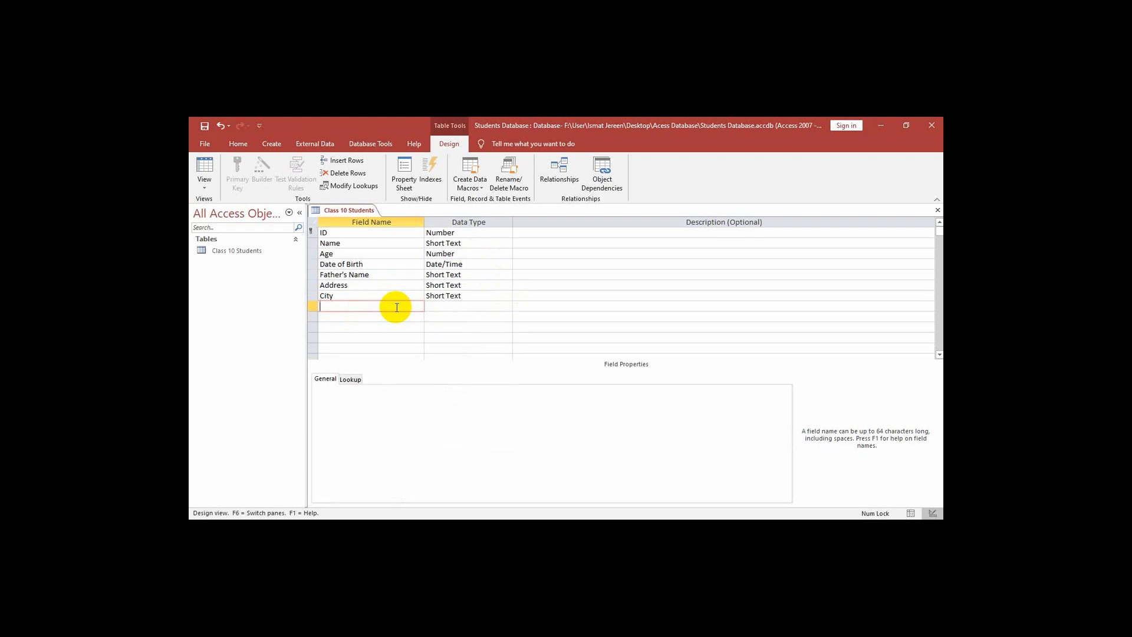
{"action": "type", "text": "Zip"}
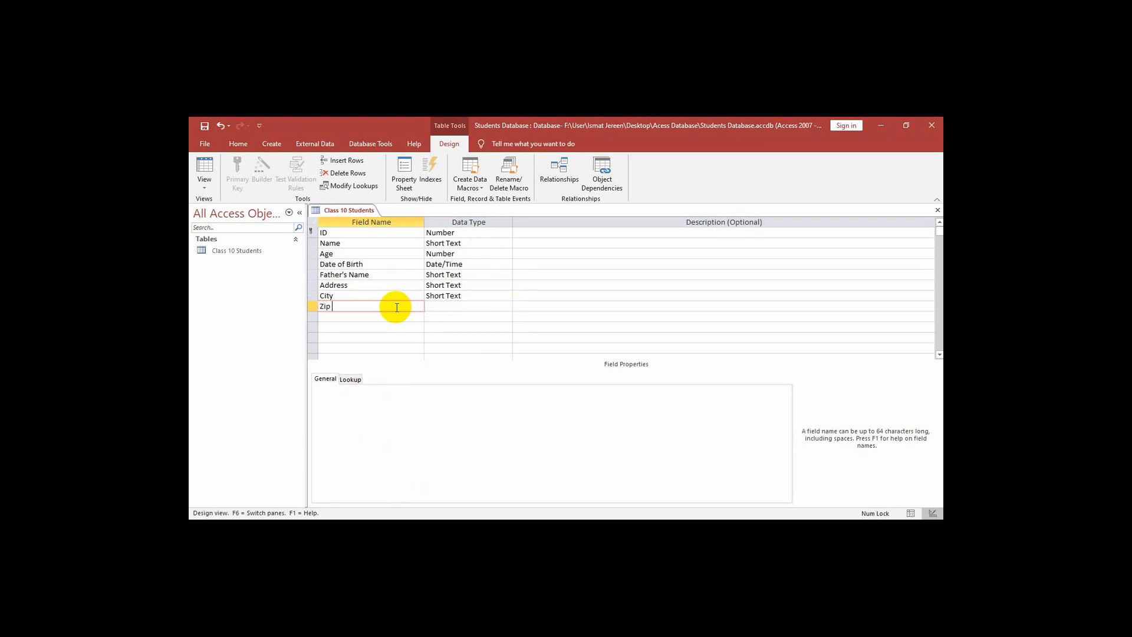
{"action": "type", "text": "Code"}
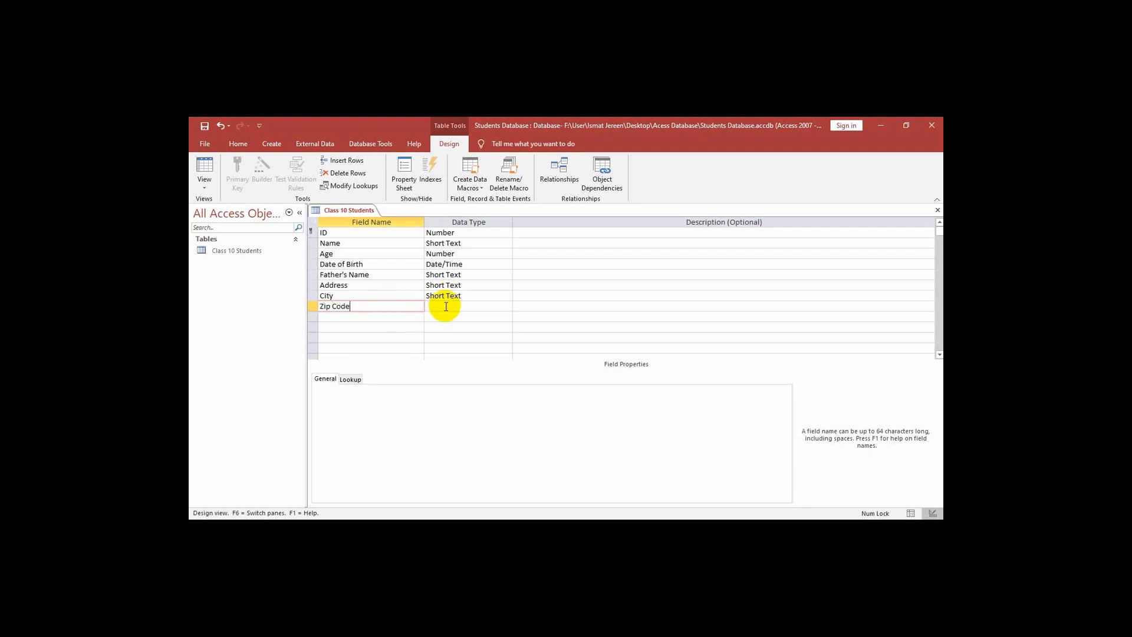
{"action": "left_click", "coordinate": [468, 305]}
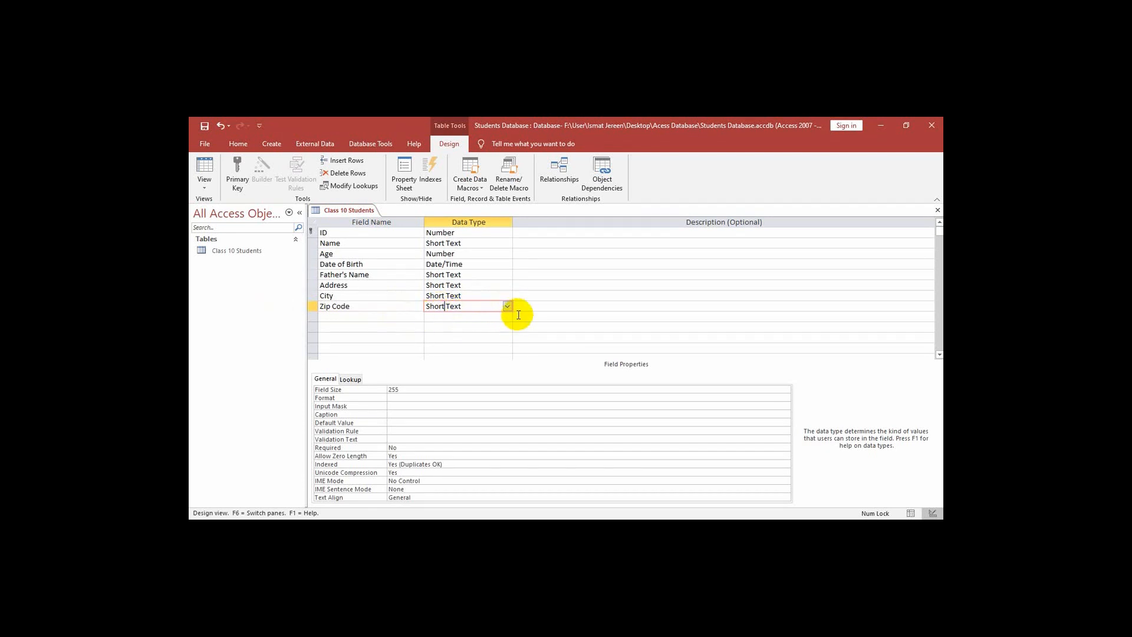
{"action": "mouse_move", "coordinate": [507, 305]}
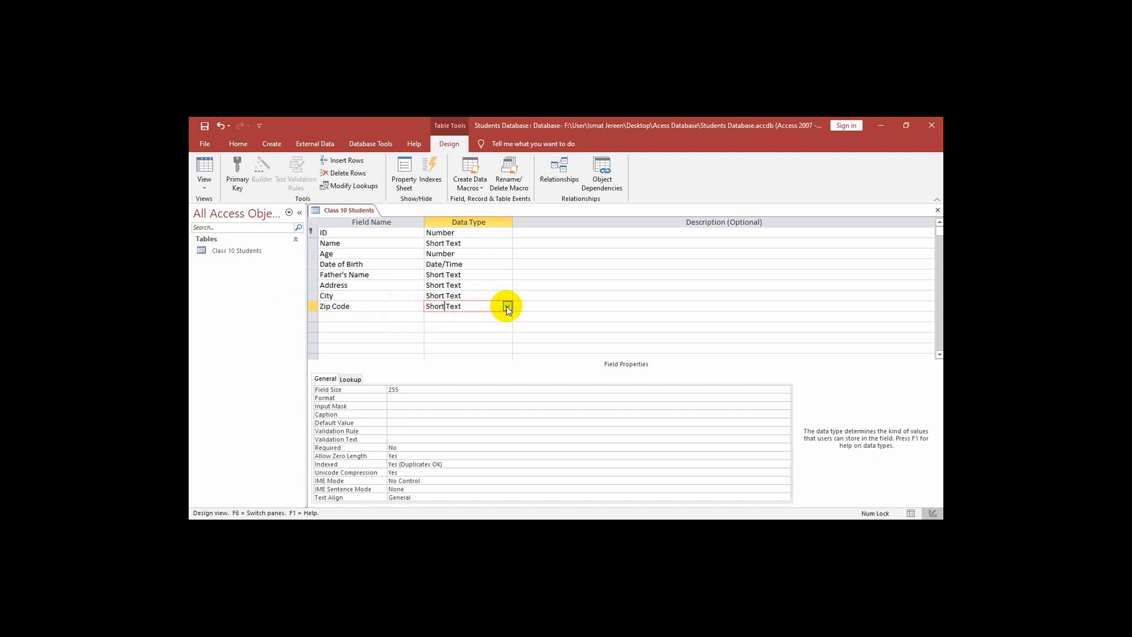
Change Zip Code to the Number data type with Long Integer field size.
{"action": "left_click", "coordinate": [506, 305]}
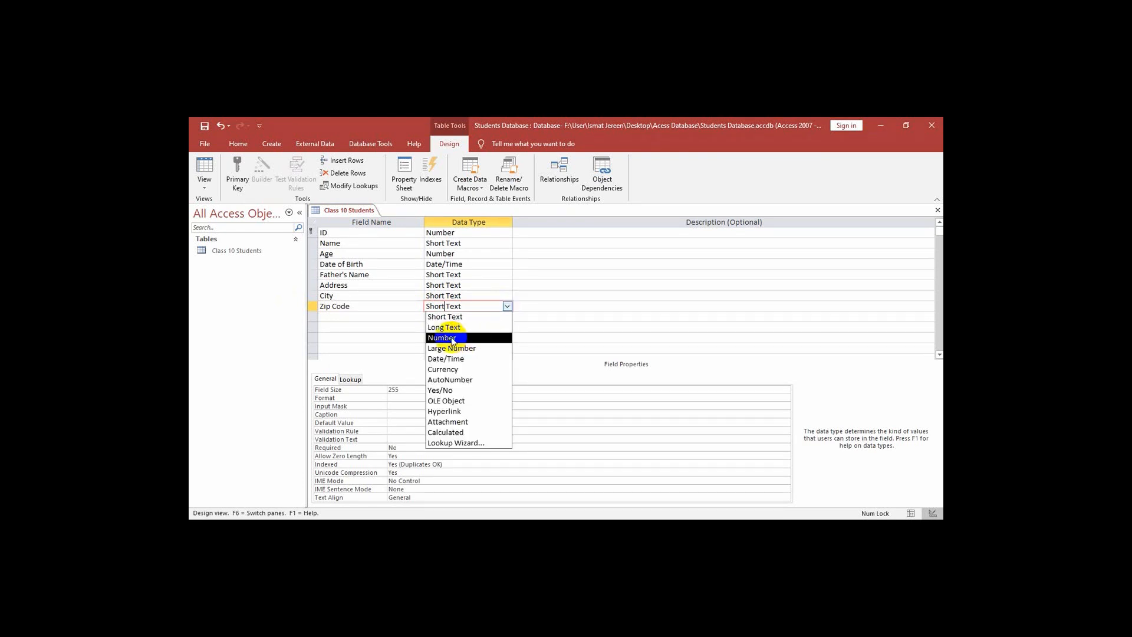
{"action": "left_click", "coordinate": [442, 337]}
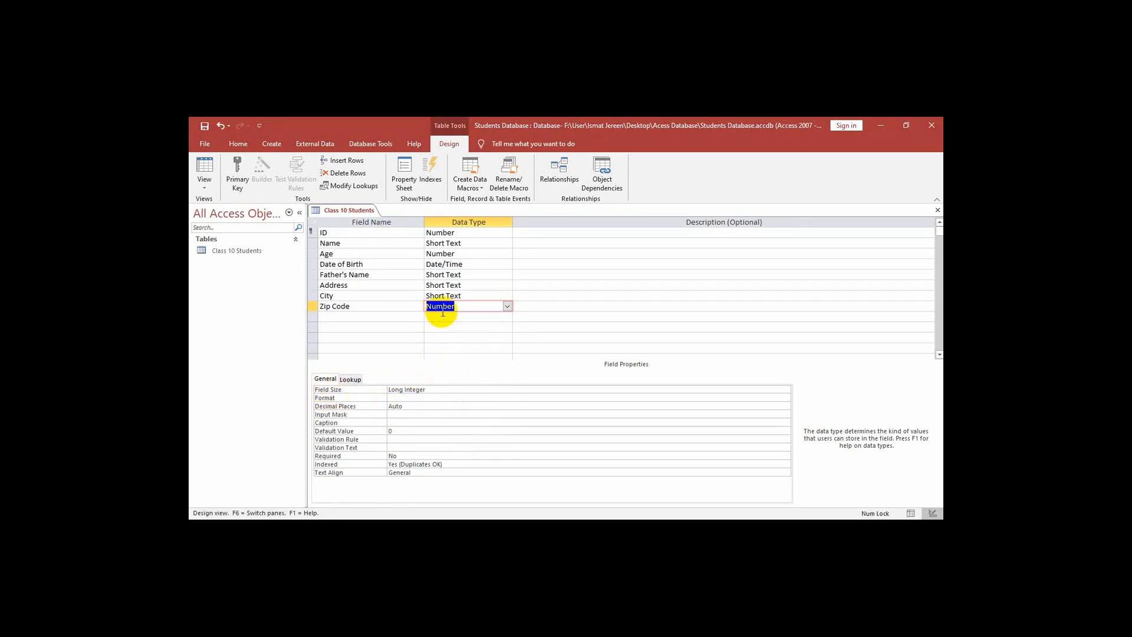
{"action": "mouse_move", "coordinate": [531, 404]}
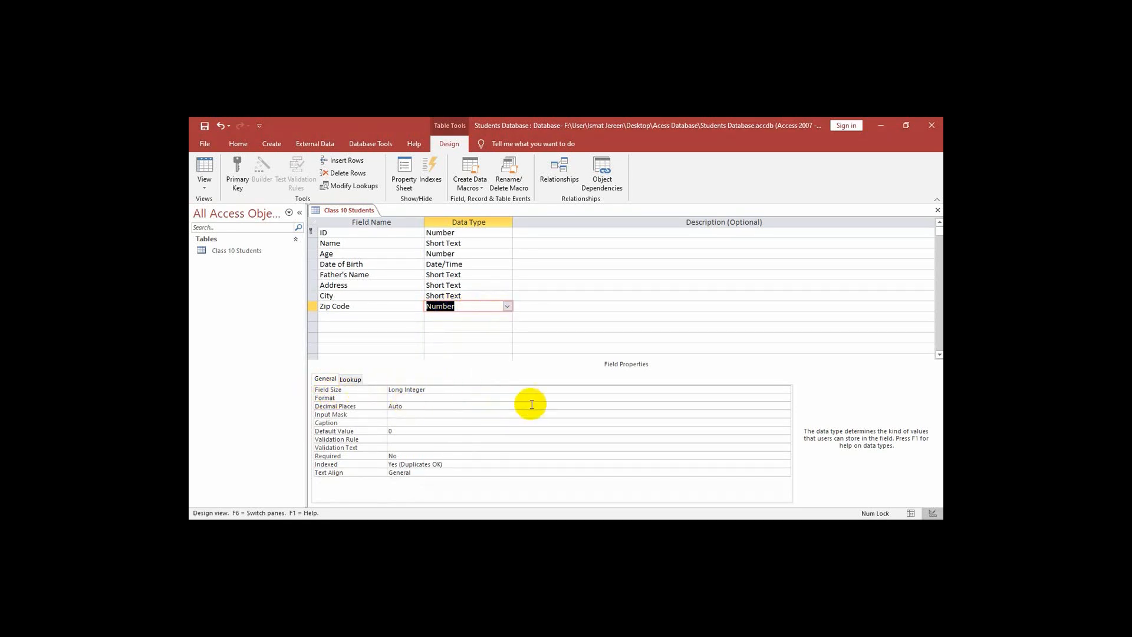
{"action": "mouse_move", "coordinate": [793, 396]}
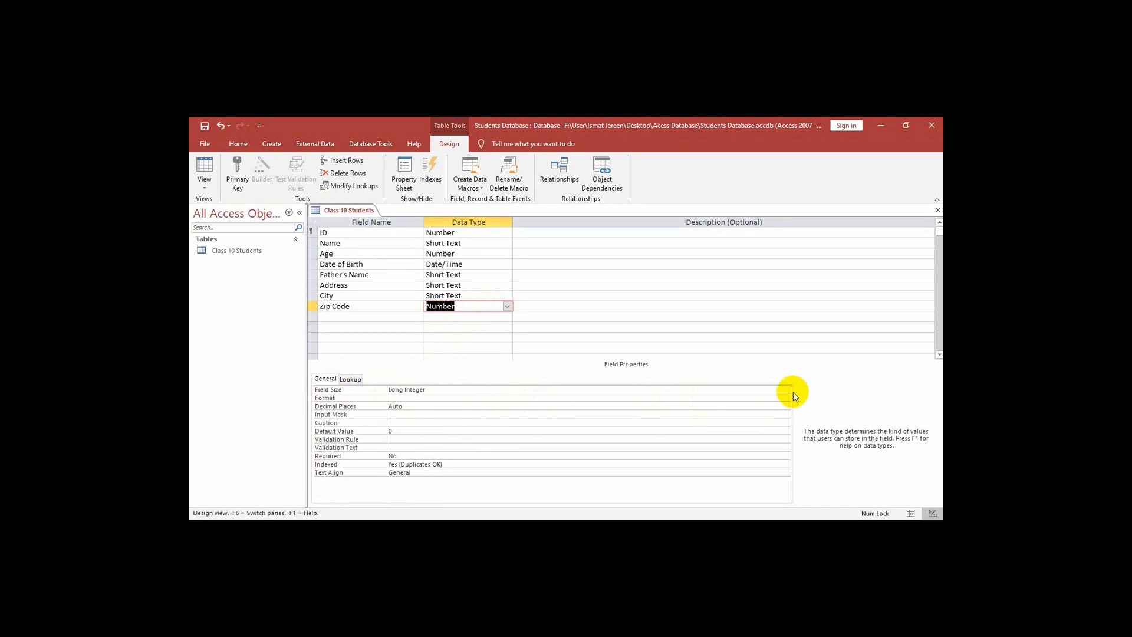
{"action": "left_click", "coordinate": [784, 389]}
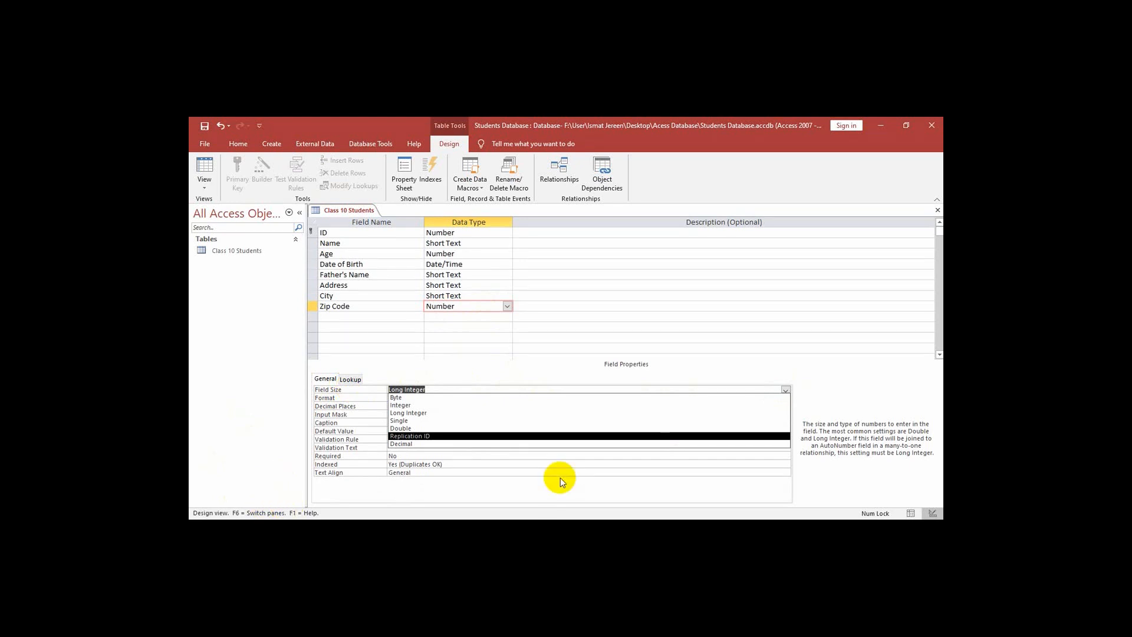
{"action": "mouse_move", "coordinate": [425, 398]}
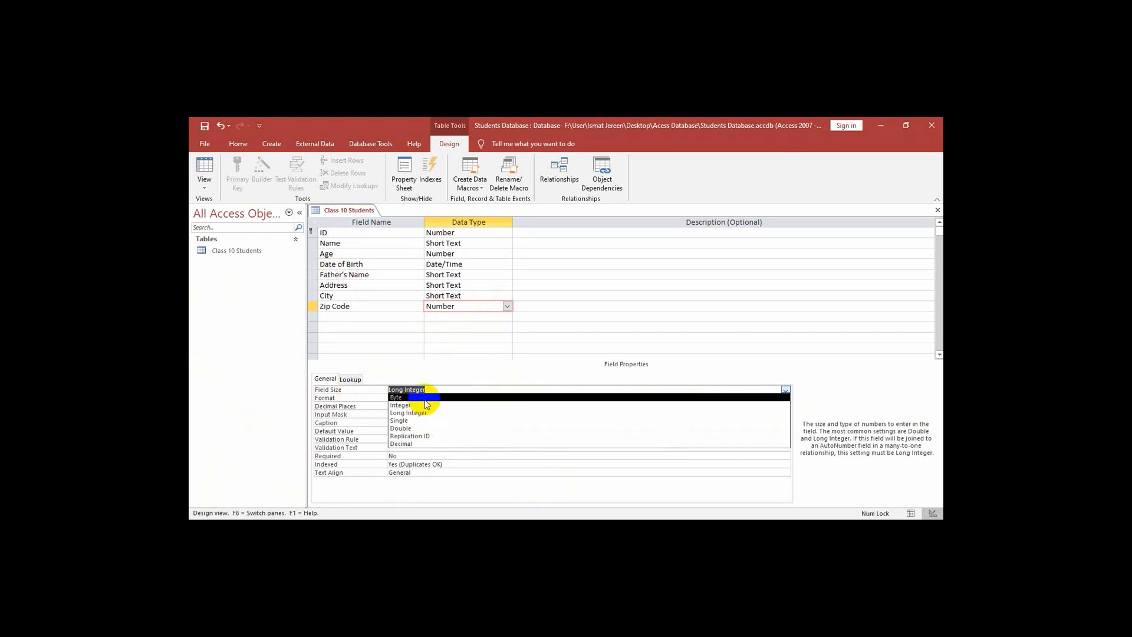
{"action": "mouse_move", "coordinate": [415, 413]}
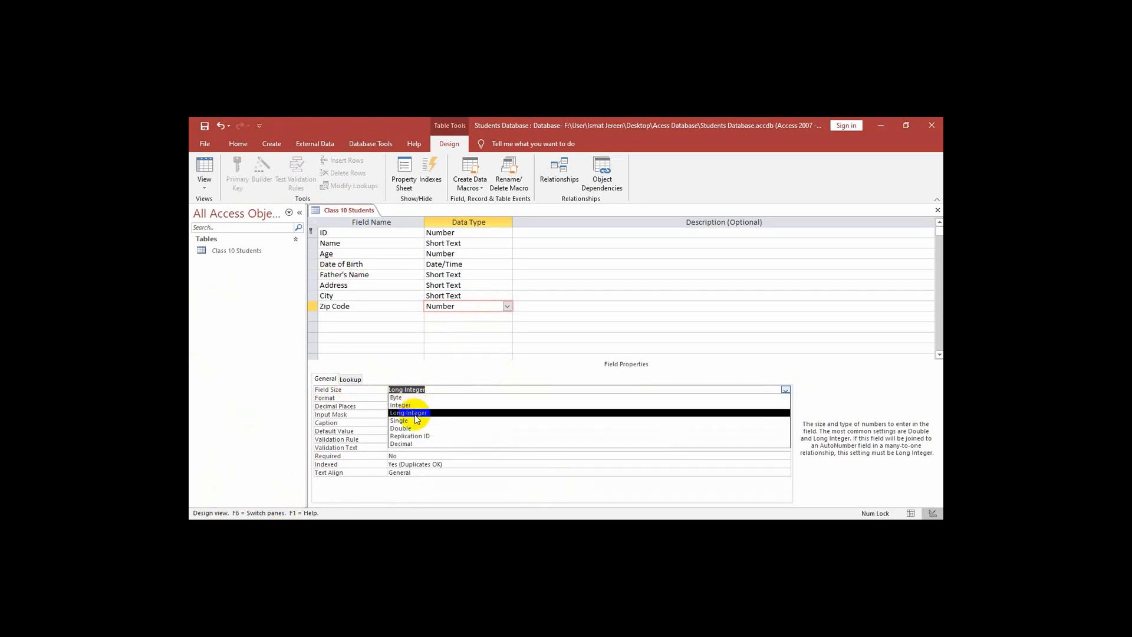
{"action": "mouse_move", "coordinate": [408, 404]}
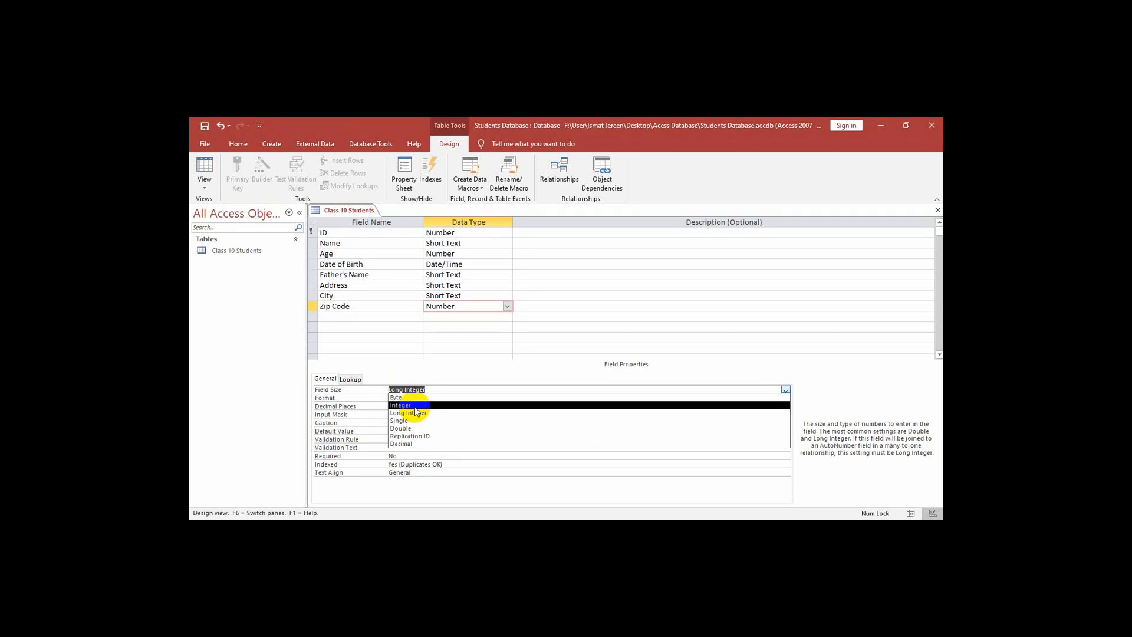
{"action": "mouse_move", "coordinate": [422, 412]}
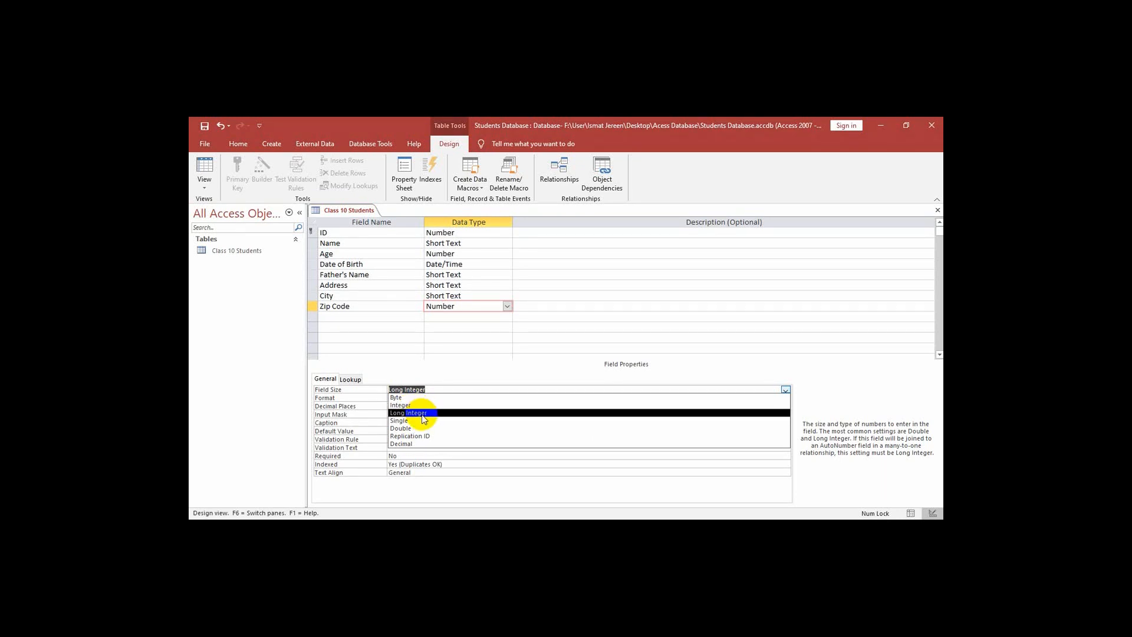
{"action": "left_click", "coordinate": [409, 412]}
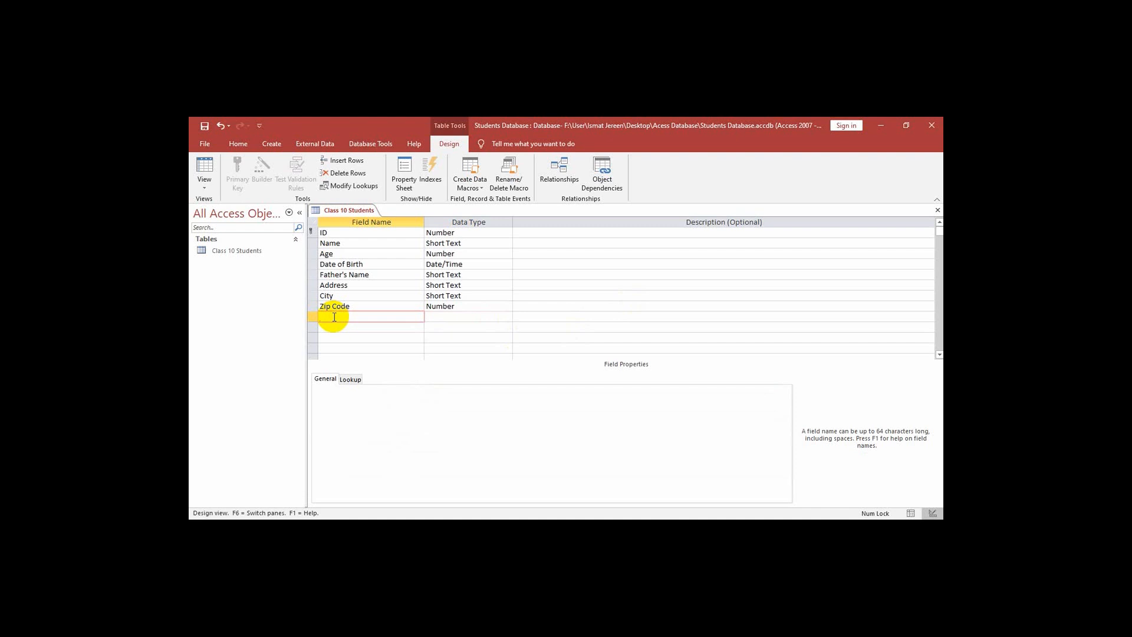
Add a Phone No field below Zip Code and set it to Short Text.
{"action": "type", "text": "Phon"}
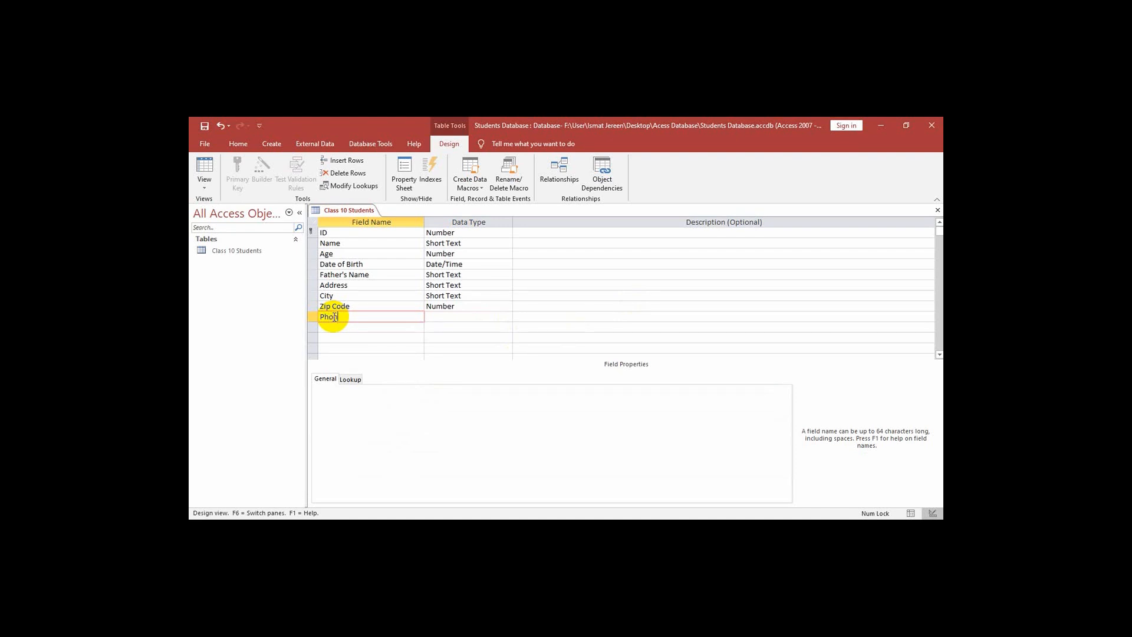
{"action": "type", "text": "e"}
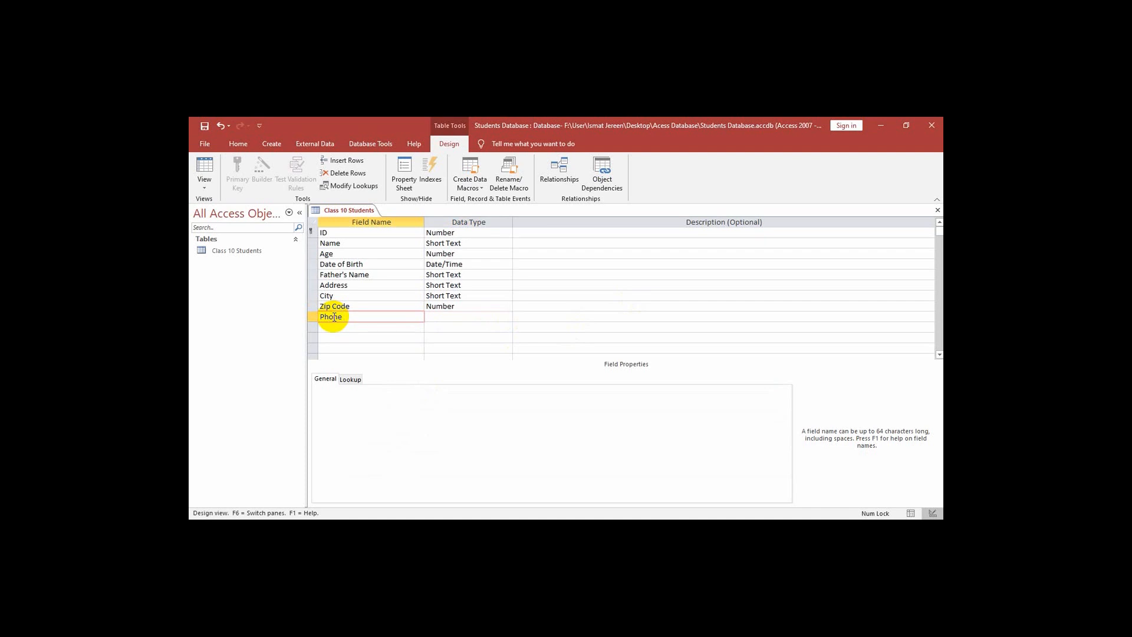
{"action": "type", "text": "No"}
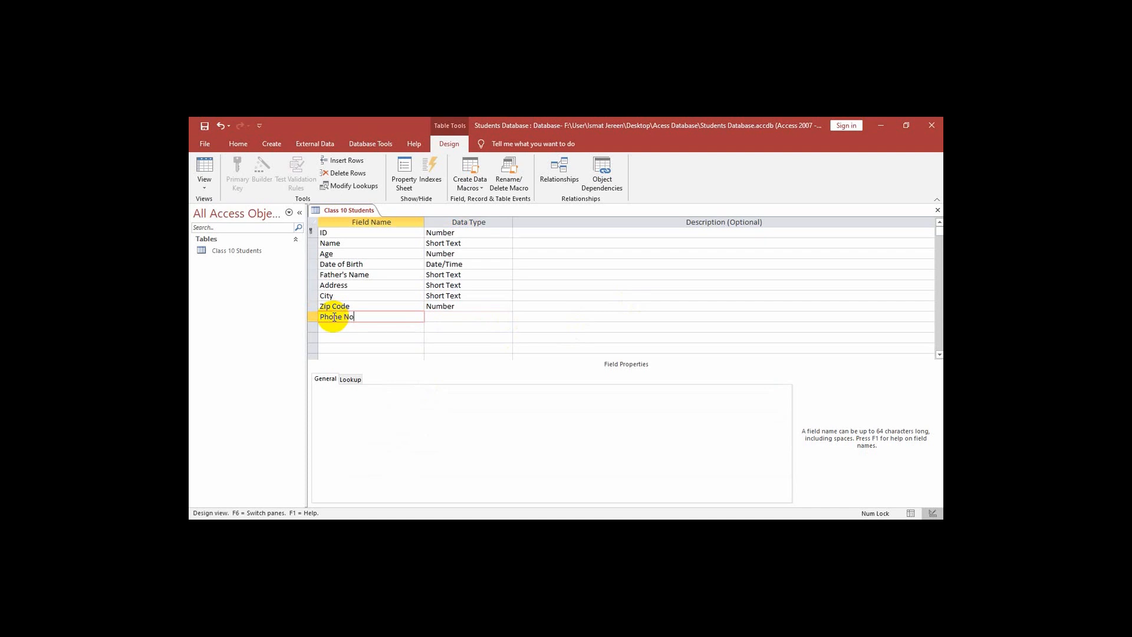
{"action": "left_click", "coordinate": [466, 316]}
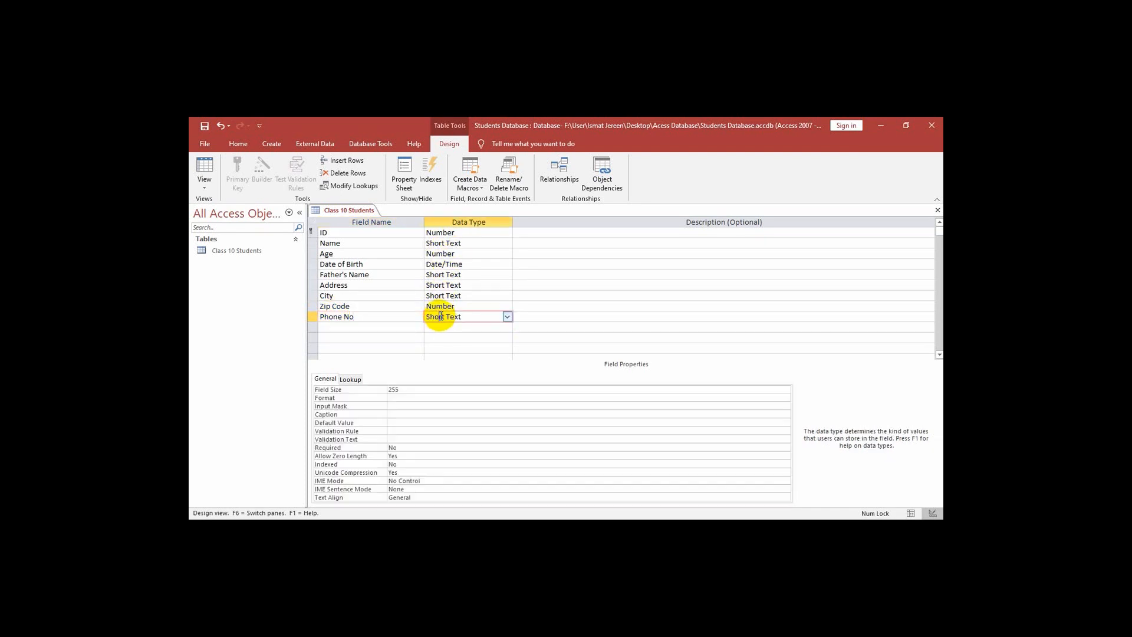
{"action": "left_click", "coordinate": [507, 316]}
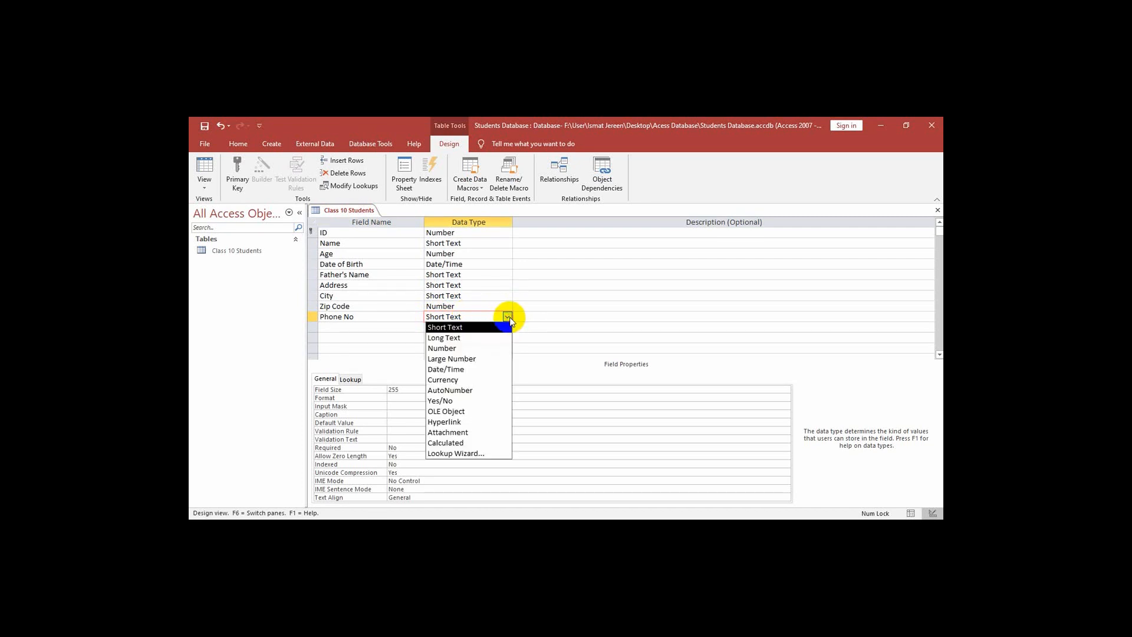
{"action": "mouse_move", "coordinate": [467, 337]}
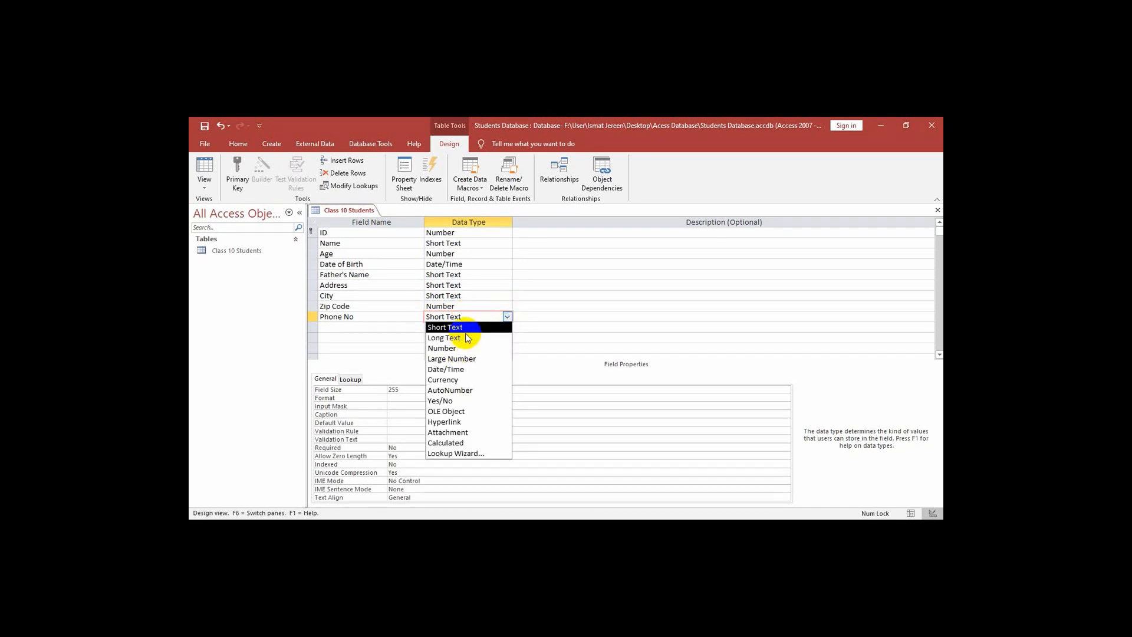
{"action": "mouse_move", "coordinate": [442, 348]}
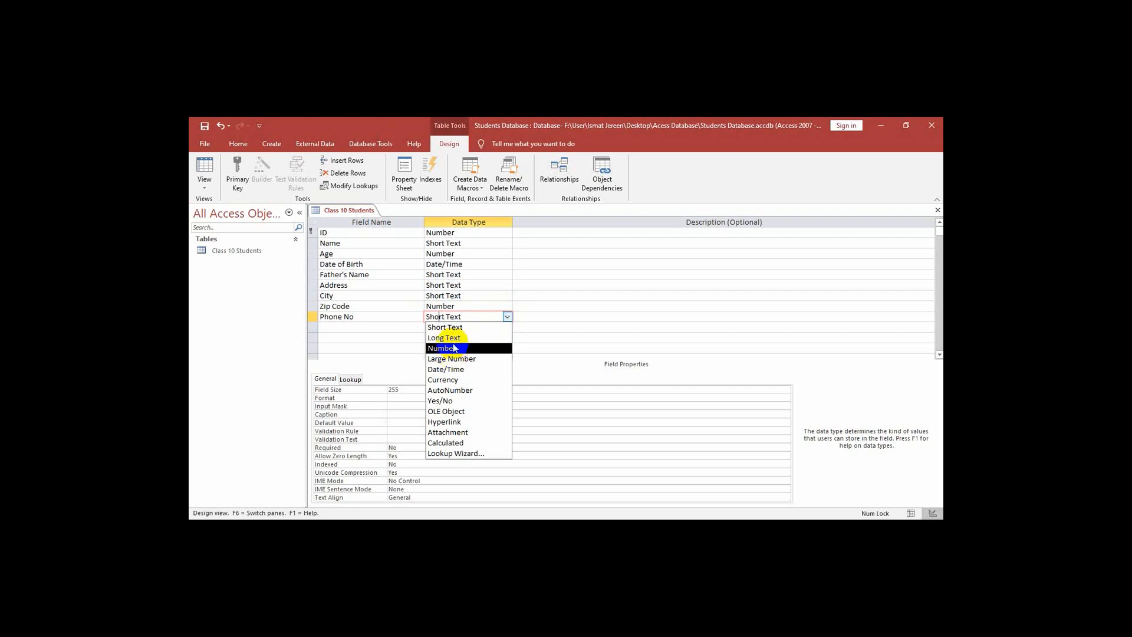
{"action": "mouse_move", "coordinate": [444, 326]}
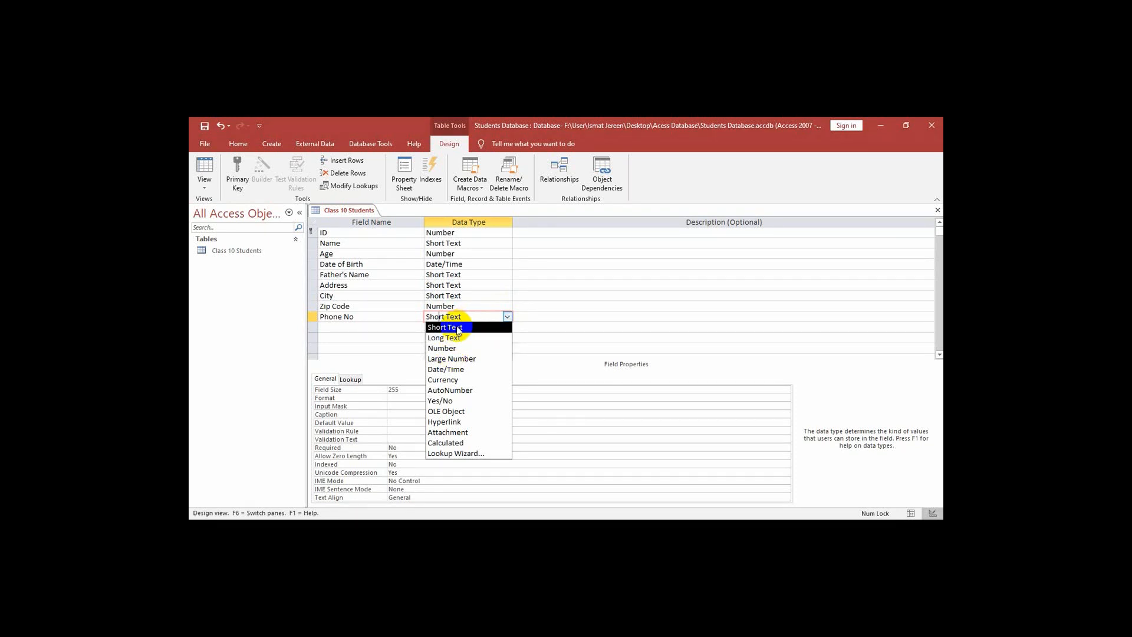
{"action": "mouse_move", "coordinate": [440, 347]}
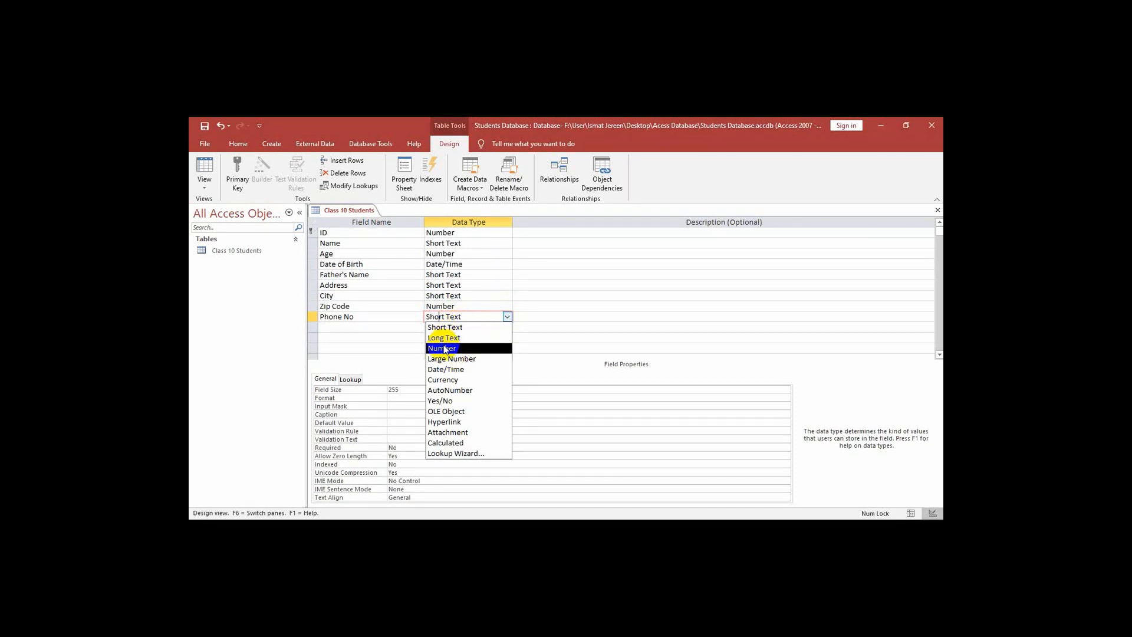
{"action": "mouse_move", "coordinate": [445, 326]}
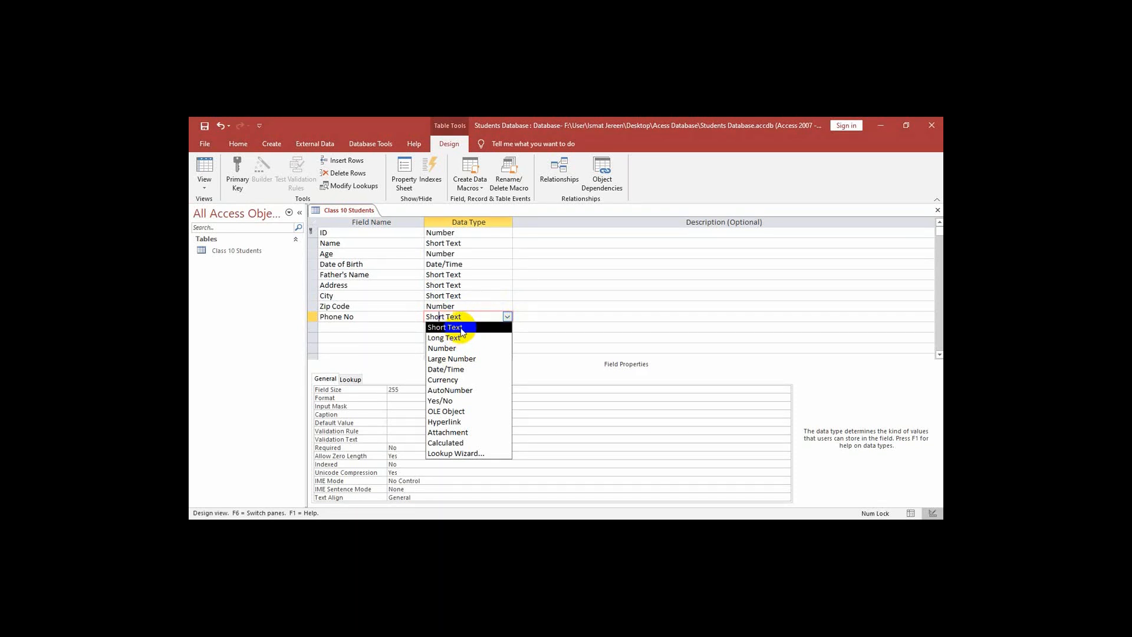
{"action": "left_click", "coordinate": [445, 326]}
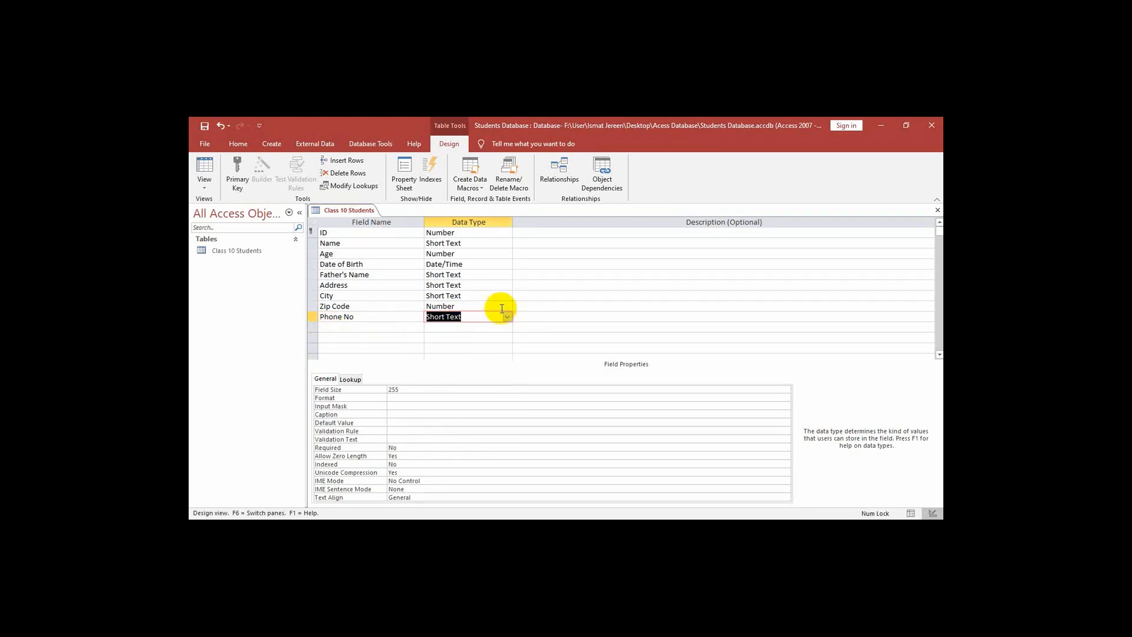
{"action": "mouse_move", "coordinate": [497, 325]}
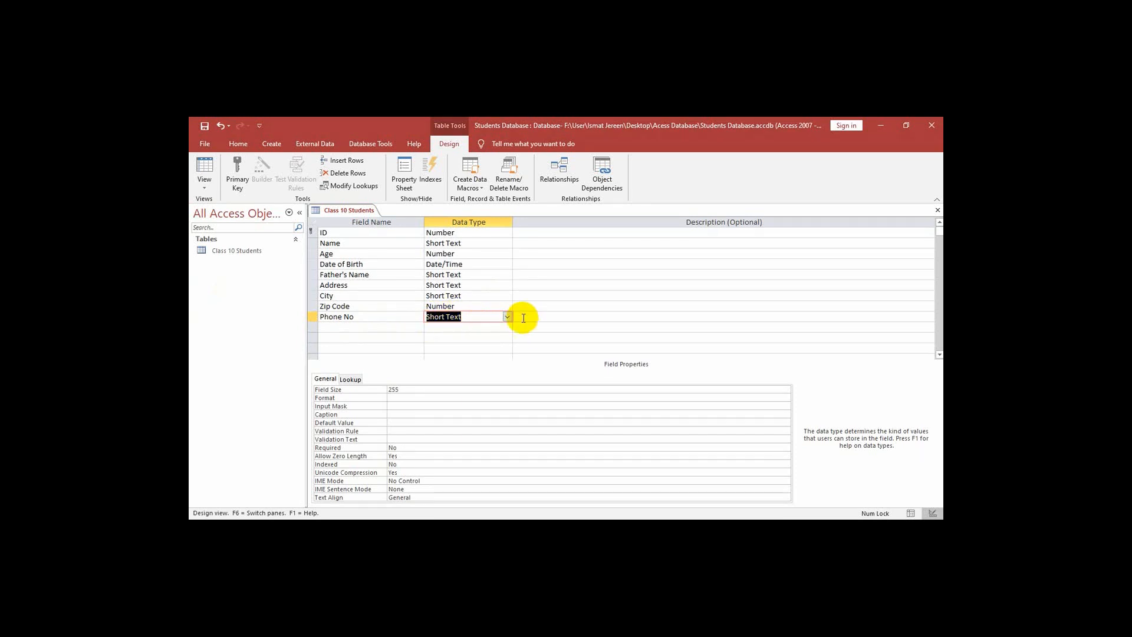
{"action": "mouse_move", "coordinate": [337, 233]}
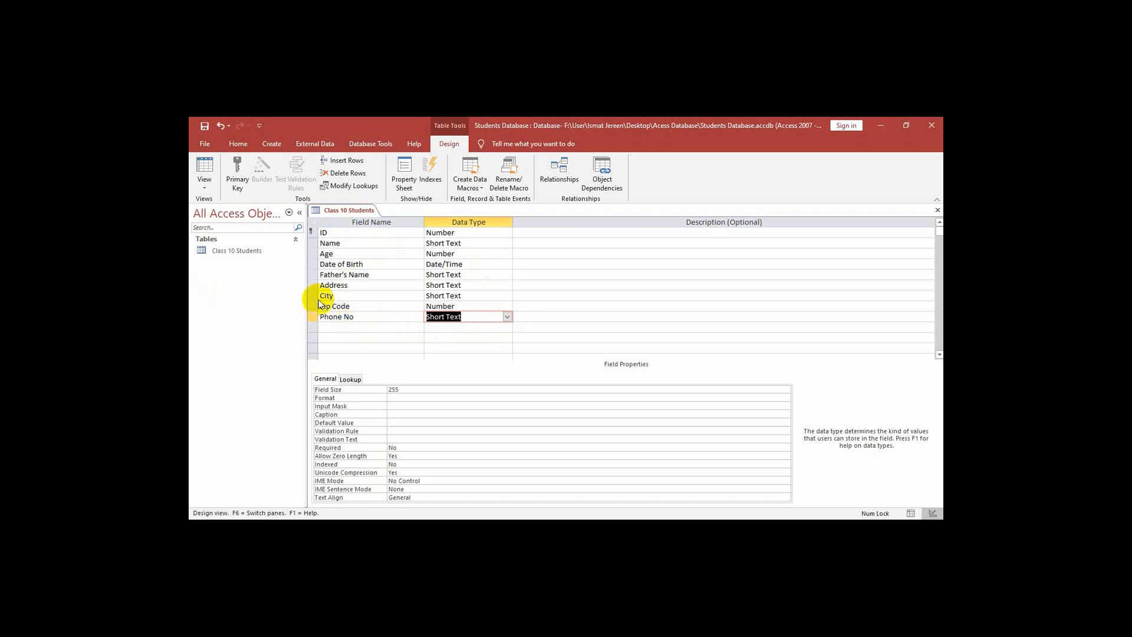
{"action": "mouse_move", "coordinate": [282, 258]}
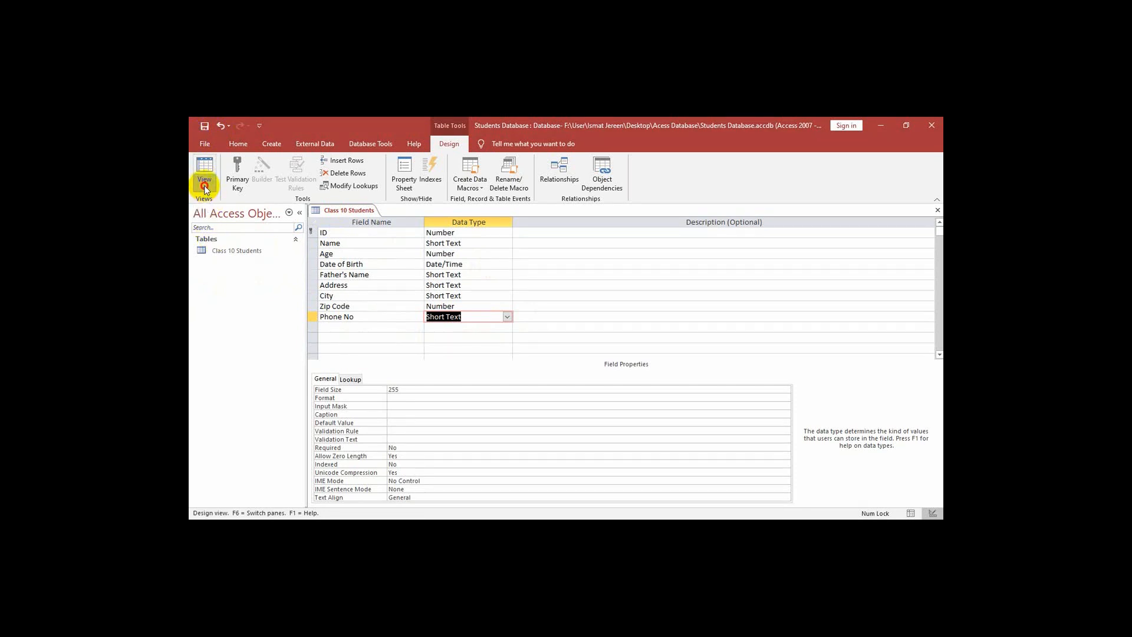
Switch Class 10 Students to Datasheet View, saving the table design when prompted.
{"action": "left_click", "coordinate": [204, 174]}
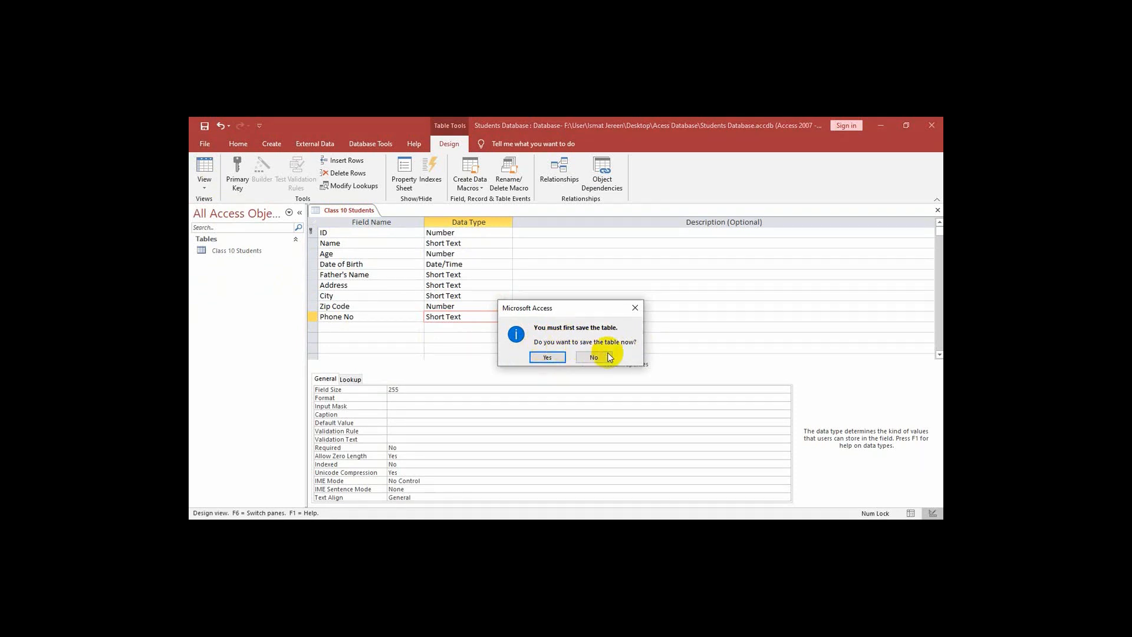
{"action": "mouse_move", "coordinate": [545, 358]}
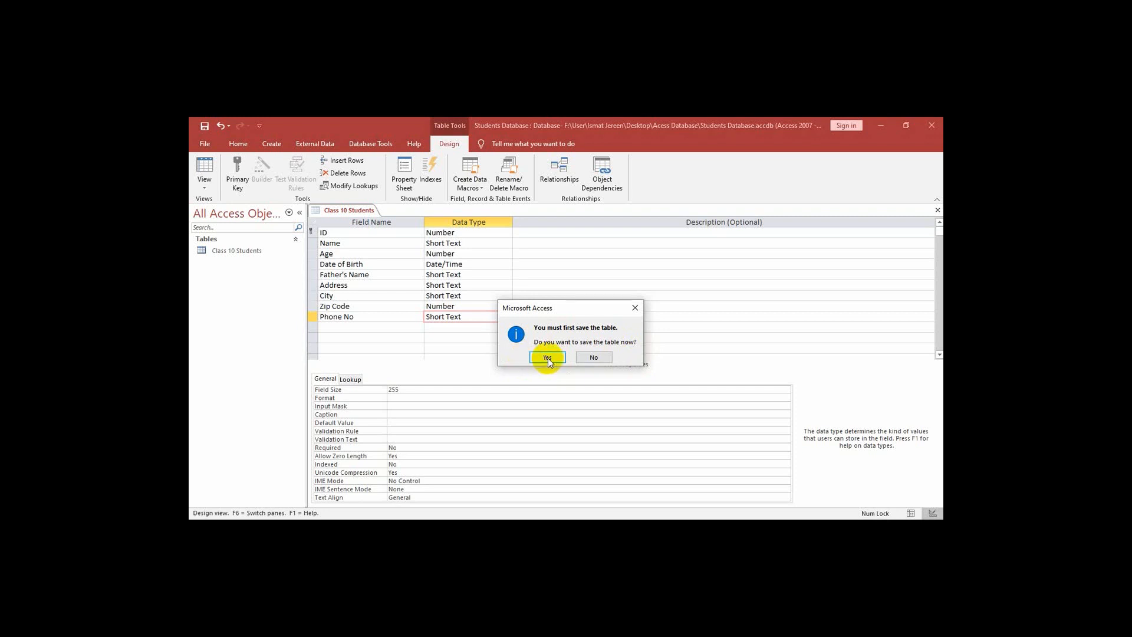
{"action": "left_click", "coordinate": [546, 356]}
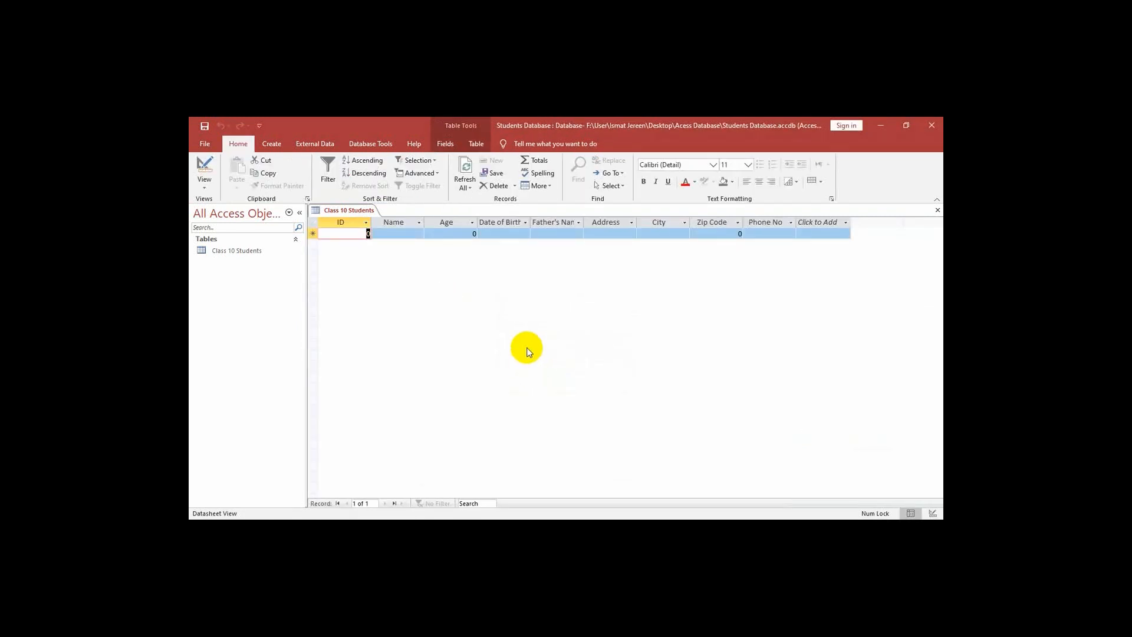
{"action": "mouse_move", "coordinate": [364, 243]}
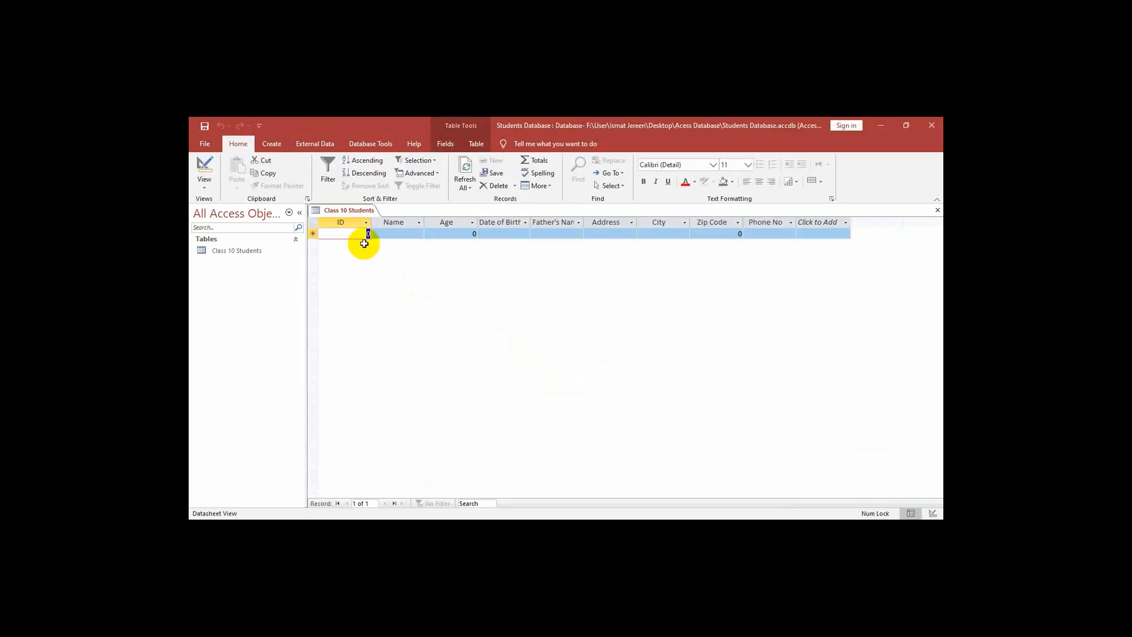
{"action": "mouse_move", "coordinate": [349, 238]}
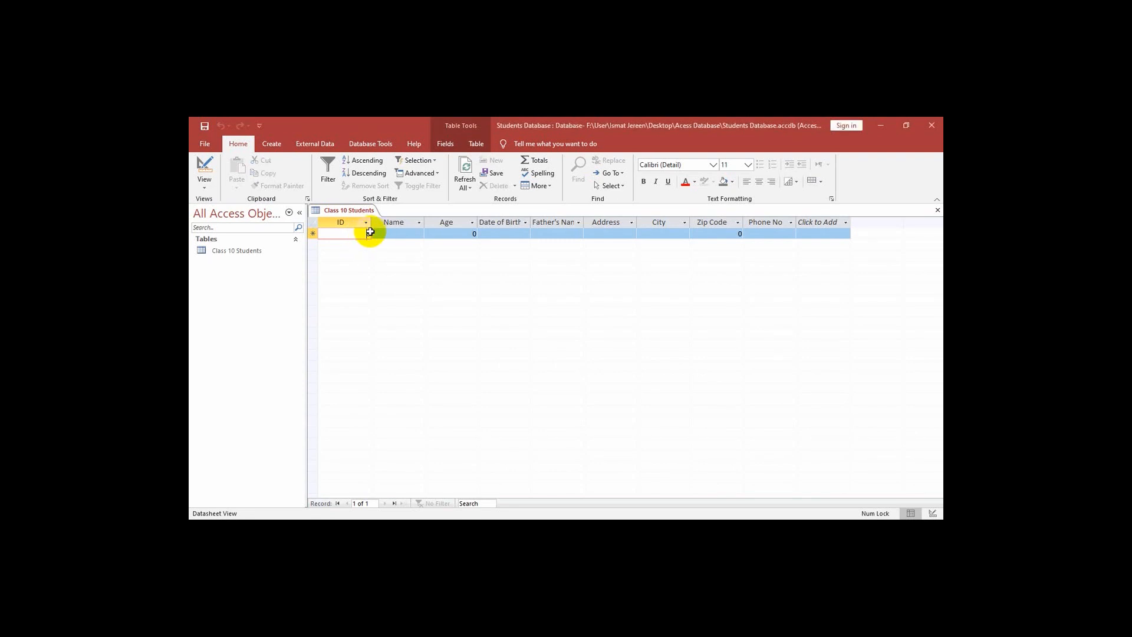
Enter 0951 as the first student's ID.
{"action": "left_click", "coordinate": [494, 159]}
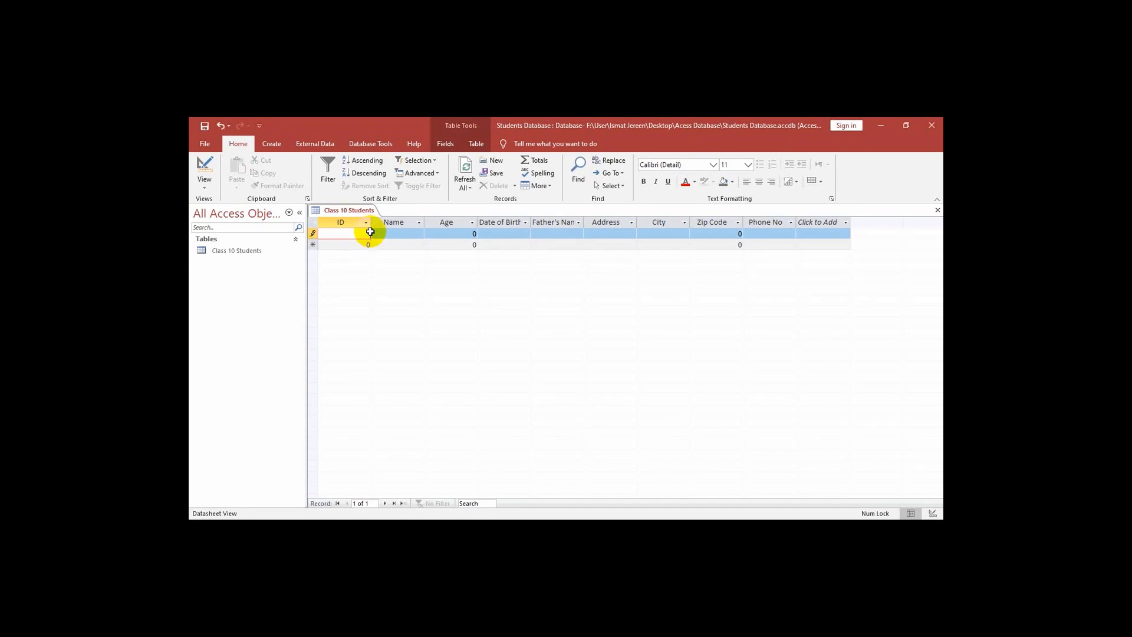
{"action": "left_click", "coordinate": [340, 232]}
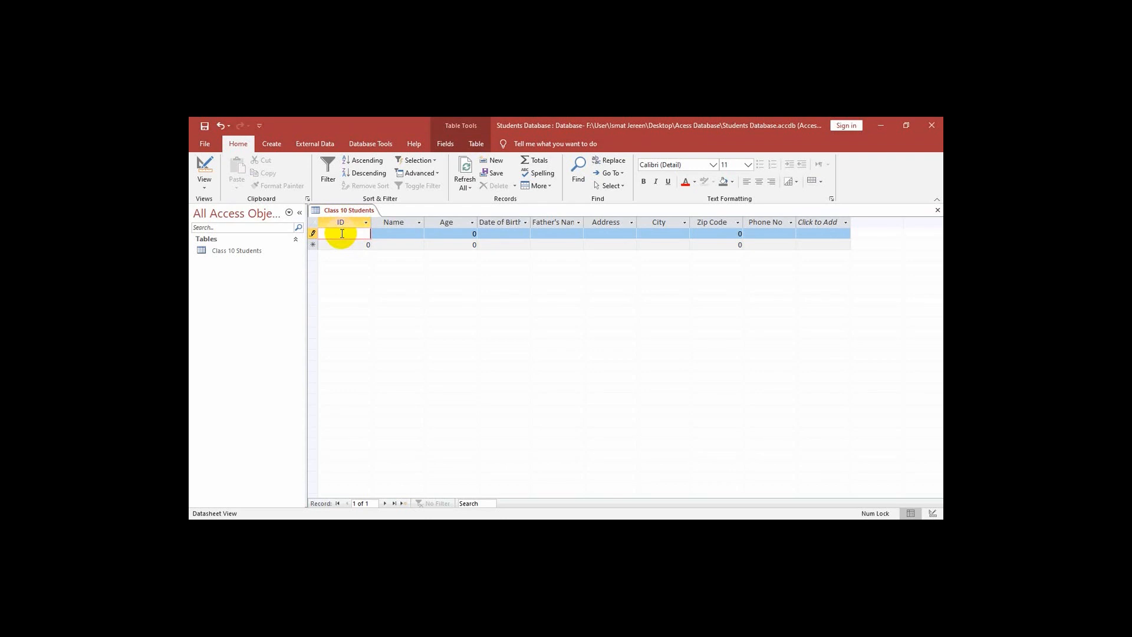
{"action": "type", "text": "09"}
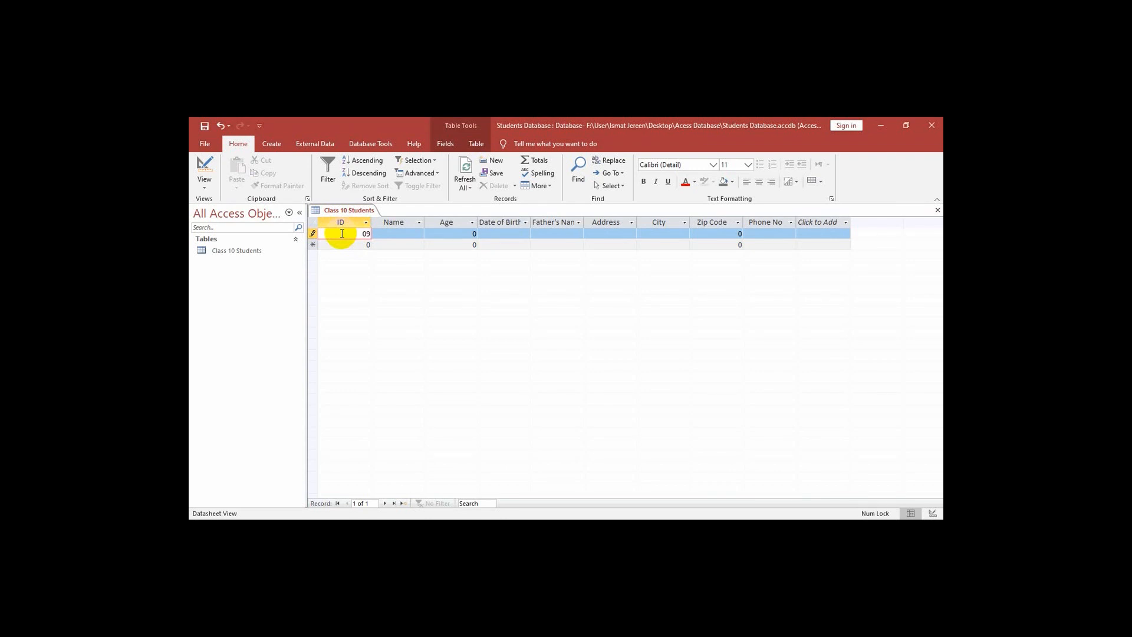
{"action": "type", "text": "51"}
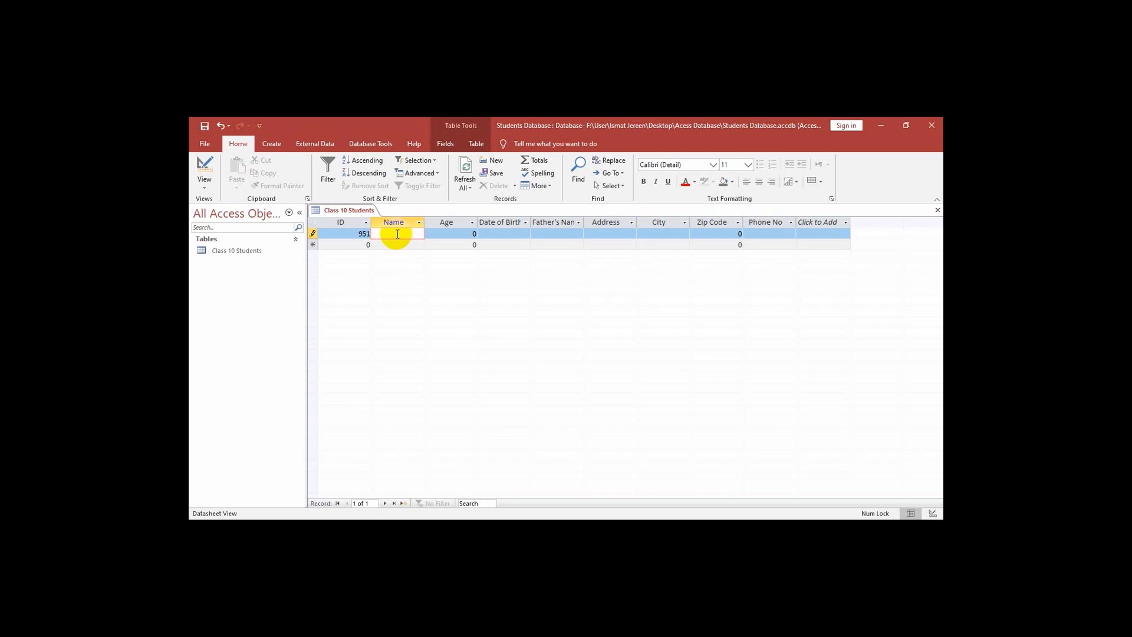
{"action": "type", "text": "R"}
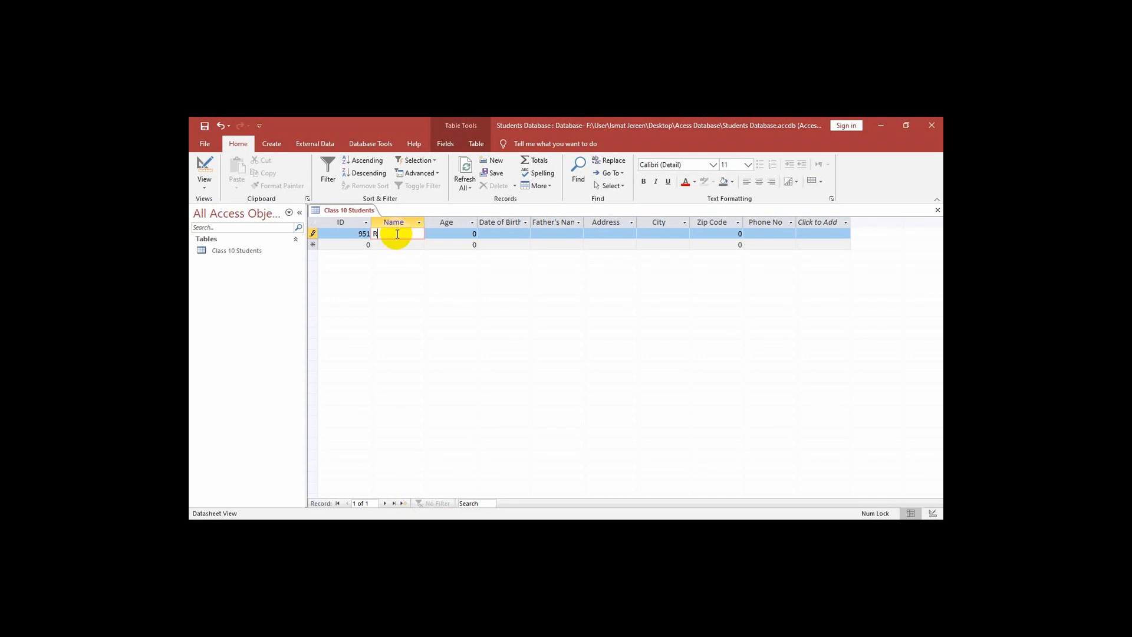
{"action": "type", "text": "a"}
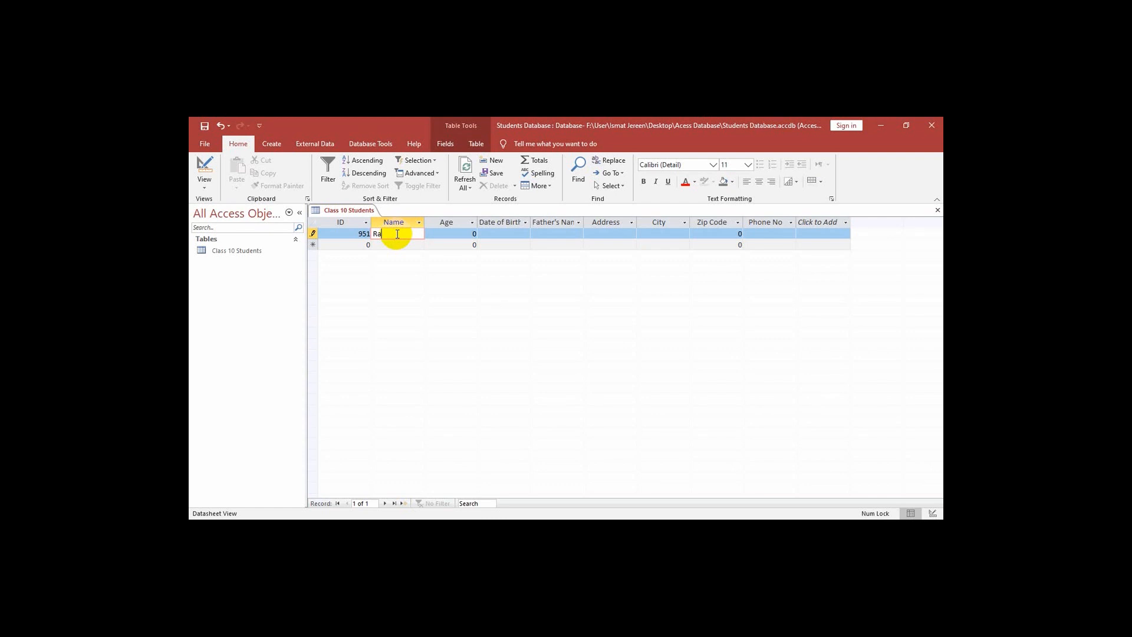
{"action": "type", "text": "ki"}
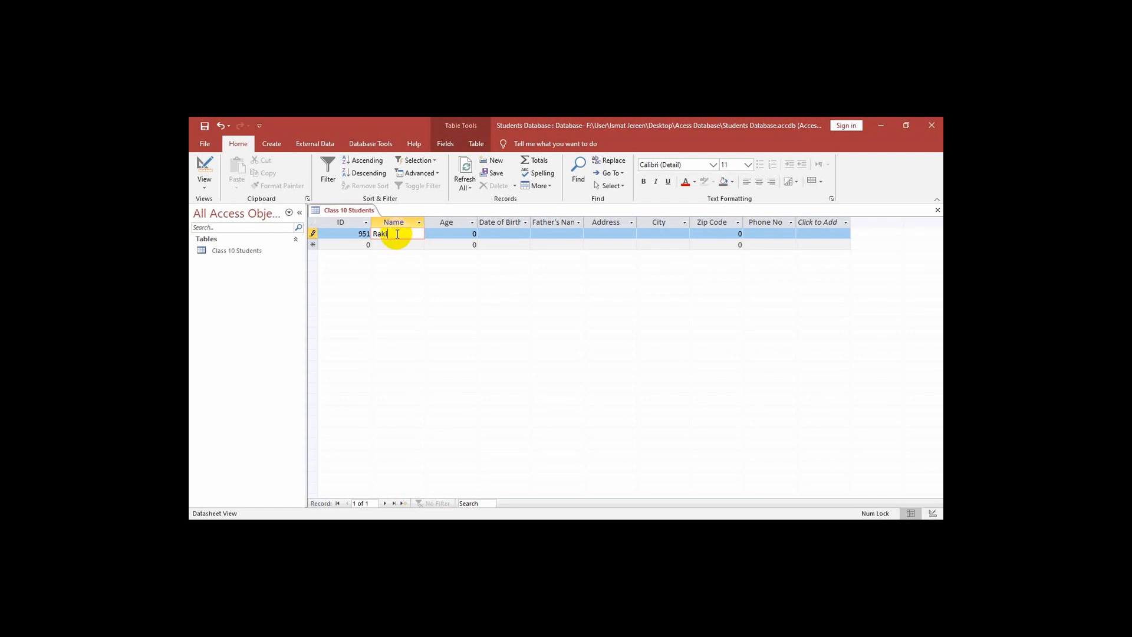
{"action": "type", "text": "bul"}
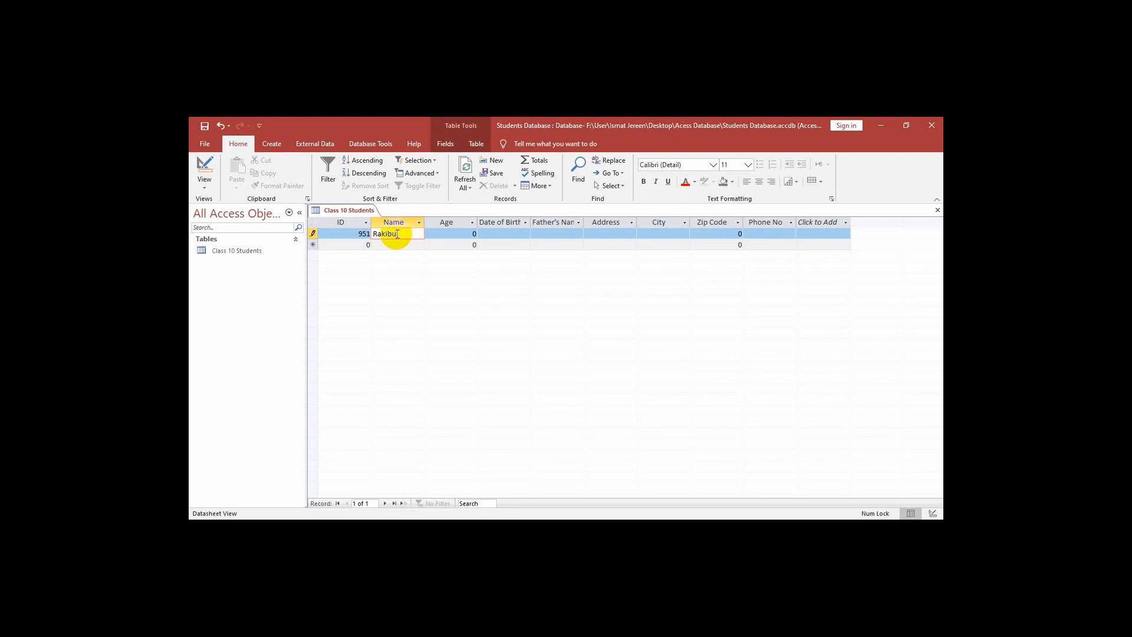
{"action": "type", "text": "Ha"}
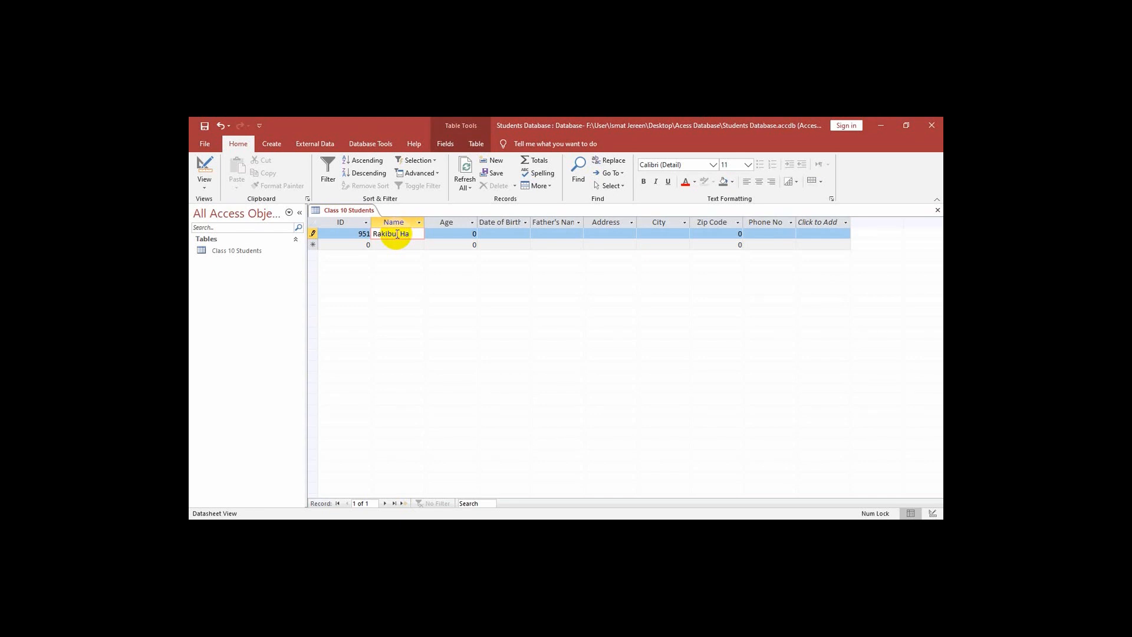
{"action": "type", "text": "Hassan"}
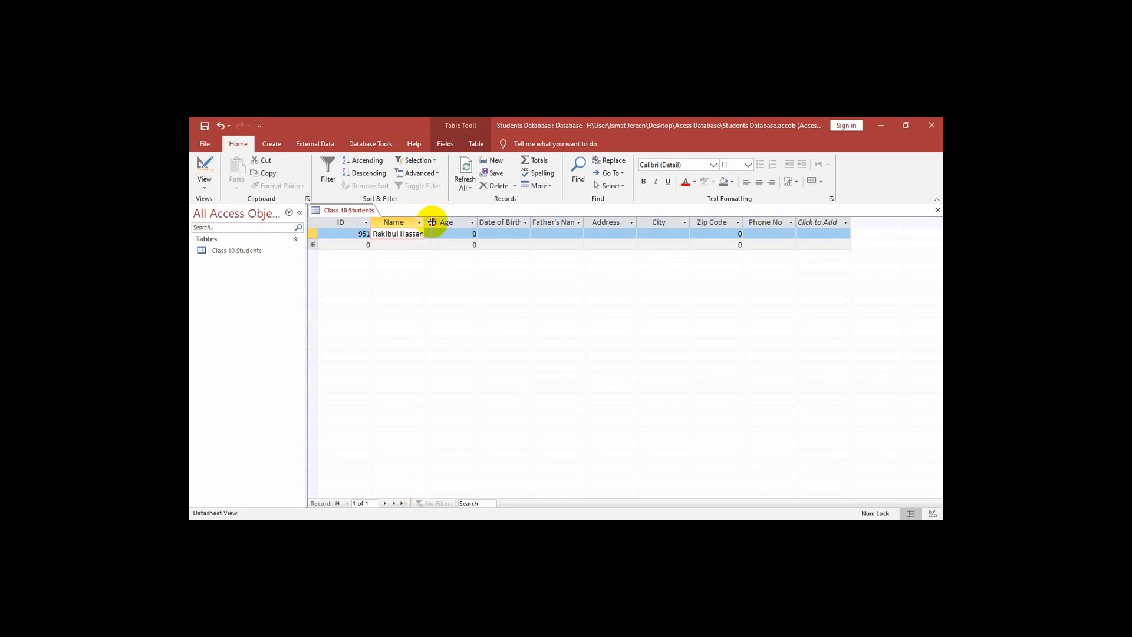
{"action": "double_click", "coordinate": [398, 234]}
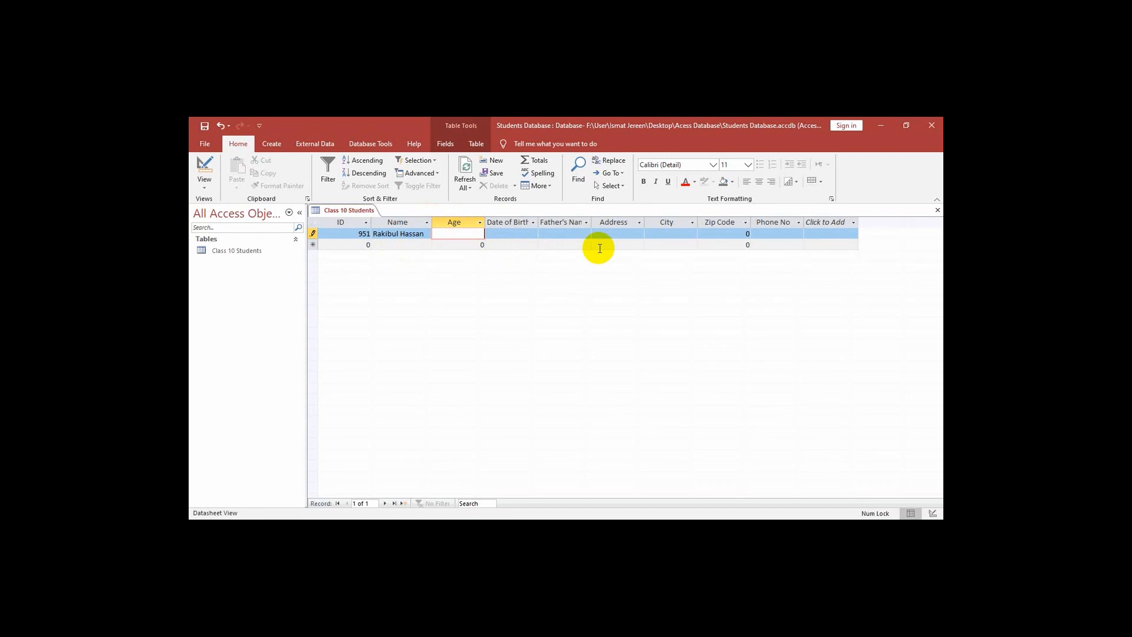
Enter age 16 and bring up the Date of Birth calendar picker.
{"action": "type", "text": "16"}
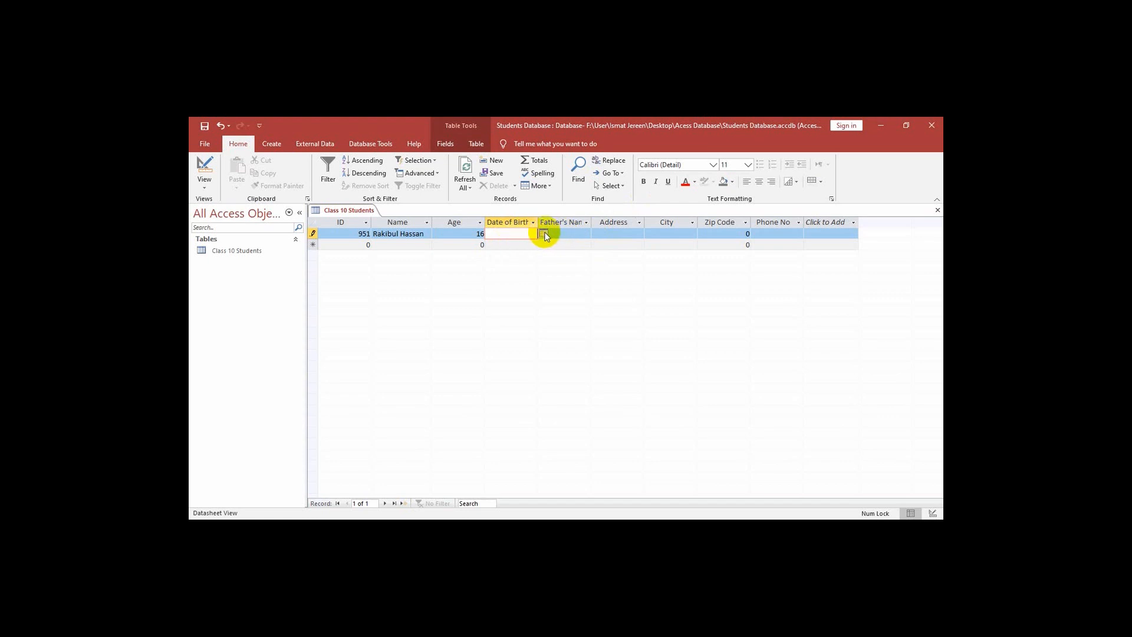
{"action": "left_click", "coordinate": [543, 233]}
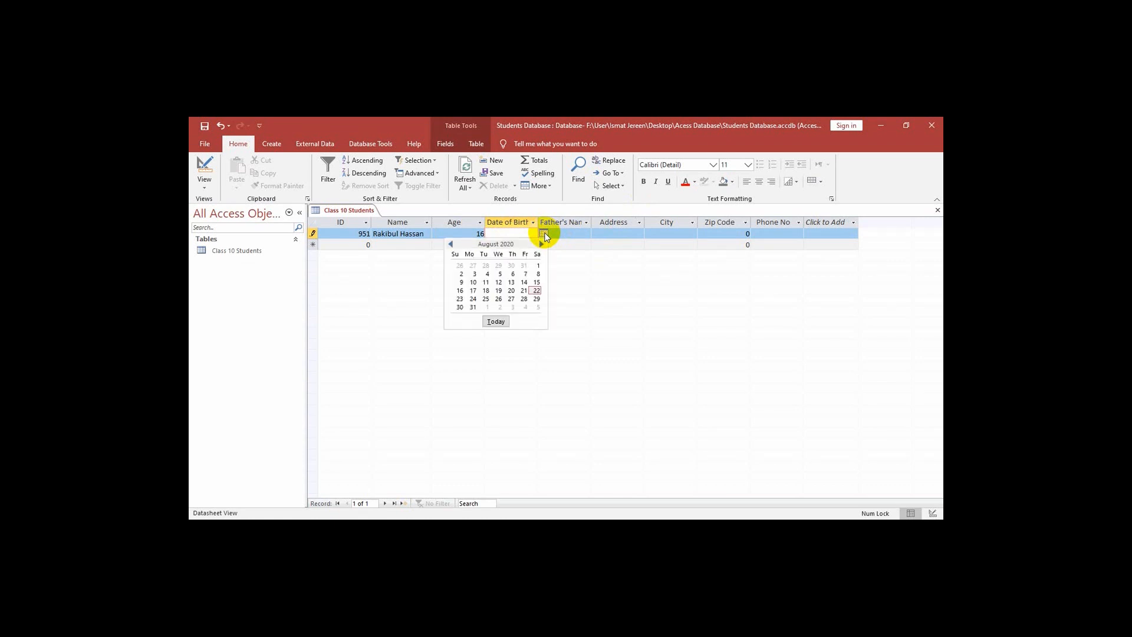
{"action": "mouse_move", "coordinate": [529, 245]}
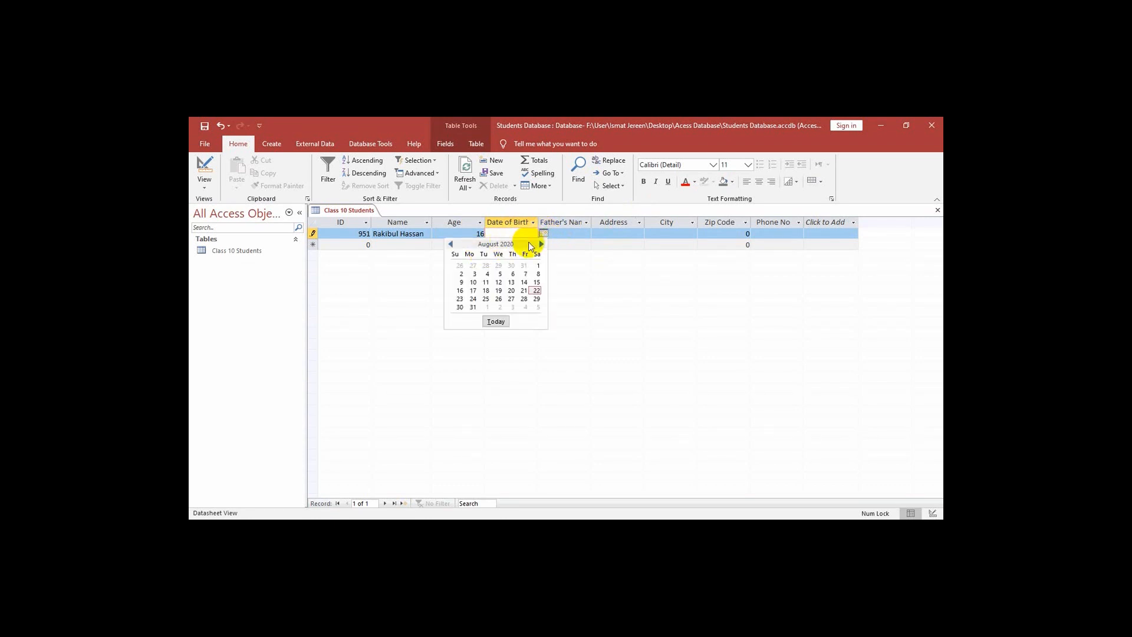
{"action": "mouse_move", "coordinate": [530, 300]}
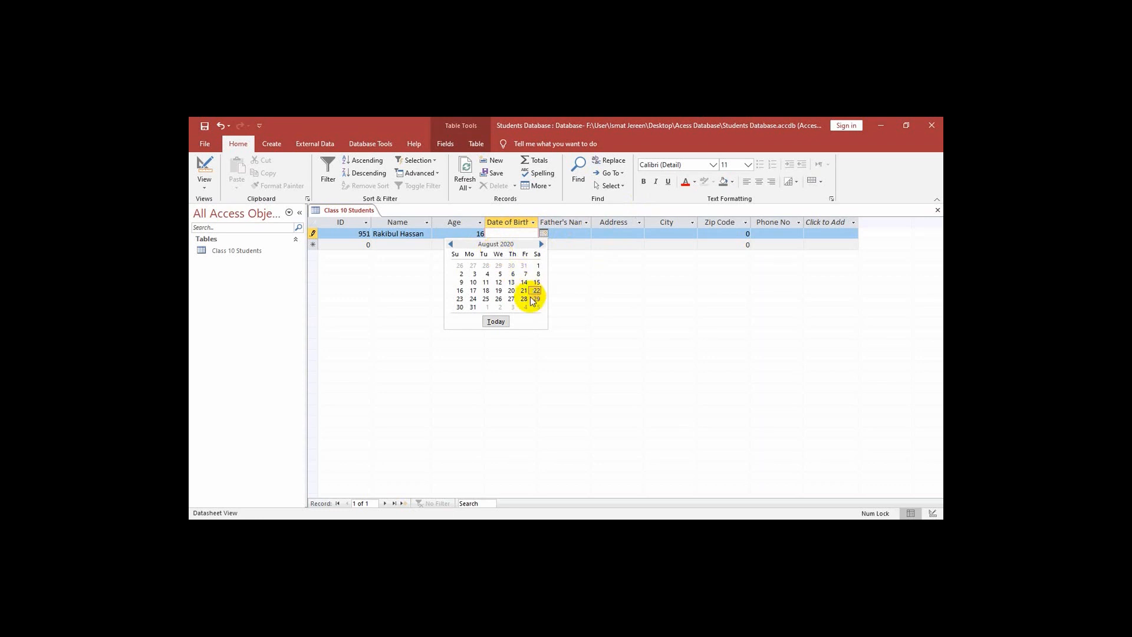
{"action": "mouse_move", "coordinate": [530, 238]}
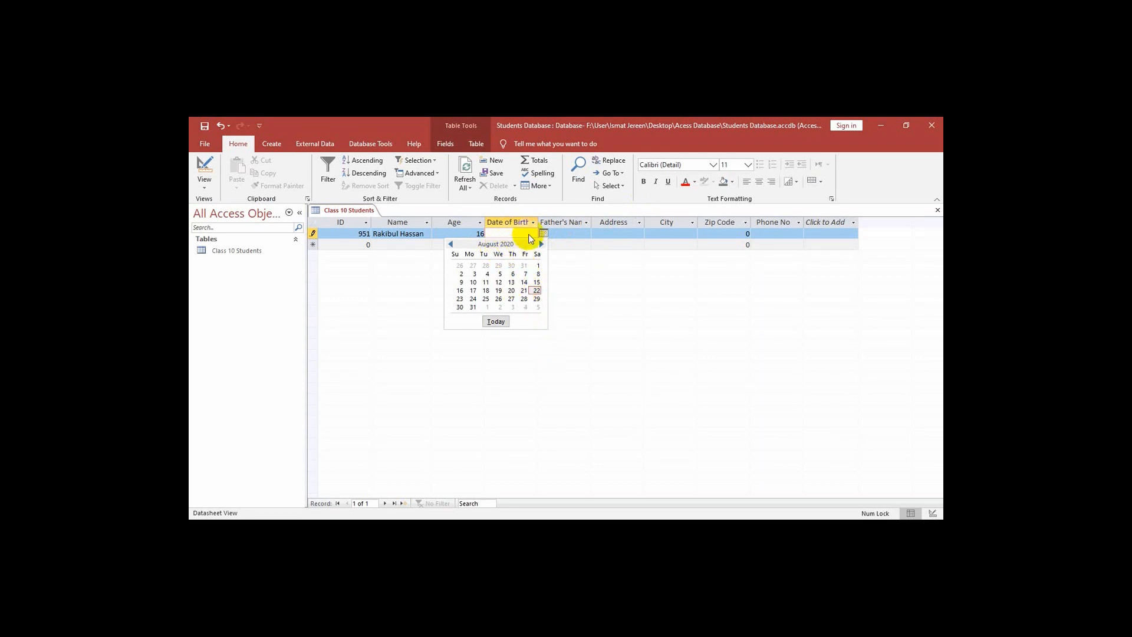
{"action": "mouse_move", "coordinate": [514, 234]}
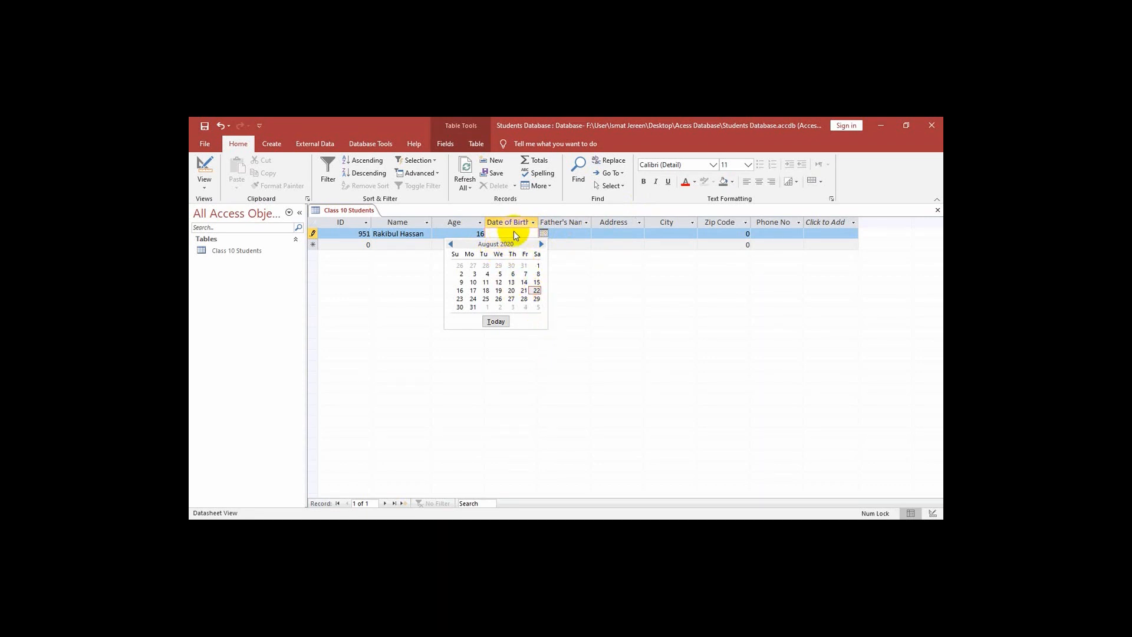
{"action": "mouse_move", "coordinate": [511, 251]}
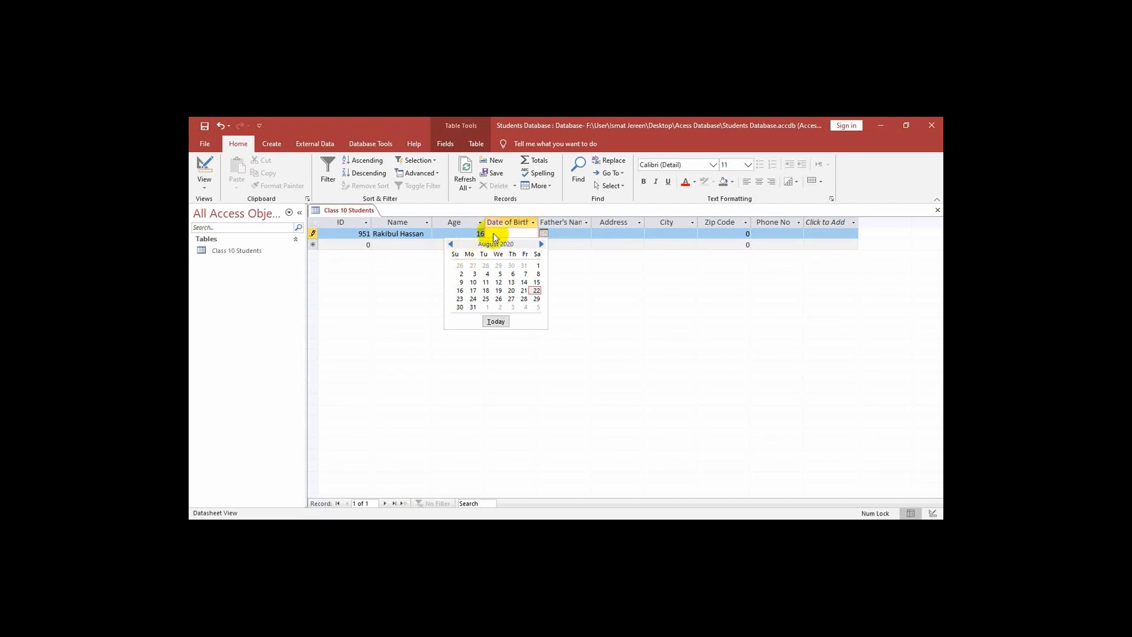
{"action": "mouse_move", "coordinate": [471, 234]}
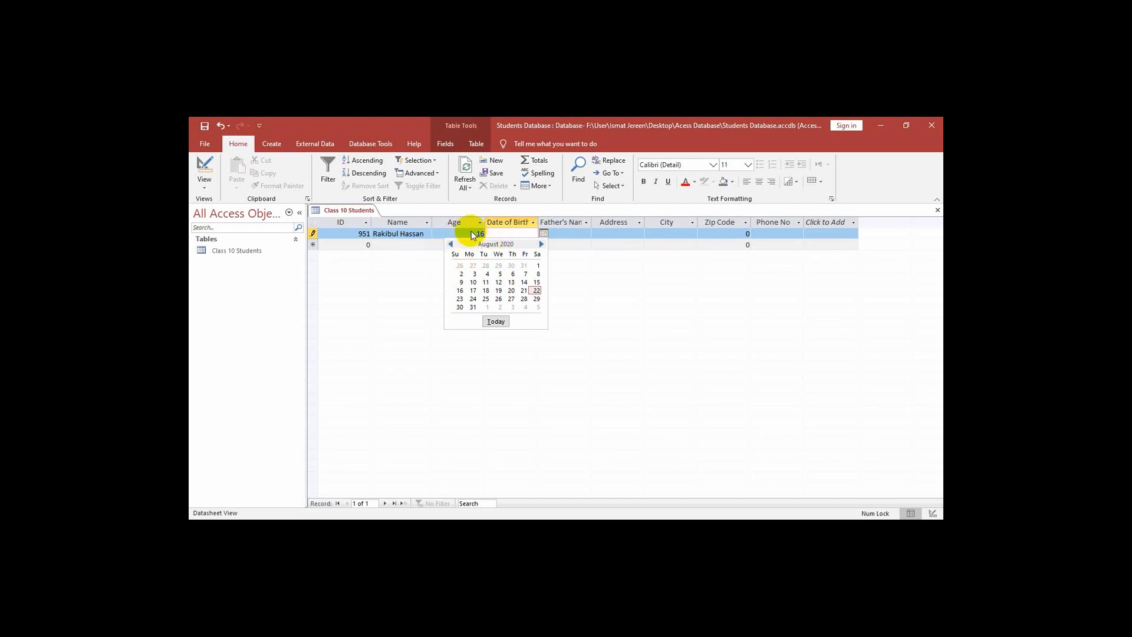
{"action": "mouse_move", "coordinate": [354, 253]}
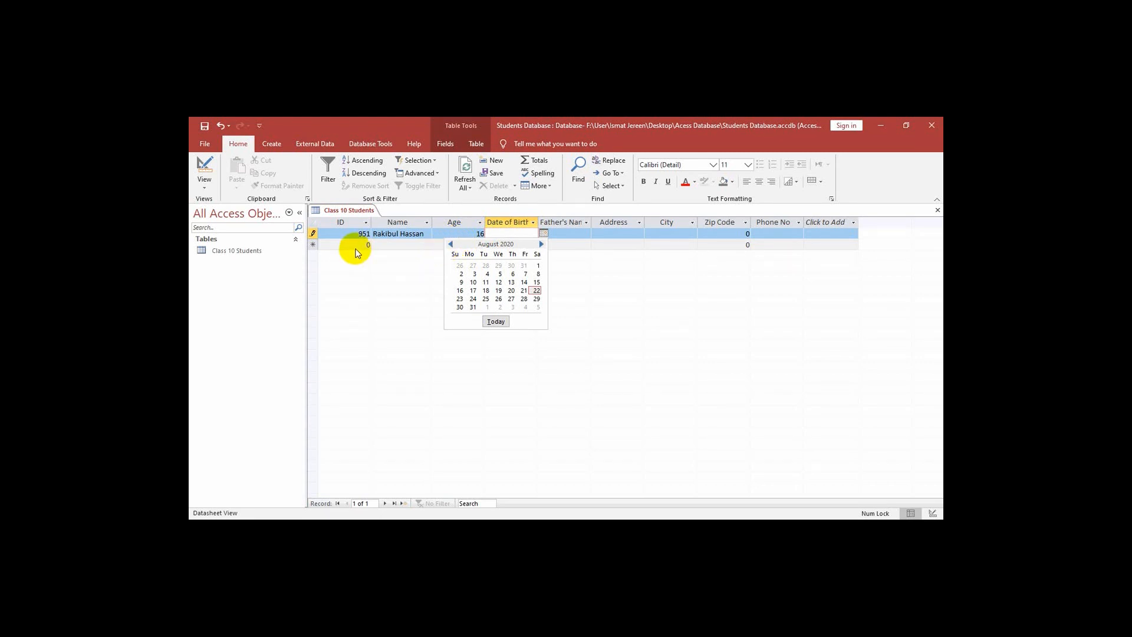
{"action": "mouse_move", "coordinate": [502, 236]}
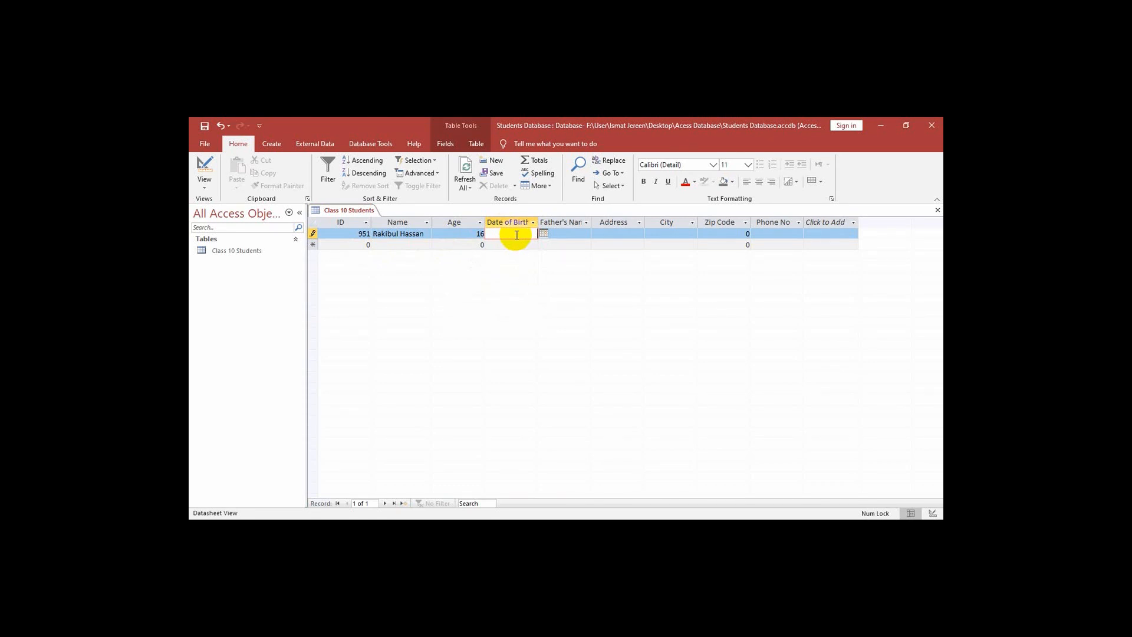
Enter 12 Sept 2003 as the date of birth and move to Father's Name.
{"action": "type", "text": "12"}
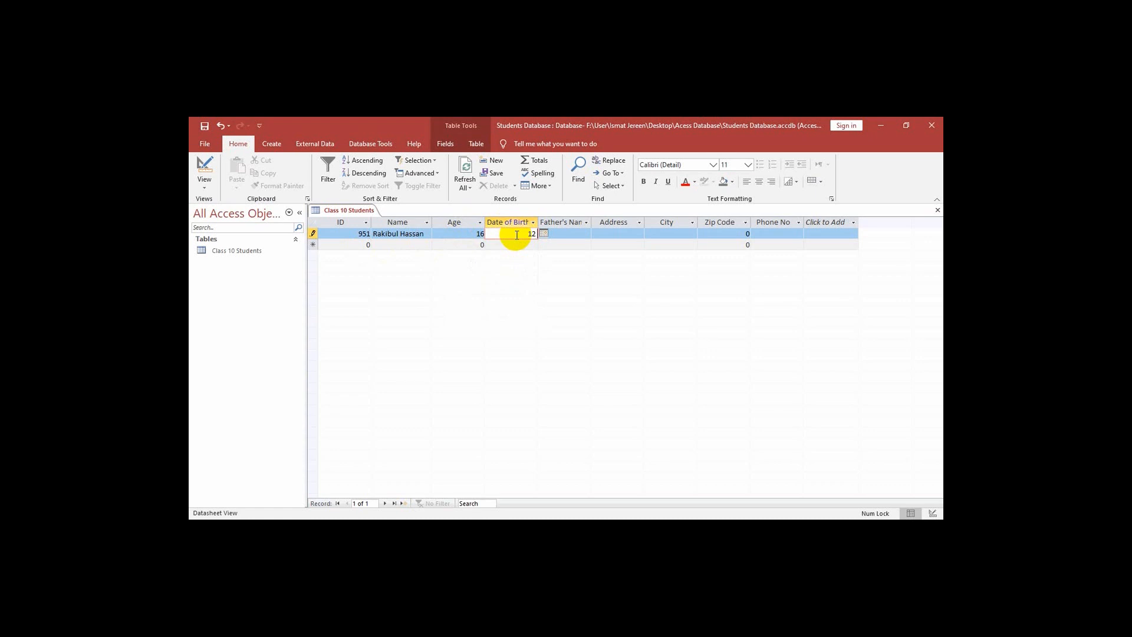
{"action": "type", "text": "S"}
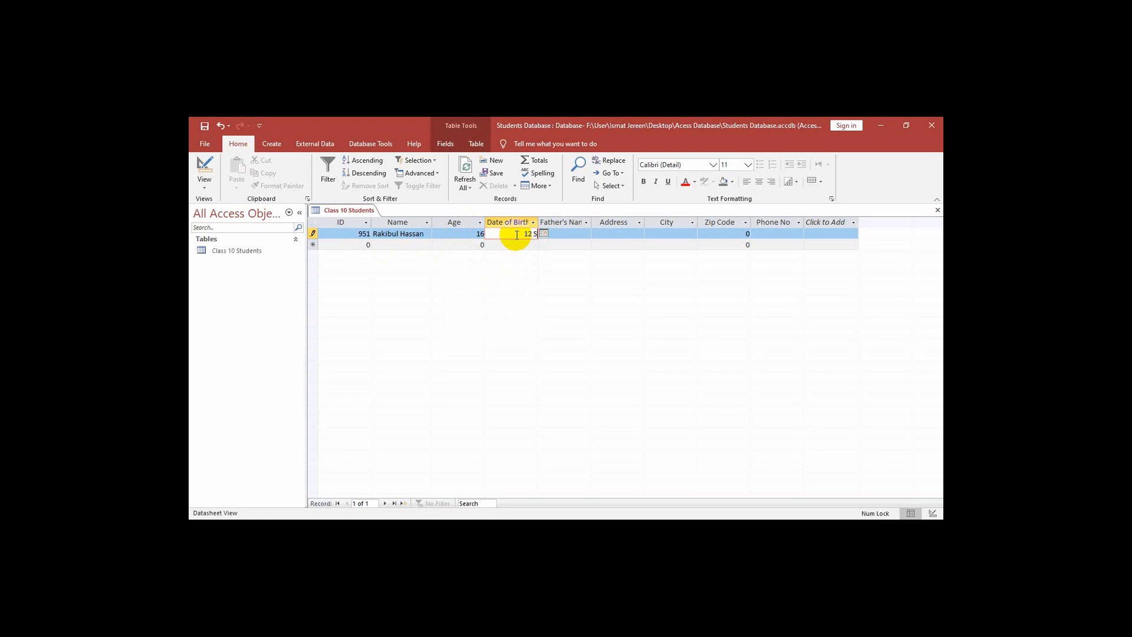
{"action": "type", "text": "eptember"}
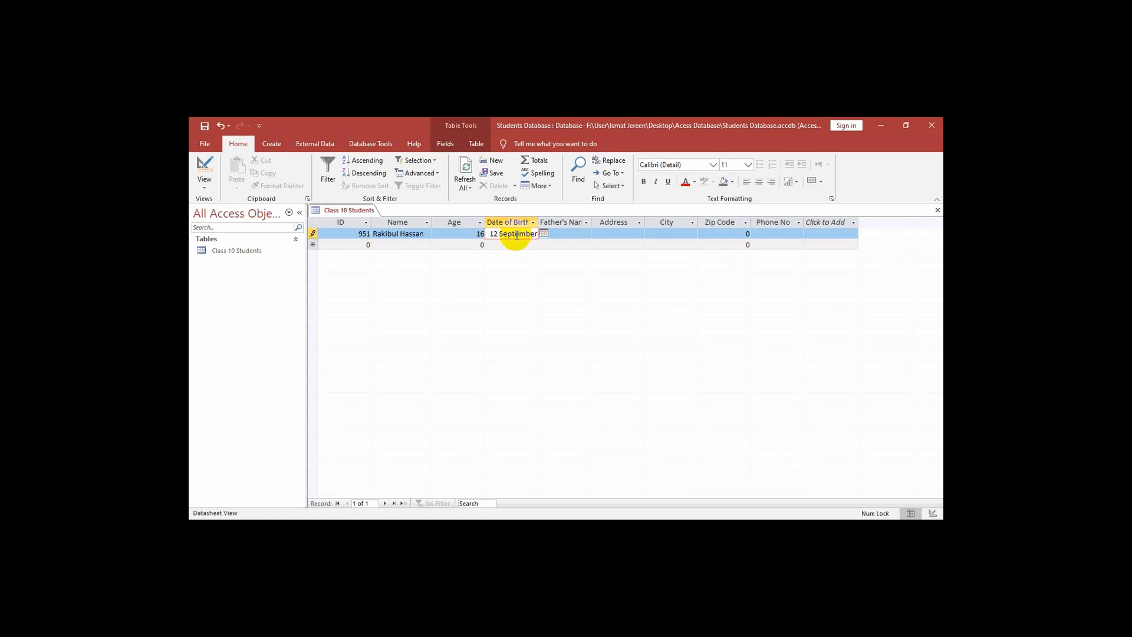
{"action": "type", "text": "2003"}
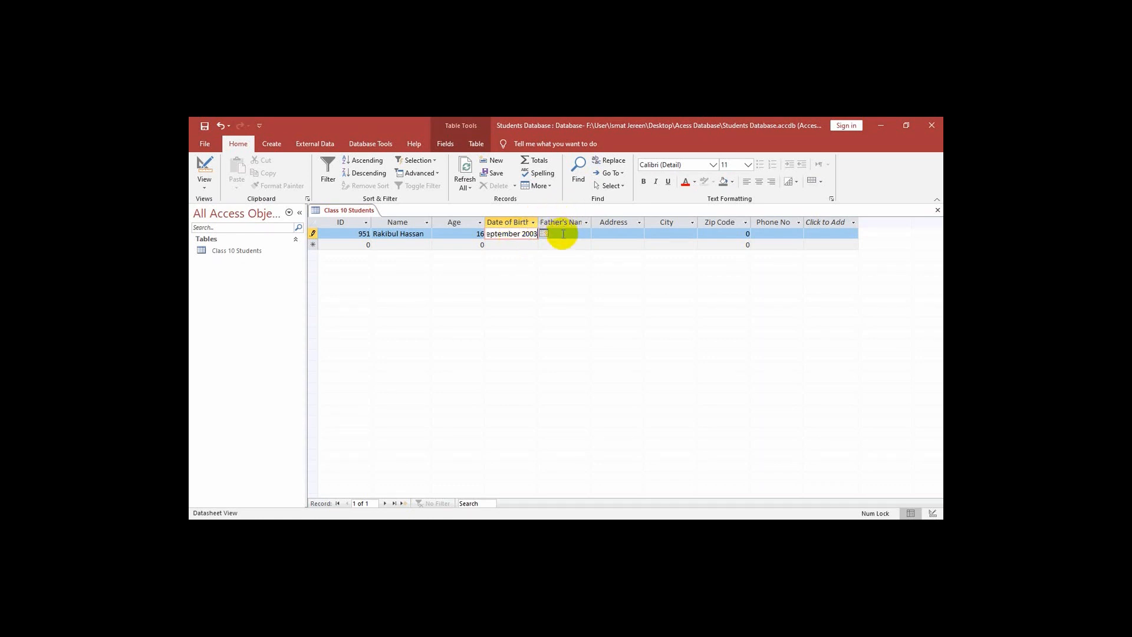
{"action": "left_click", "coordinate": [561, 234]}
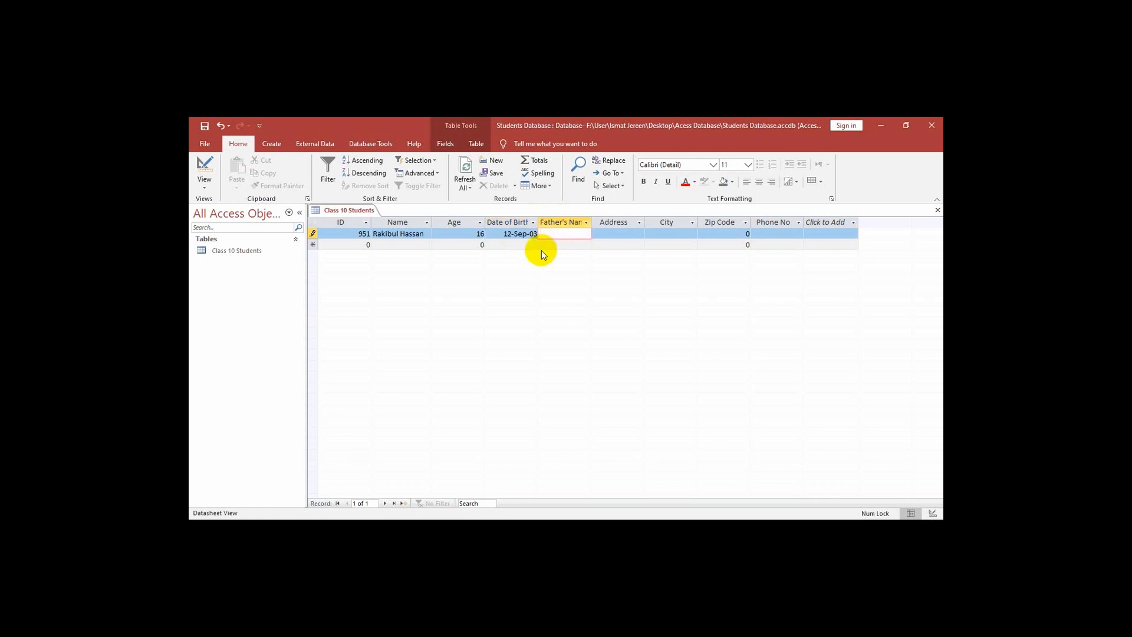
{"action": "mouse_move", "coordinate": [526, 250]}
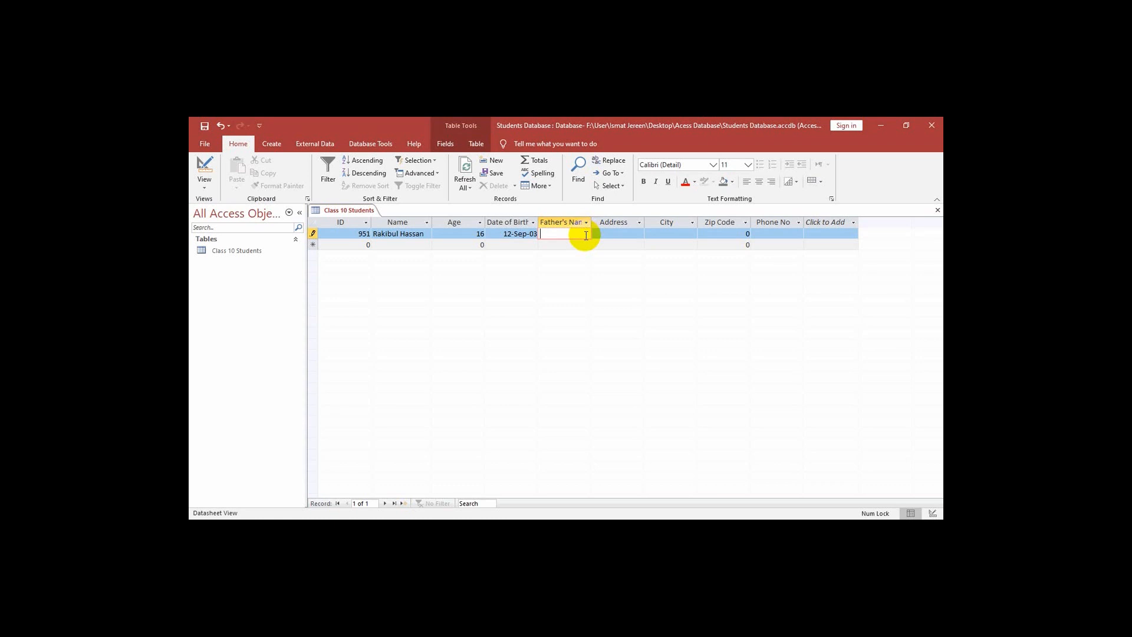
{"action": "type", "text": "M"}
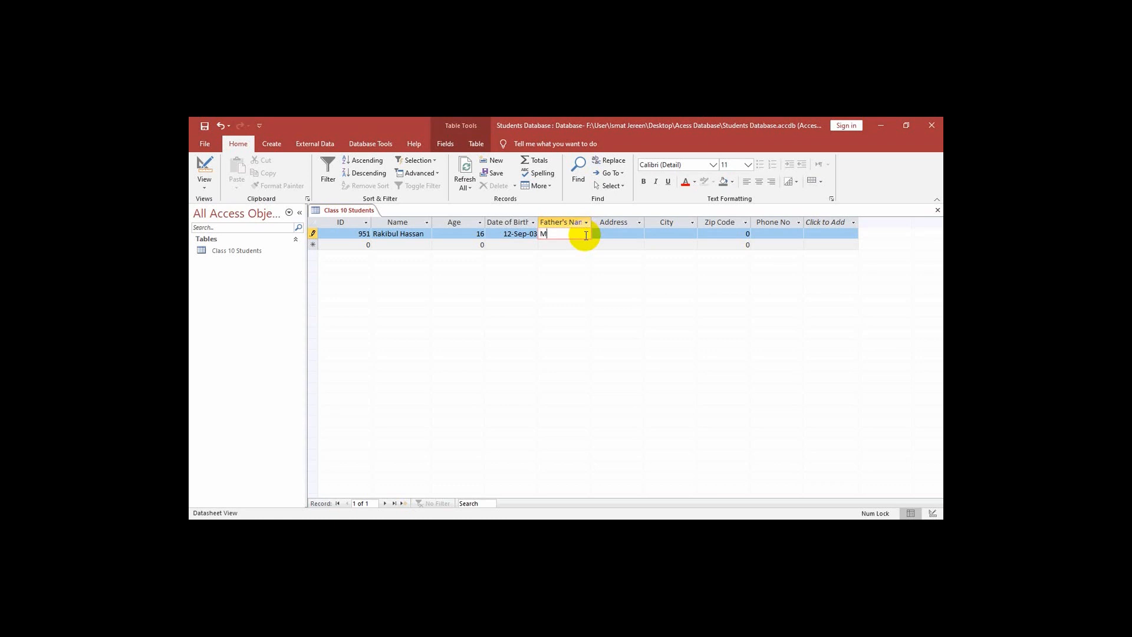
{"action": "type", "text": "d."}
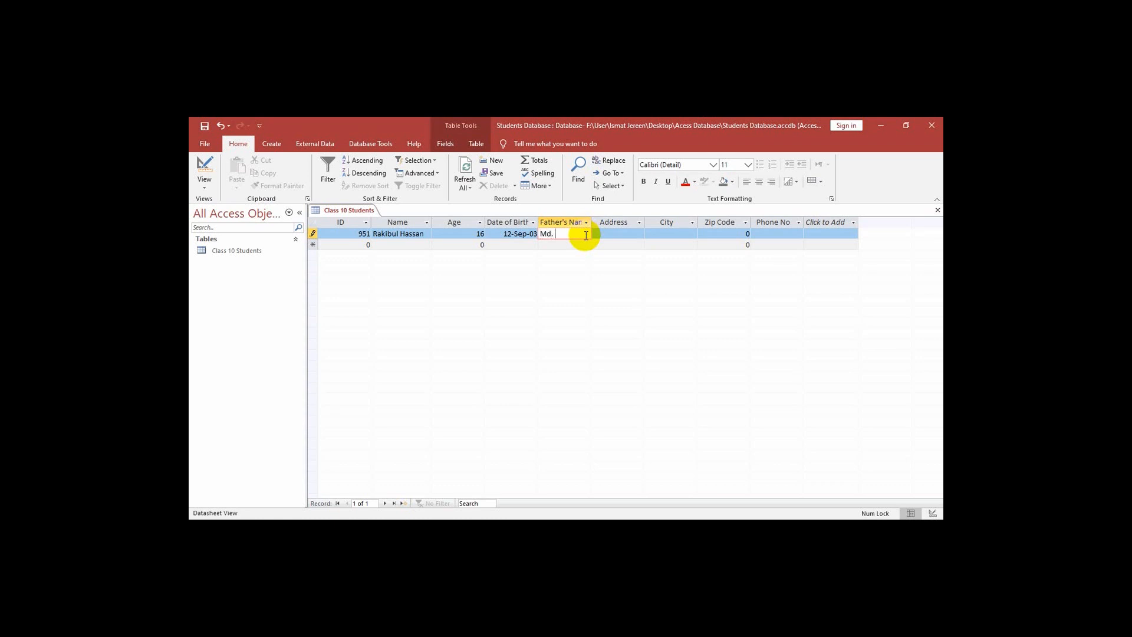
{"action": "type", "text": "R"}
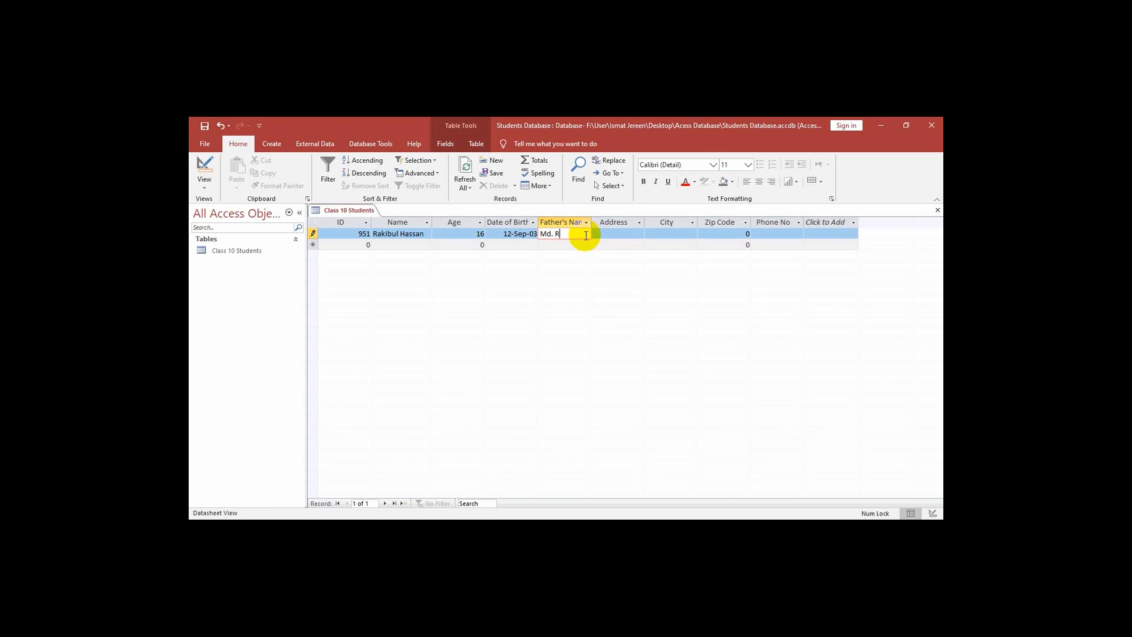
{"action": "type", "text": "afi"}
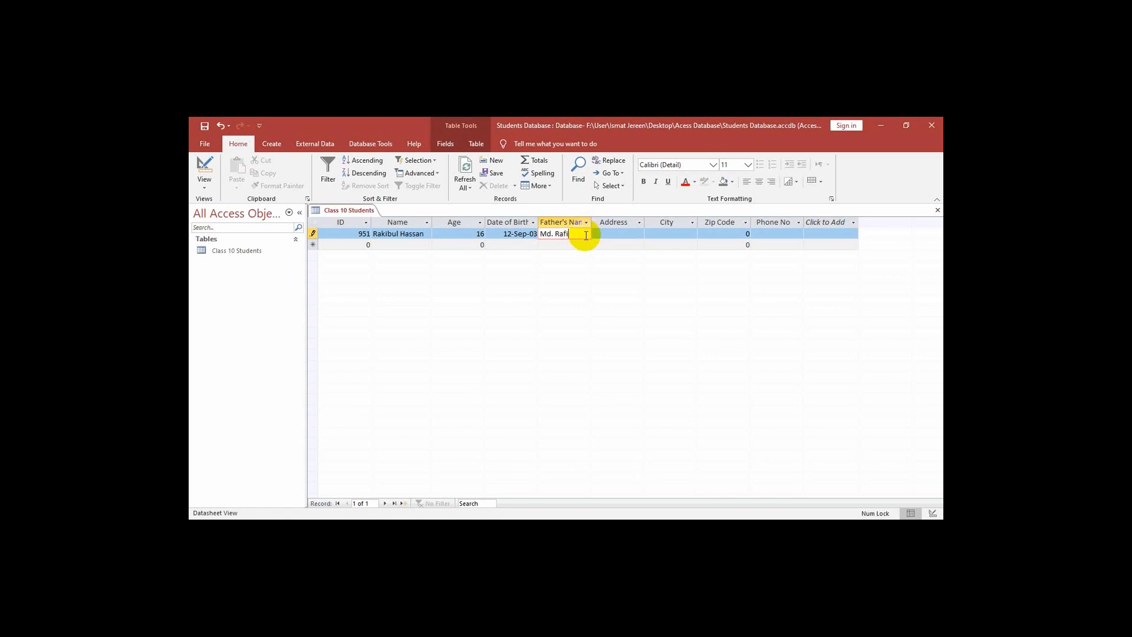
{"action": "type", "text": "q"}
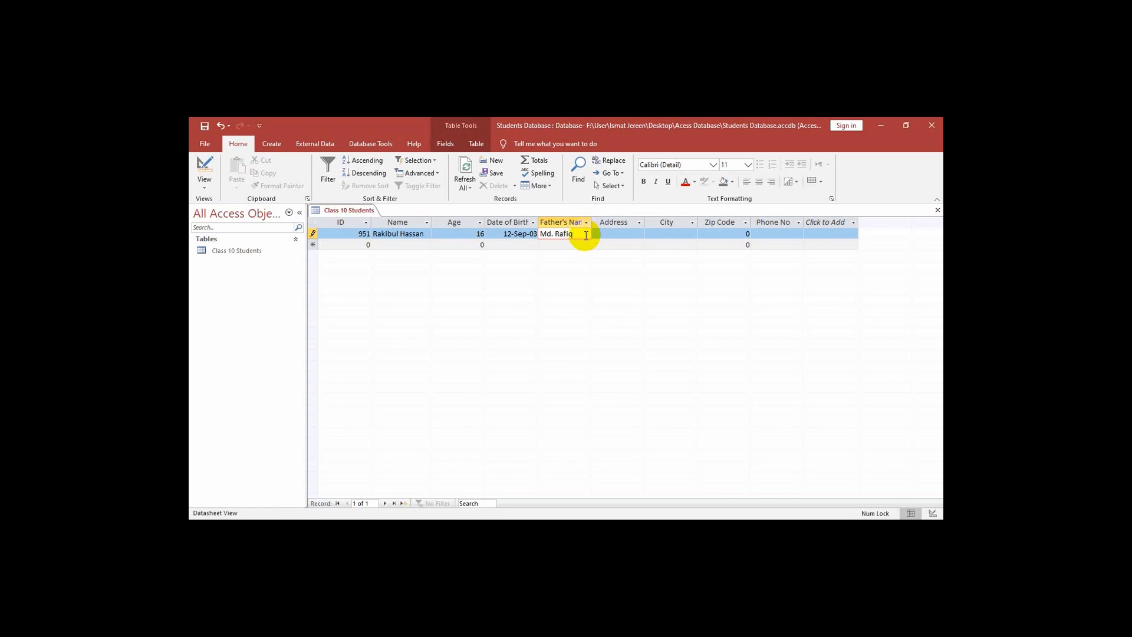
{"action": "type", "text": "ul Has"}
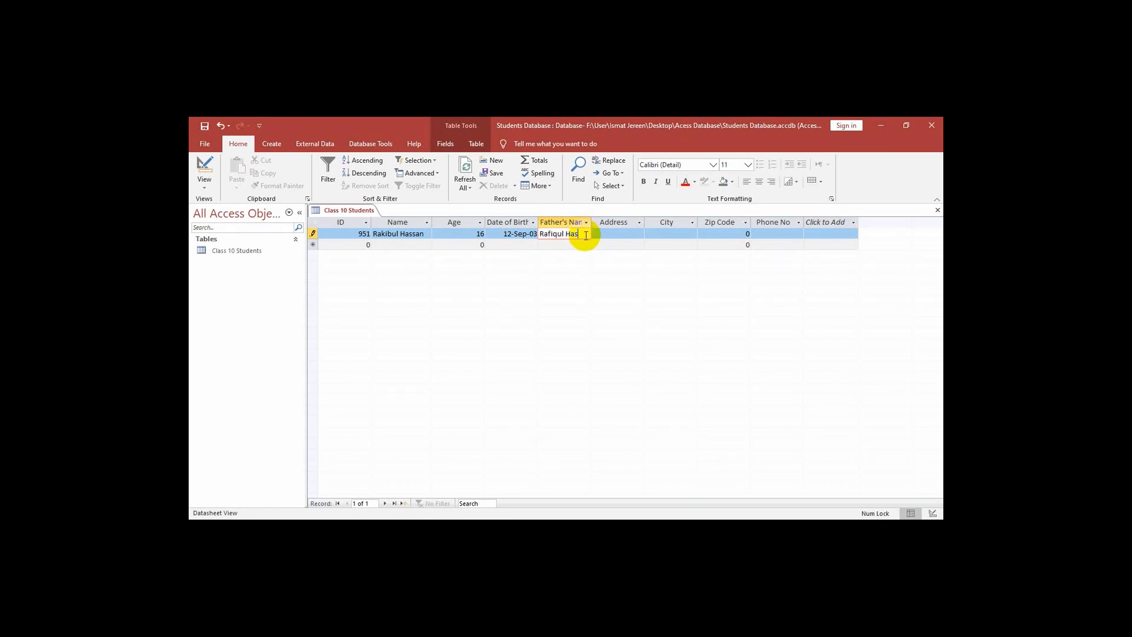
{"action": "type", "text": "n"}
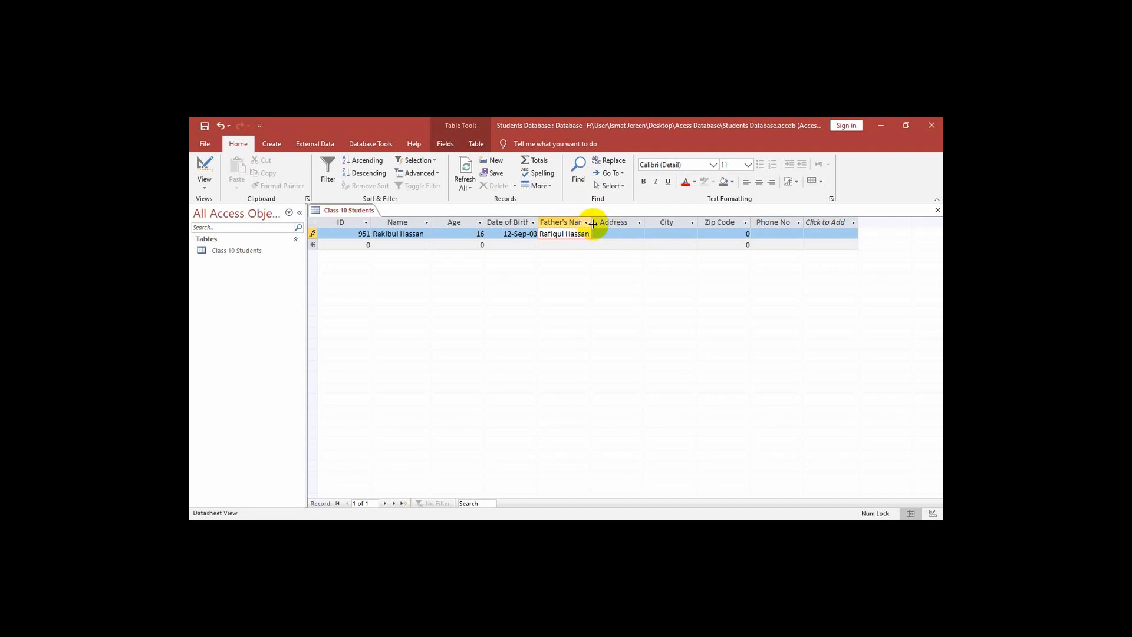
Widen the Father's Name column to show the full name and move to Address.
{"action": "left_click", "coordinate": [586, 222]}
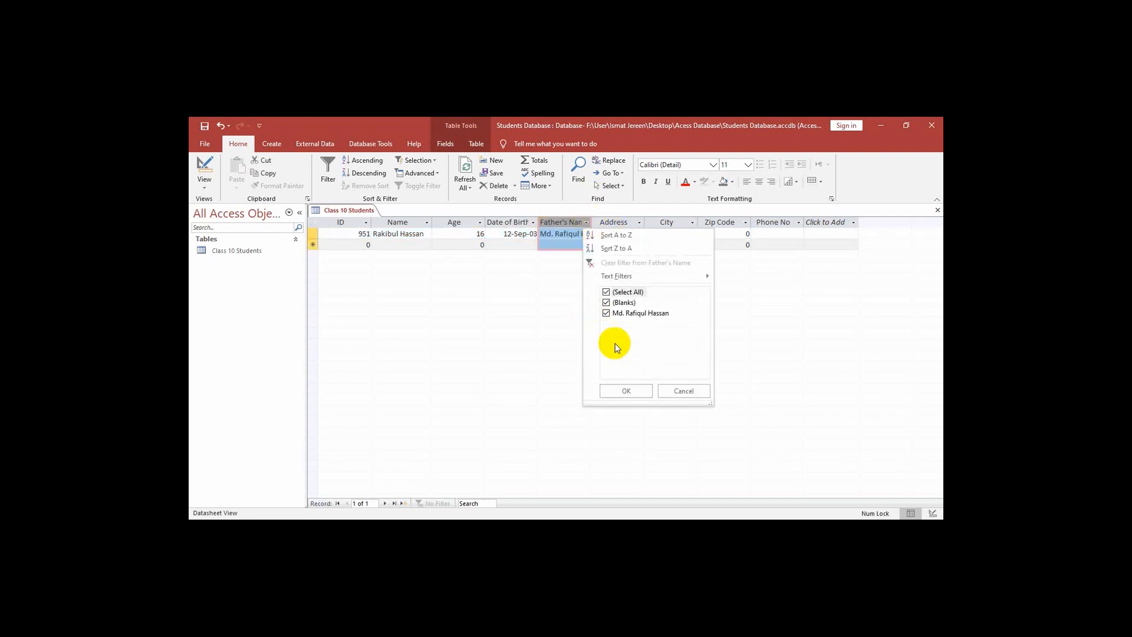
{"action": "left_click", "coordinate": [624, 390]}
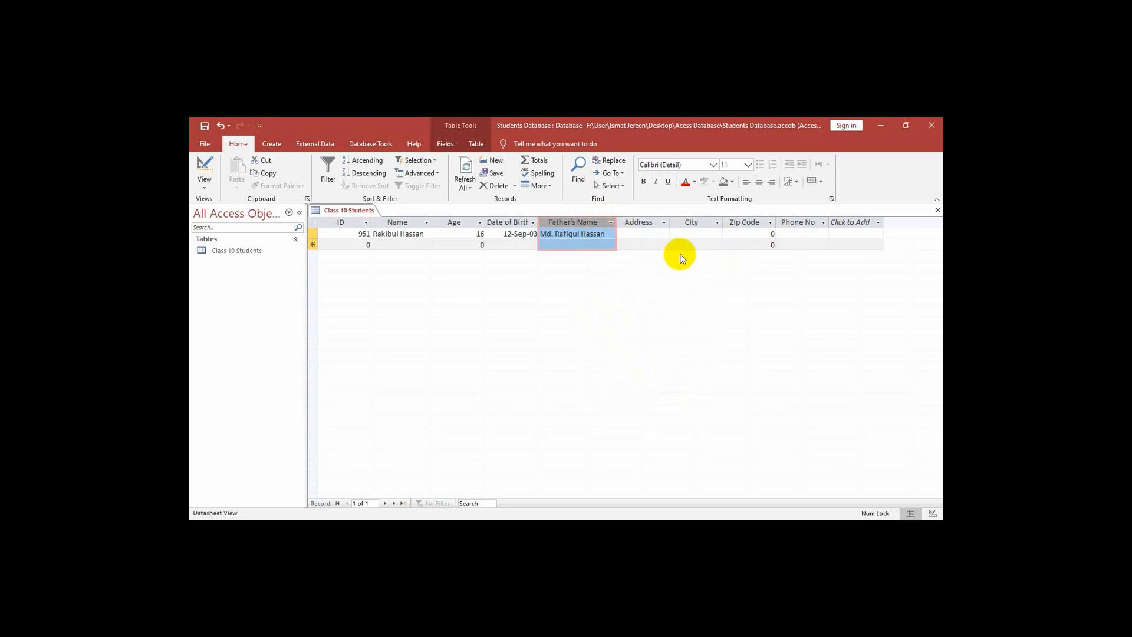
{"action": "left_click", "coordinate": [643, 234]}
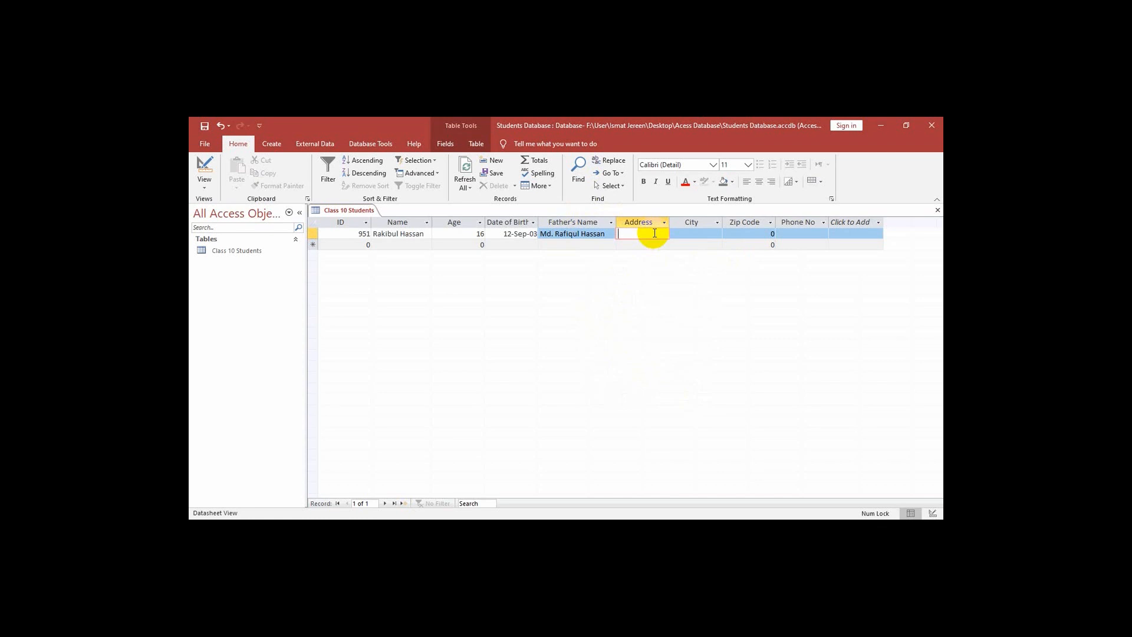
Enter 561, Mohammadpur as the first student's address.
{"action": "type", "text": "561"}
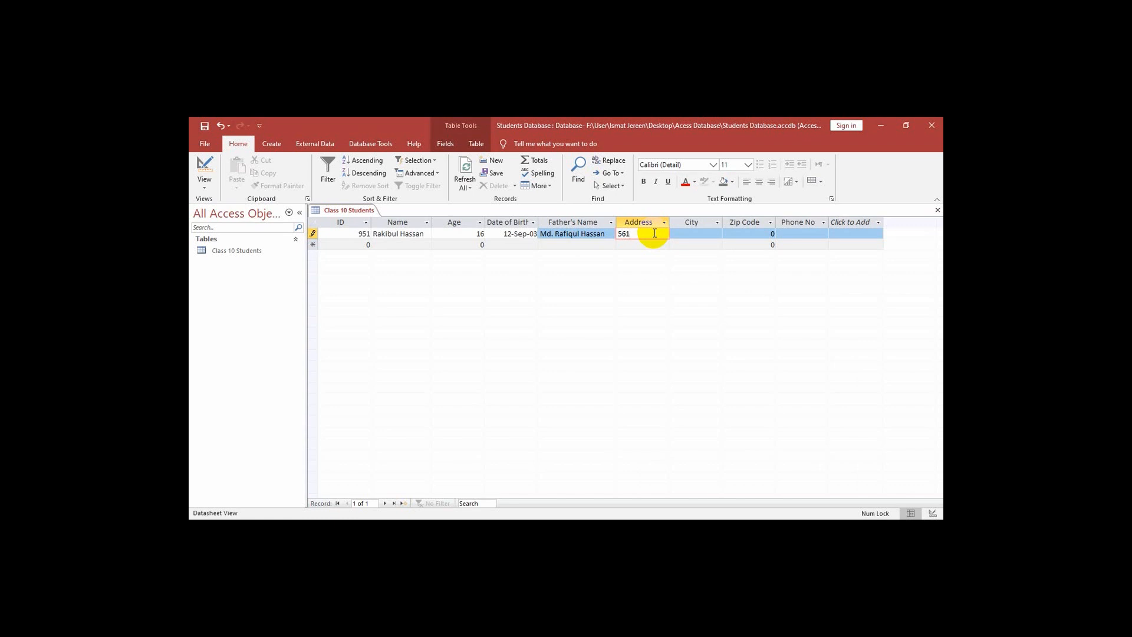
{"action": "type", "text": ","}
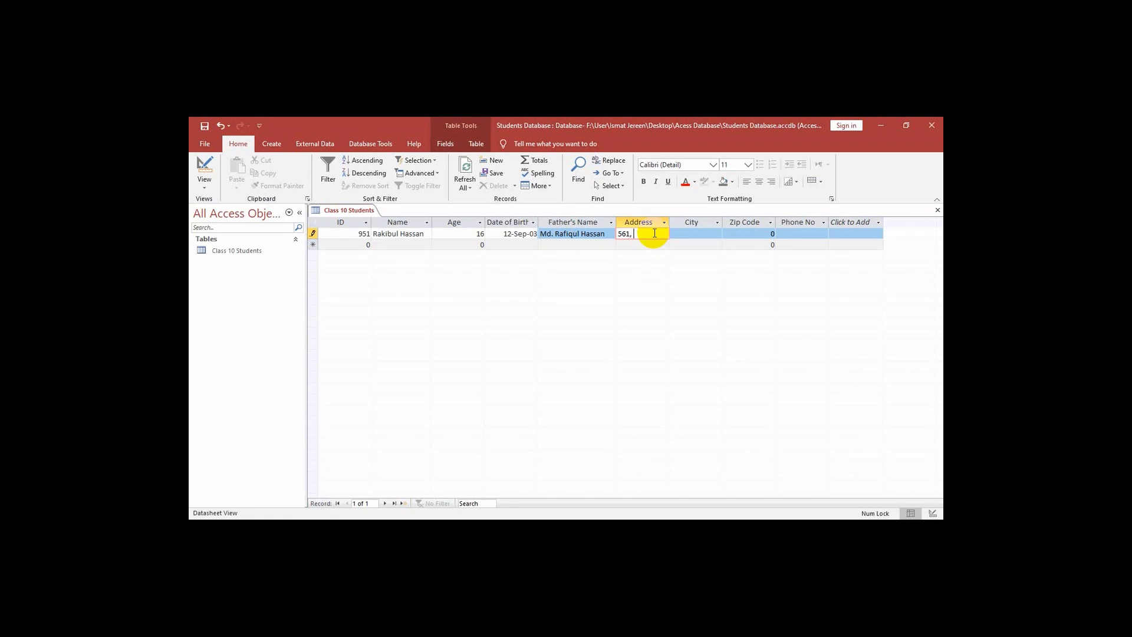
{"action": "type", "text": "H"}
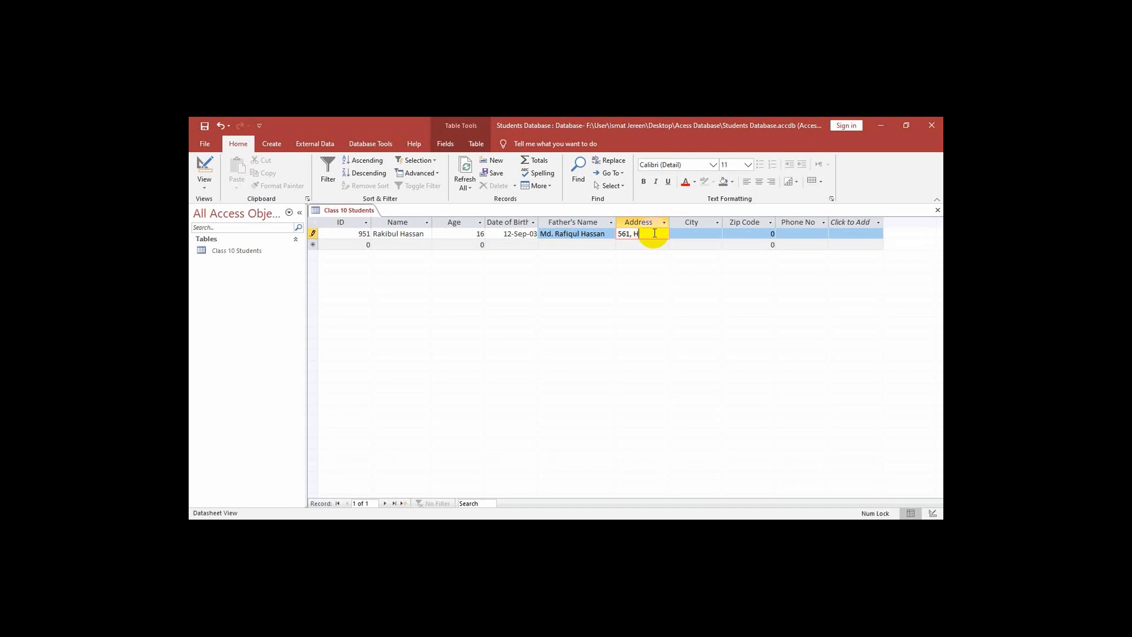
{"action": "type", "text": "Mo"}
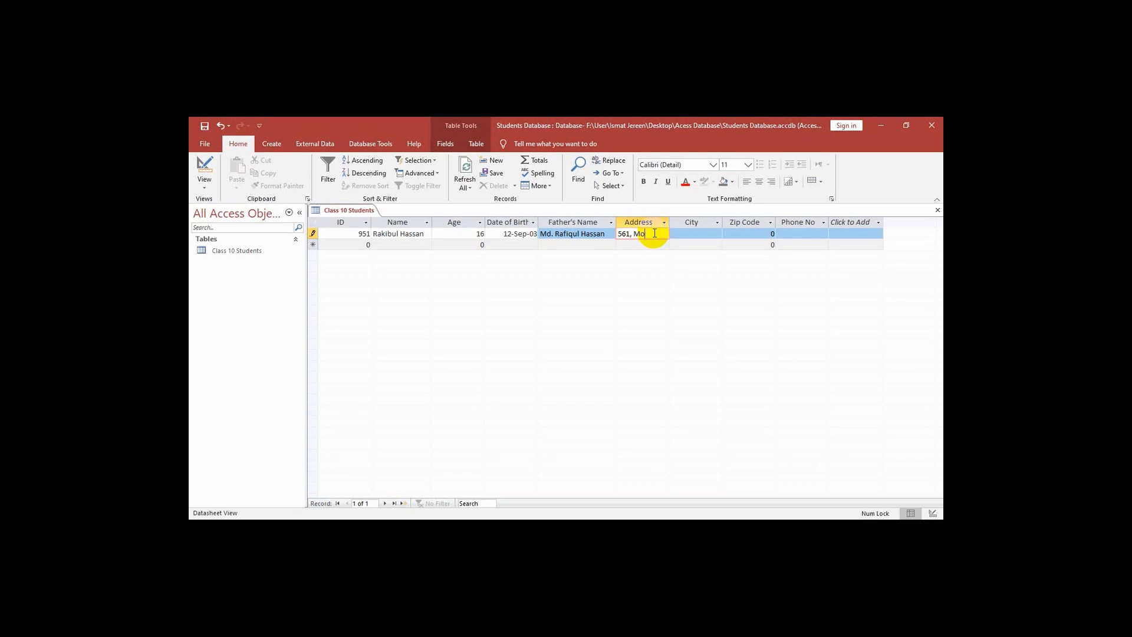
{"action": "type", "text": "Mohammed"}
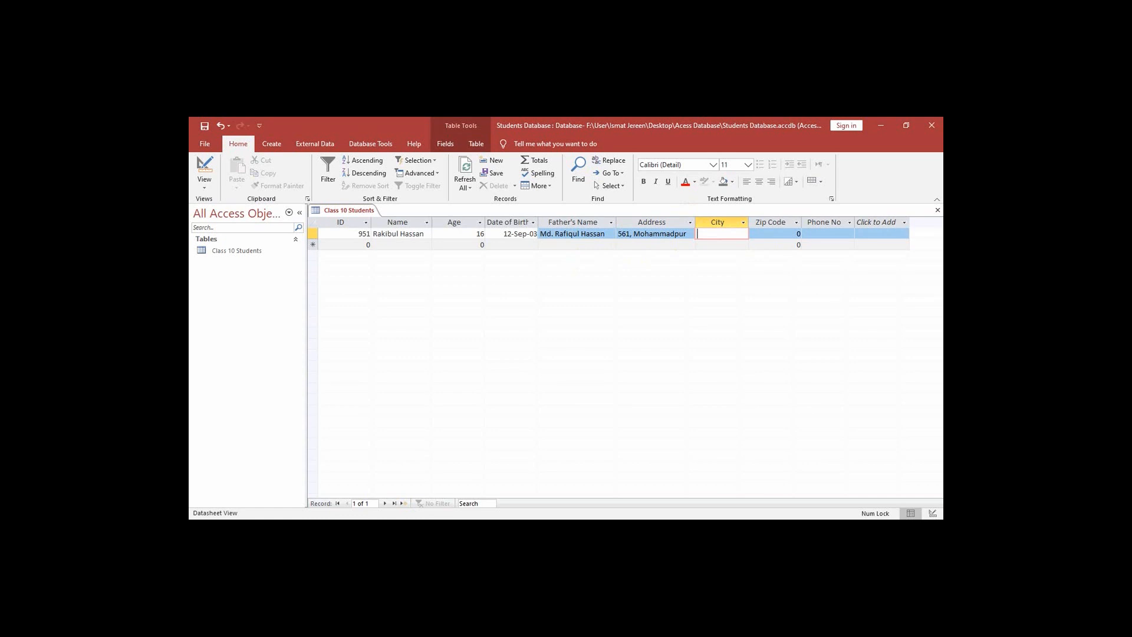
Enter Dhaka as the city and move to Zip Code.
{"action": "type", "text": "D"}
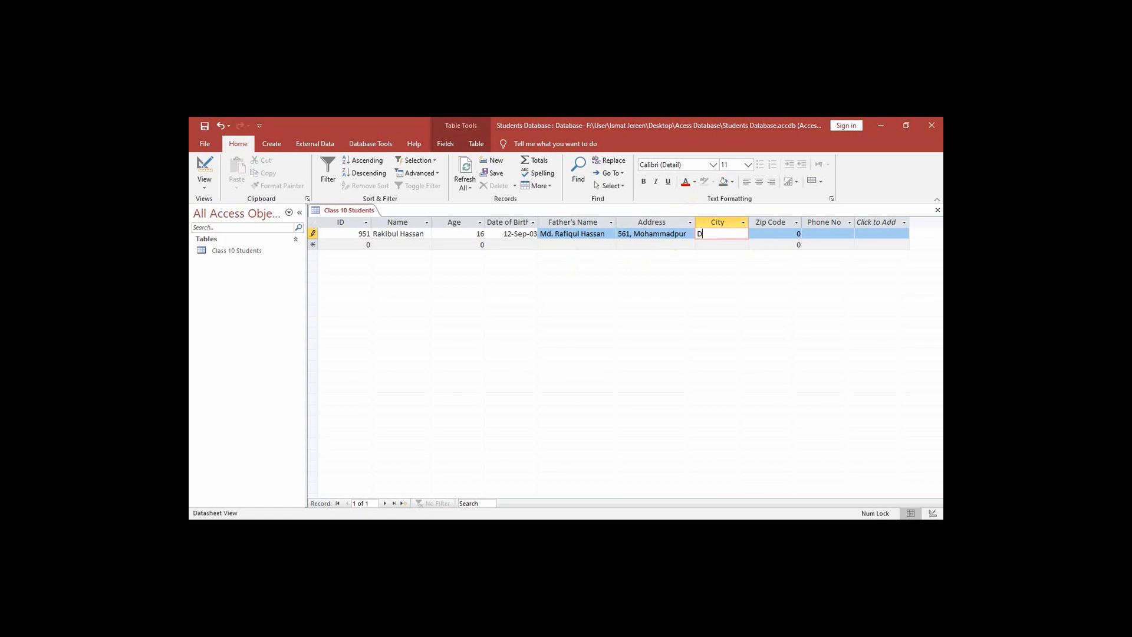
{"action": "type", "text": "haka"}
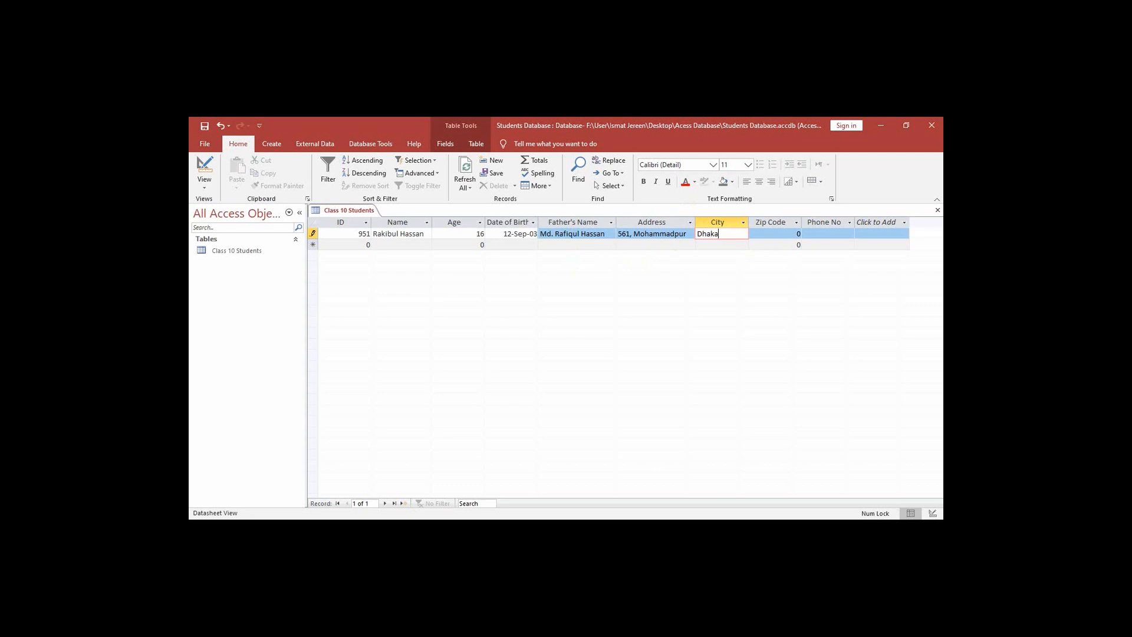
{"action": "mouse_move", "coordinate": [785, 243]}
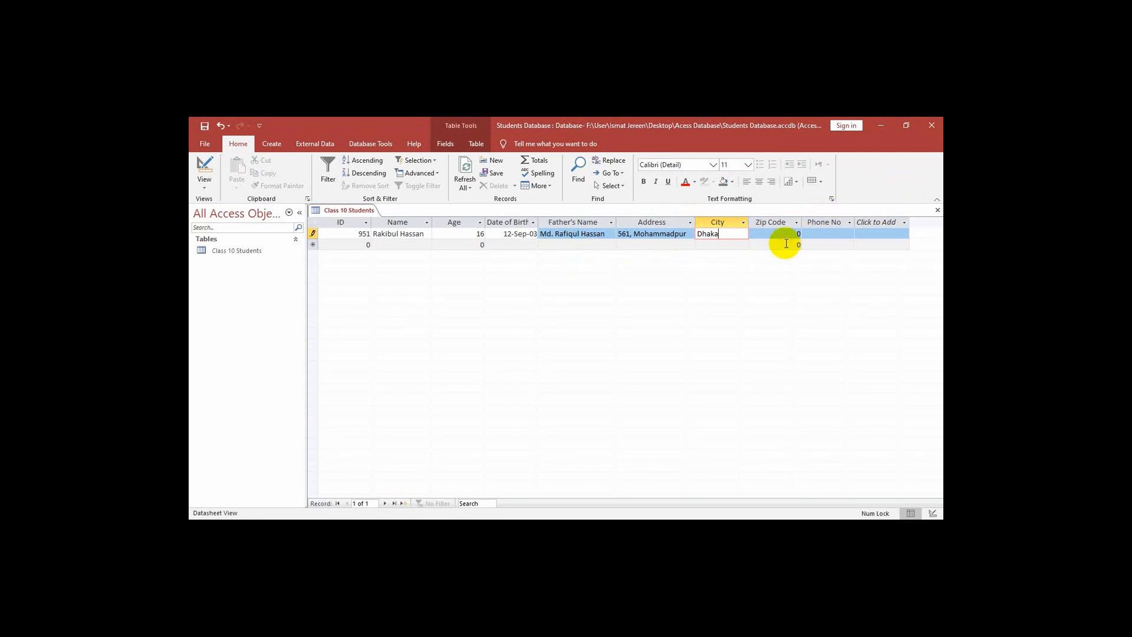
{"action": "left_click", "coordinate": [782, 233]}
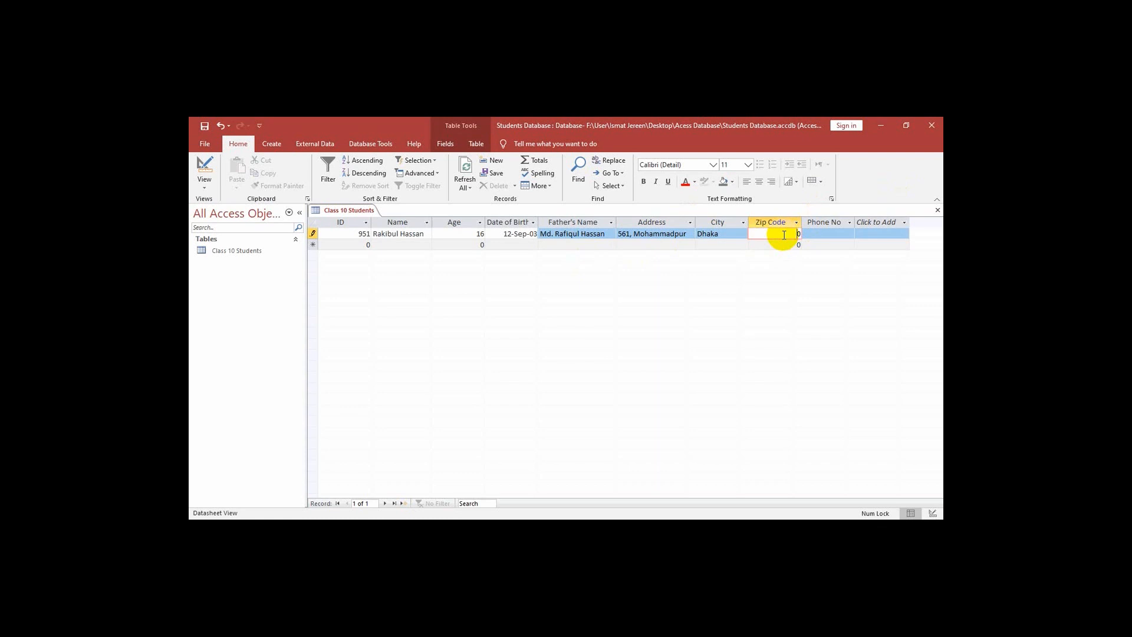
Enter zip code 1207 and move to Phone No.
{"action": "type", "text": "10"}
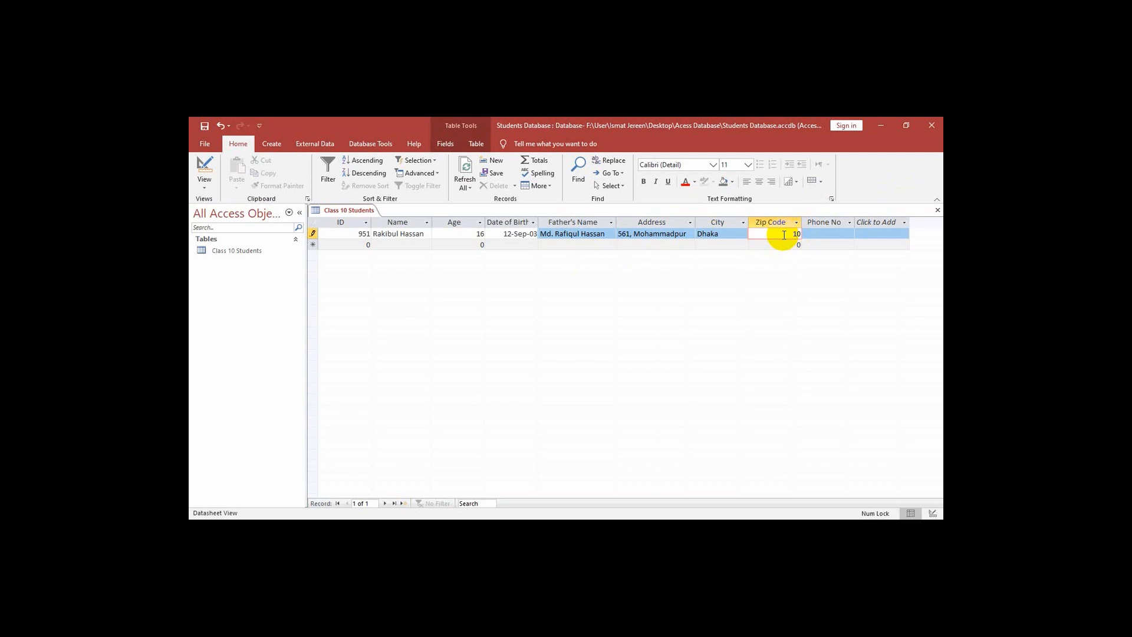
{"action": "type", "text": "1200"}
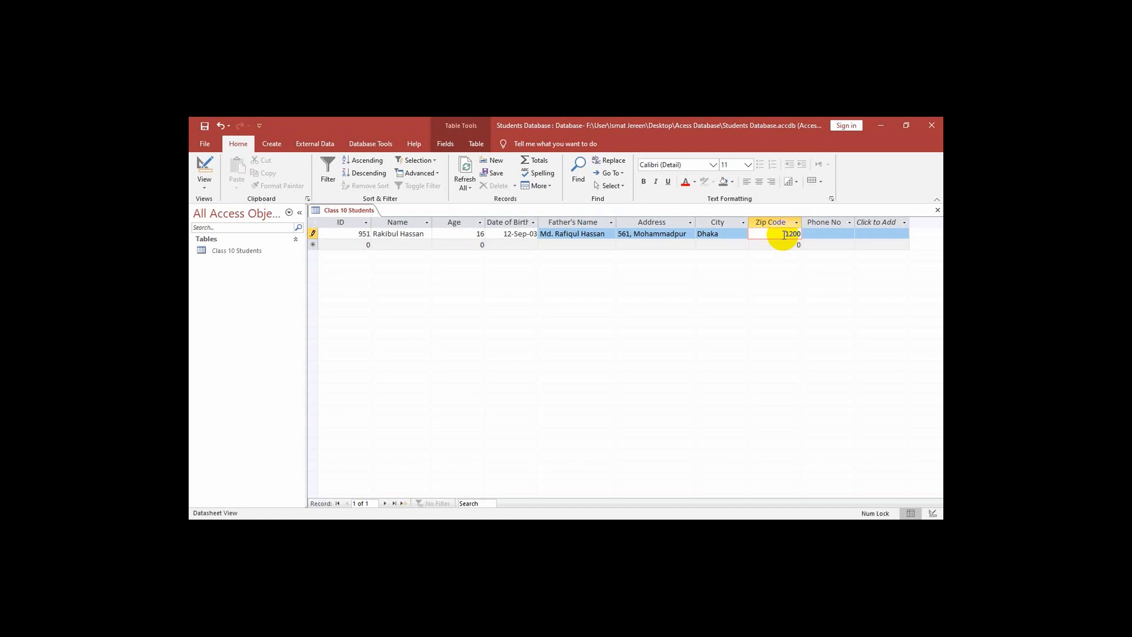
{"action": "type", "text": "70"}
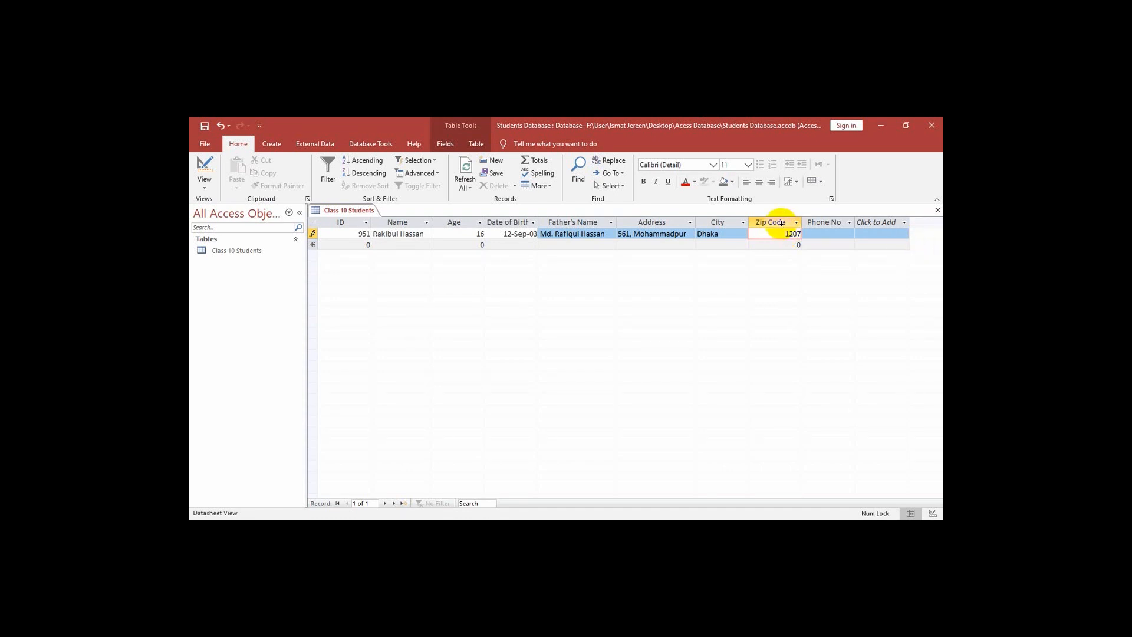
{"action": "left_click", "coordinate": [822, 234]}
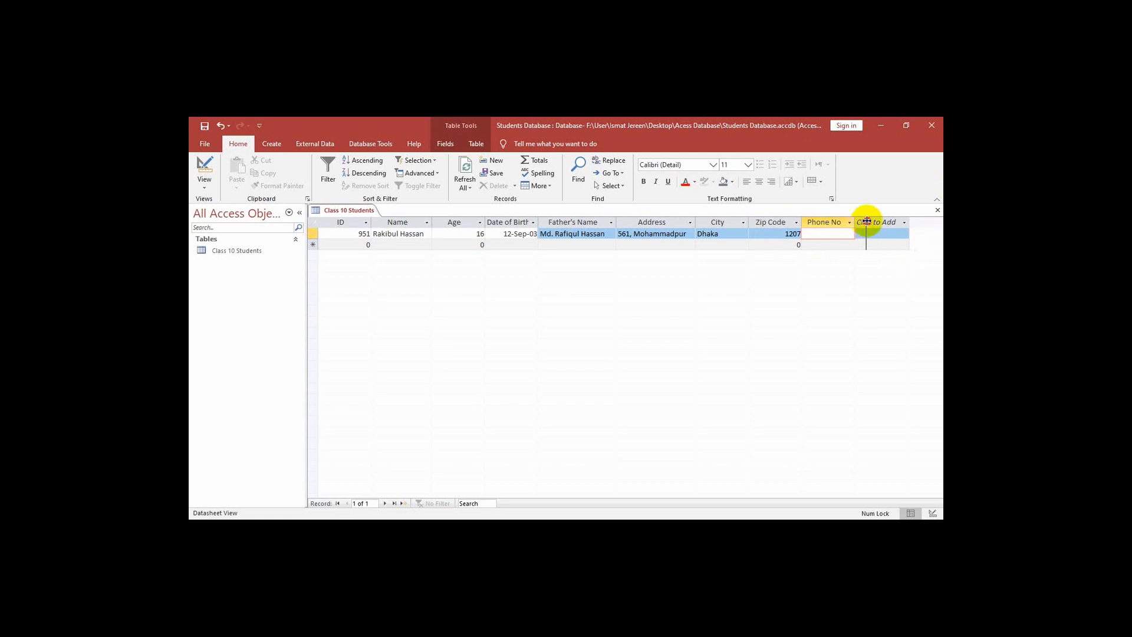
{"action": "left_click", "coordinate": [887, 222]}
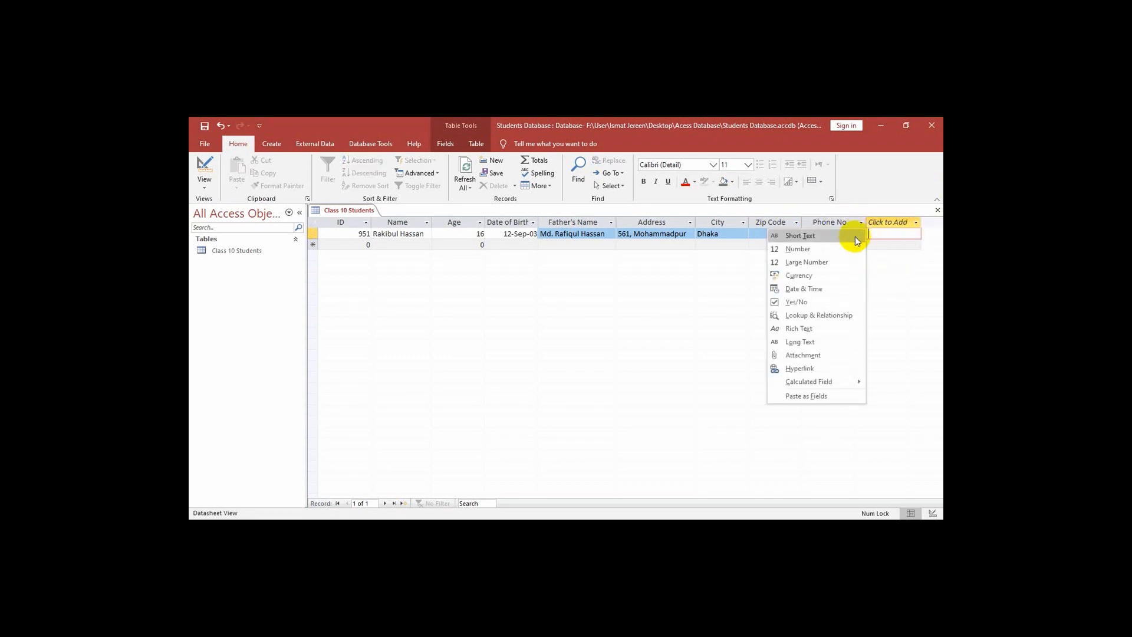
{"action": "mouse_move", "coordinate": [829, 240]}
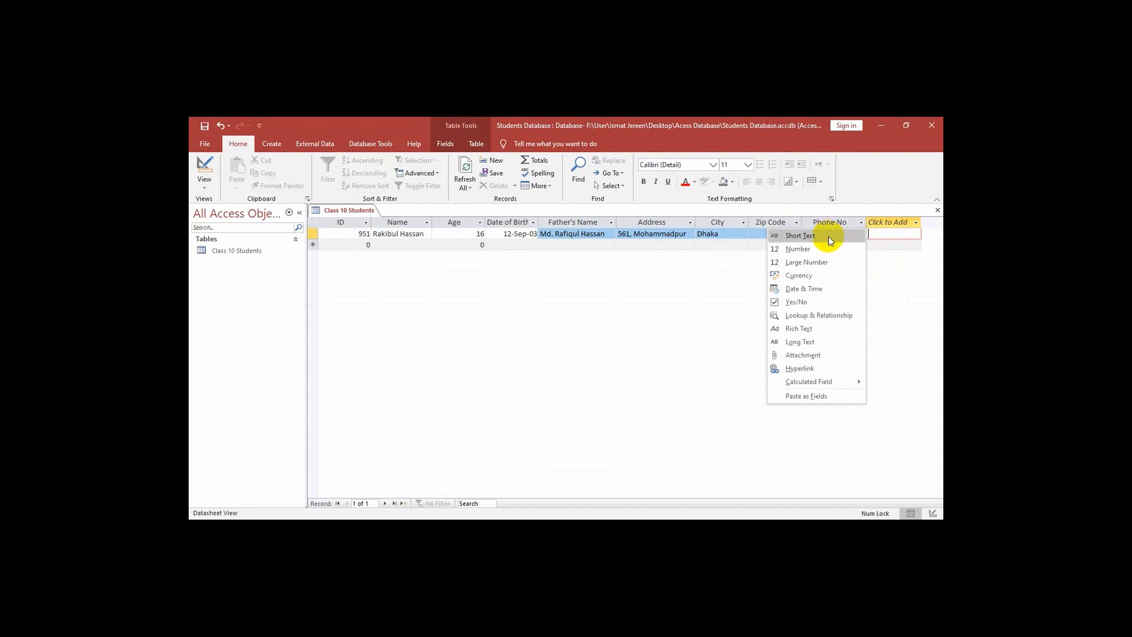
{"action": "left_click", "coordinate": [798, 236]}
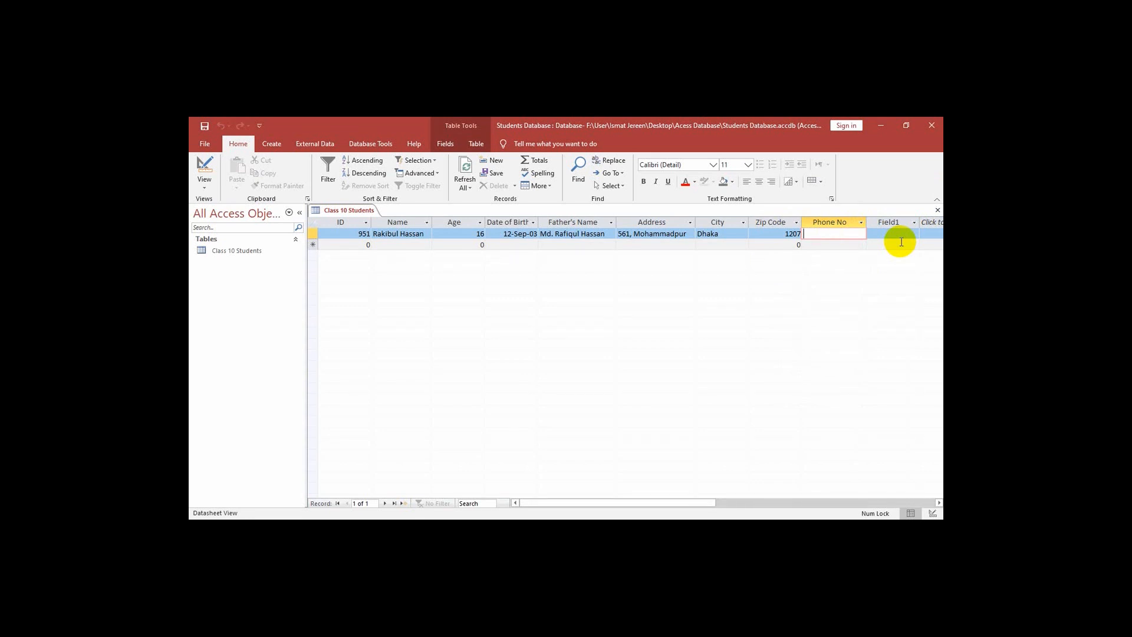
{"action": "type", "text": "017"}
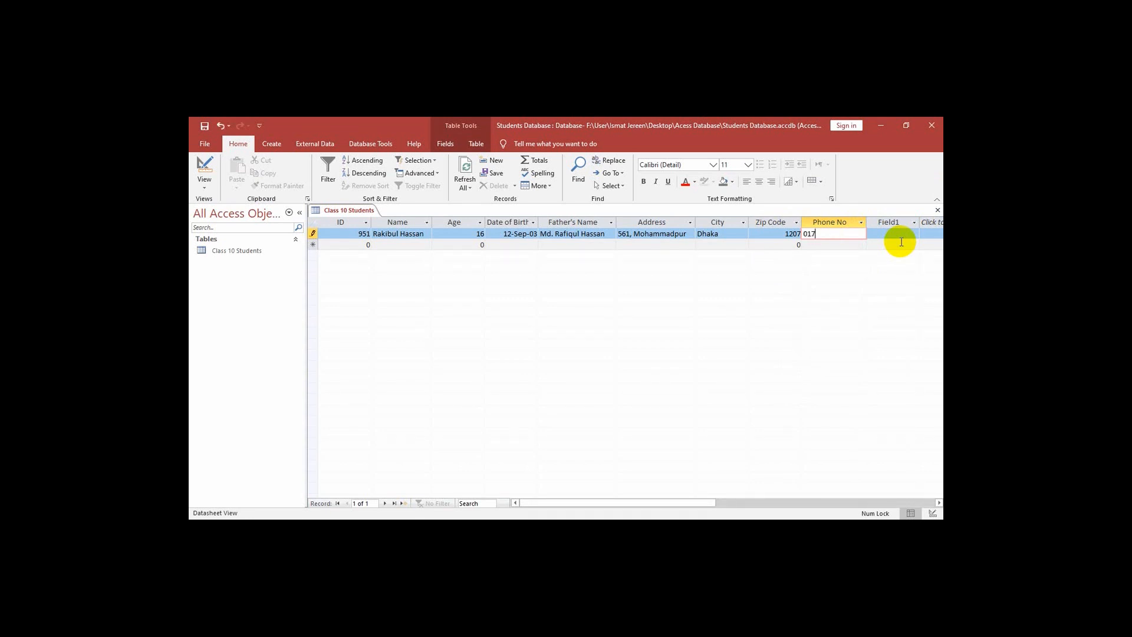
{"action": "type", "text": "188"}
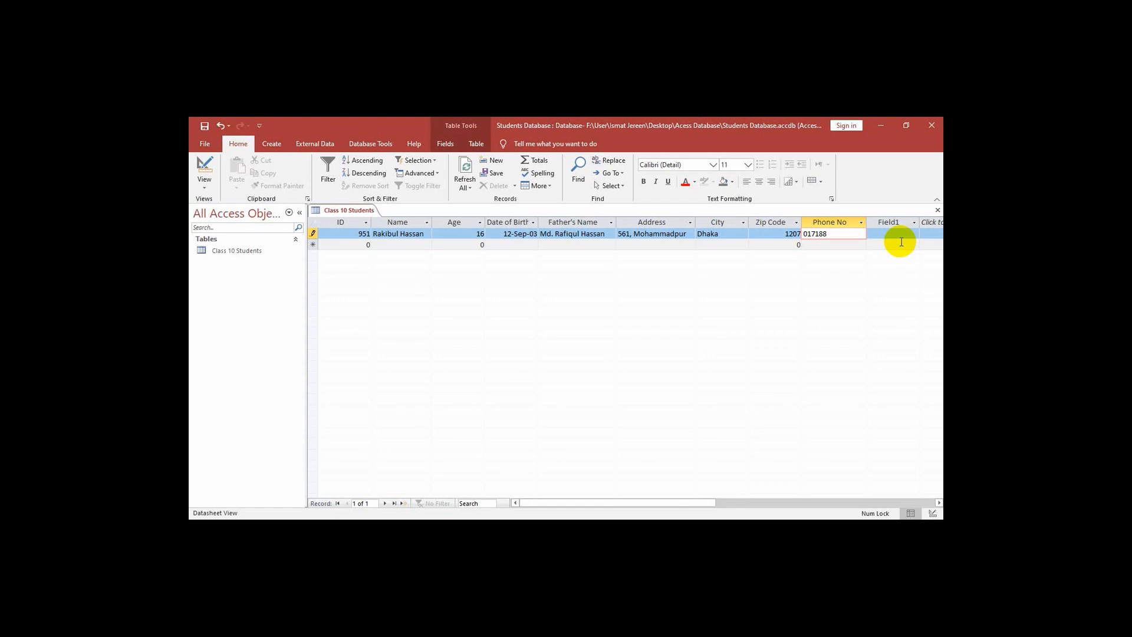
{"action": "type", "text": "550"}
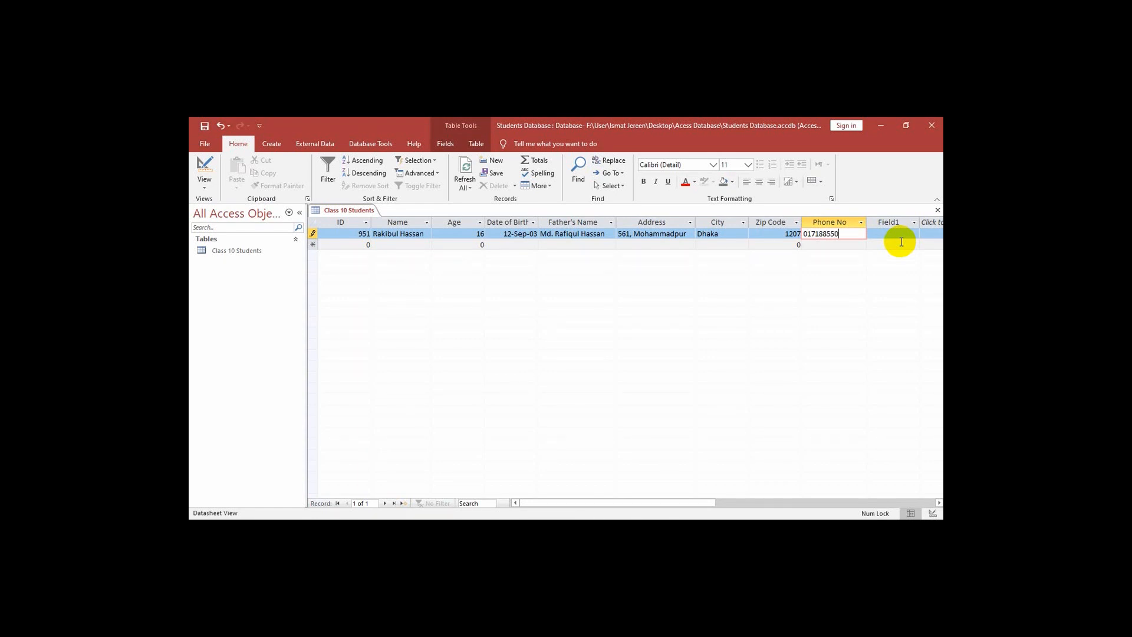
{"action": "type", "text": "1"}
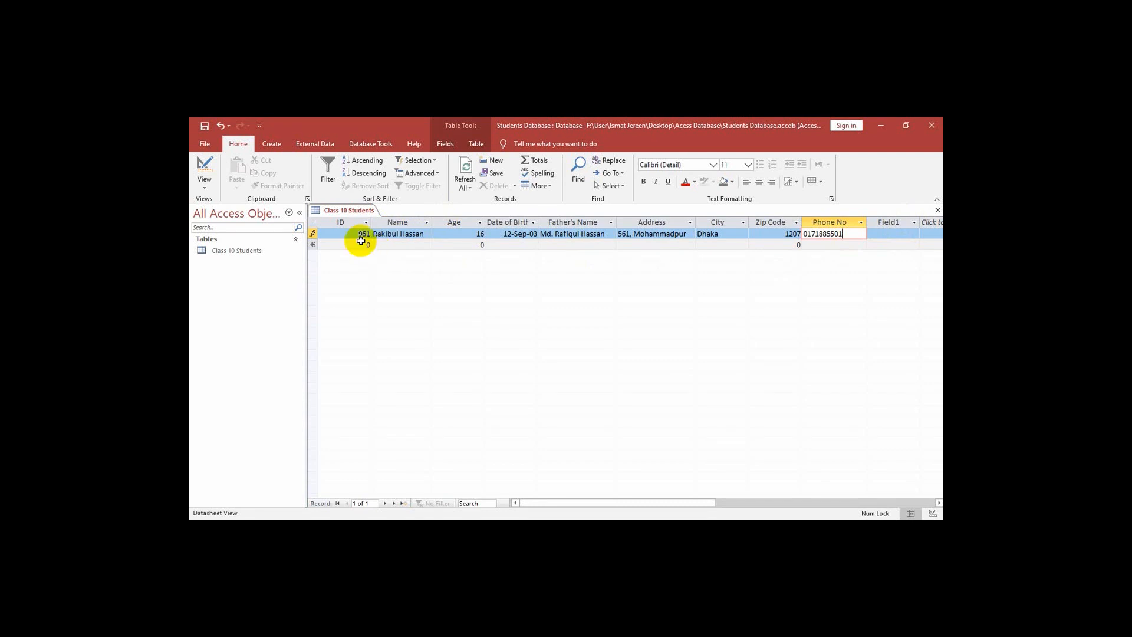
{"action": "left_click", "coordinate": [359, 244]}
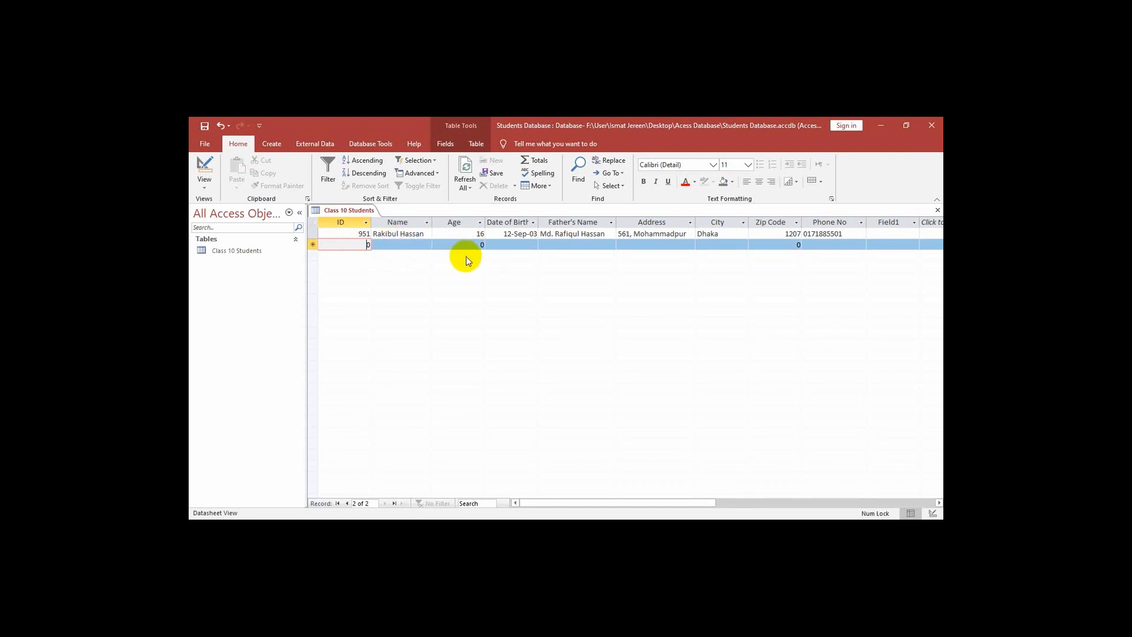
{"action": "mouse_move", "coordinate": [558, 405]}
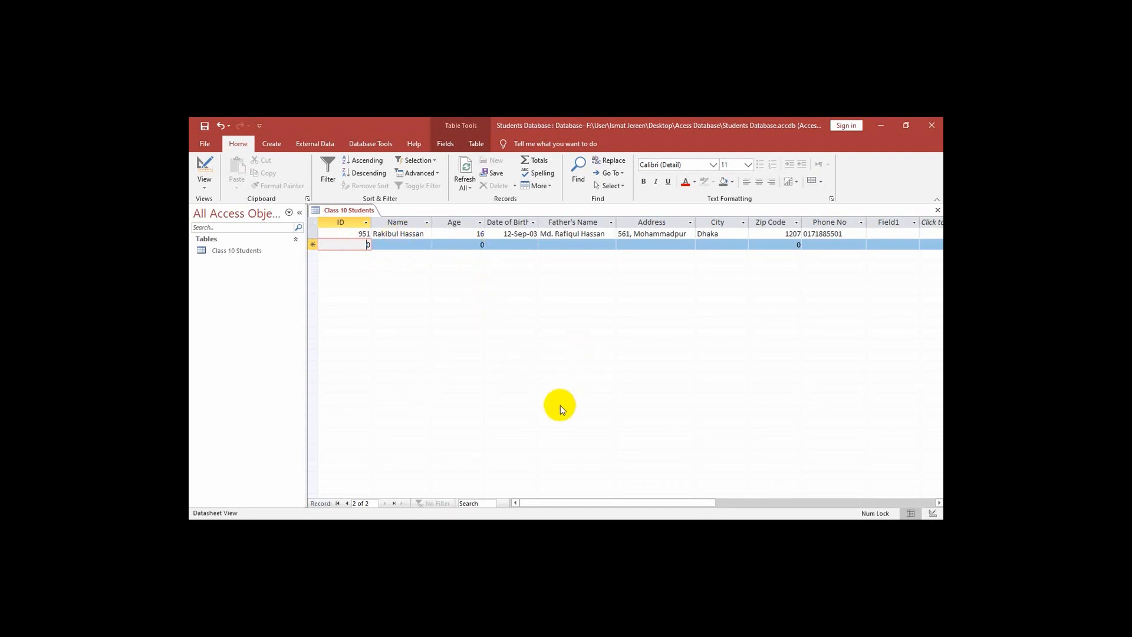